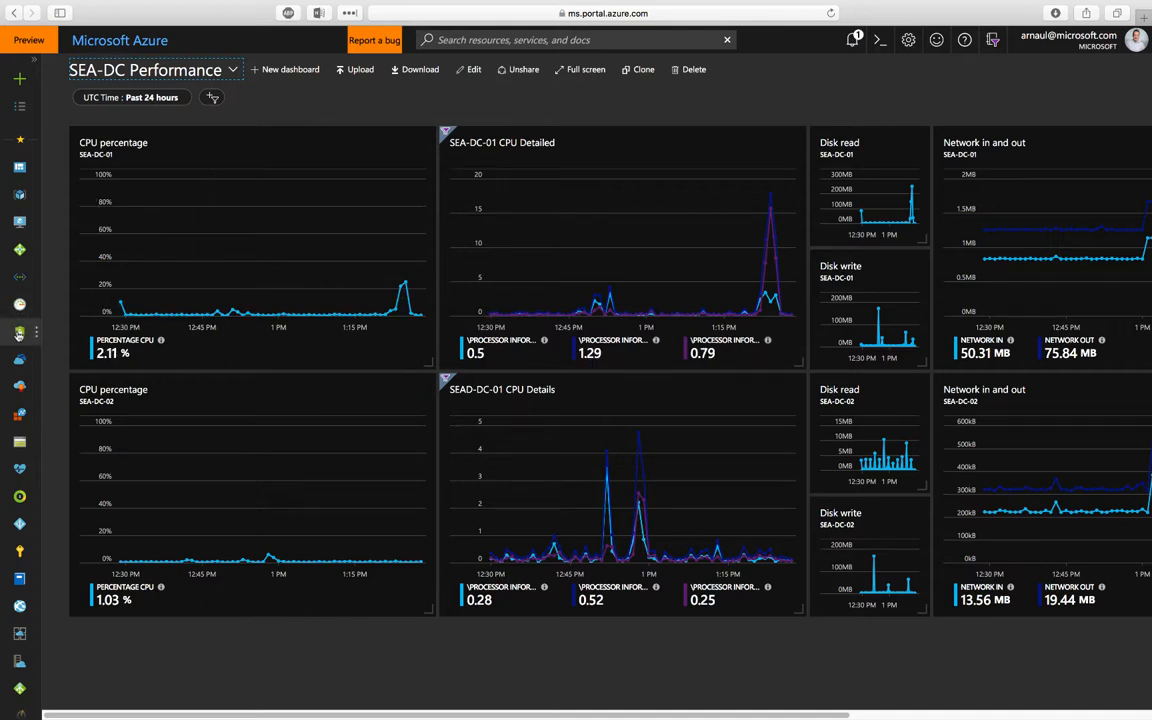
Switch from the performance dashboard to the Security Center overview blade.
left_click(20, 332)
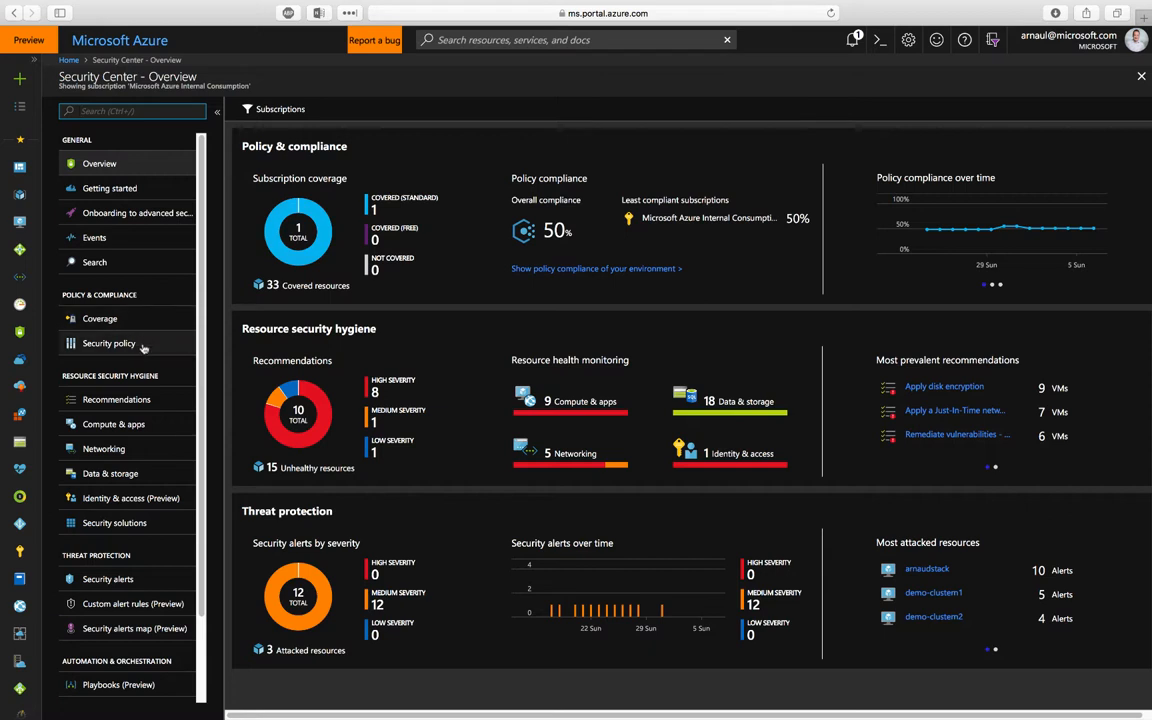
mouse_move(128, 328)
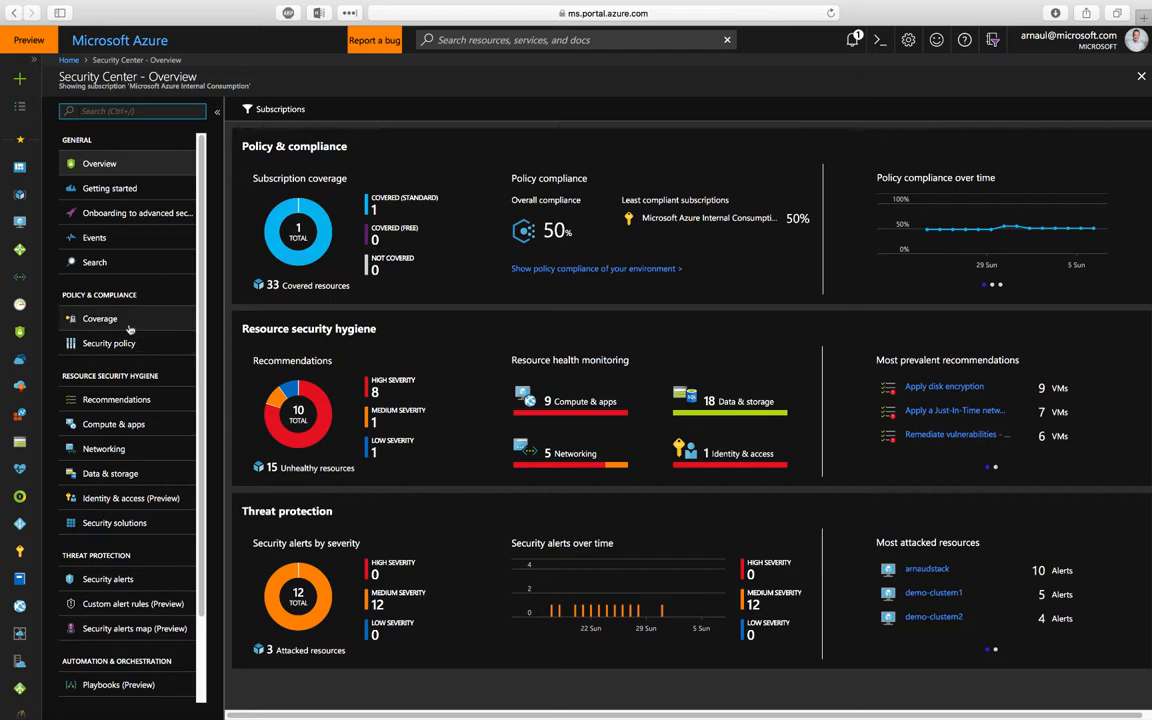
Review Coverage, comparing Basic and Standard subscription lists to find the fully protected one.
left_click(100, 318)
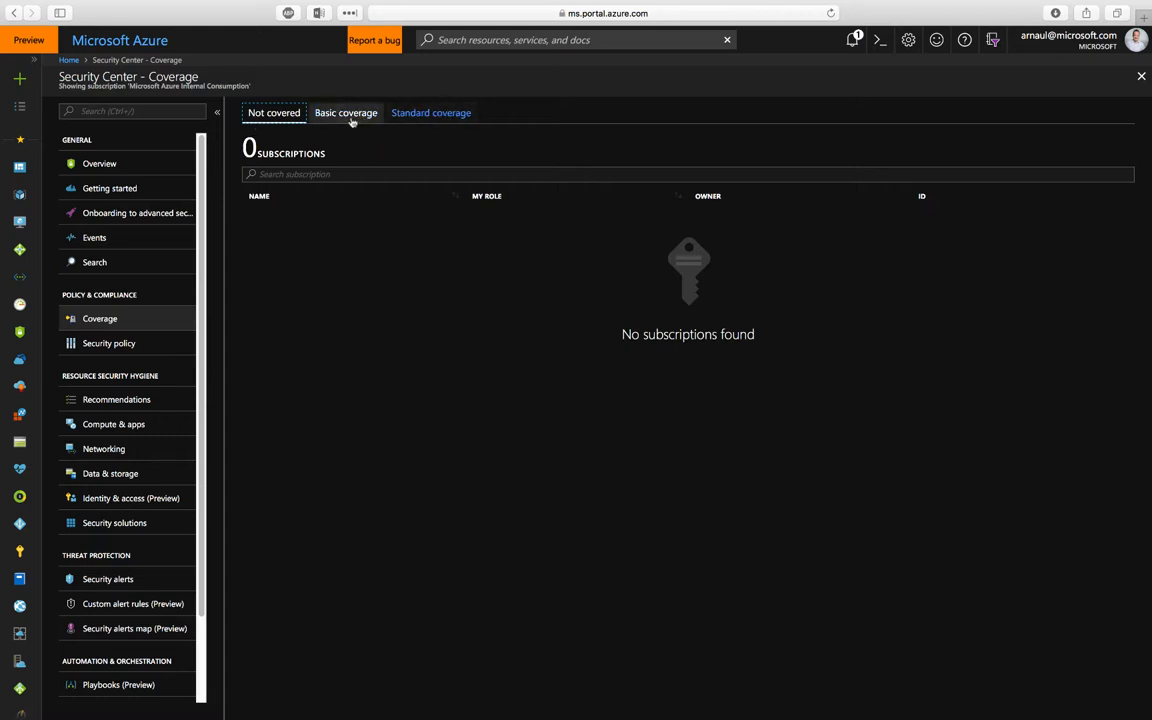
left_click(346, 112)
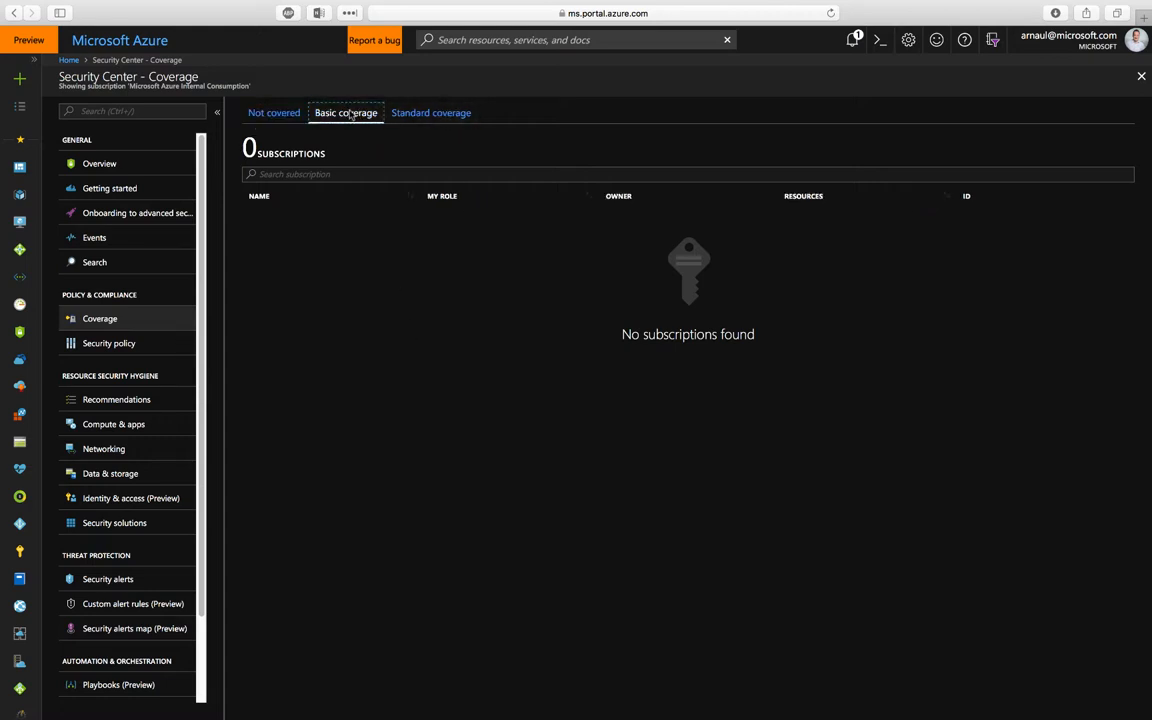
left_click(432, 112)
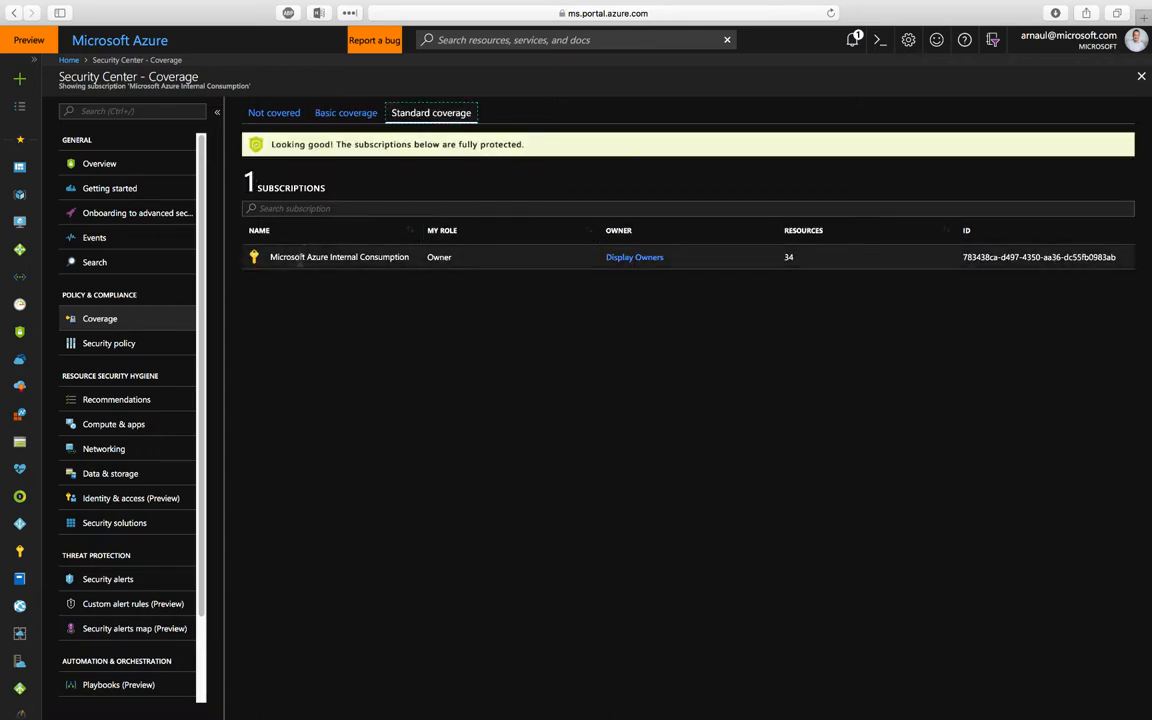
mouse_move(712, 264)
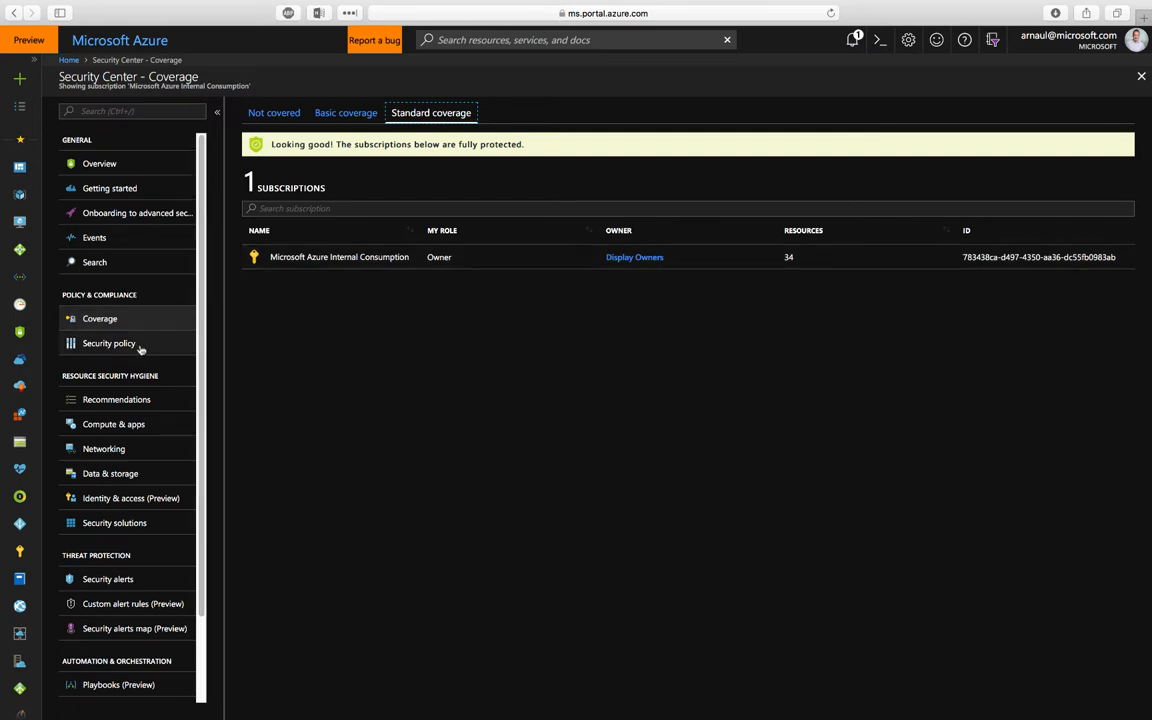
Go into Security policy and the subscription's Edit settings to show Data Collection.
left_click(108, 344)
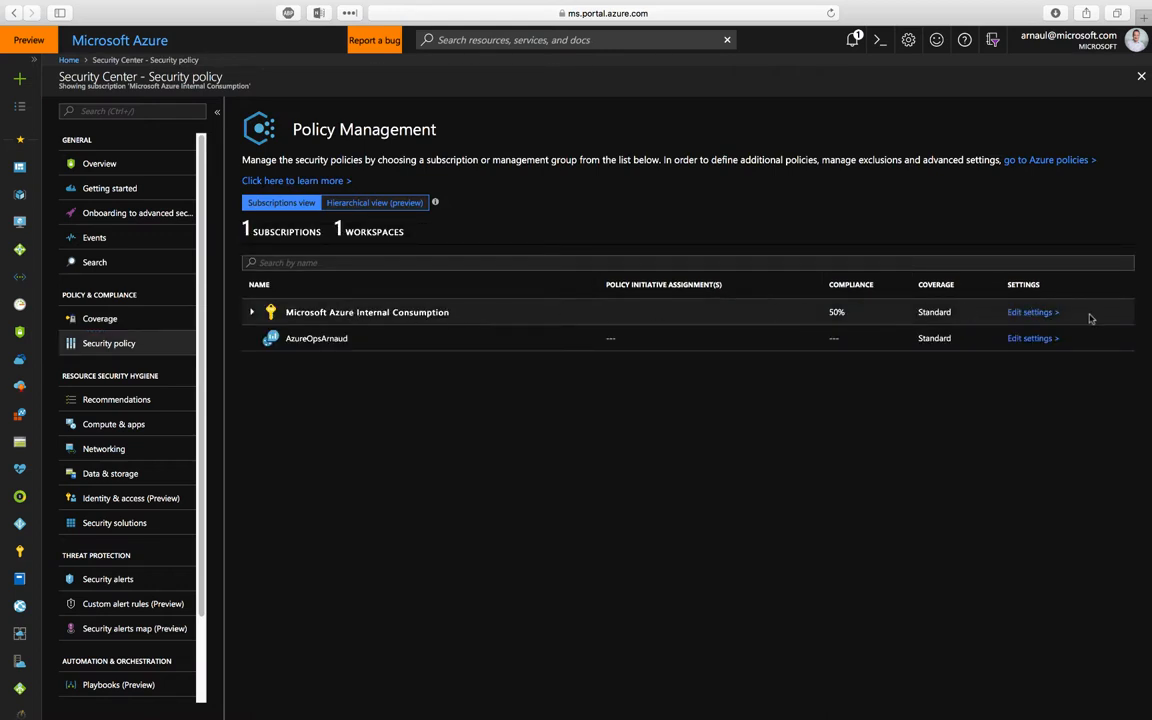
left_click(1030, 312)
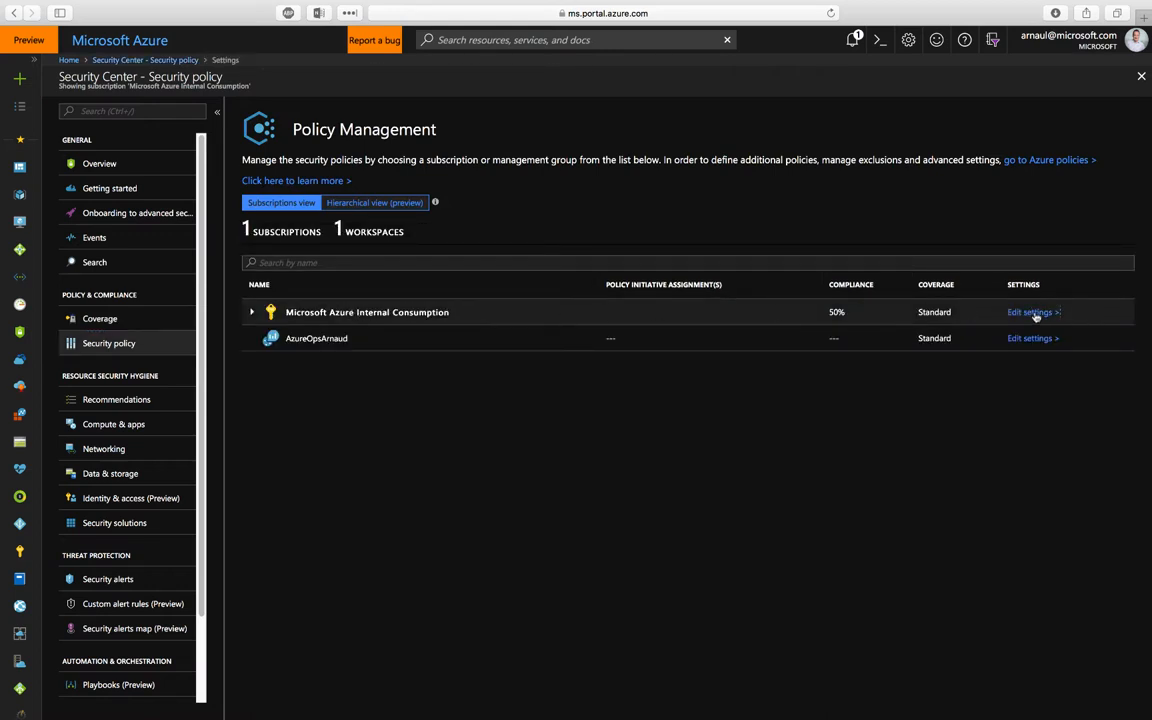
left_click(1032, 312)
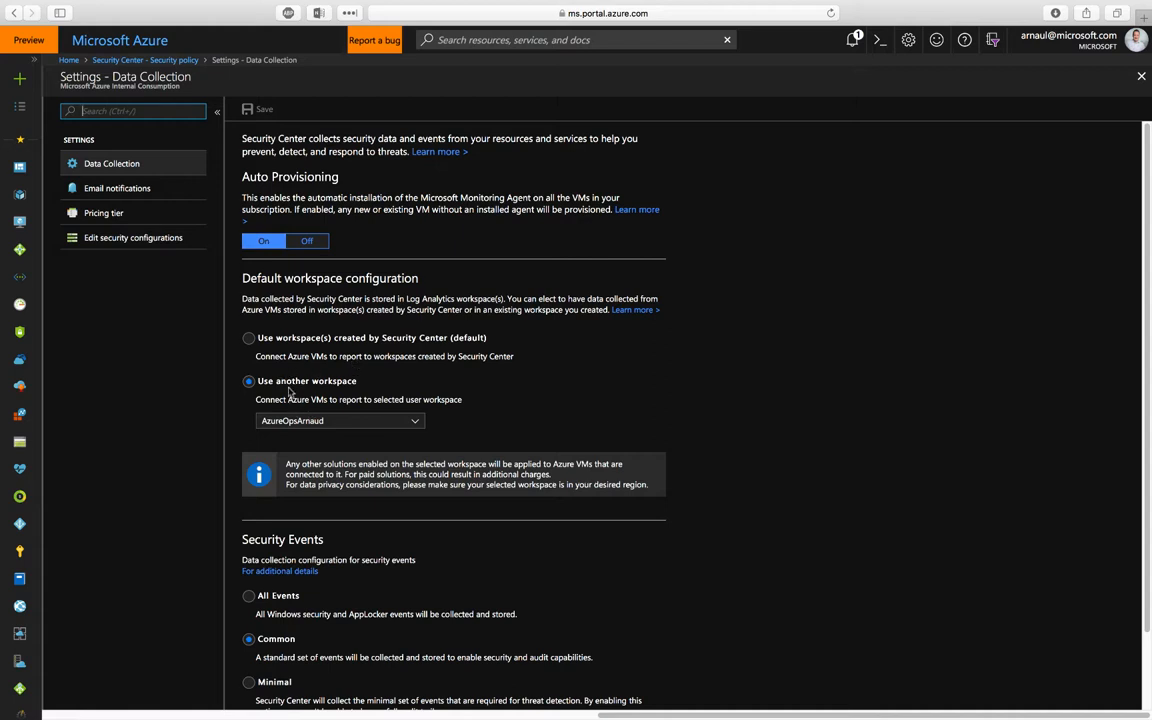
mouse_move(116, 188)
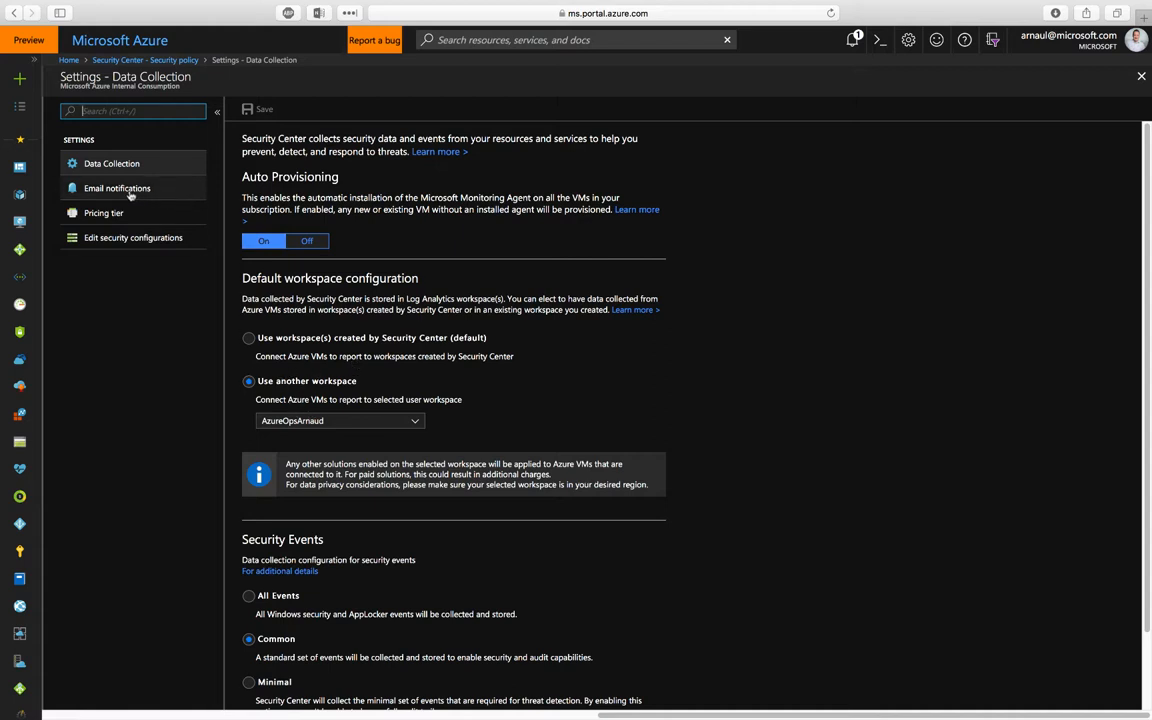
mouse_move(180, 192)
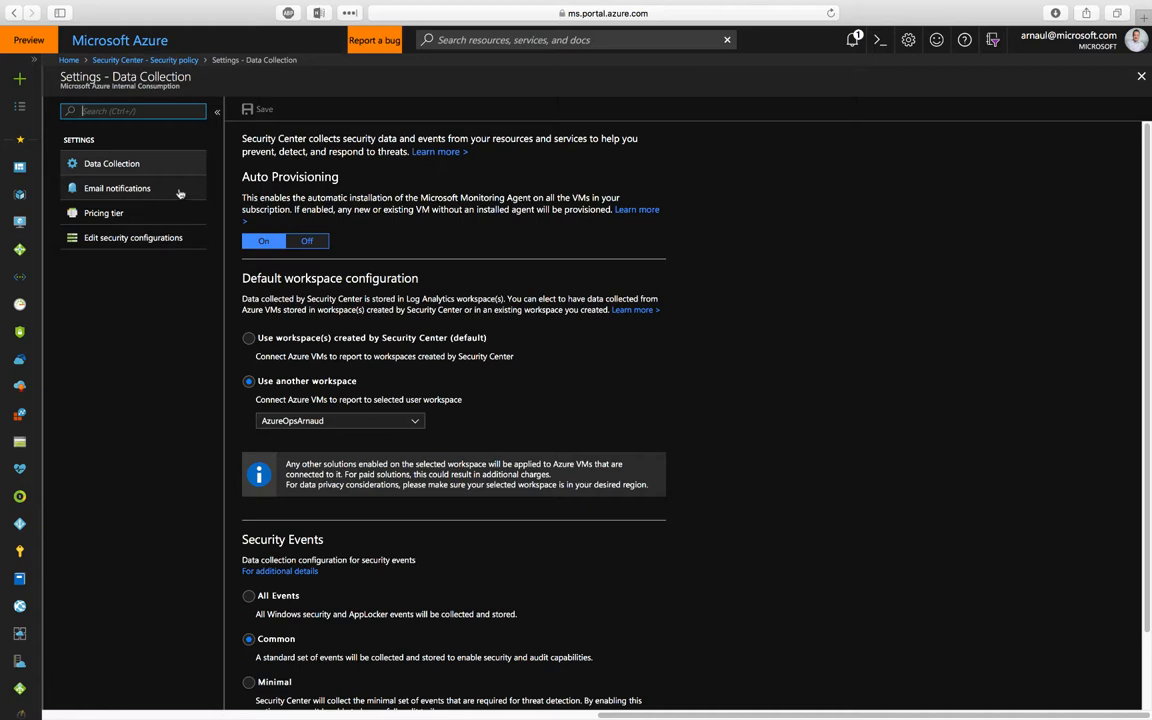
mouse_move(1148, 100)
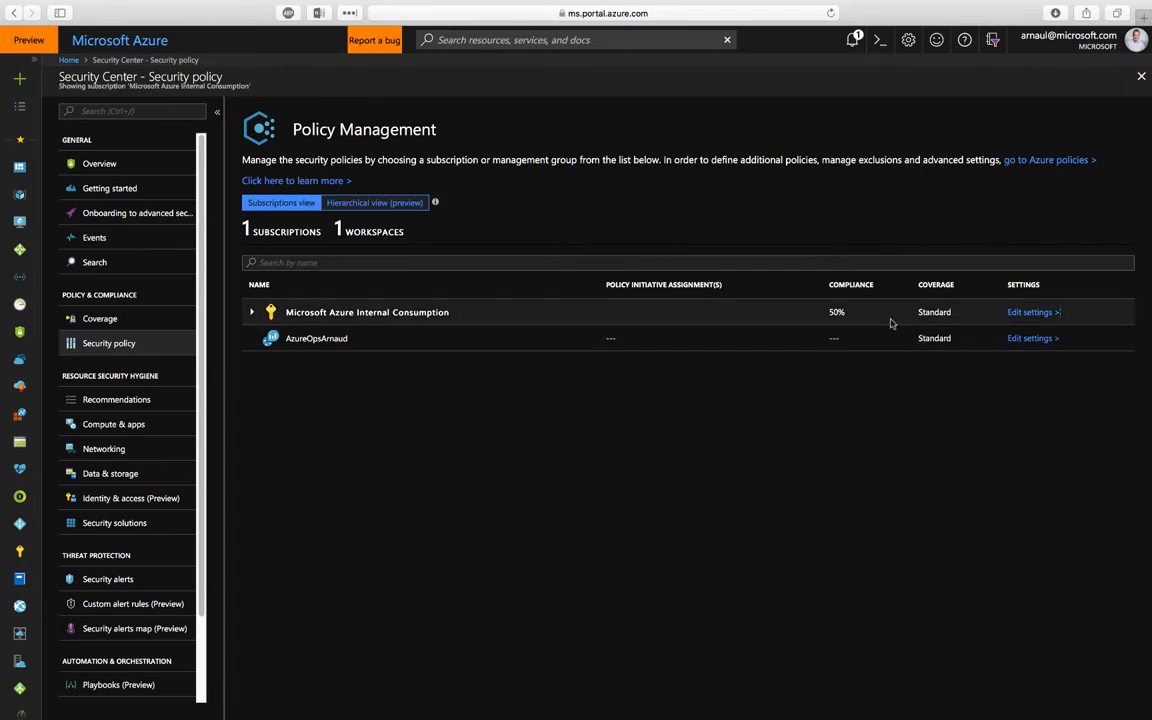
Show the subscription's security policy with Compute, Network and Data sections all enabled.
left_click(1032, 312)
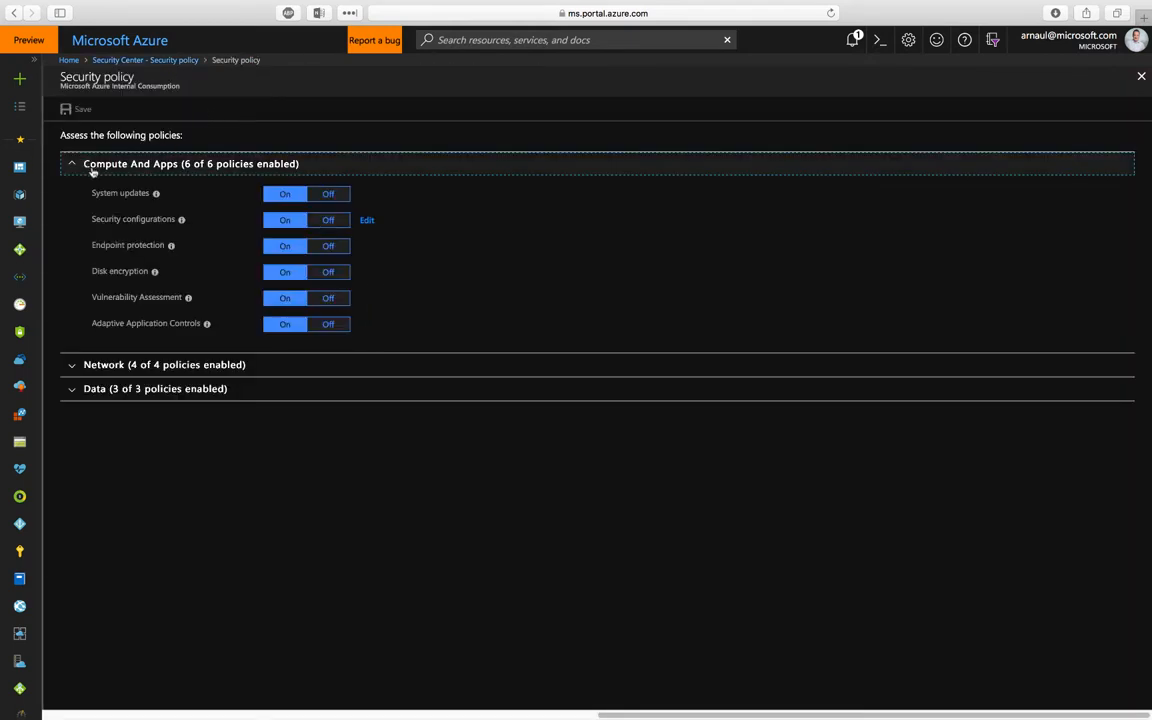
mouse_move(136, 174)
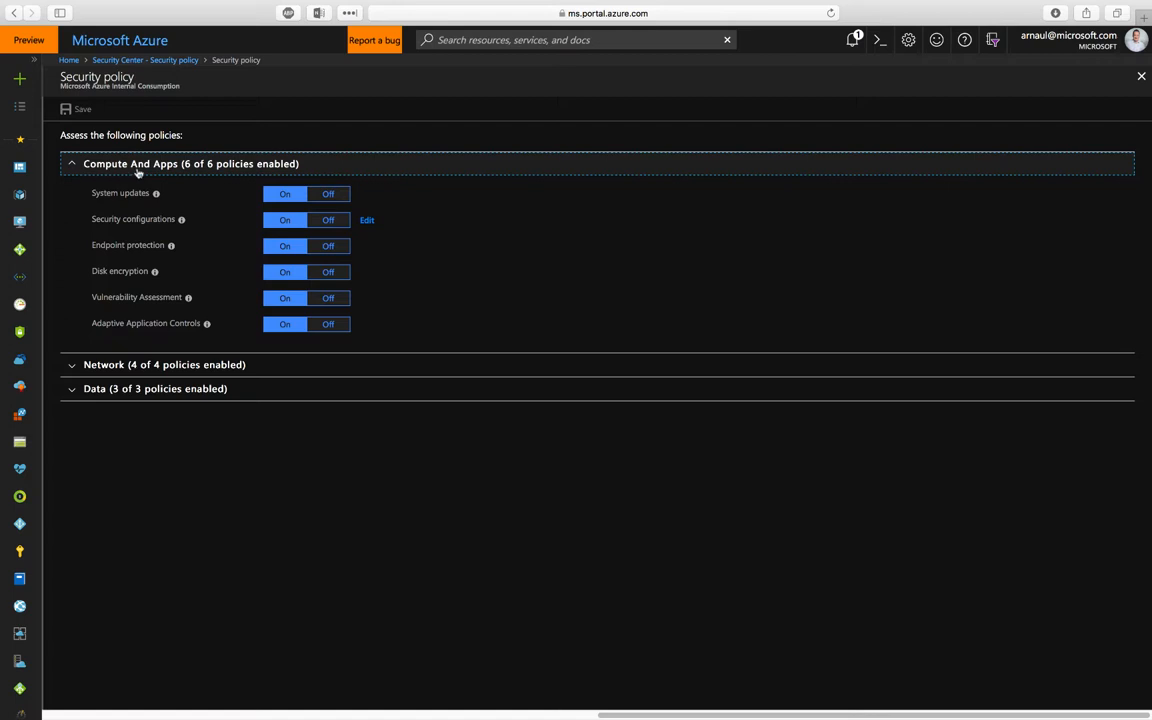
mouse_move(144, 224)
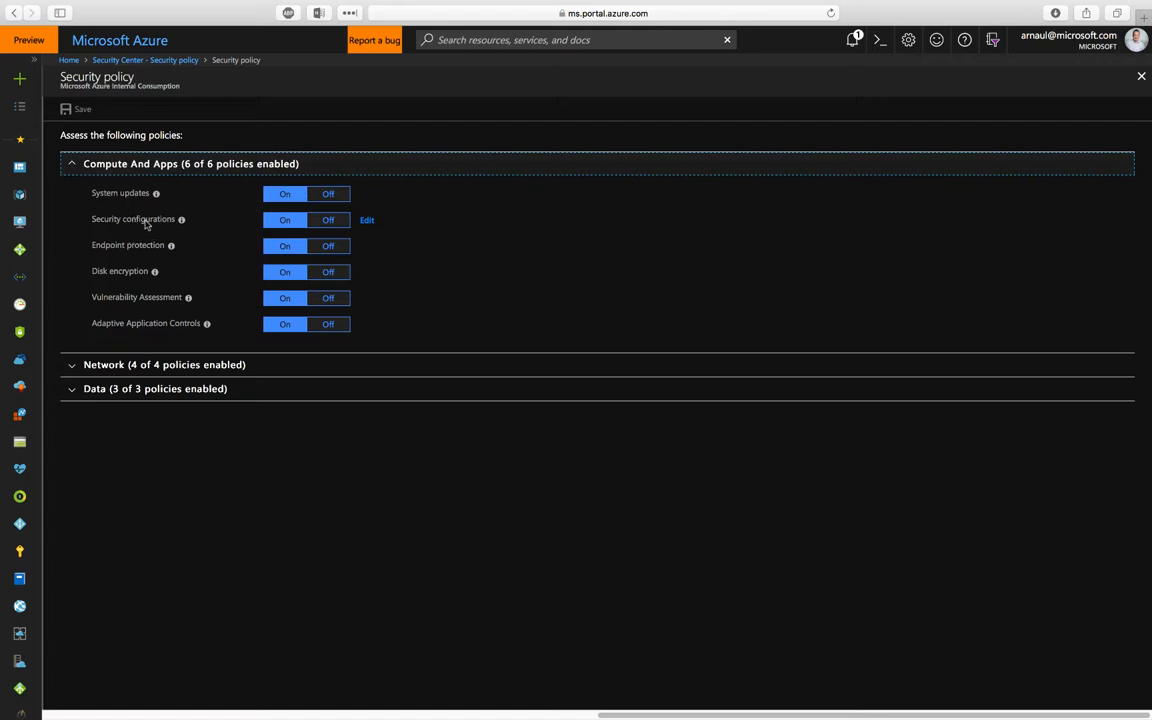
mouse_move(166, 298)
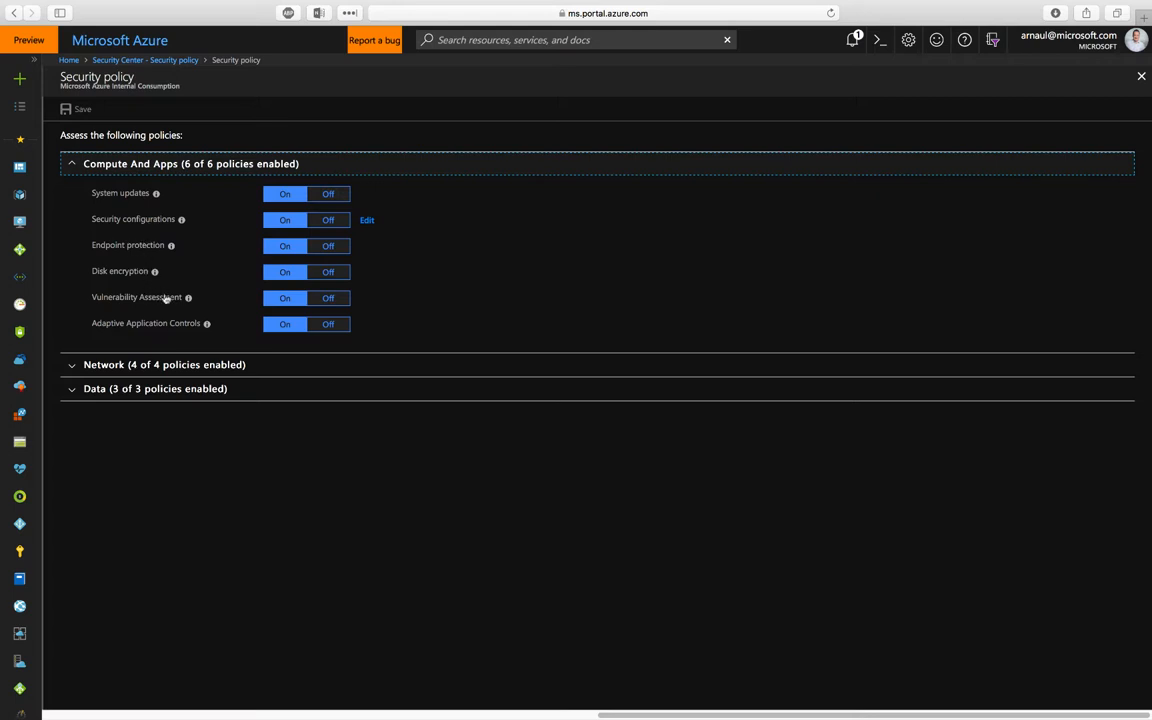
mouse_move(126, 296)
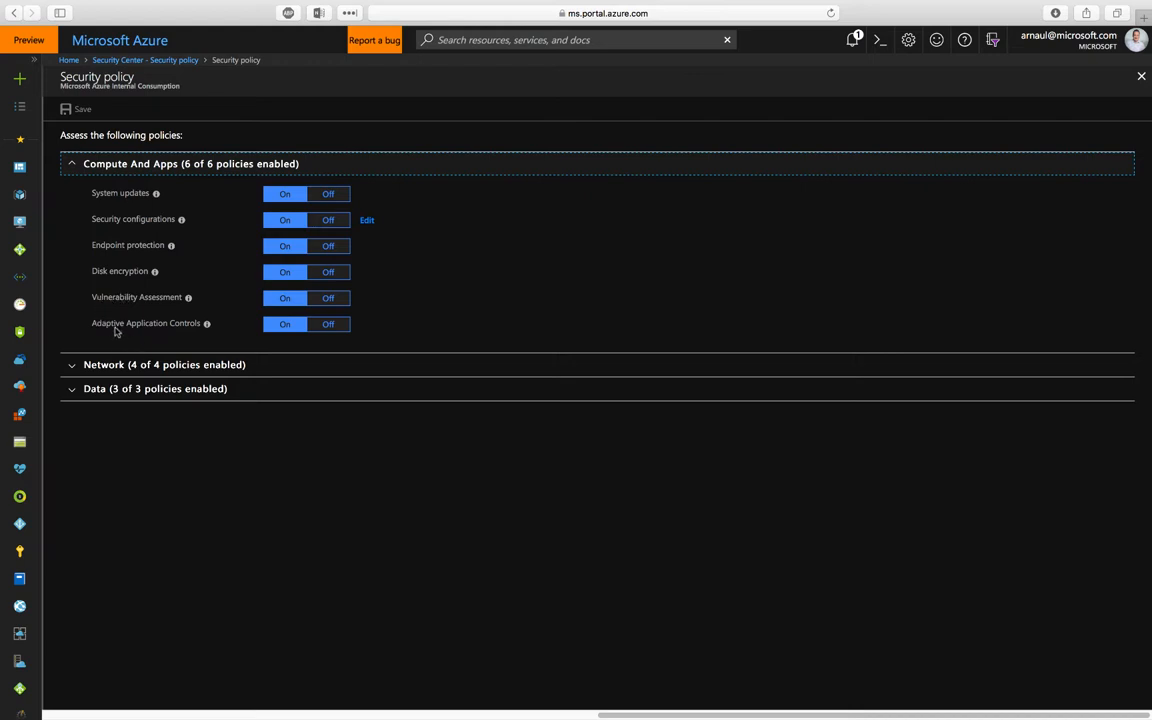
left_click(164, 364)
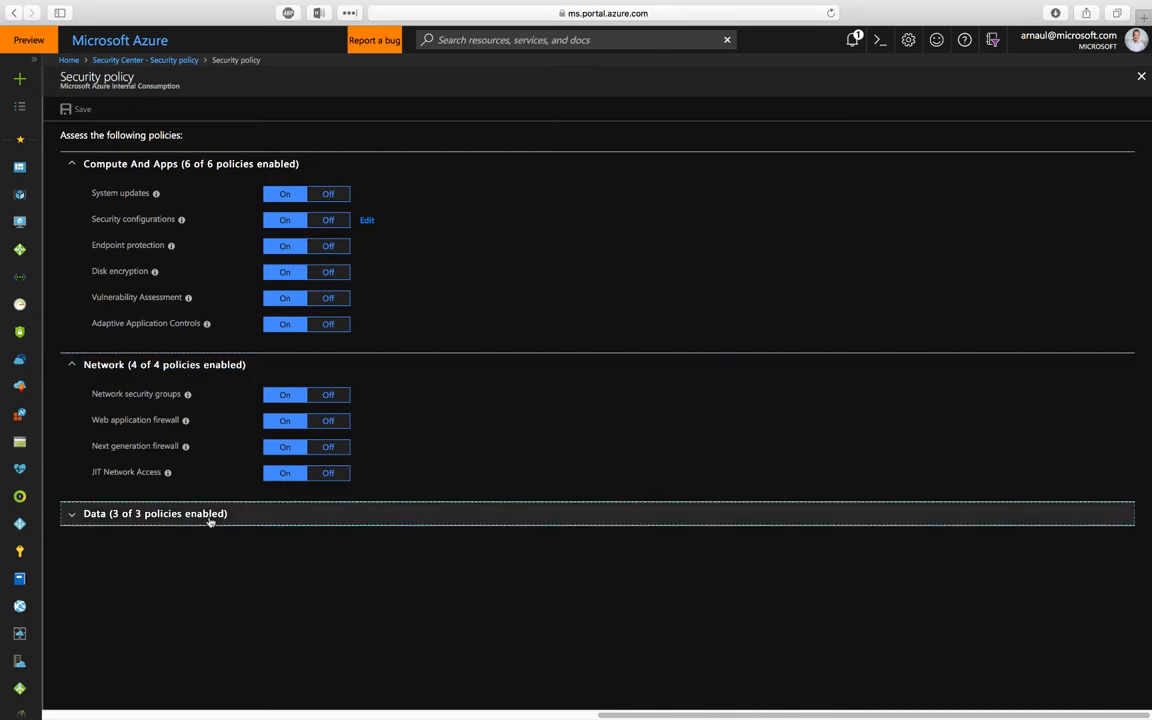
left_click(154, 512)
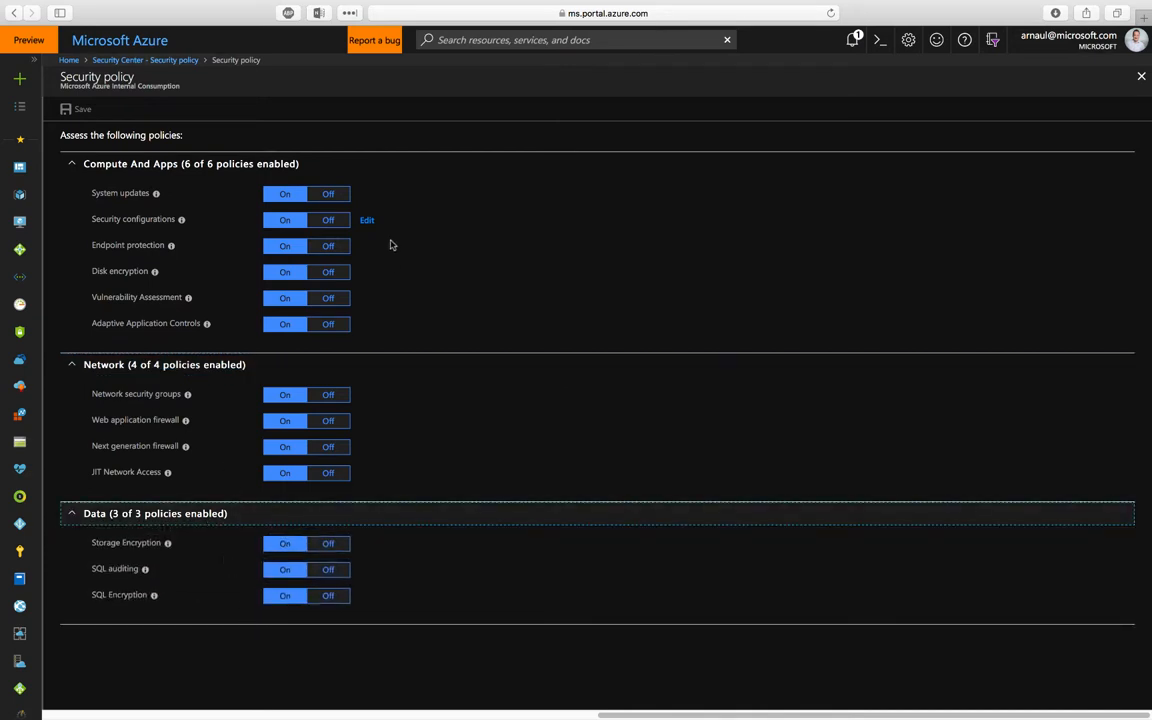
mouse_move(1042, 146)
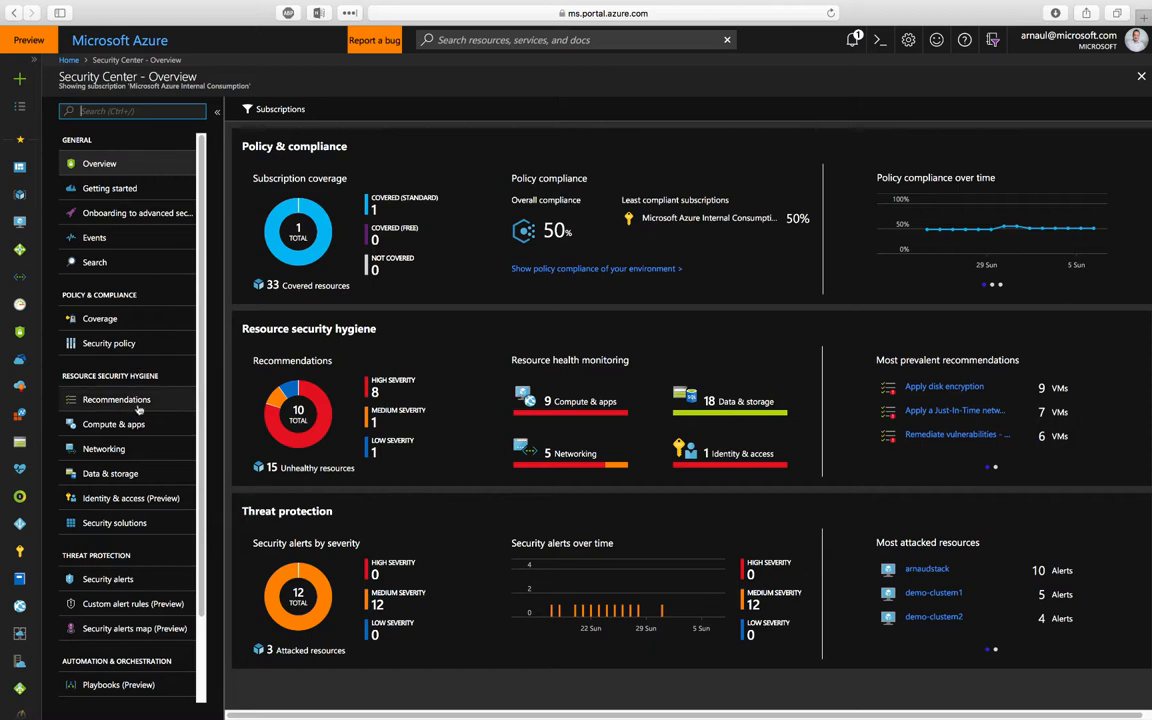
Load the Recommendations list with affected resources and severity.
left_click(116, 400)
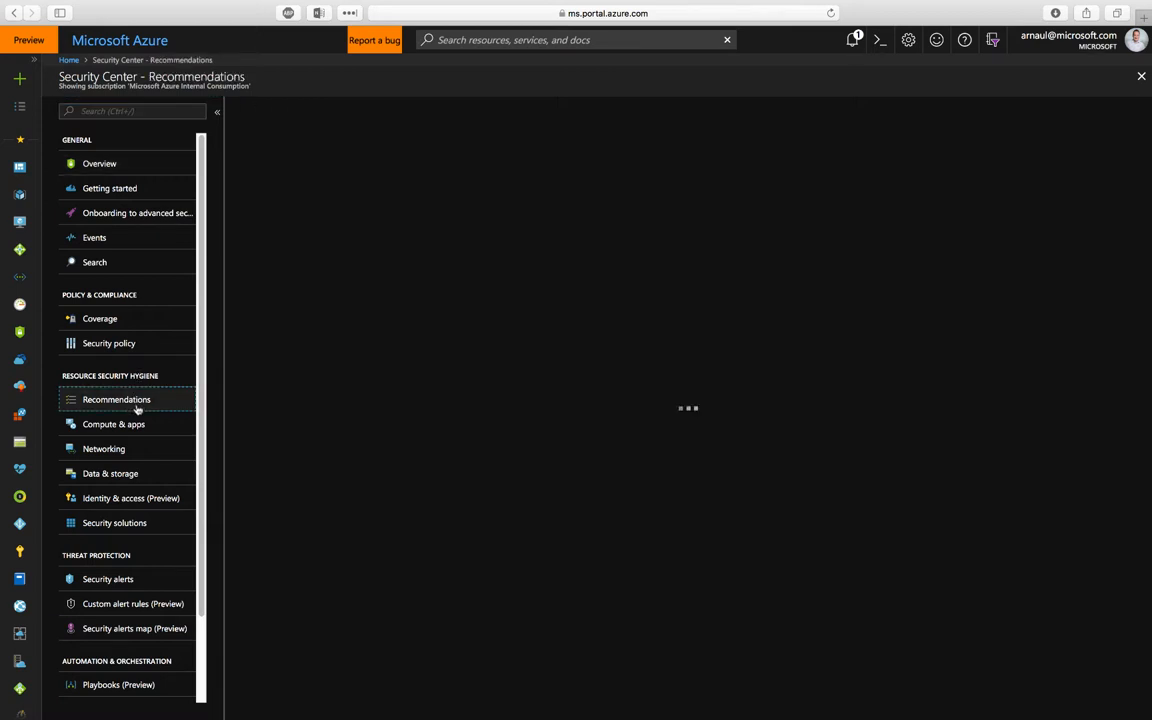
left_click(116, 400)
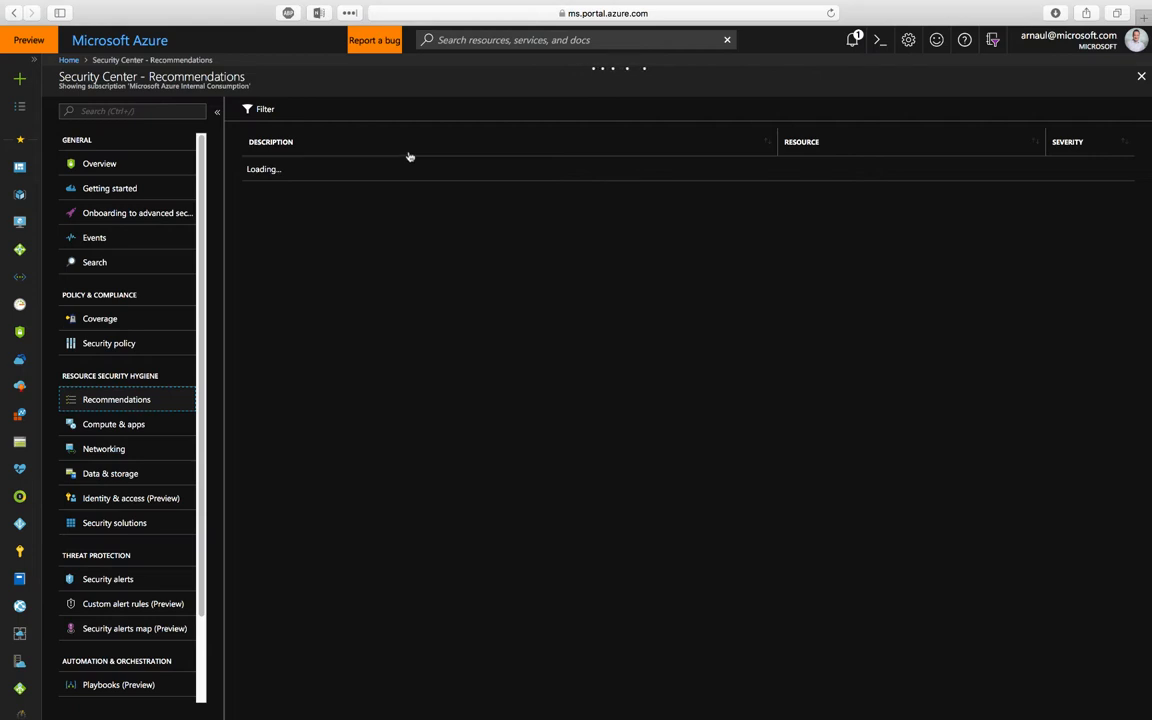
mouse_move(384, 172)
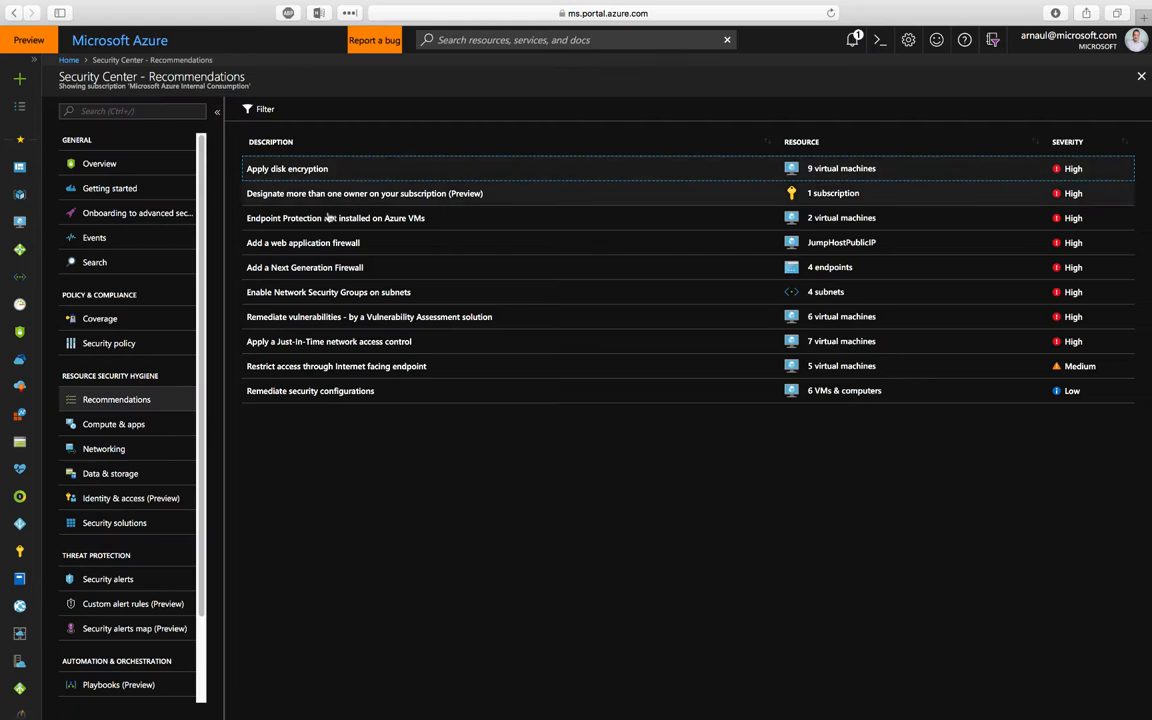
mouse_move(456, 210)
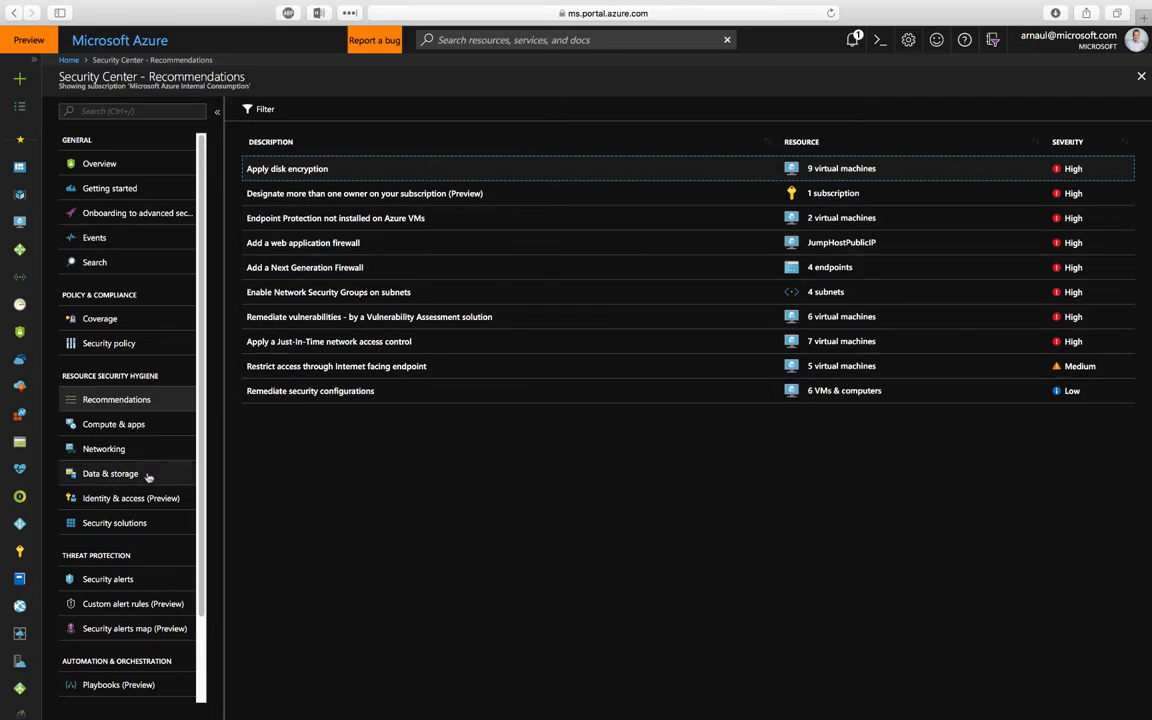
View Data & storage hygiene showing healthy storage accounts and their encryption.
left_click(110, 472)
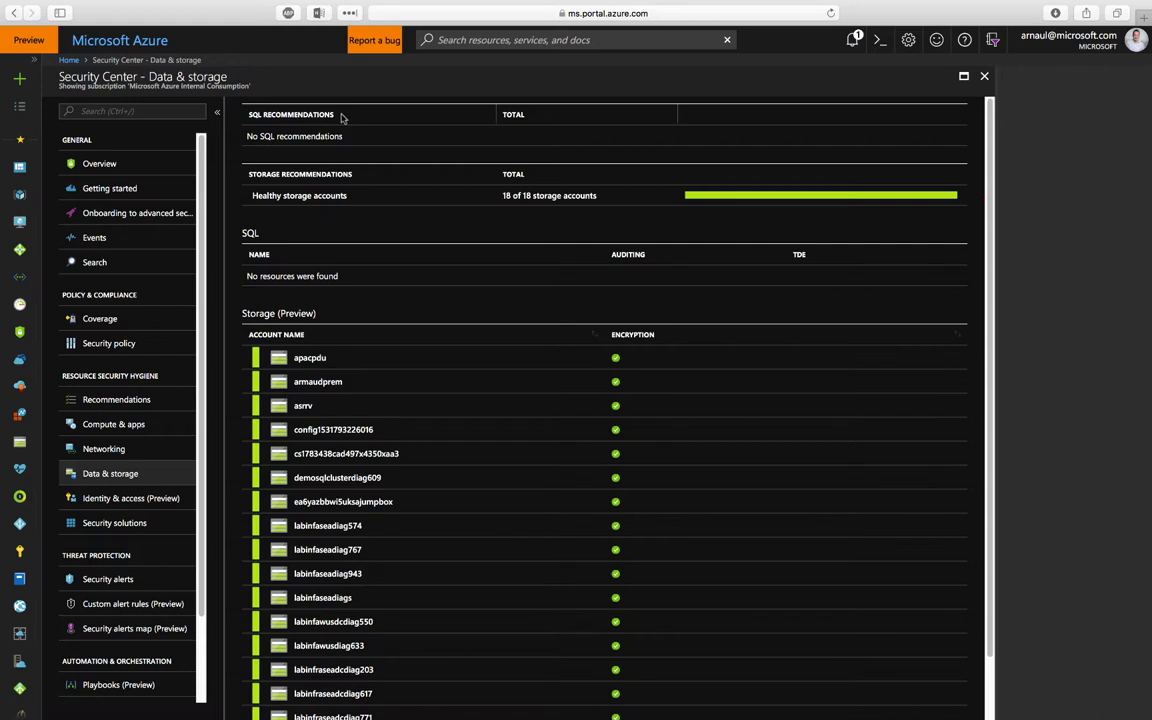
mouse_move(372, 320)
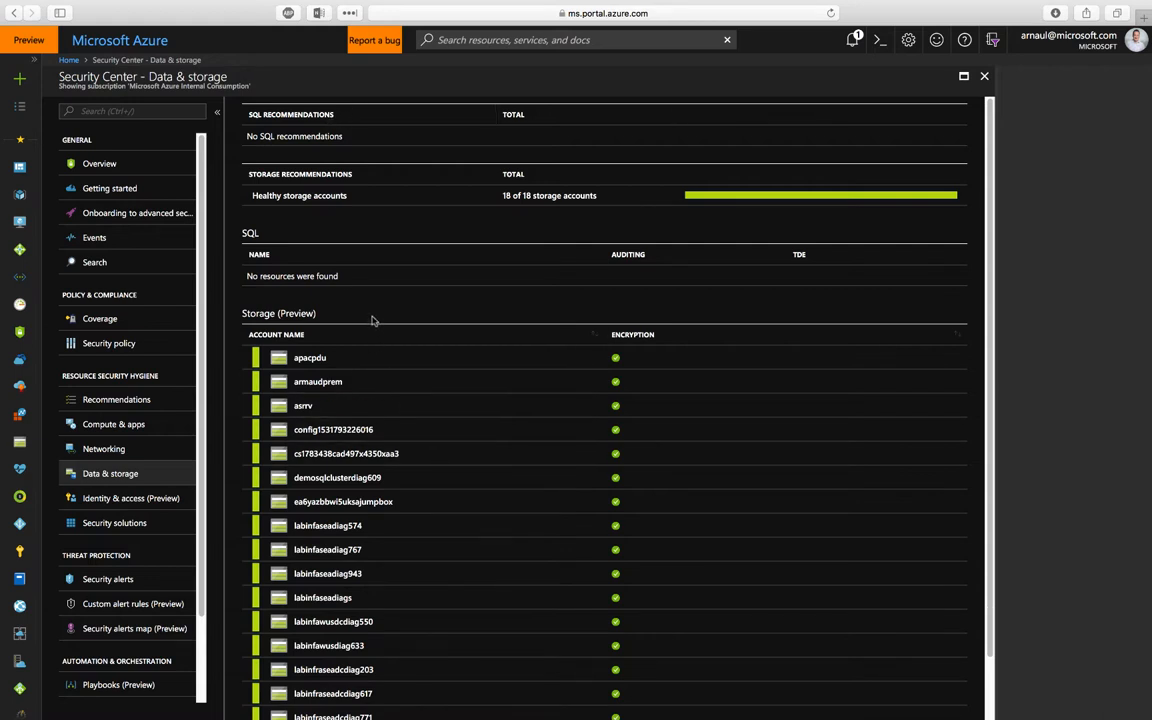
mouse_move(452, 280)
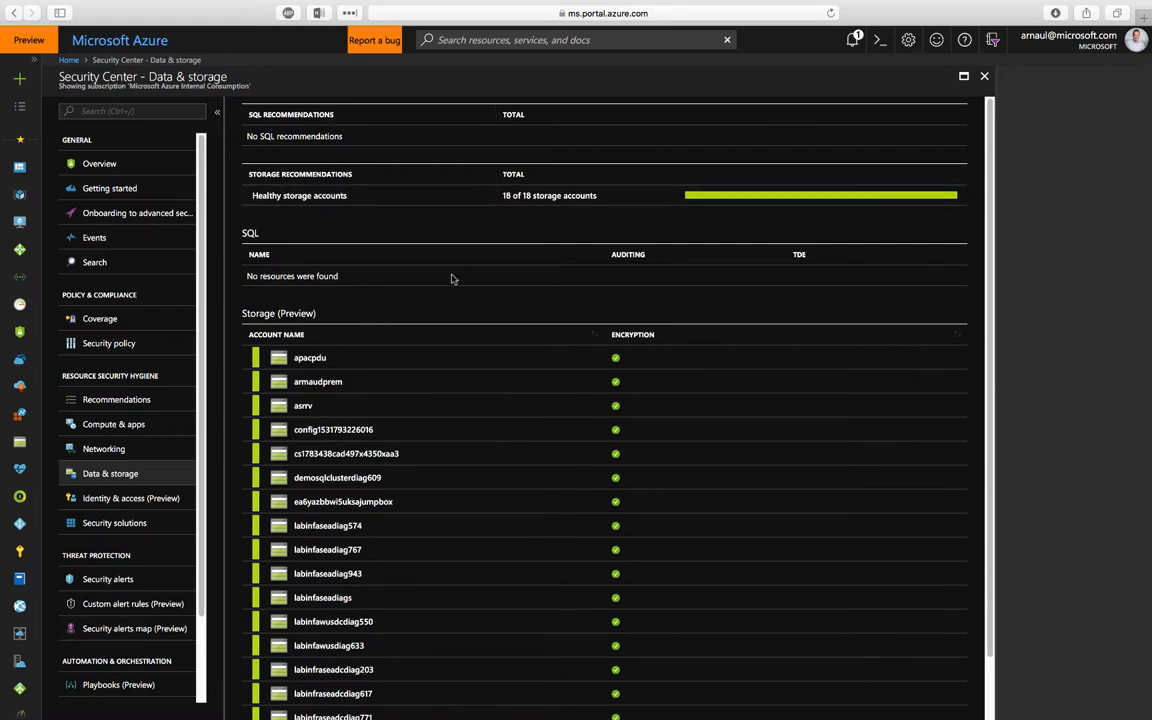
mouse_move(312, 286)
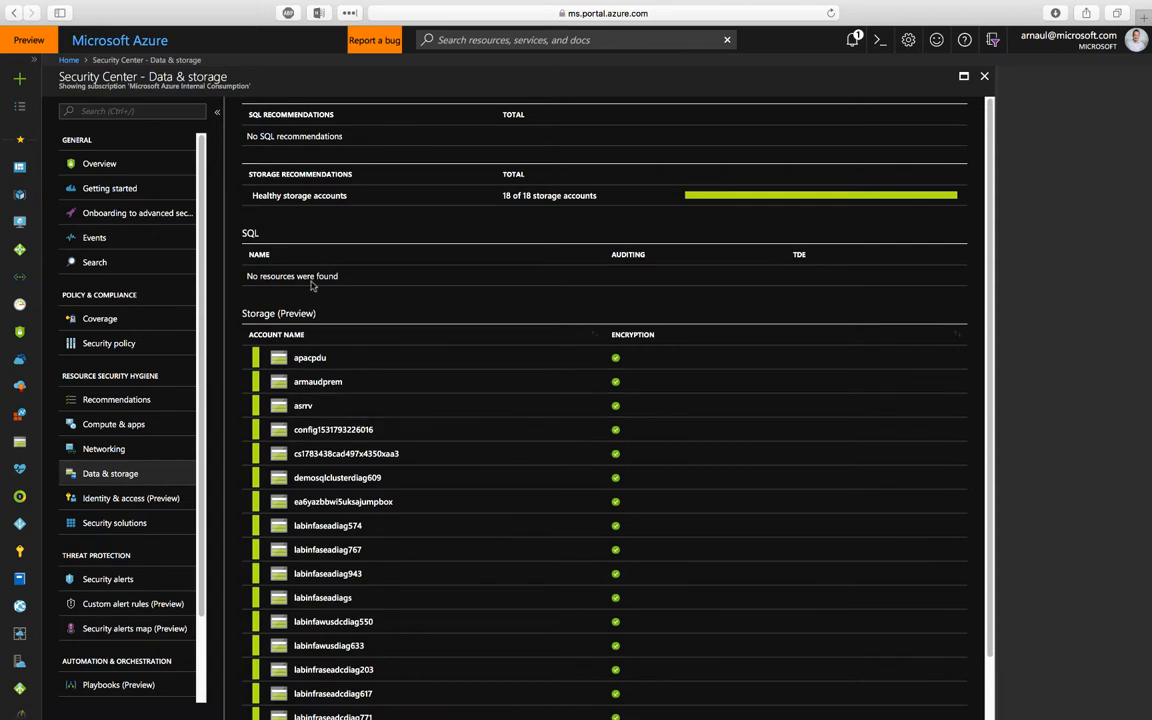
mouse_move(166, 452)
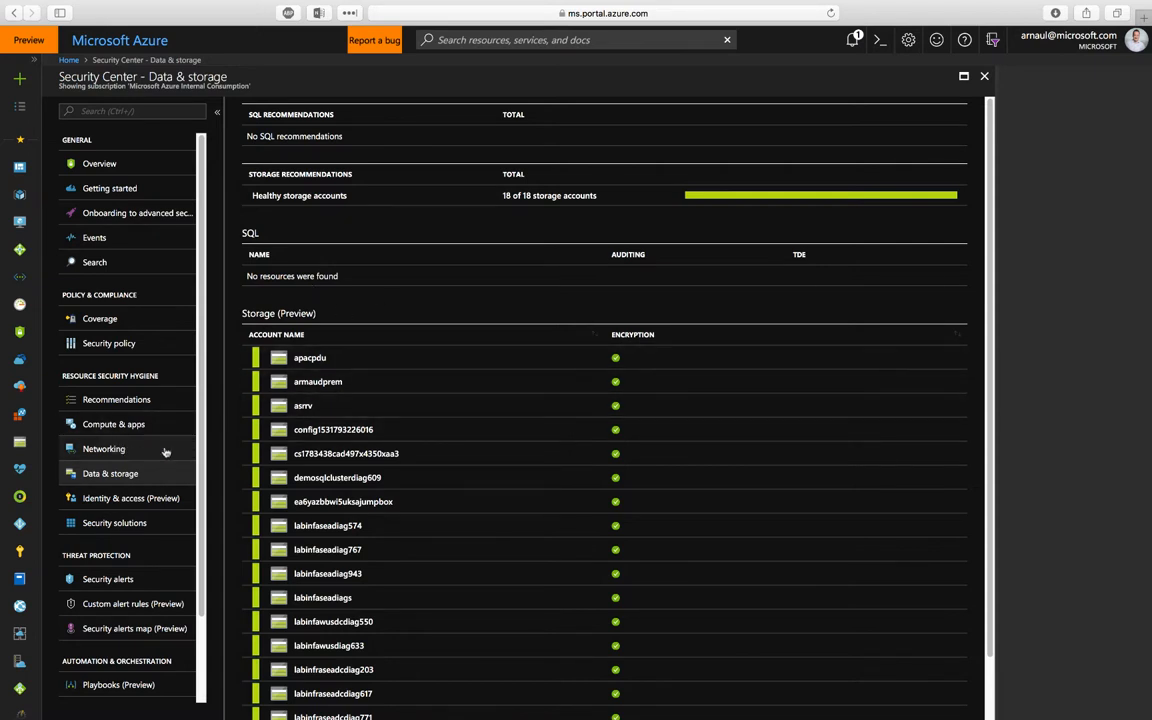
left_click(104, 448)
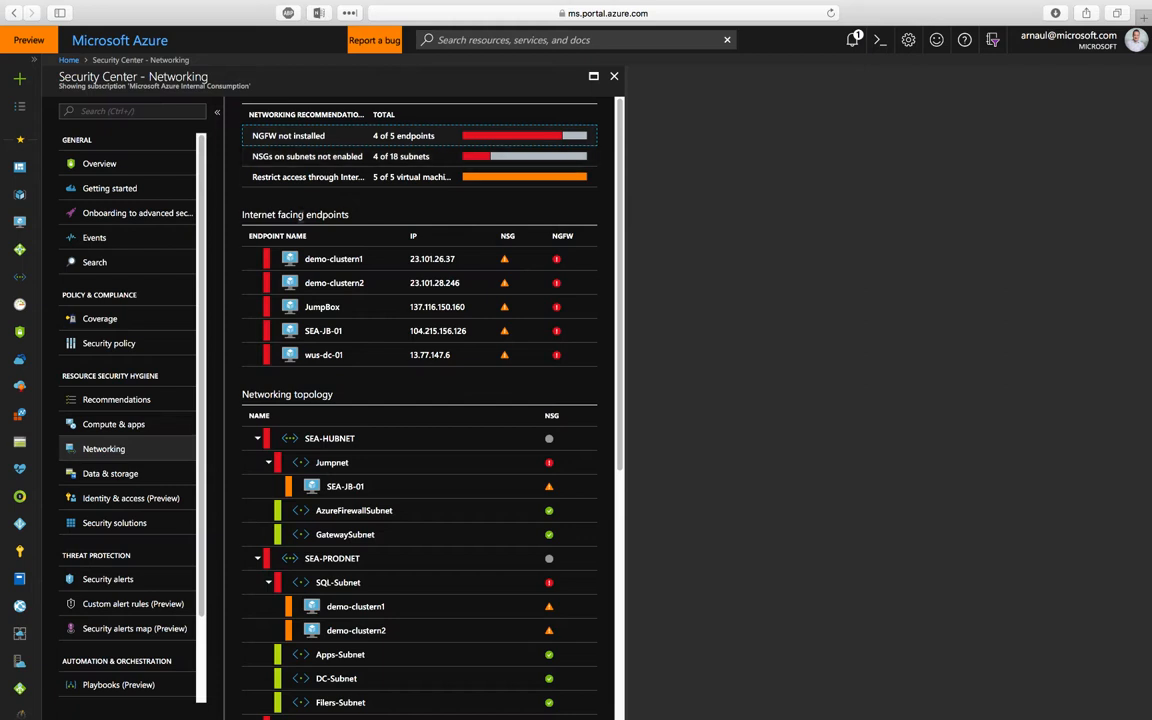
double_click(296, 214)
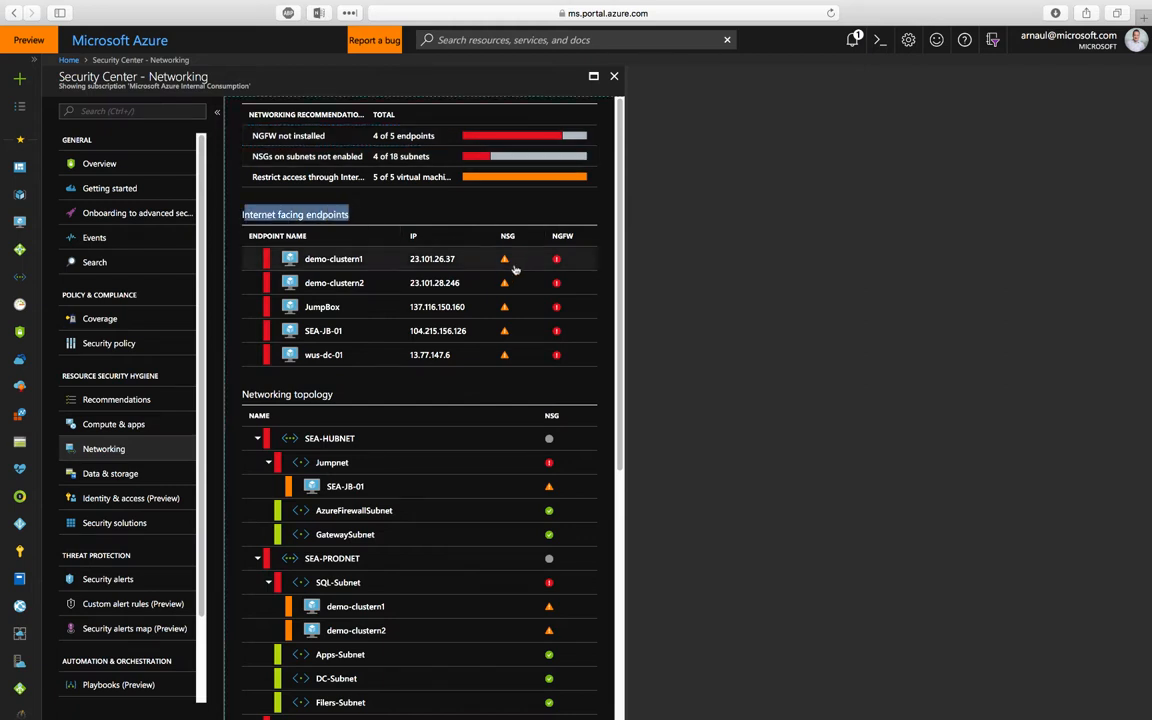
mouse_move(516, 268)
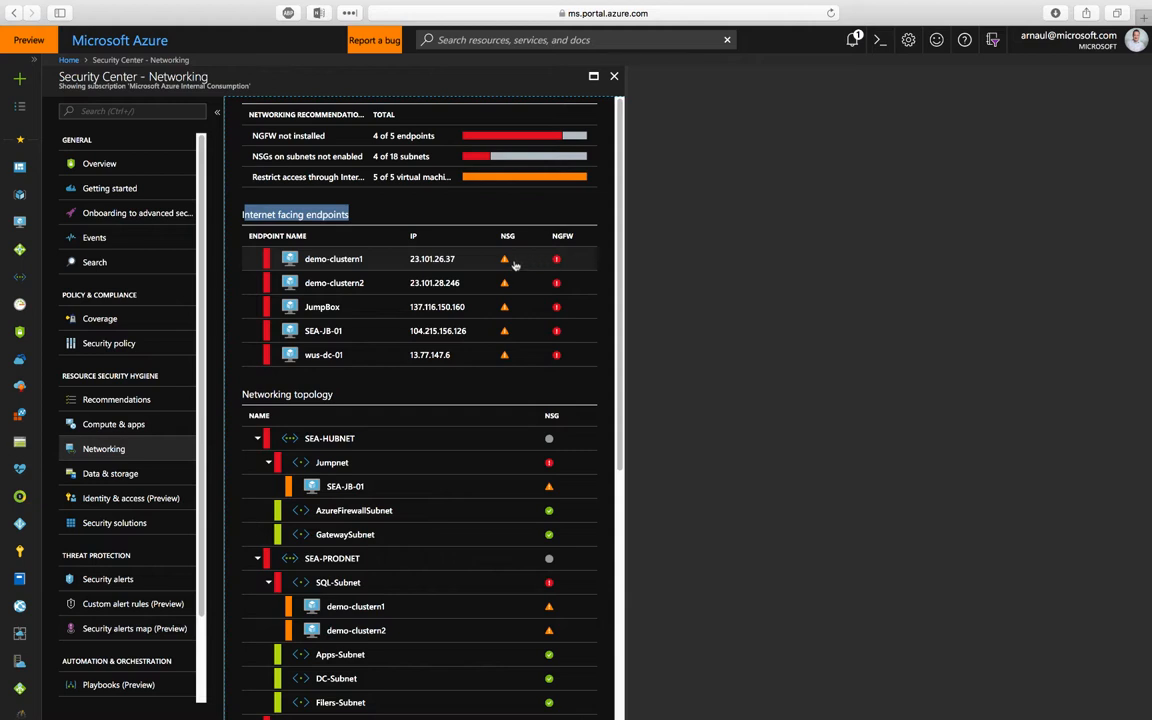
mouse_move(580, 248)
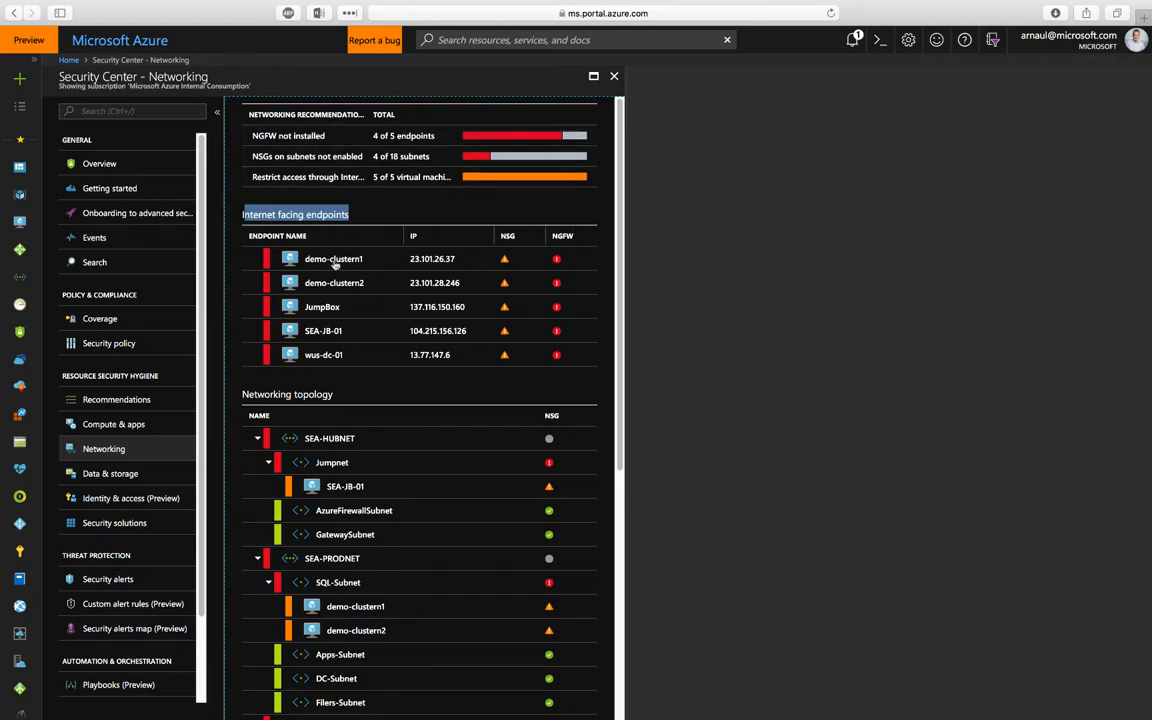
scroll("down", 3)
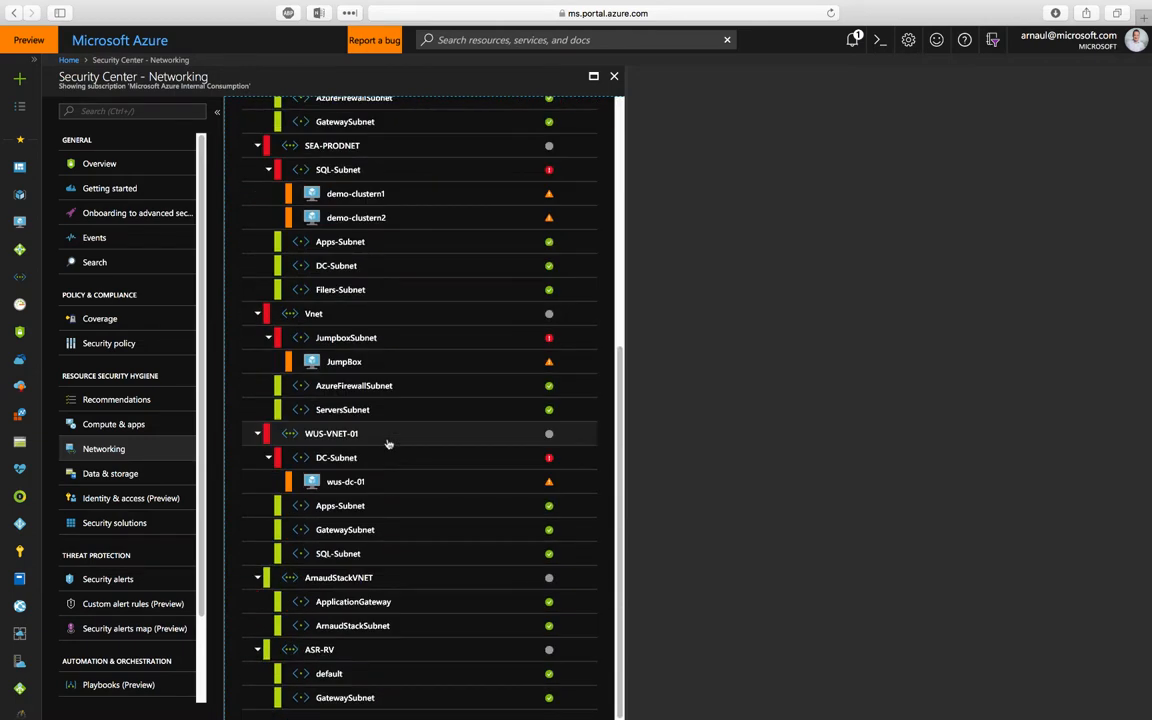
scroll("up", 3)
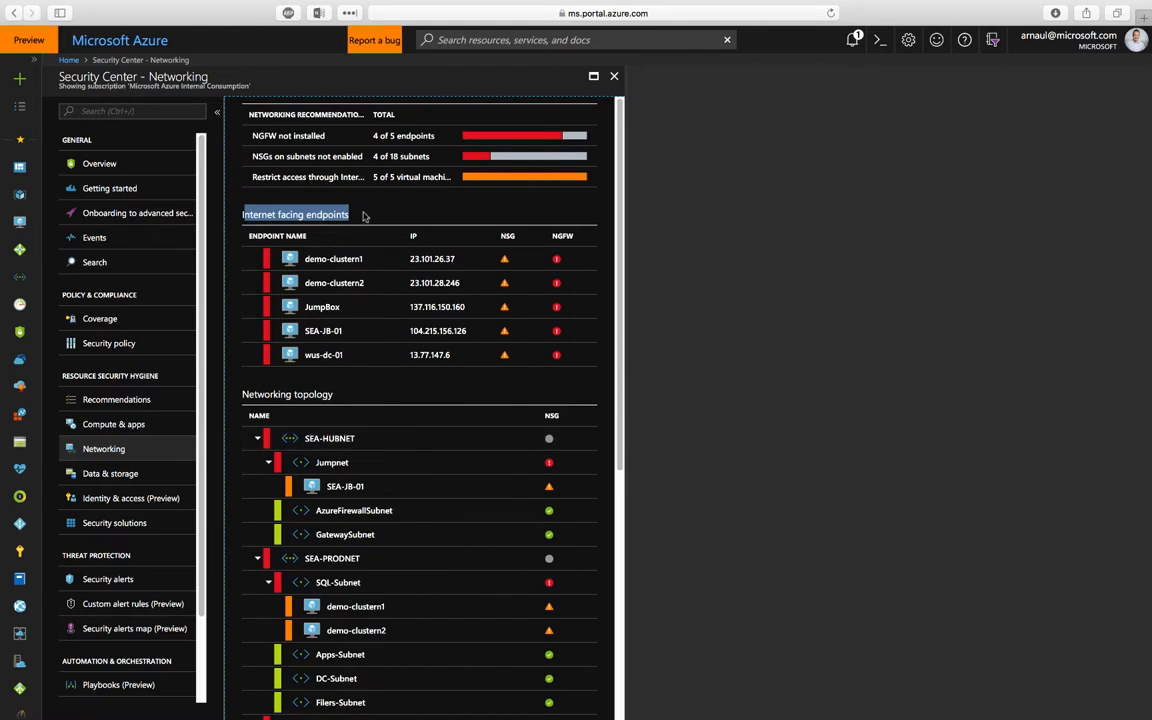
mouse_move(326, 132)
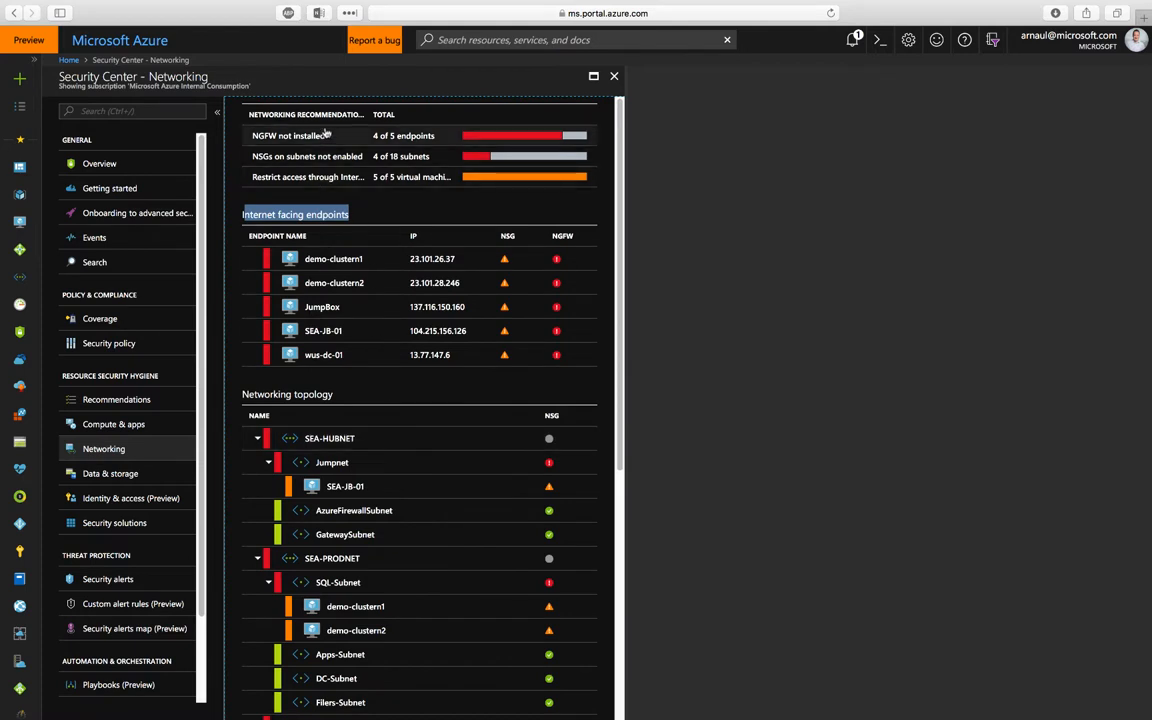
Reveal the subnets without NSGs: DC-Subnet, JumpboxSubnet, Jumpnet and SQL-Subnet.
left_click(308, 156)
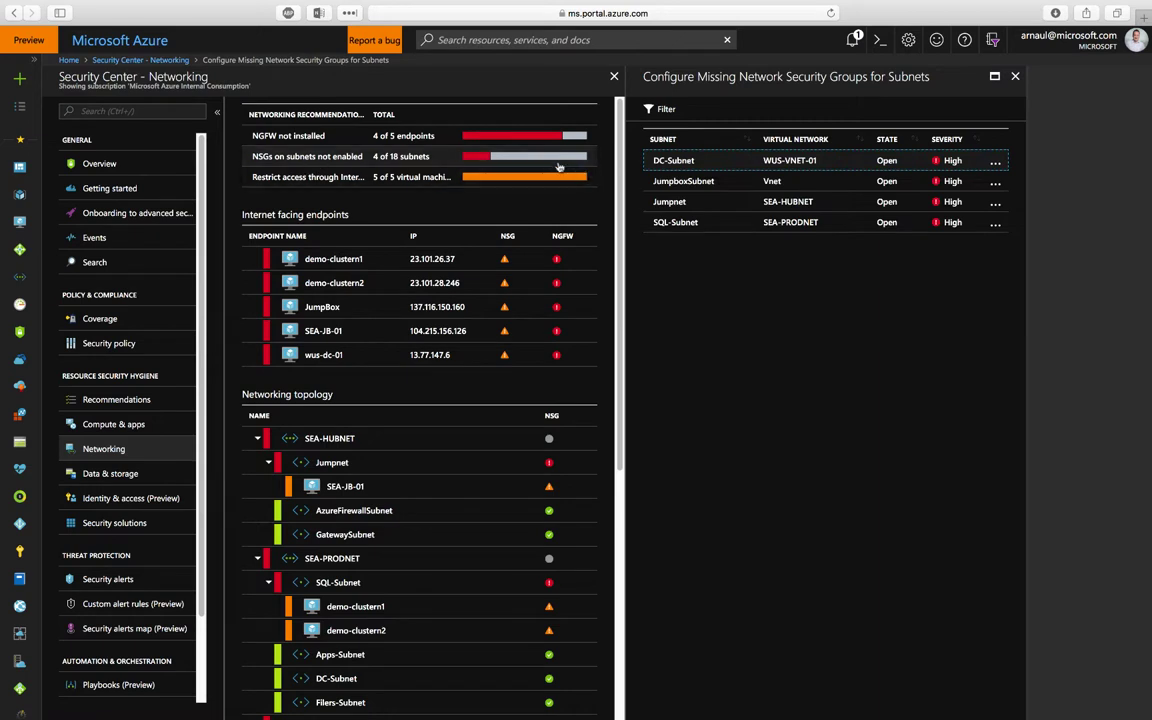
mouse_move(840, 178)
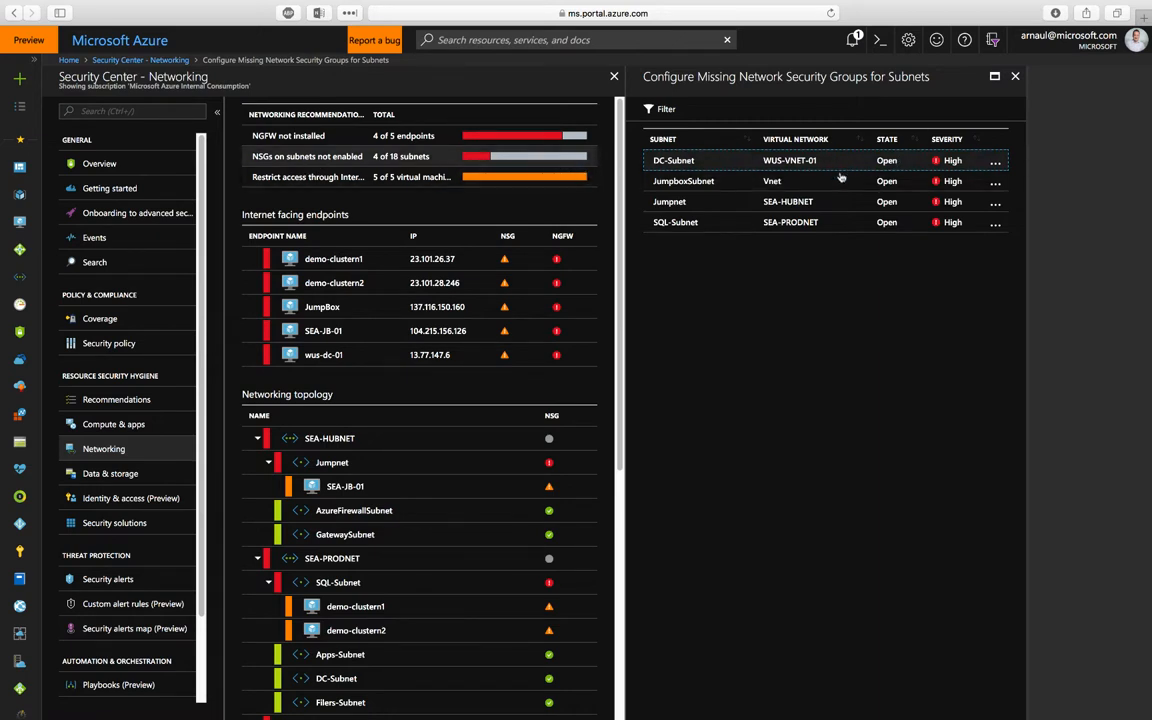
mouse_move(836, 166)
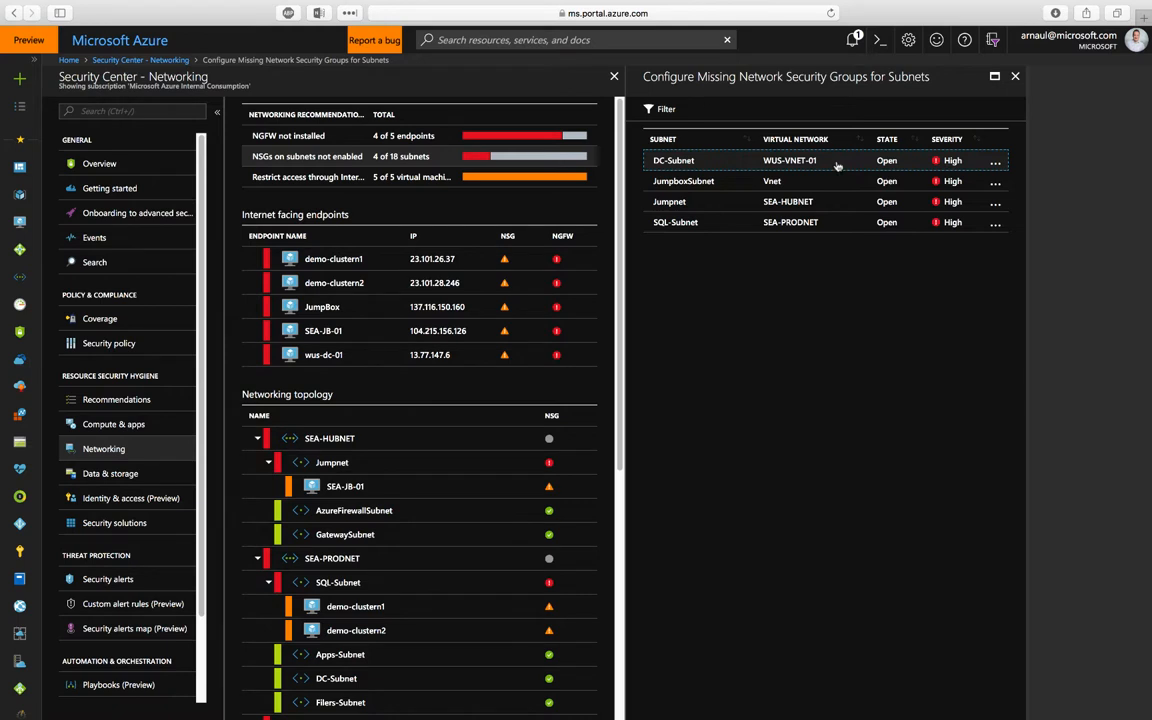
mouse_move(796, 156)
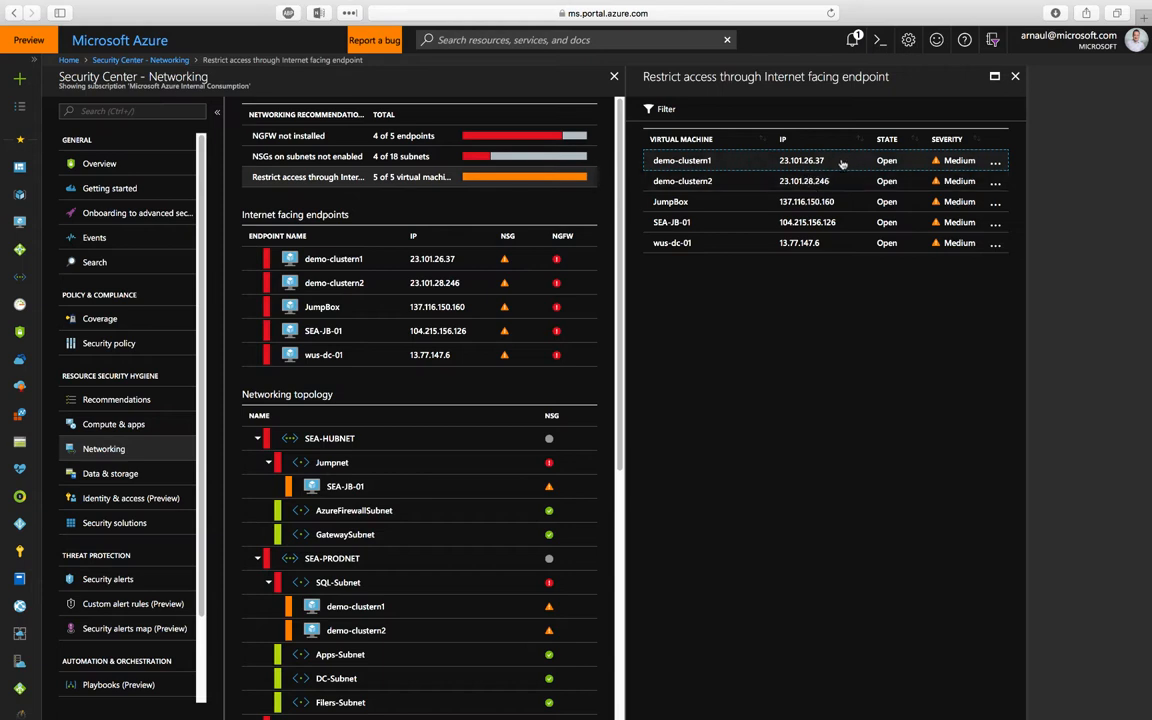
mouse_move(832, 232)
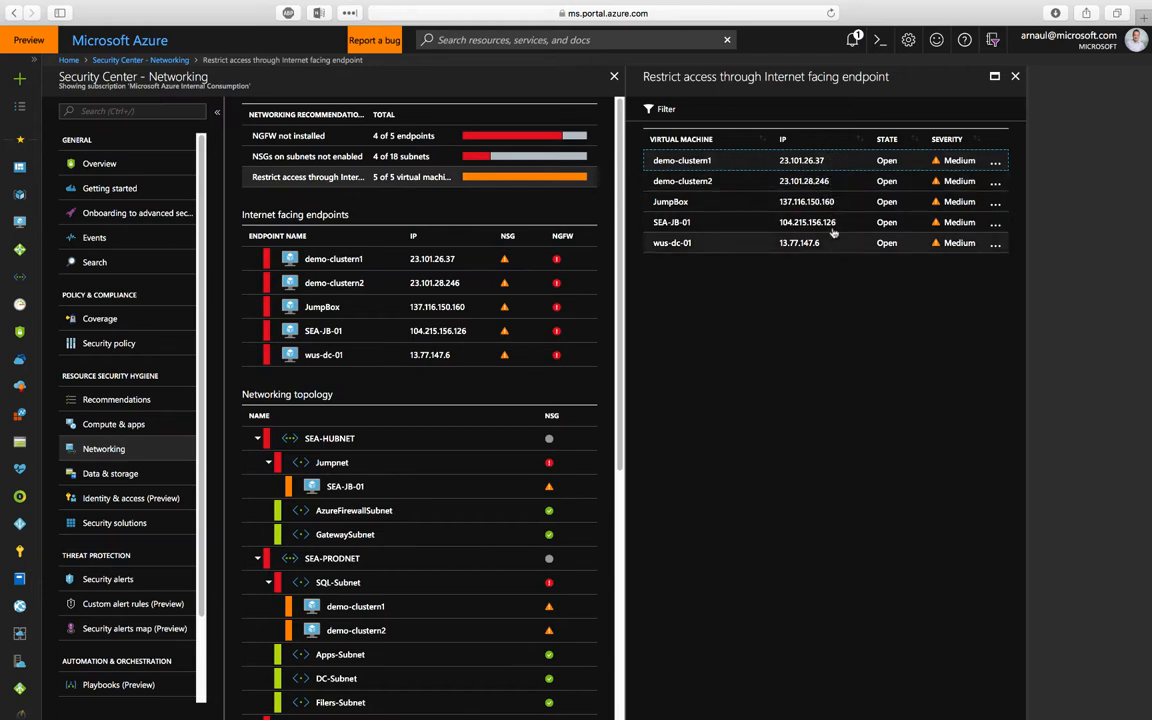
mouse_move(824, 160)
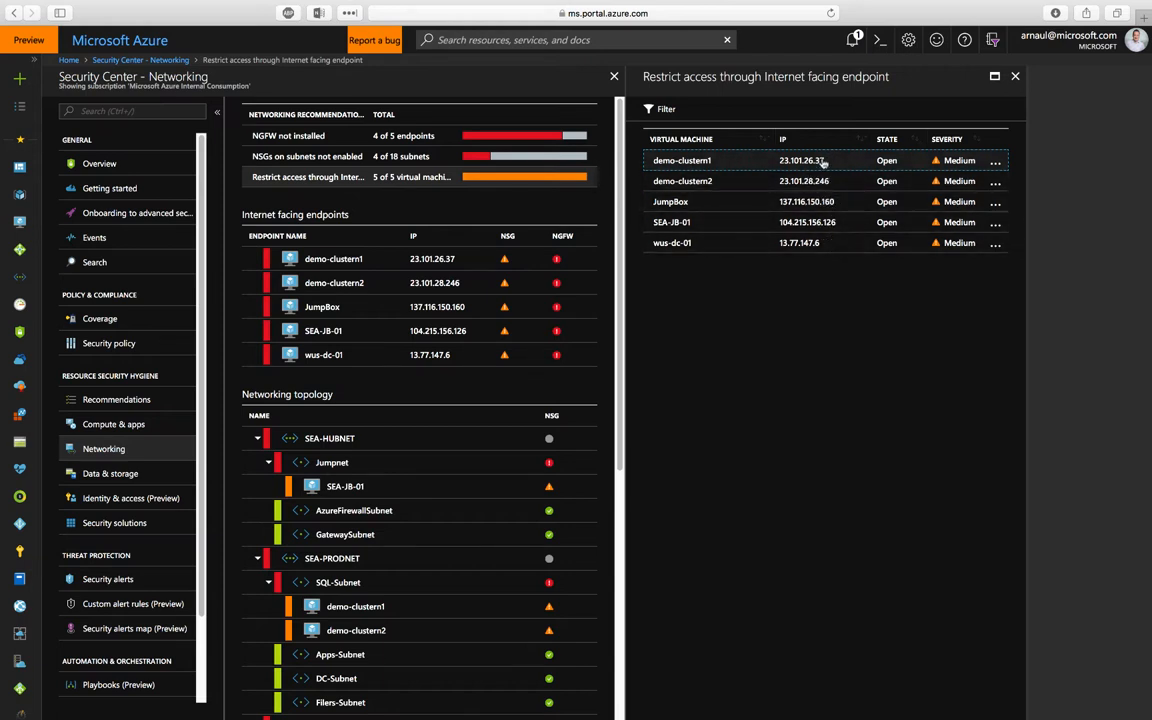
Drill from the internet-facing endpoint recommendation into NGFW not installed, start Create New and browse vendor solutions.
left_click(682, 160)
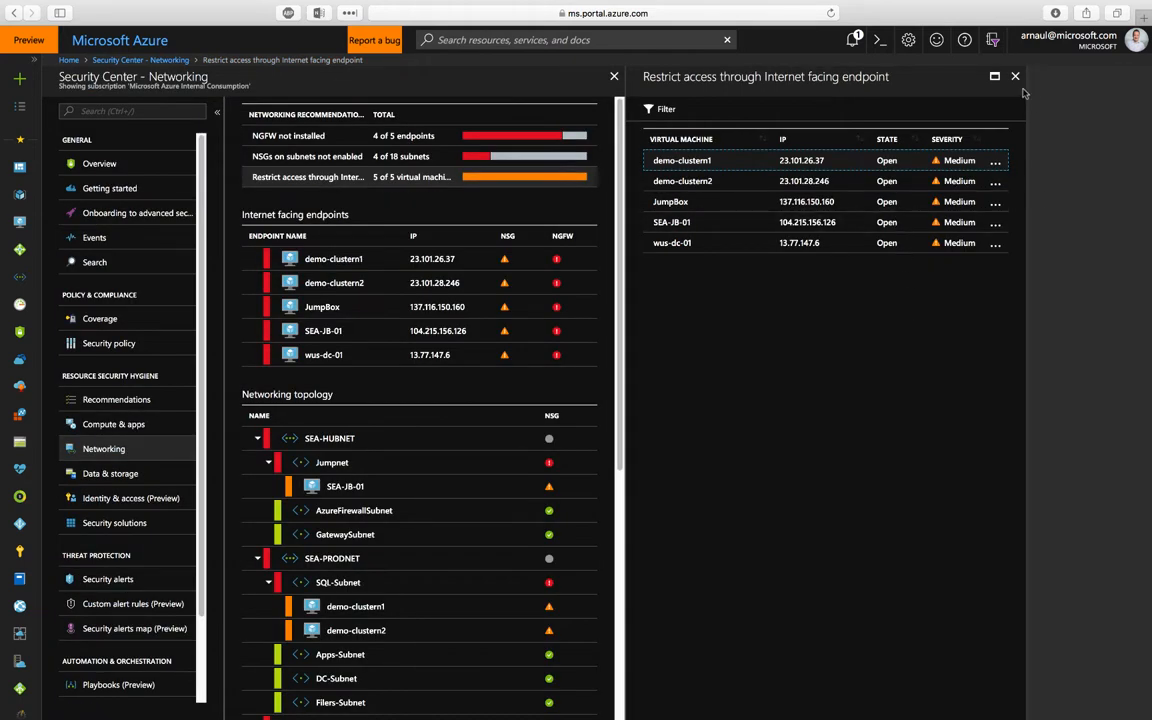
mouse_move(324, 136)
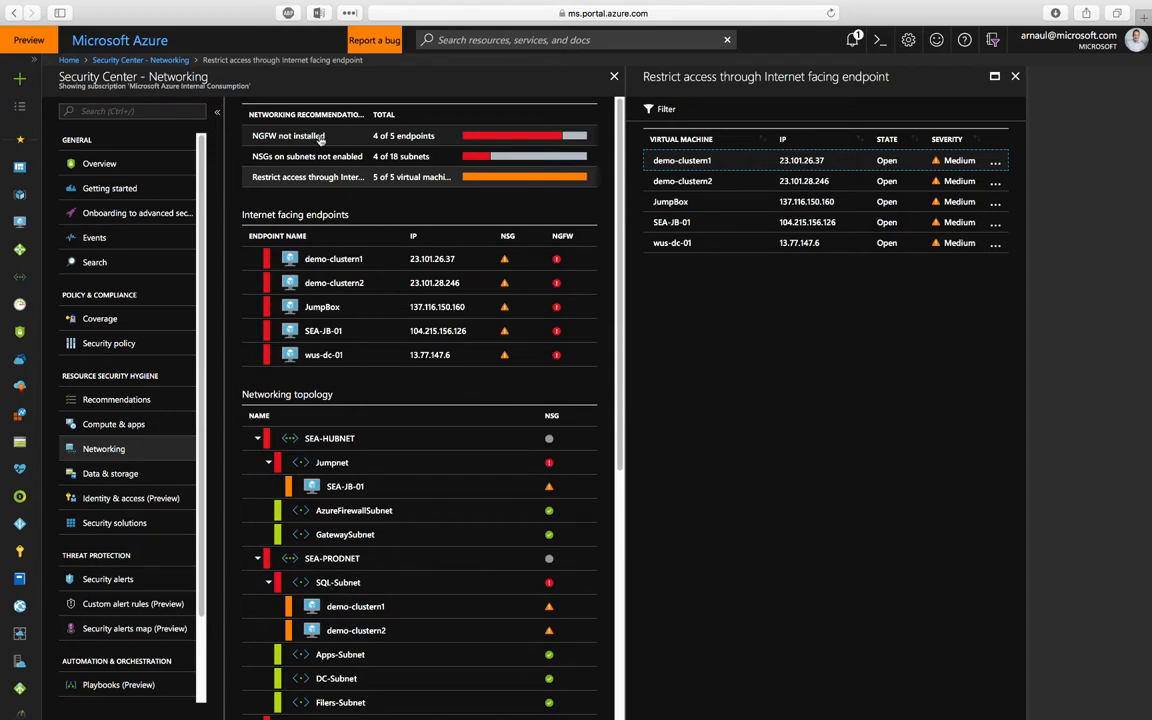
left_click(288, 136)
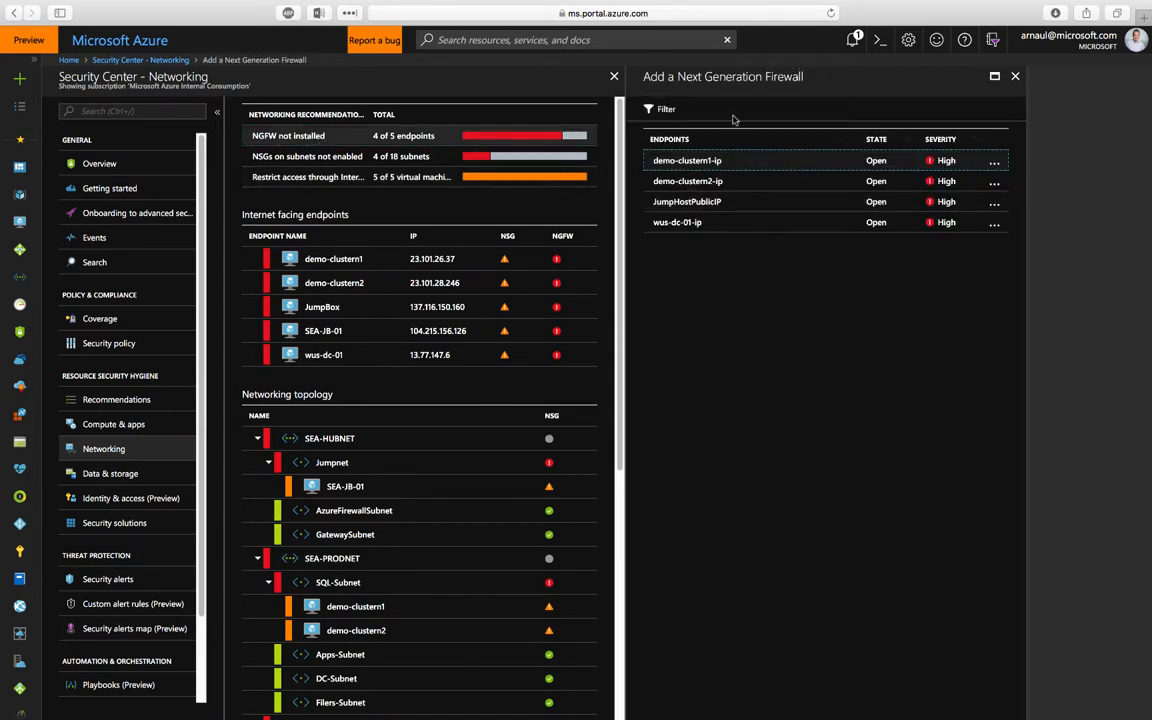
mouse_move(904, 200)
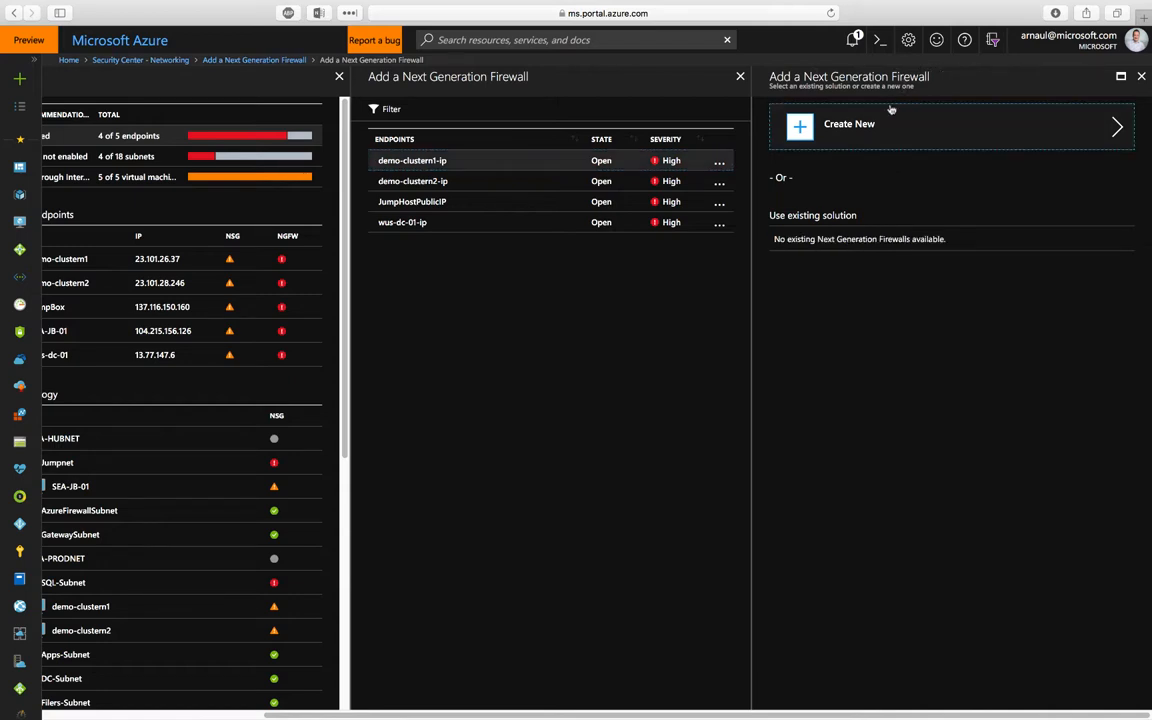
mouse_move(880, 136)
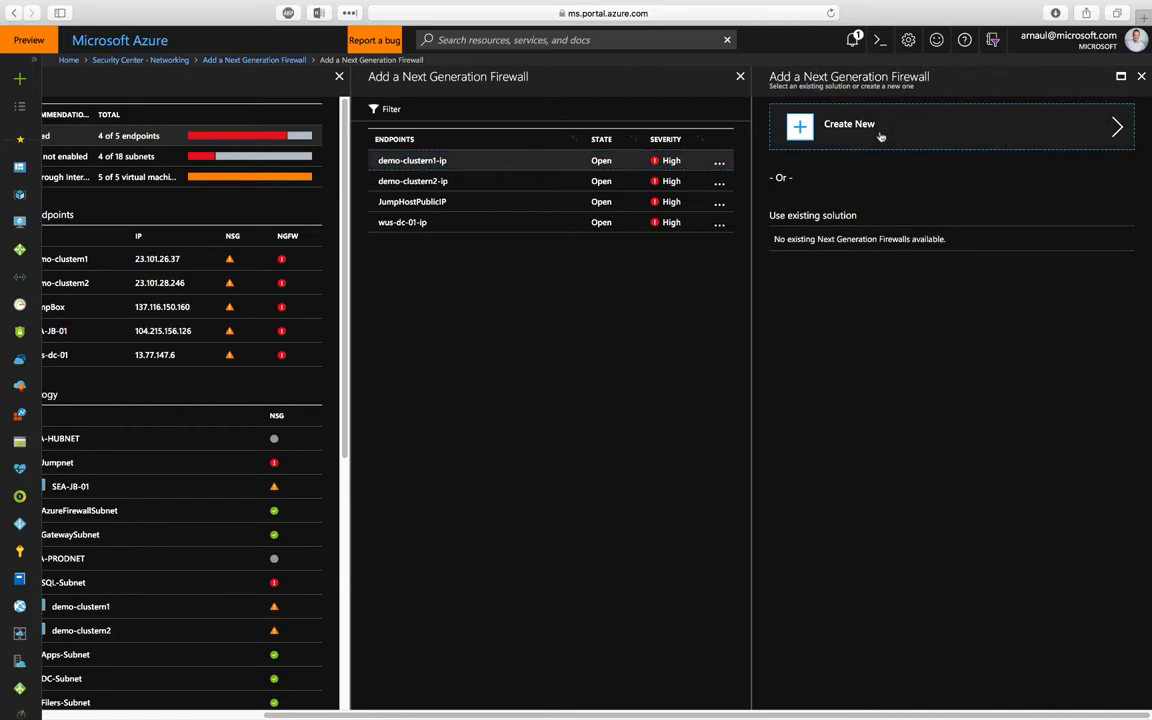
left_click(950, 124)
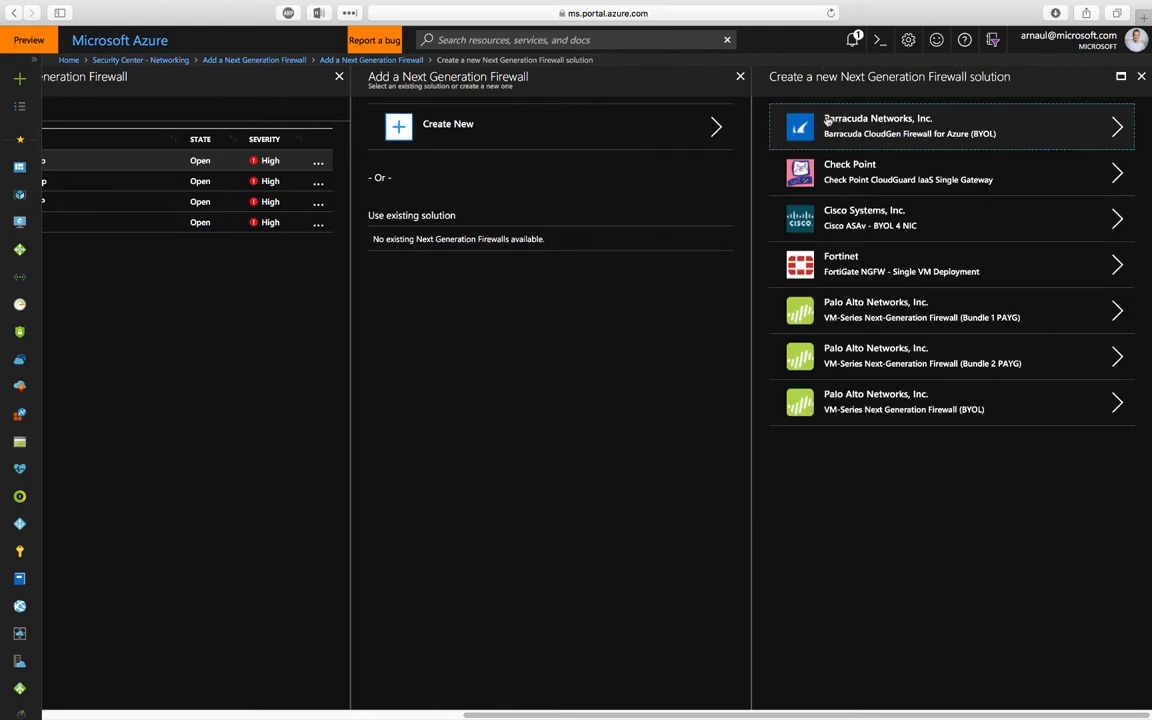
mouse_move(808, 94)
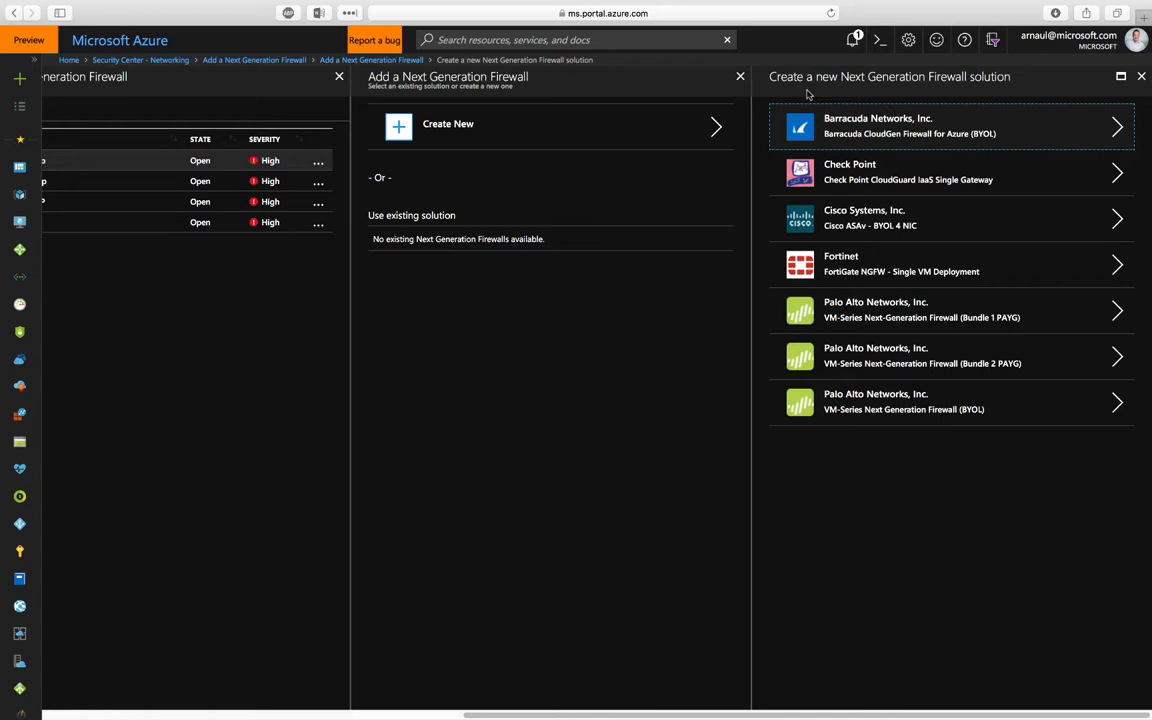
mouse_move(946, 146)
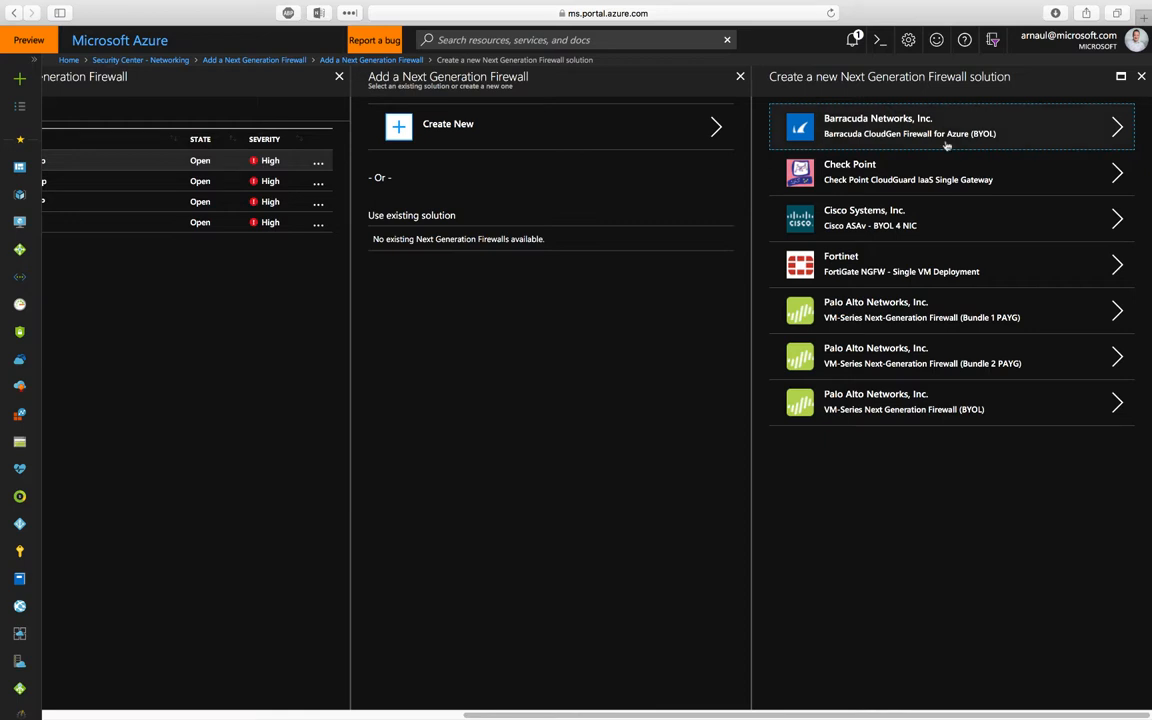
mouse_move(962, 290)
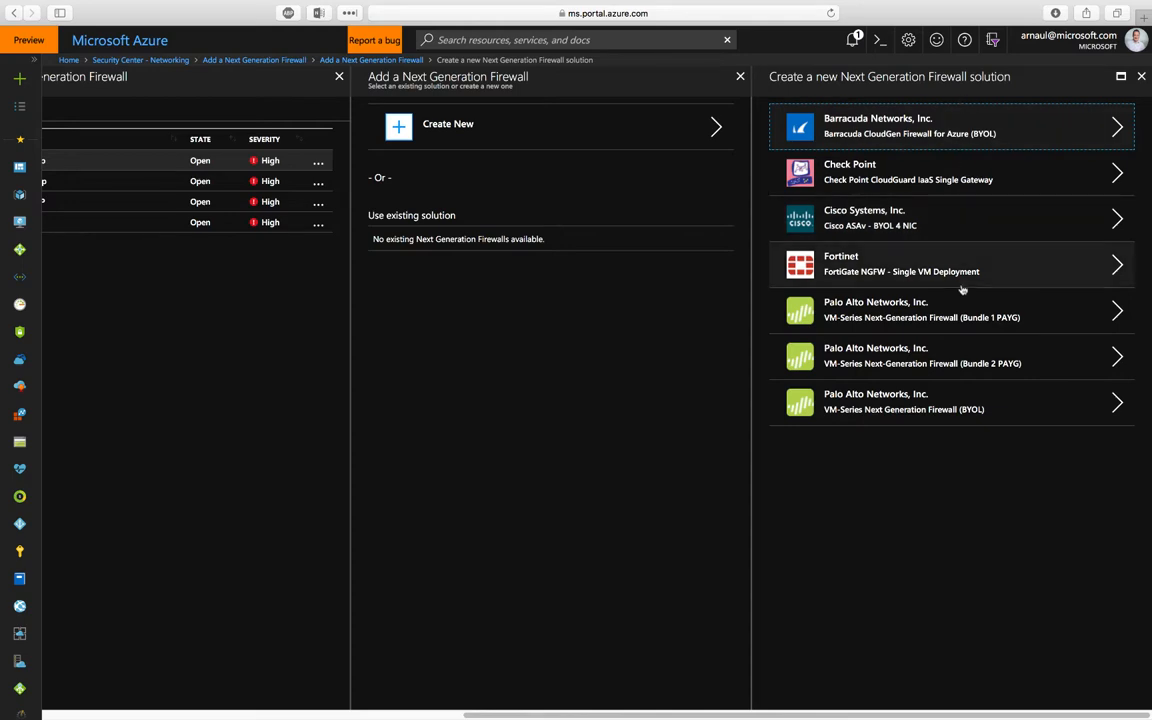
left_click(1140, 76)
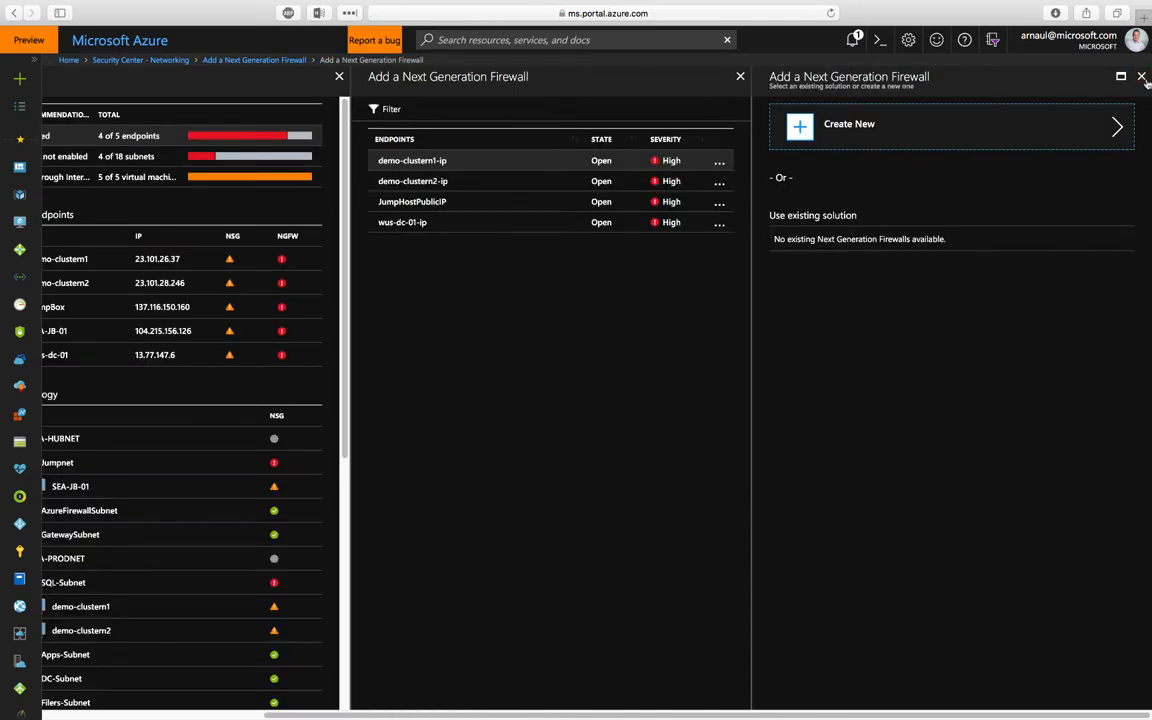
Leave the firewall panes for Compute & apps, checking the VMs list and its recommendations overview for nine VMs.
left_click(1140, 76)
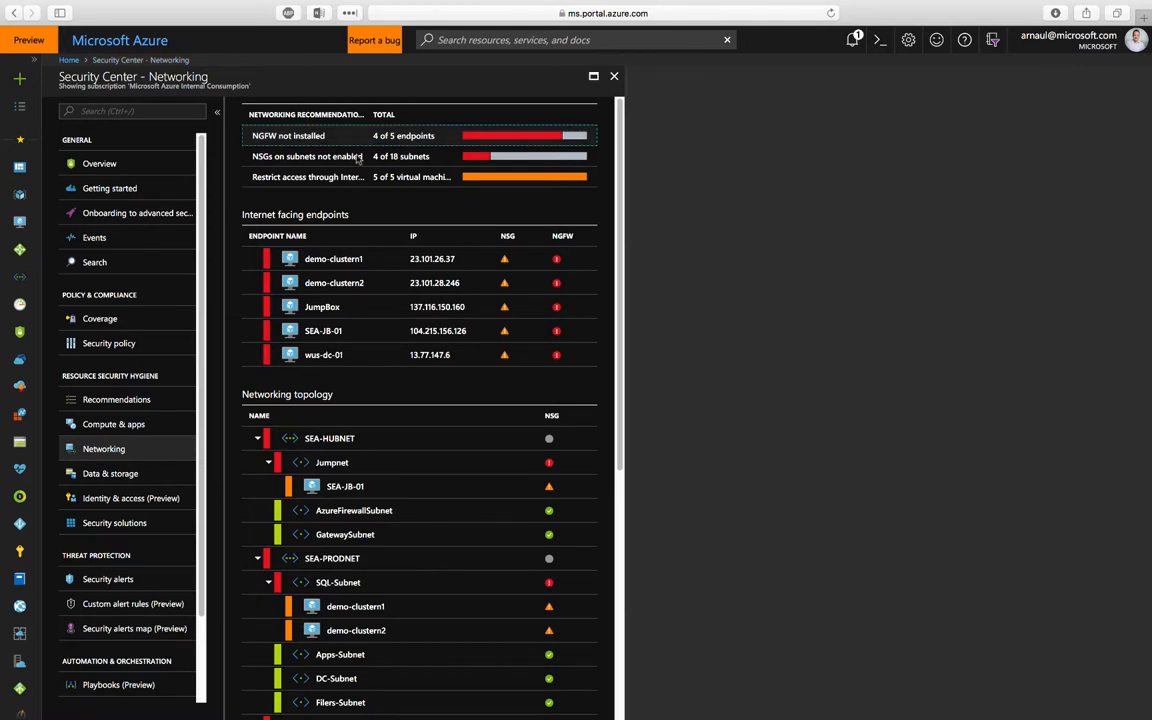
mouse_move(112, 424)
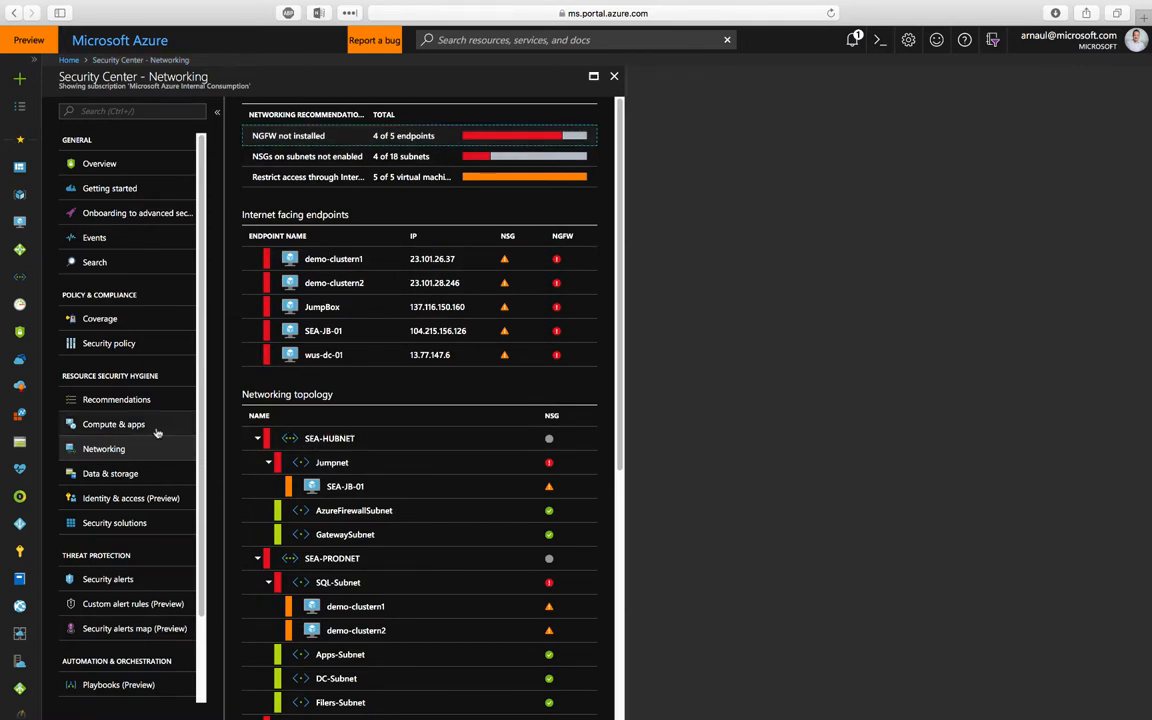
left_click(112, 424)
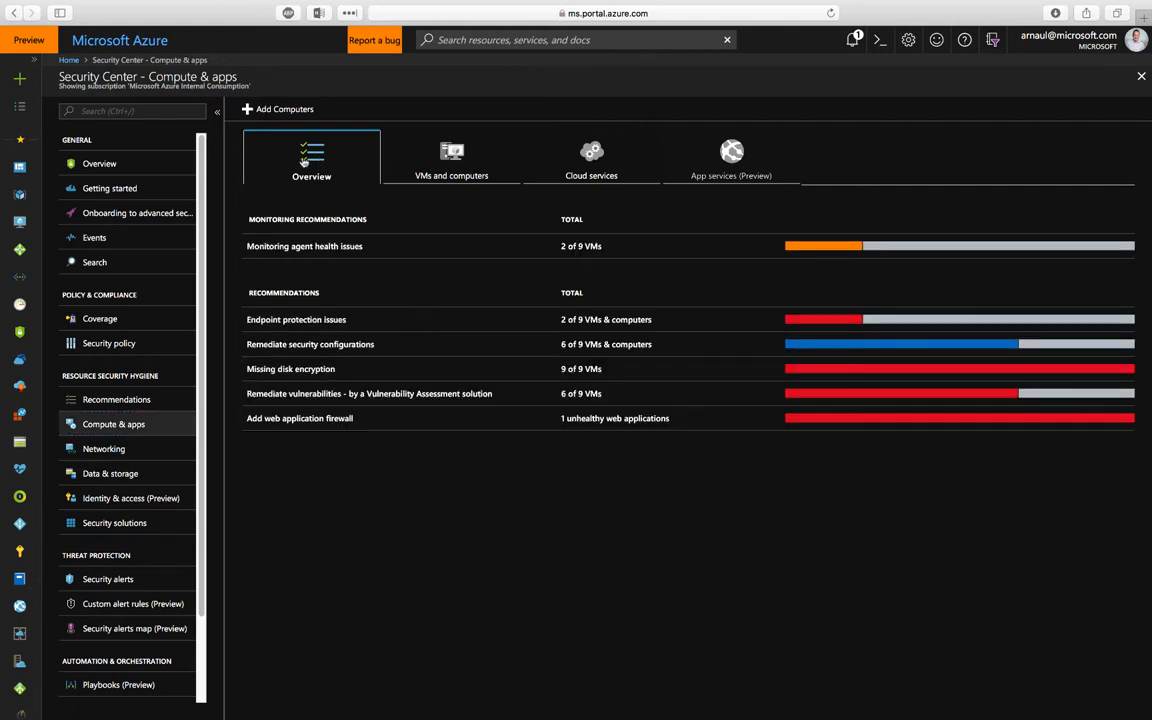
mouse_move(336, 472)
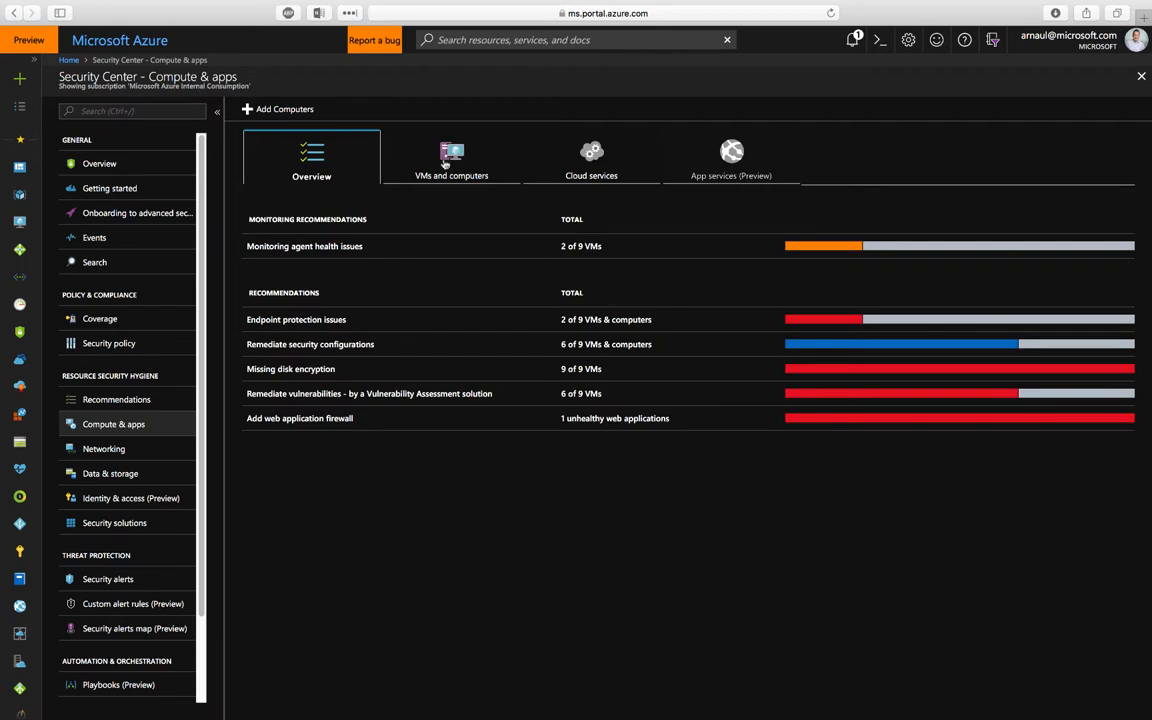
left_click(452, 160)
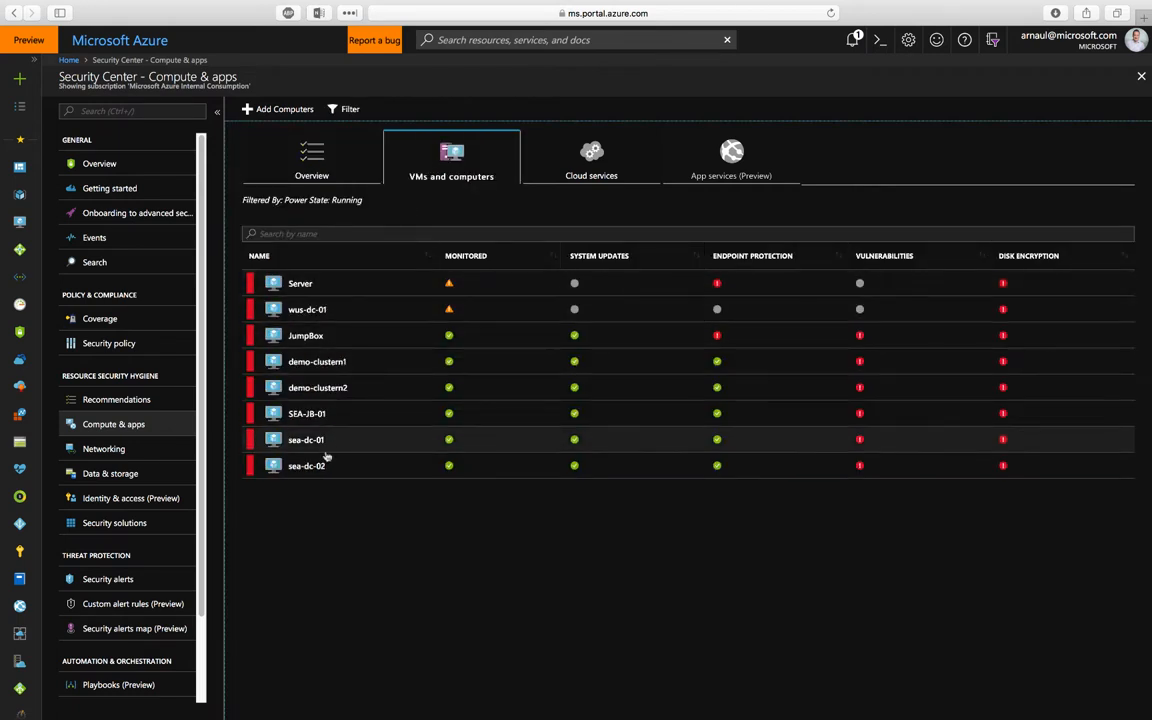
mouse_move(350, 284)
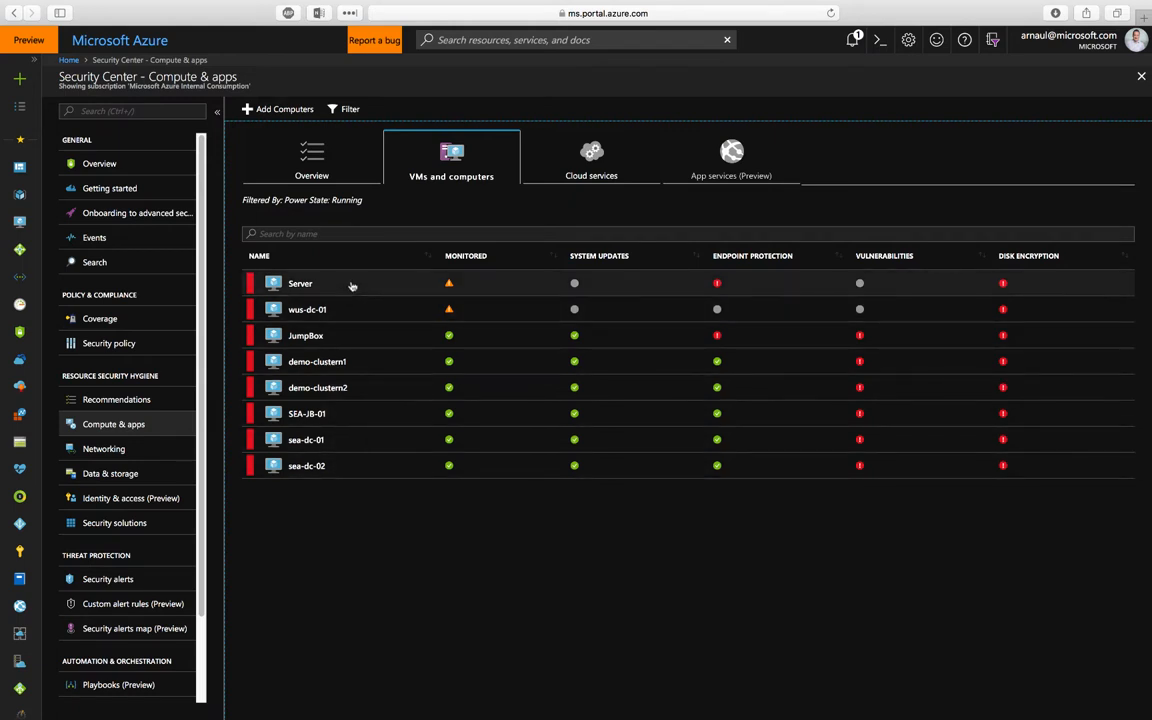
mouse_move(344, 360)
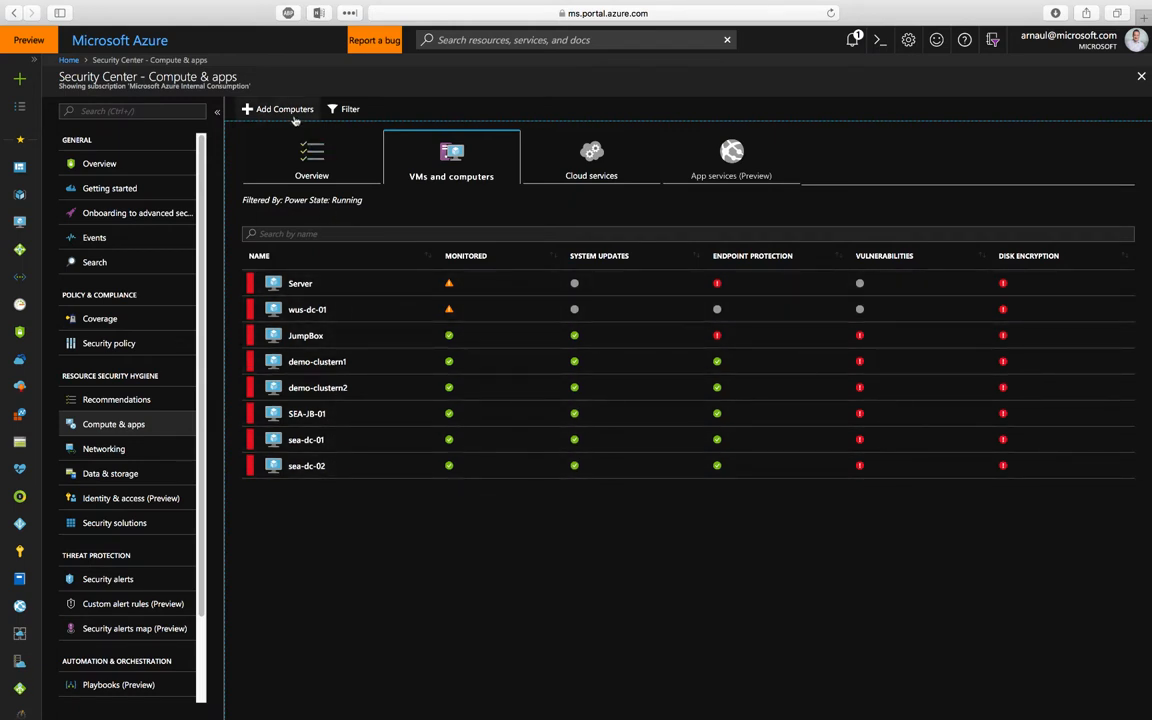
mouse_move(284, 108)
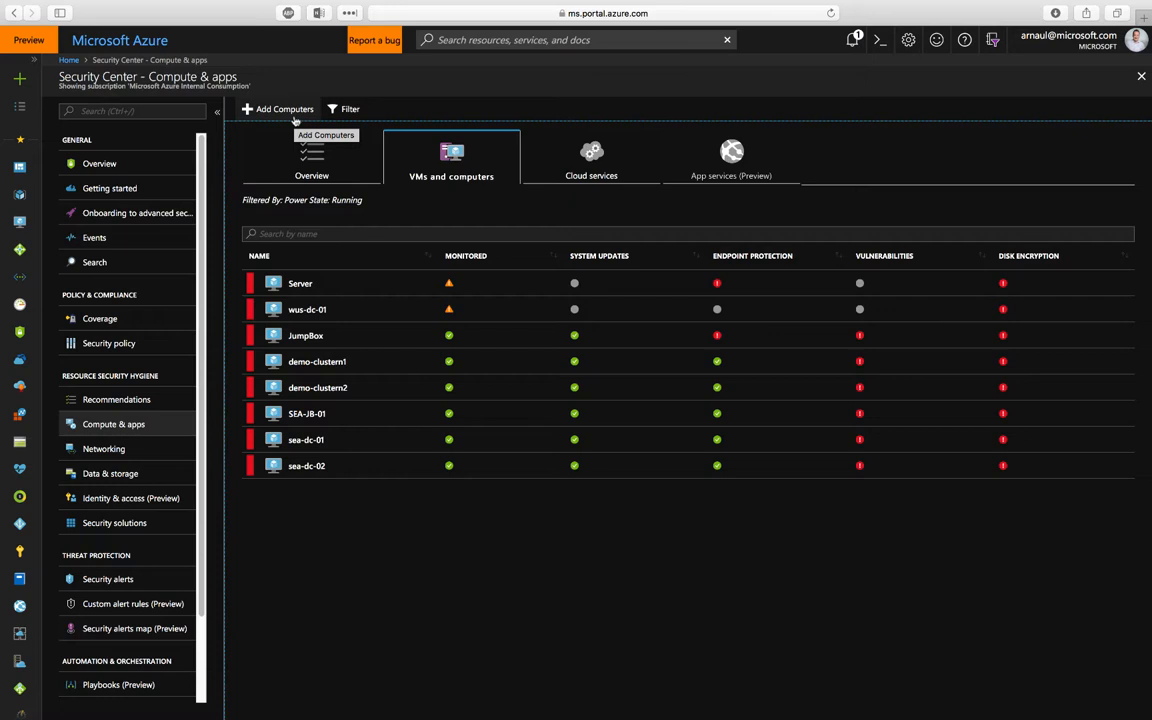
mouse_move(294, 120)
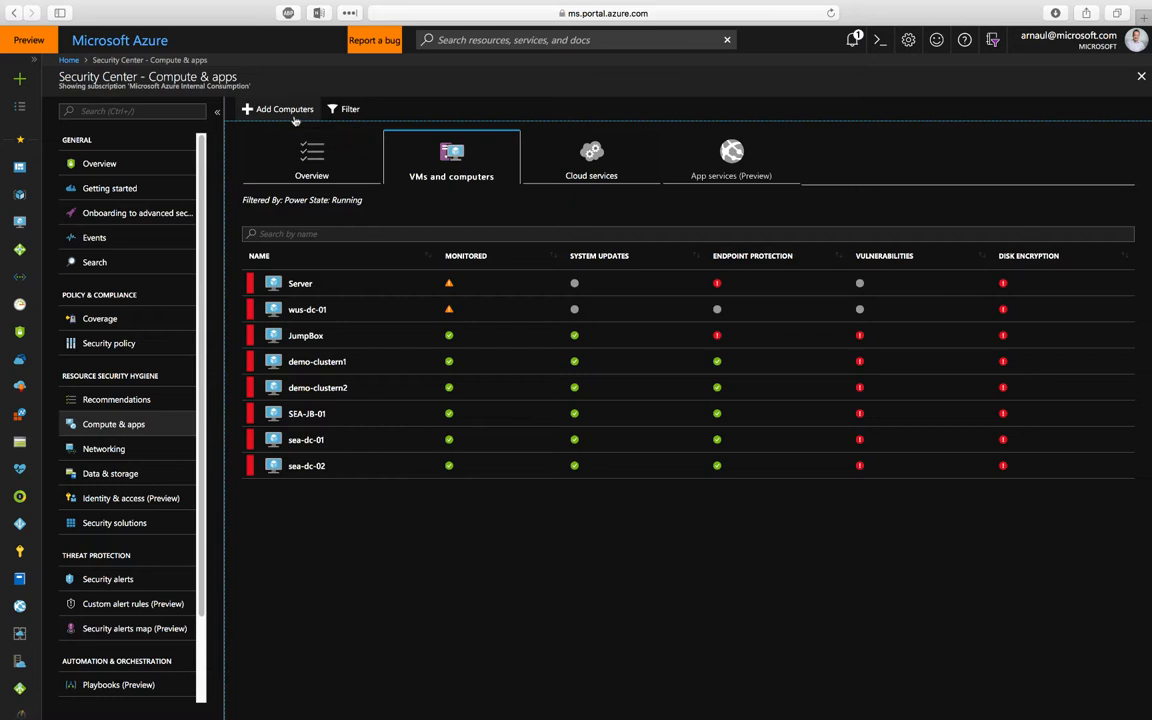
left_click(312, 160)
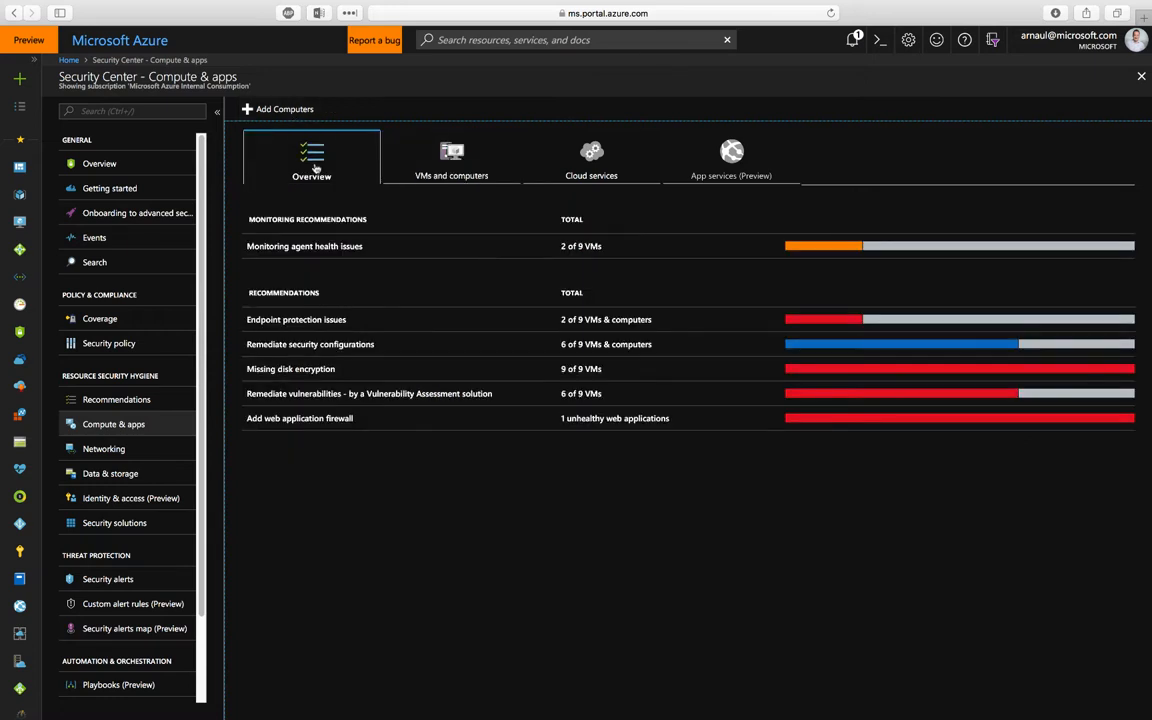
mouse_move(400, 230)
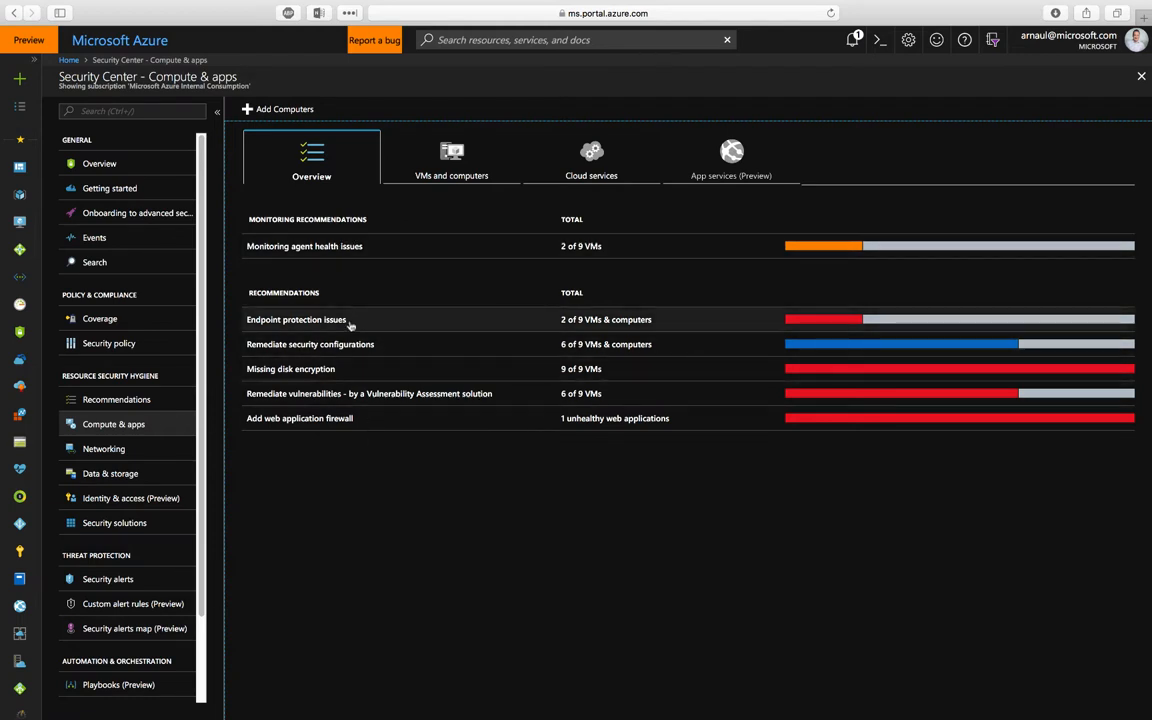
Inspect the 2 of 9 VMs missing endpoint protection, start Install on both, then back out of the product choice.
left_click(296, 320)
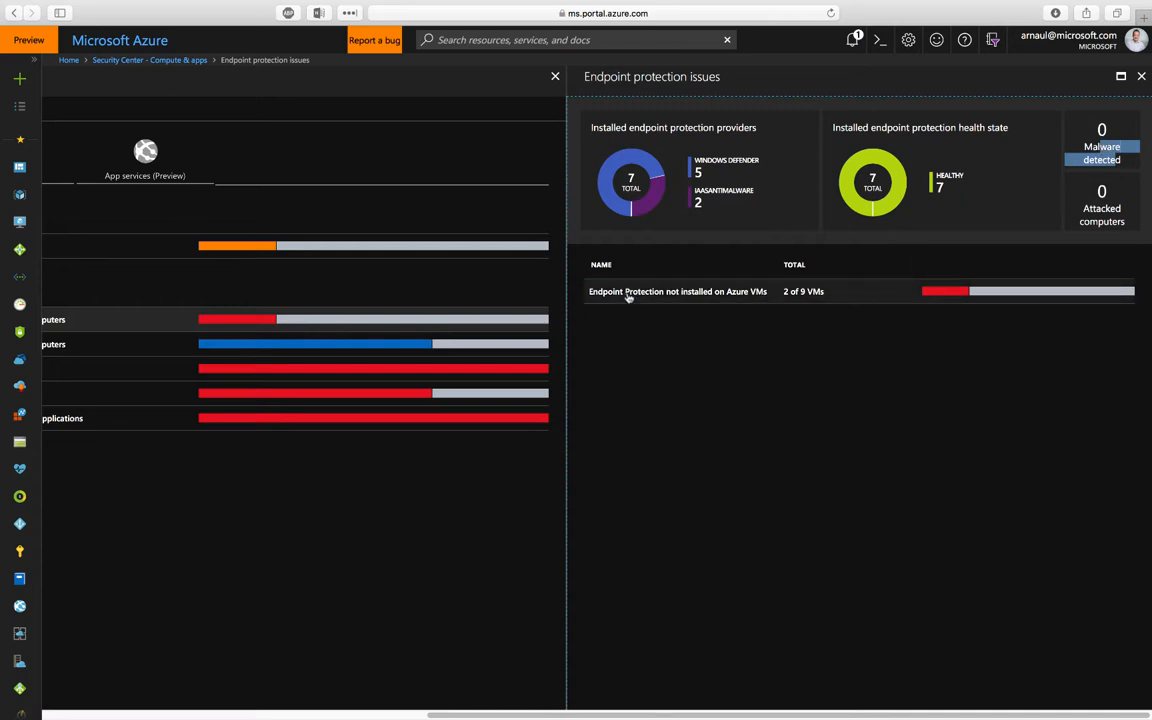
left_click(676, 292)
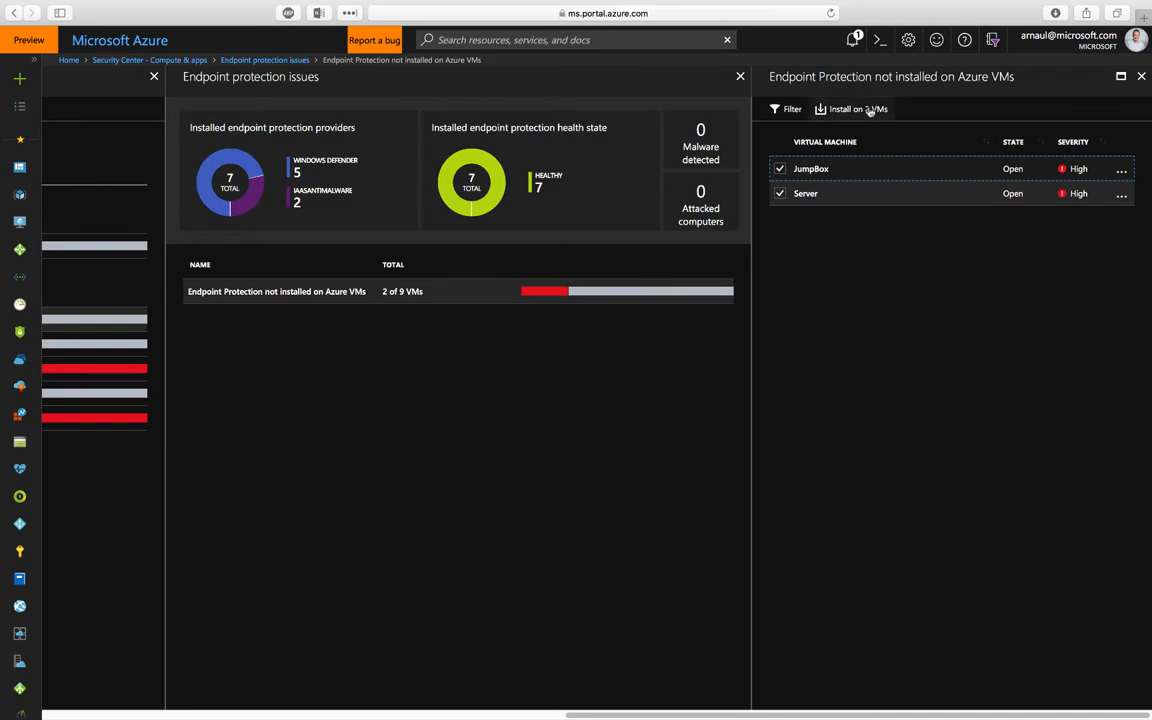
left_click(852, 108)
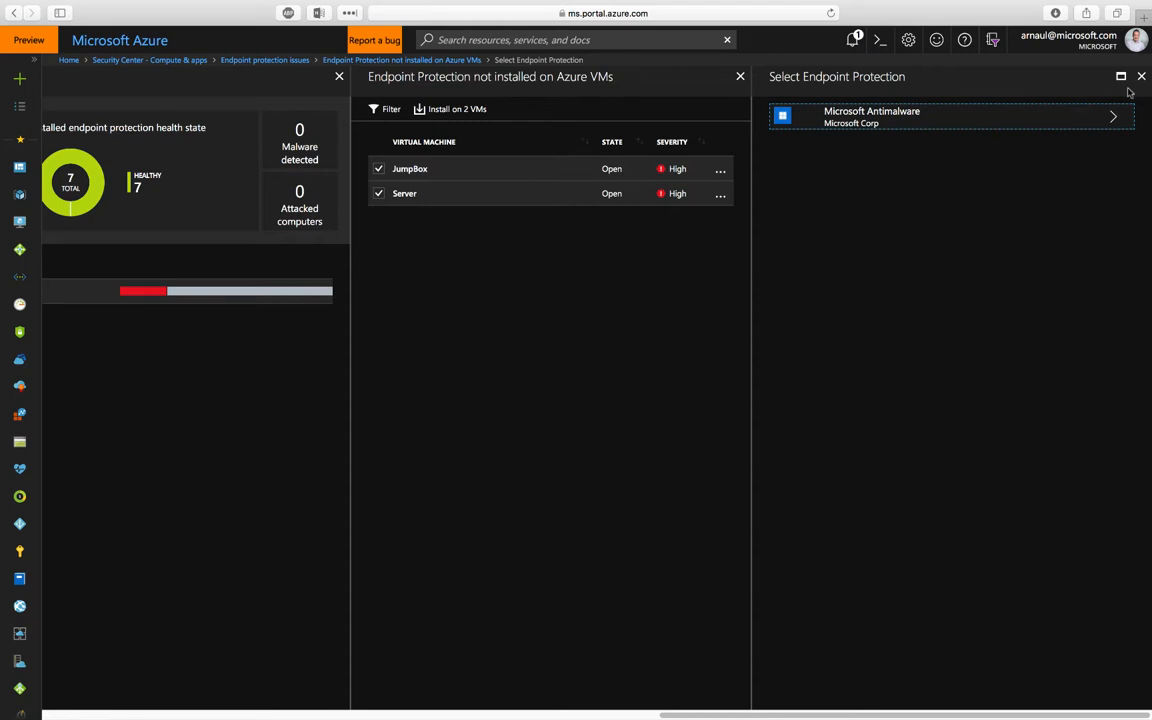
left_click(1140, 76)
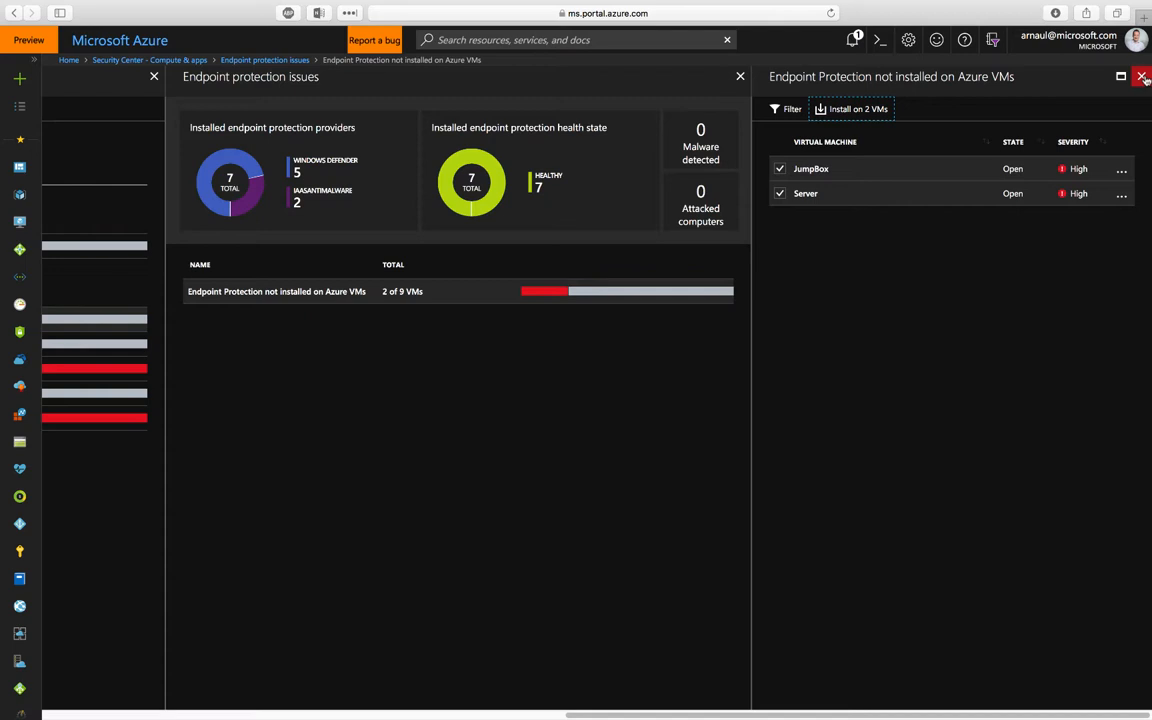
left_click(1142, 76)
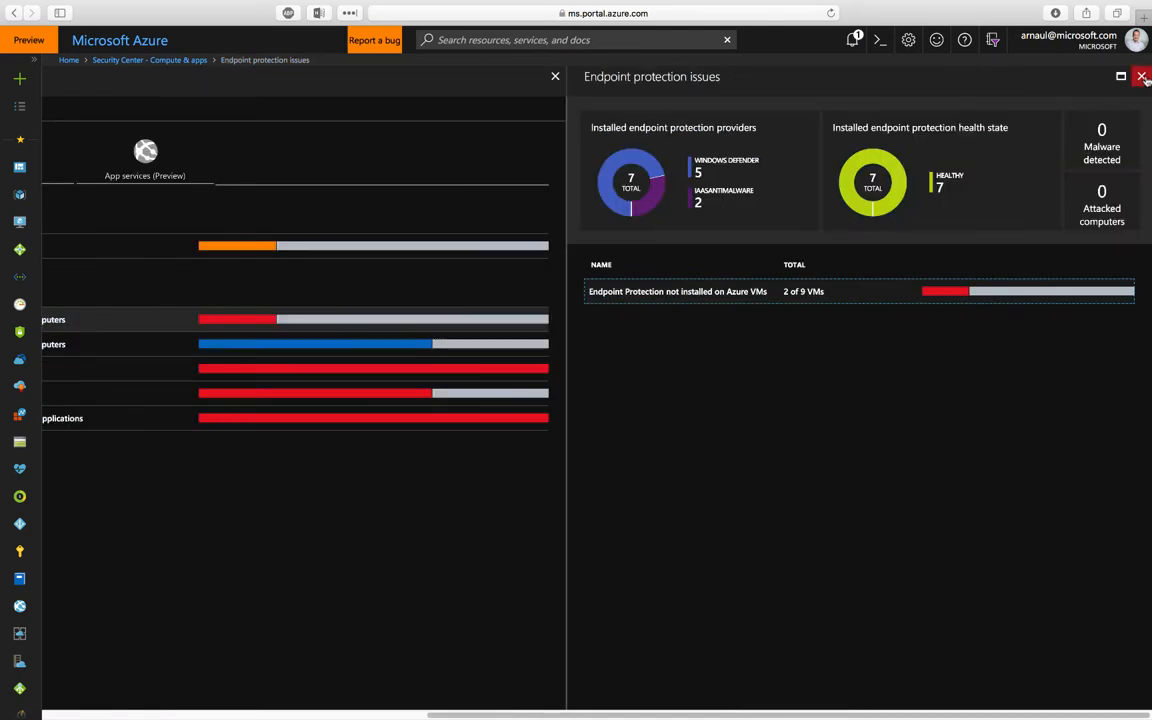
Review the Missing disk encryption recommendation listing nine high-severity VMs, then return to Compute & apps.
left_click(1142, 76)
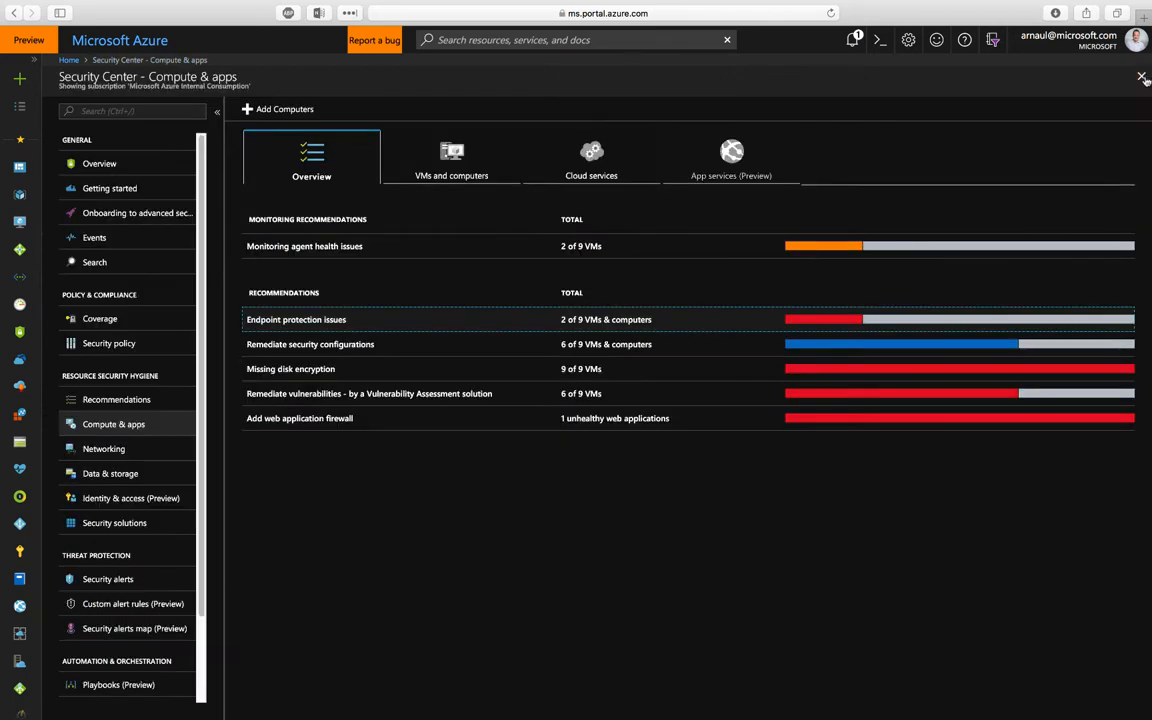
mouse_move(440, 344)
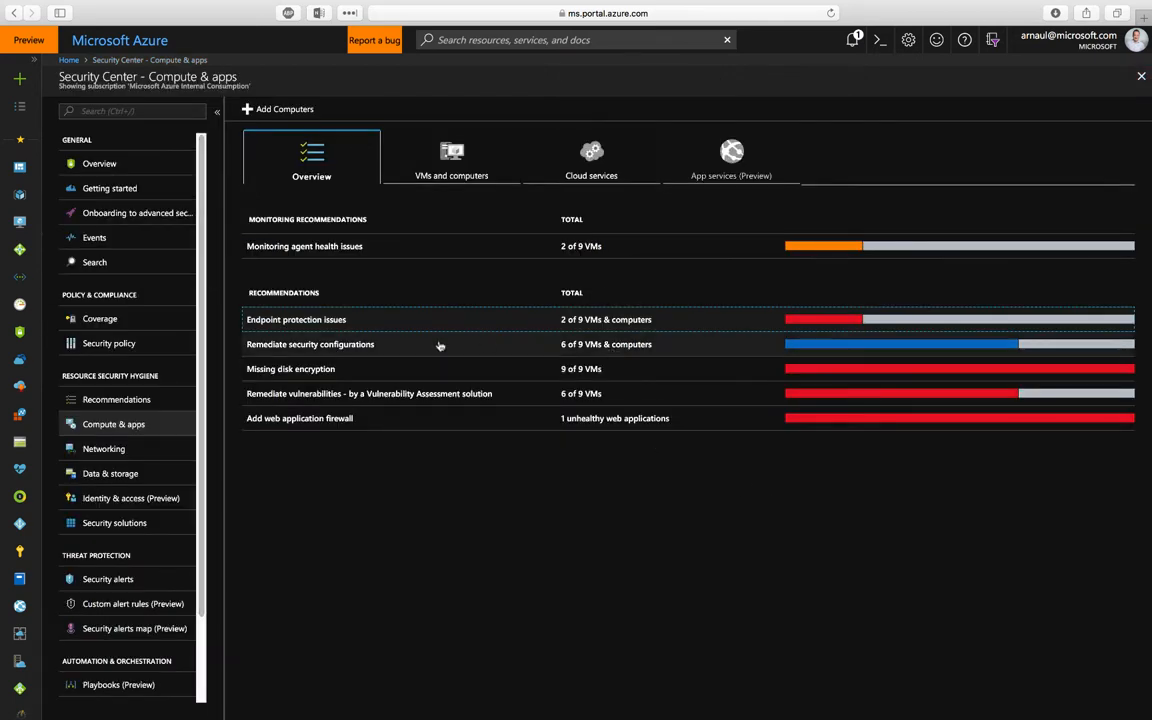
mouse_move(356, 374)
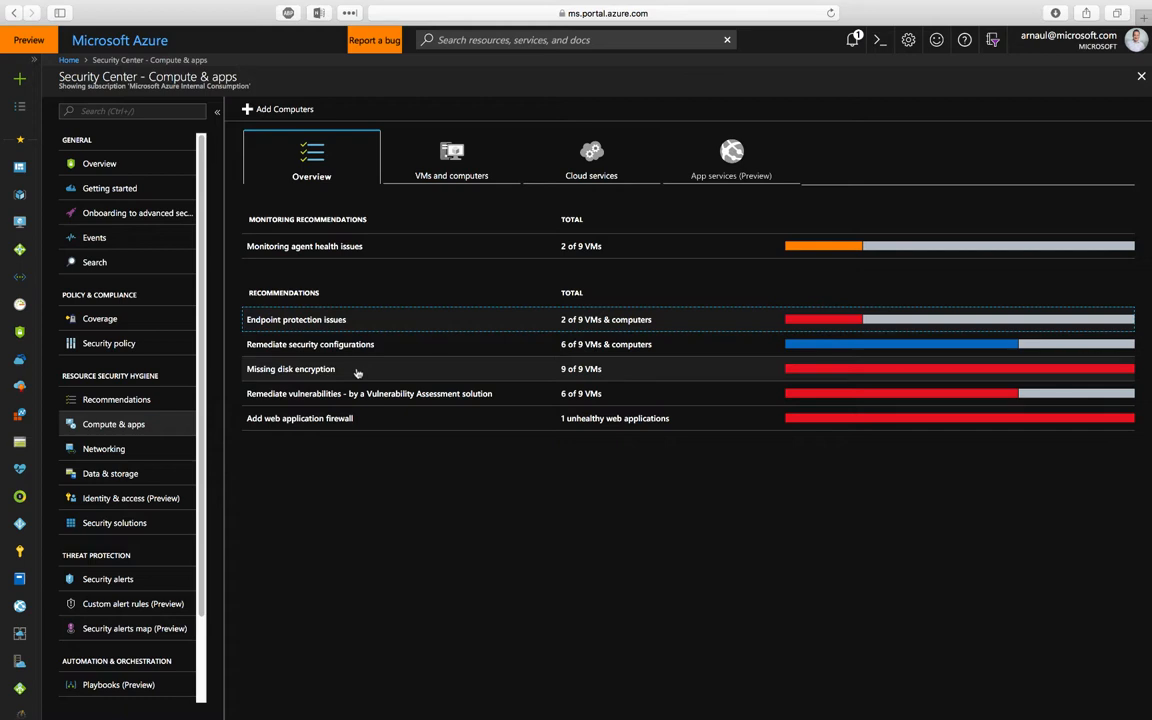
left_click(292, 368)
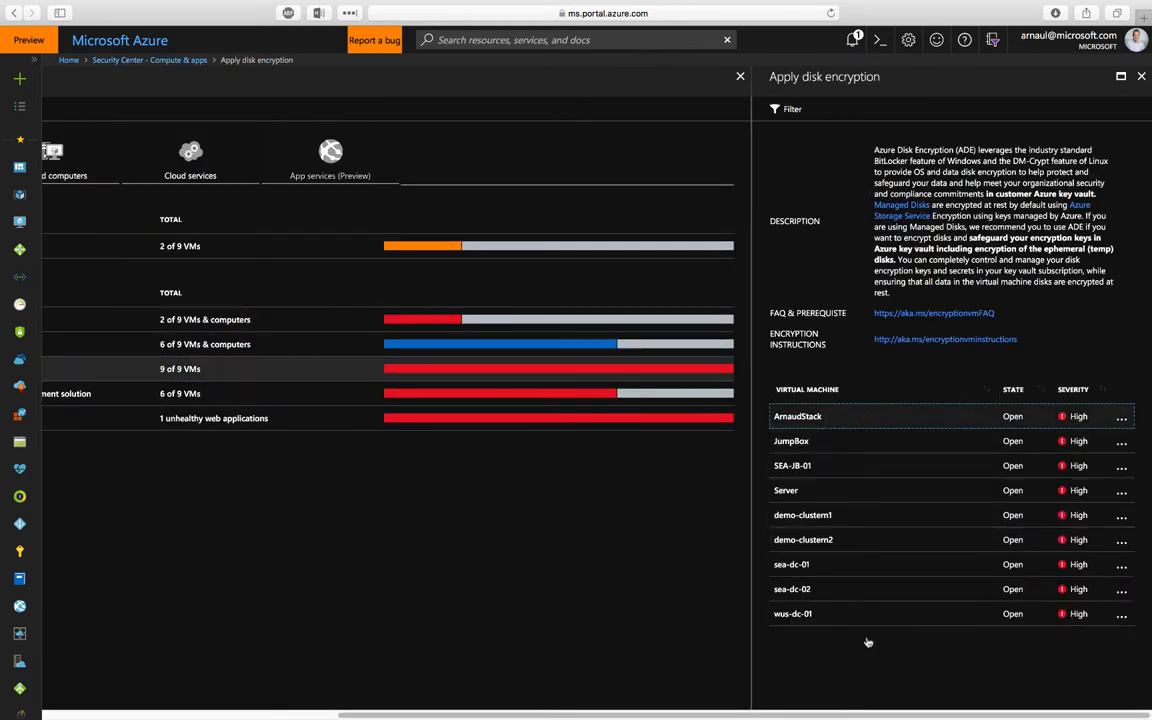
mouse_move(1036, 354)
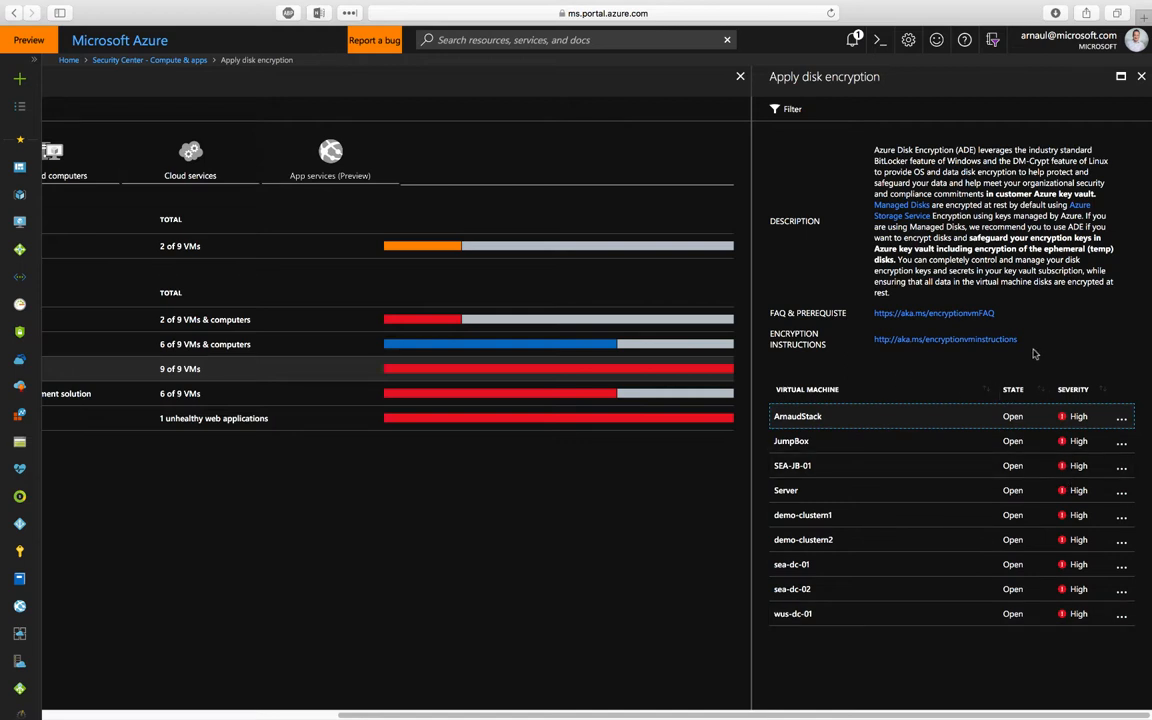
mouse_move(1036, 354)
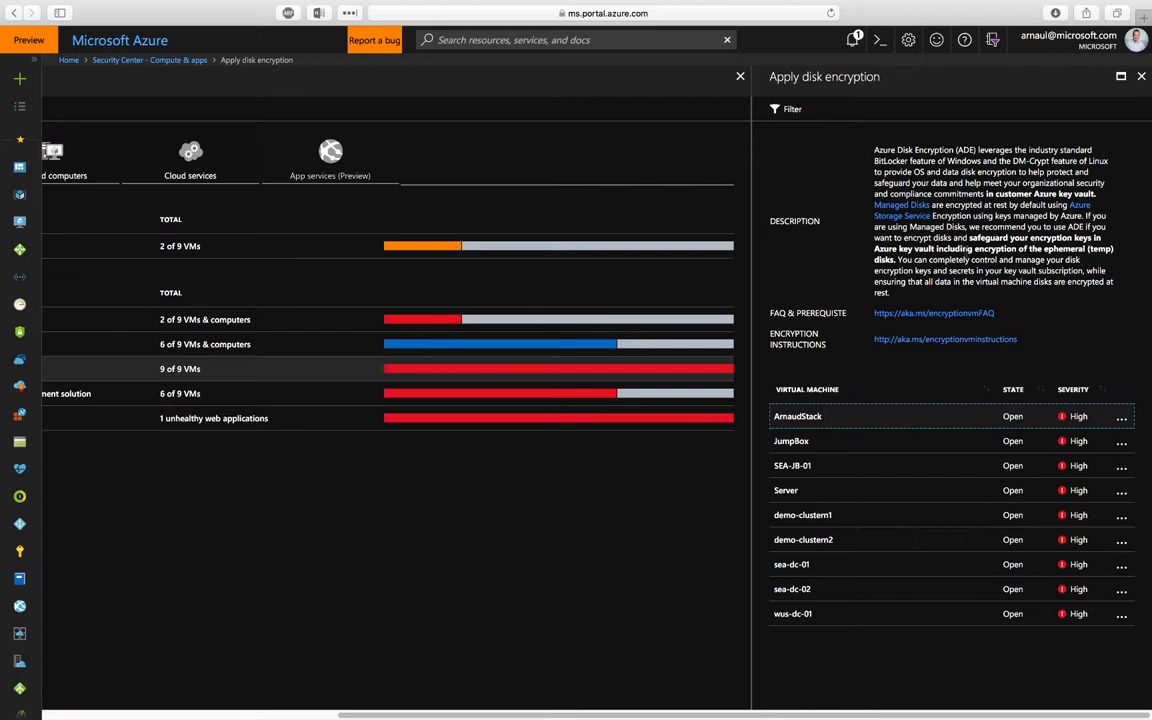
mouse_move(918, 314)
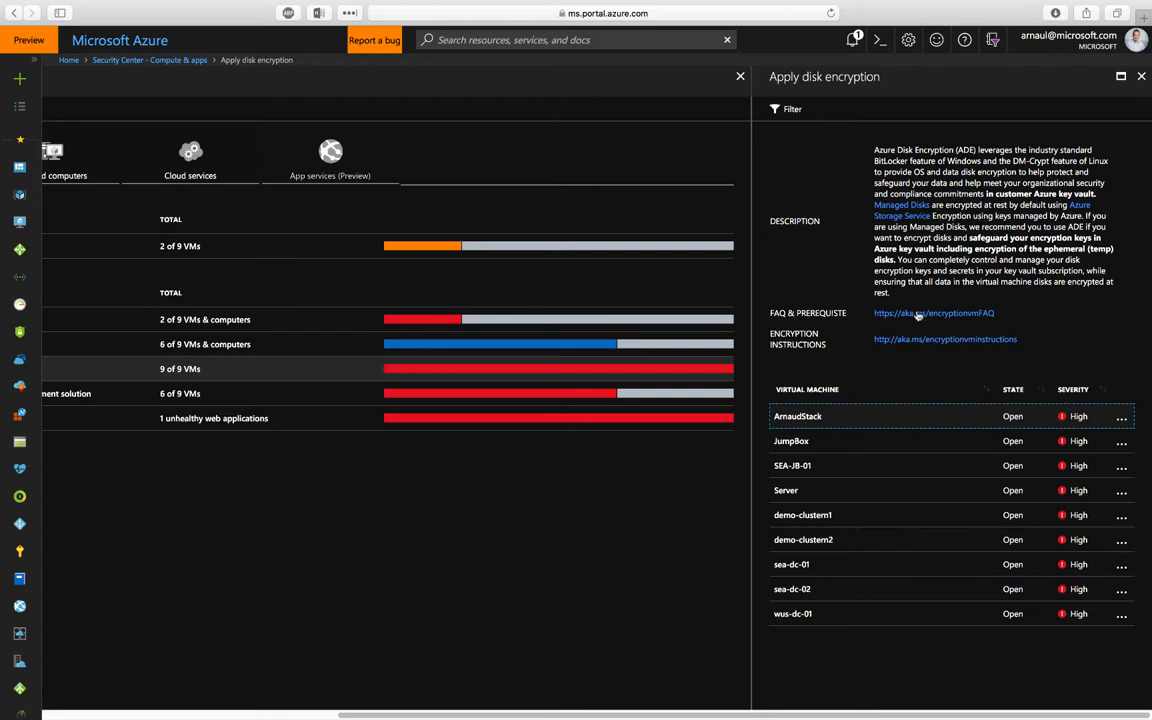
left_click(1140, 76)
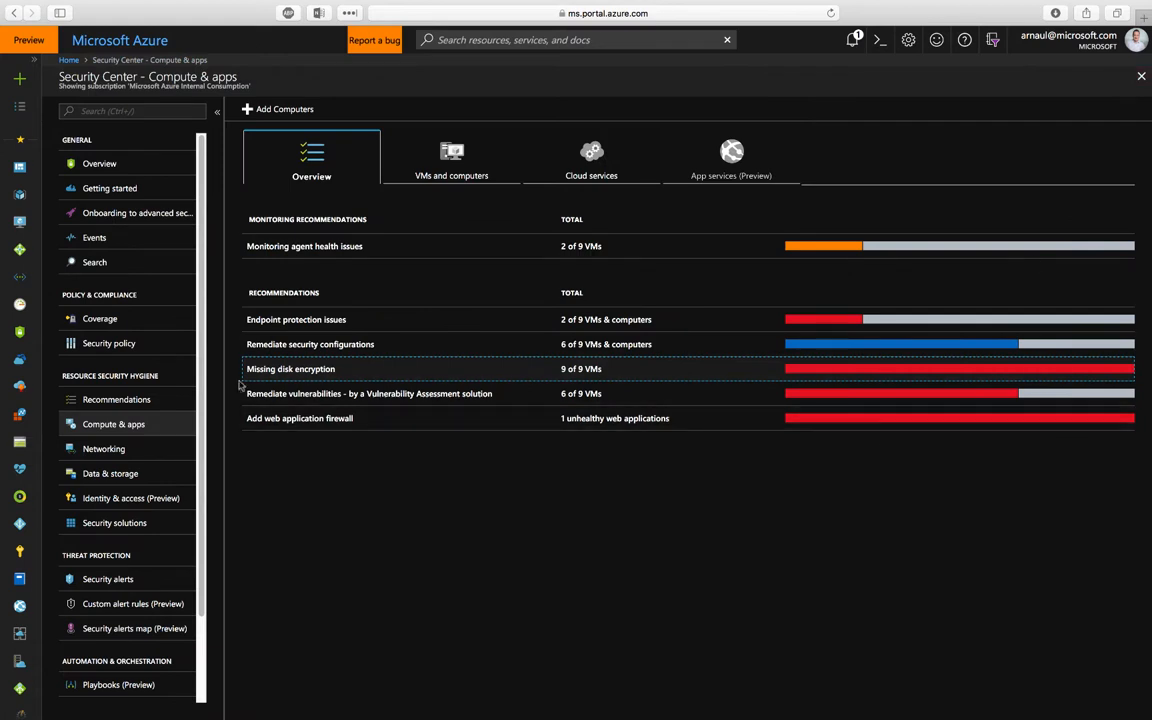
Start creating a new web application firewall for the unhealthy JumpHostPublicIP application.
left_click(300, 418)
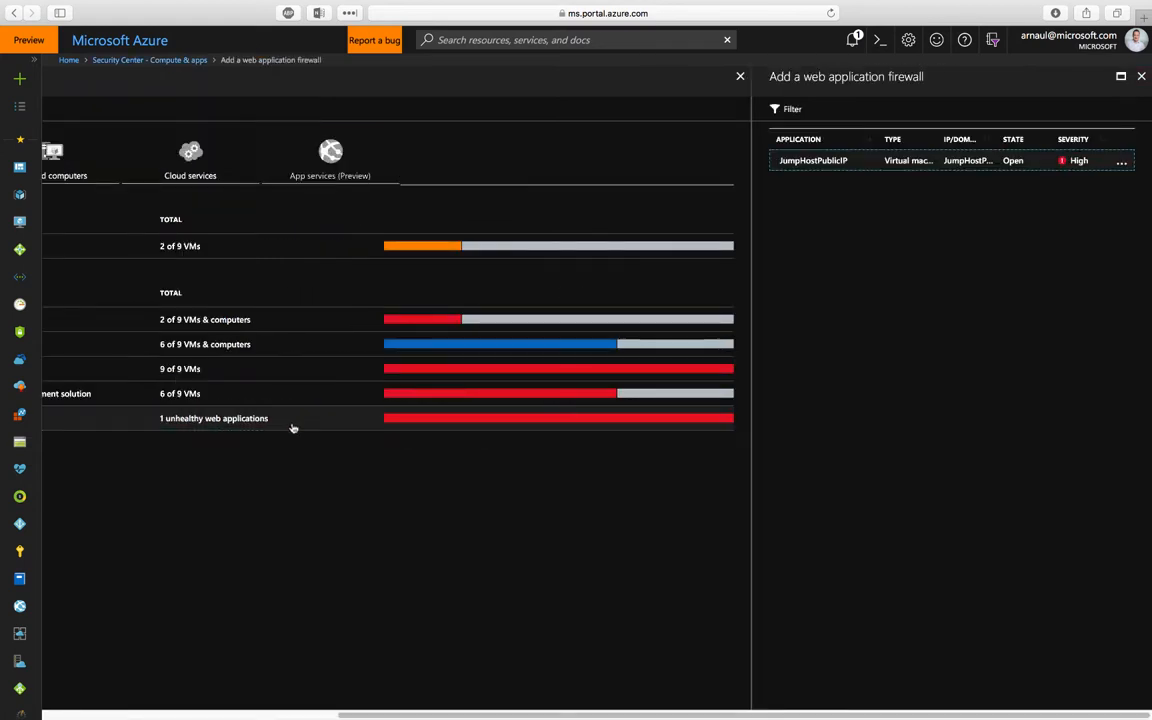
mouse_move(812, 170)
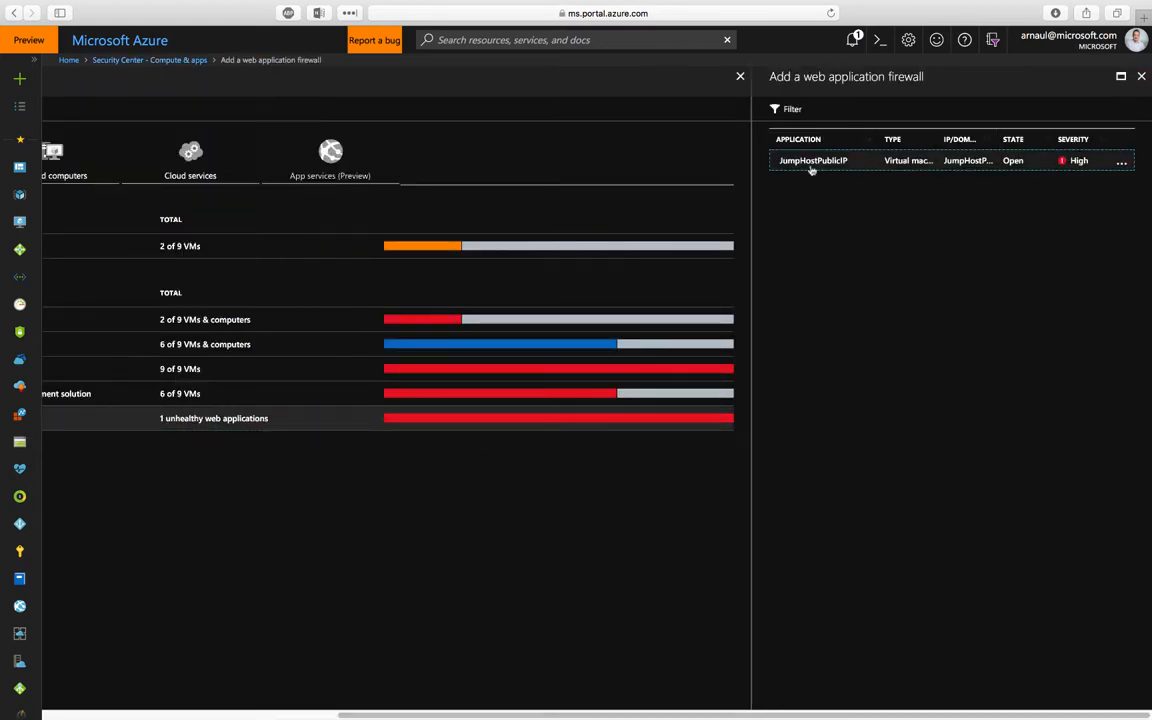
mouse_move(800, 168)
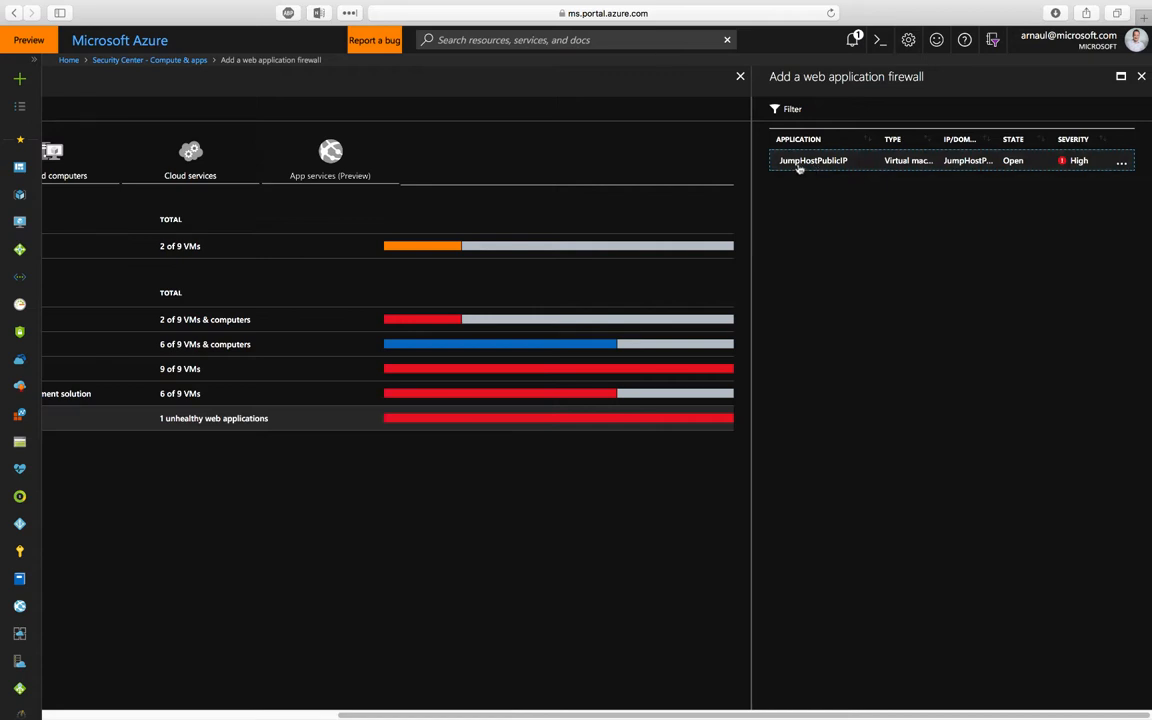
left_click(812, 160)
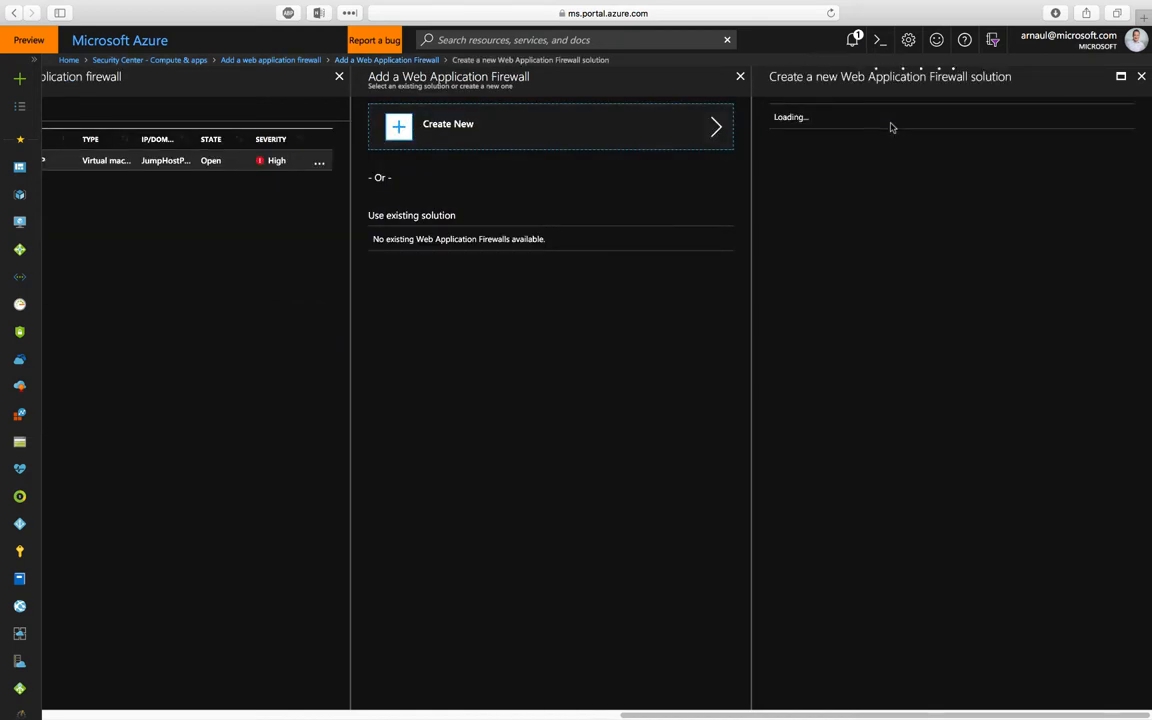
mouse_move(864, 142)
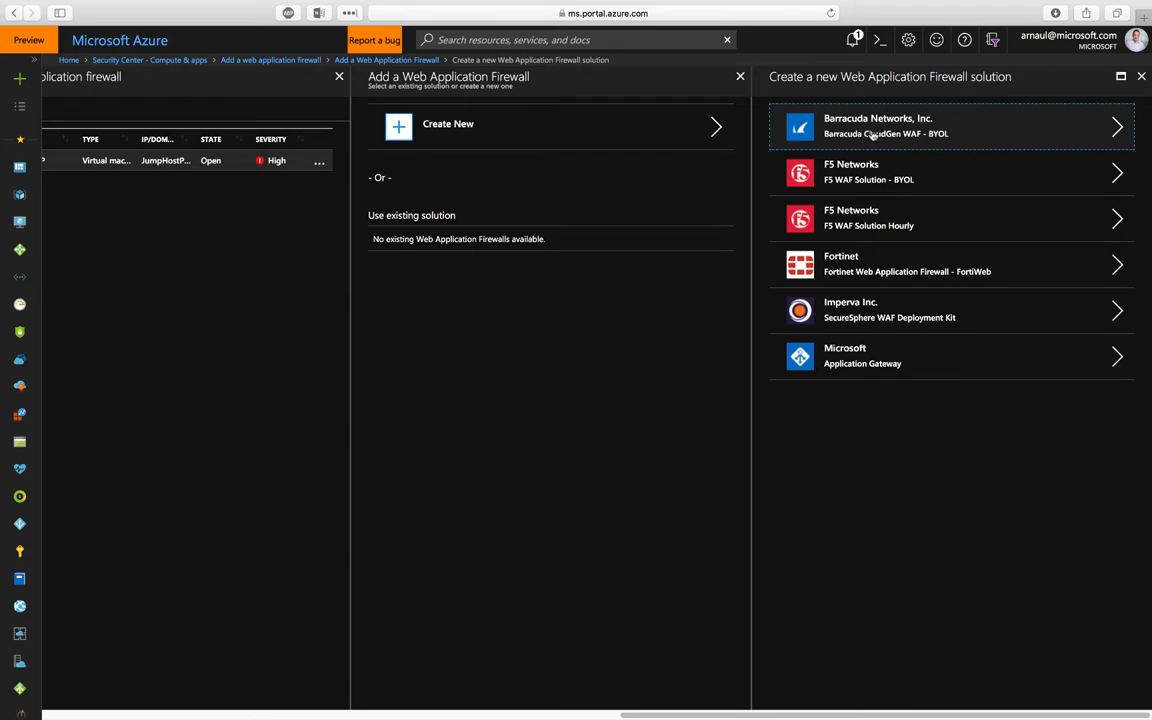
mouse_move(872, 124)
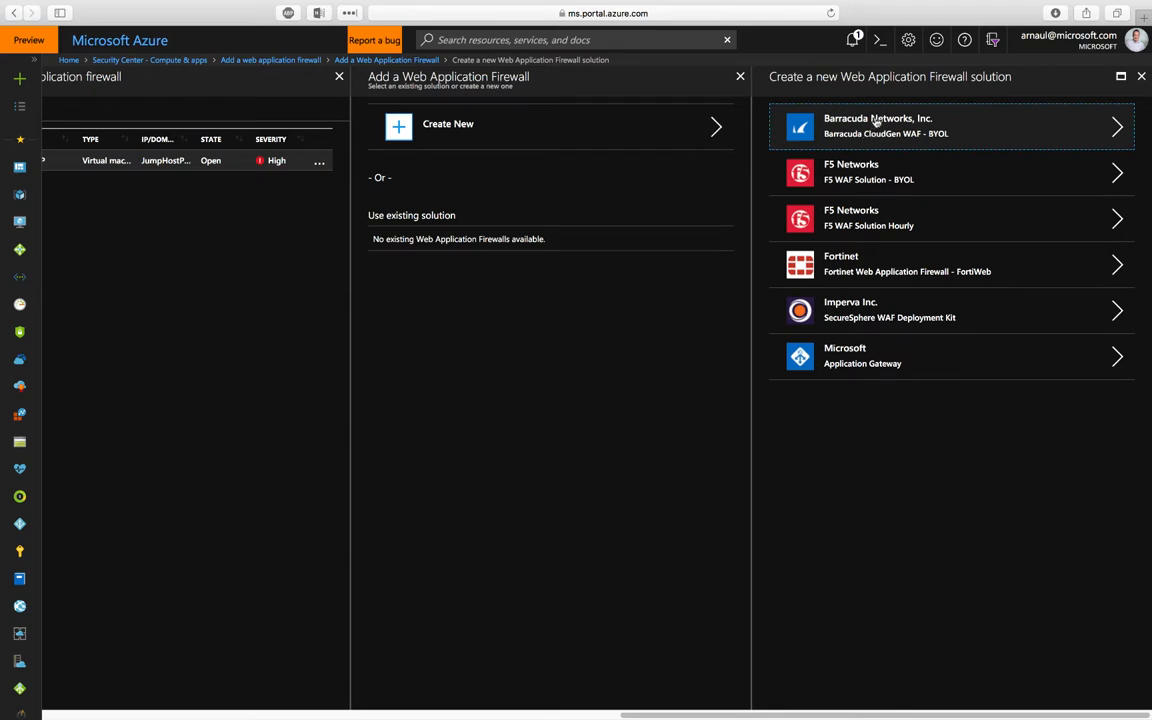
mouse_move(880, 356)
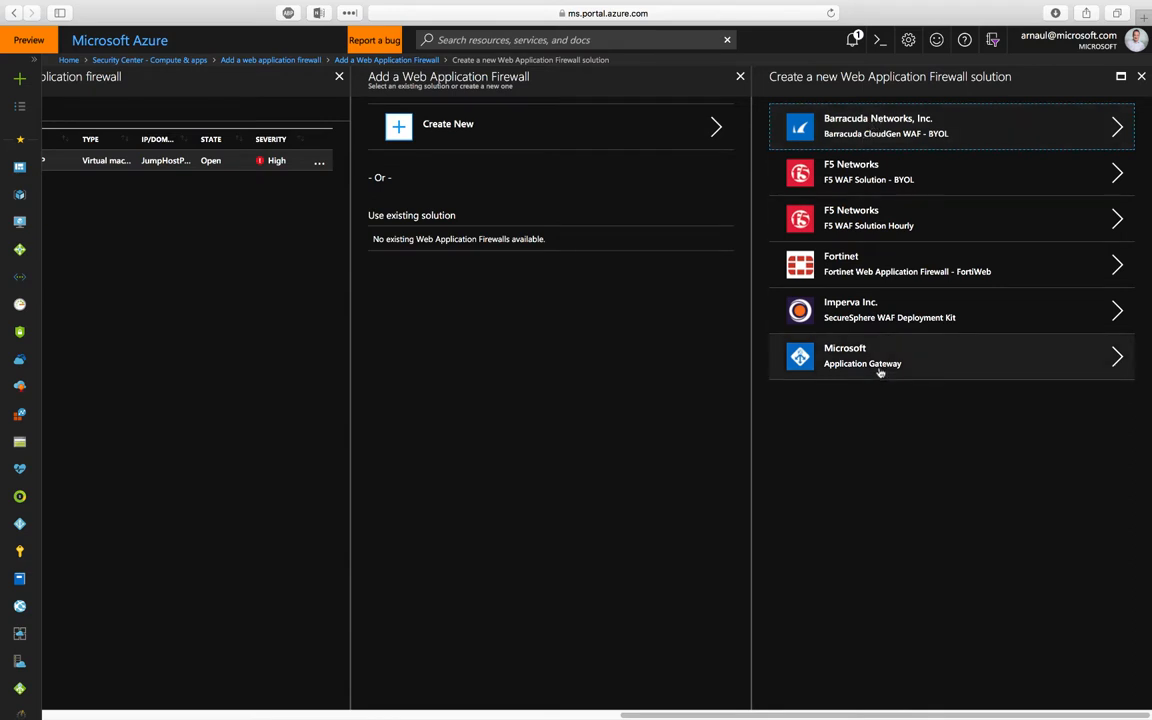
mouse_move(964, 374)
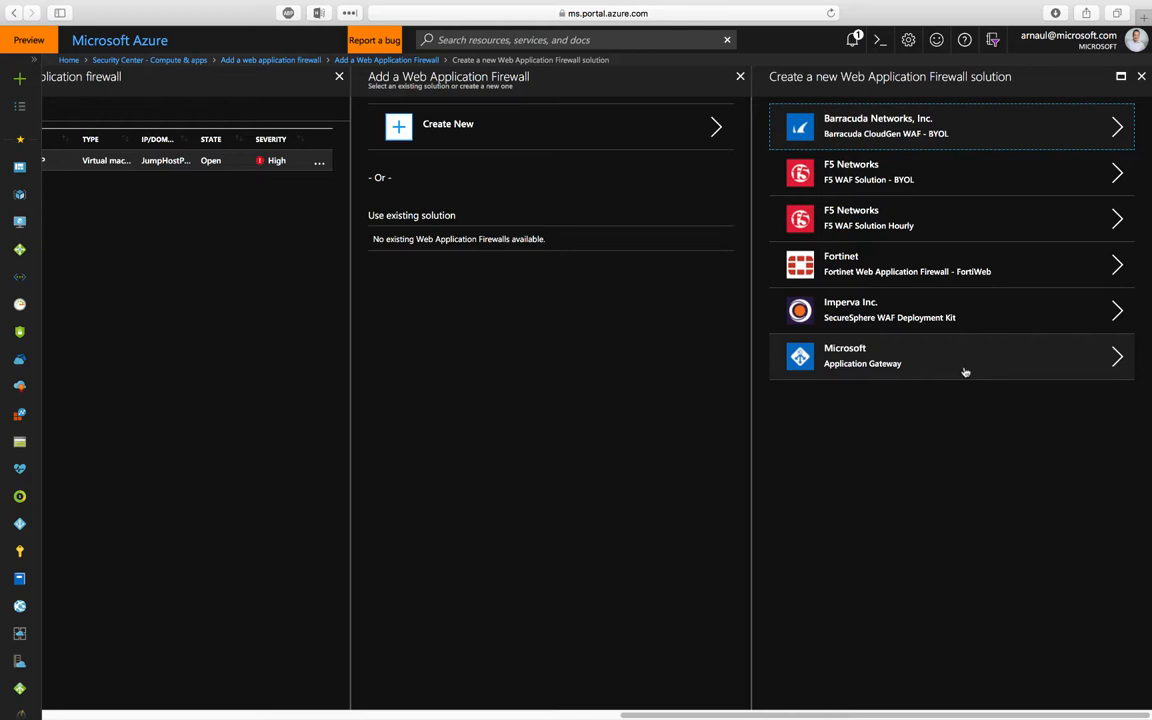
mouse_move(960, 360)
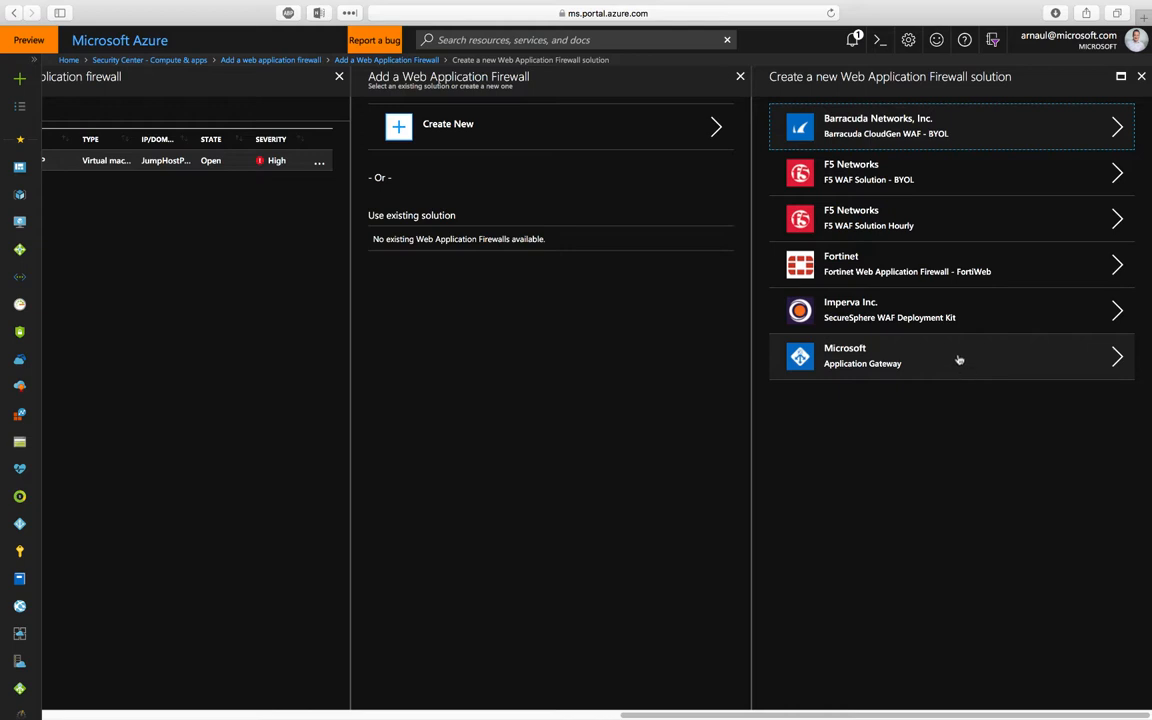
mouse_move(858, 318)
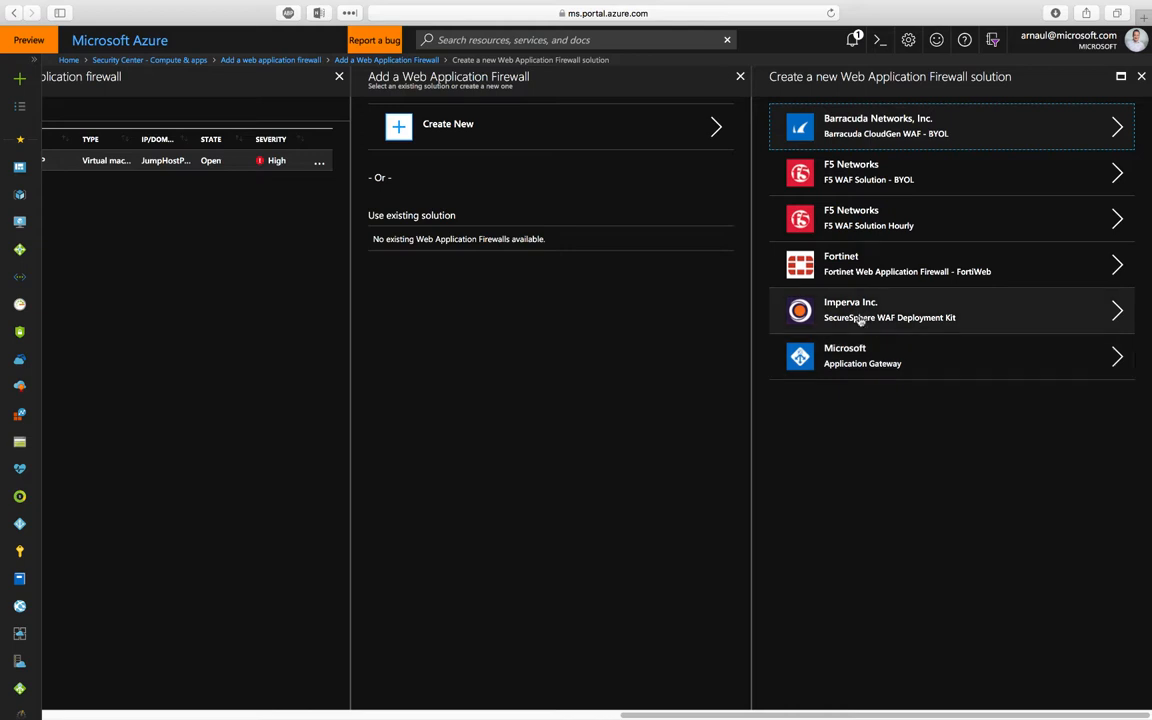
mouse_move(950, 172)
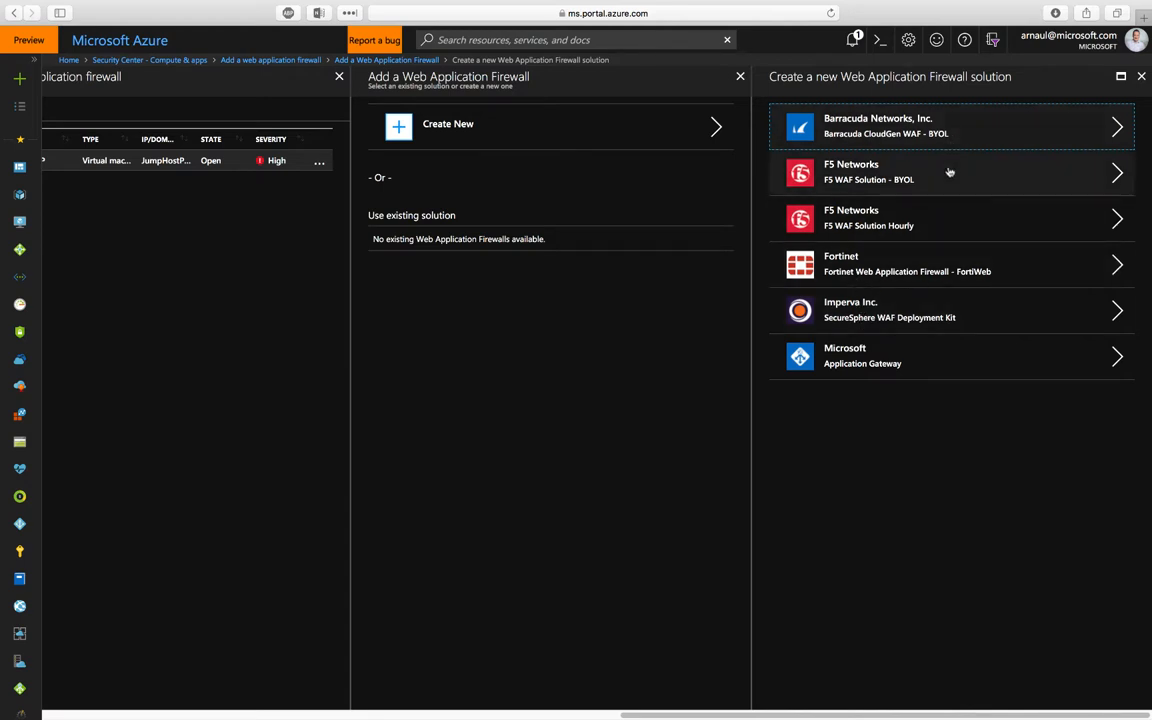
mouse_move(998, 166)
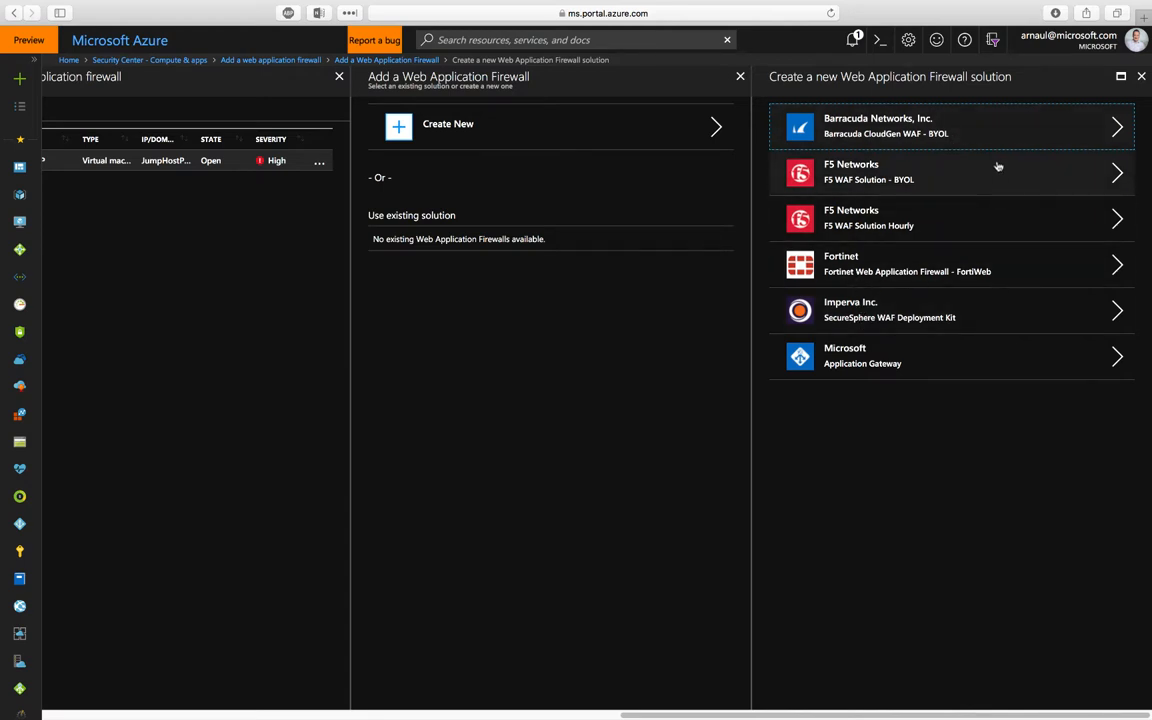
mouse_move(1004, 170)
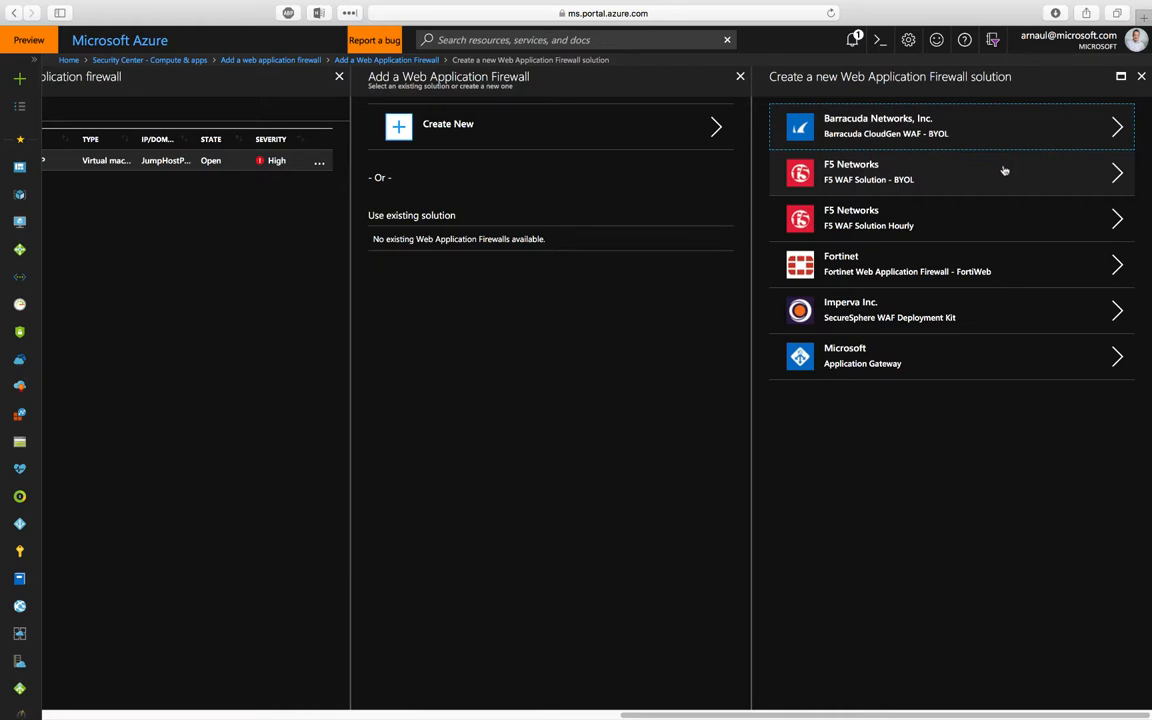
mouse_move(996, 144)
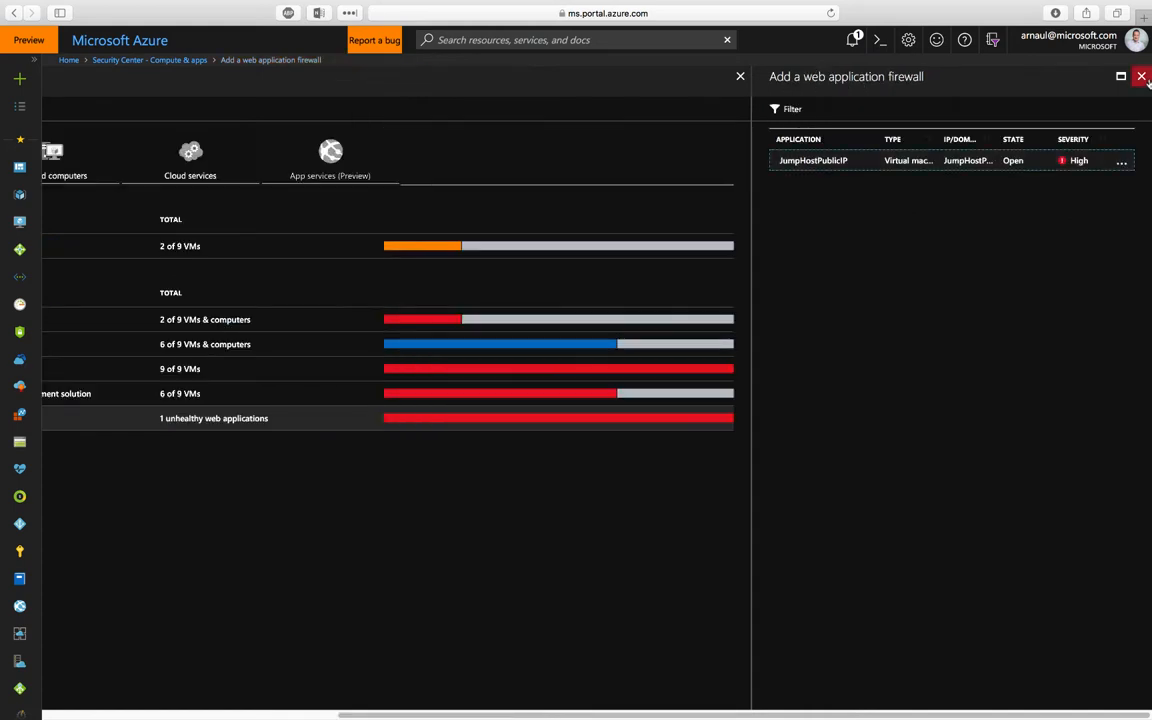
Inspect the 105 failed security configuration rules, including 'Deny log on as a service', then return to Compute & apps.
left_click(1140, 76)
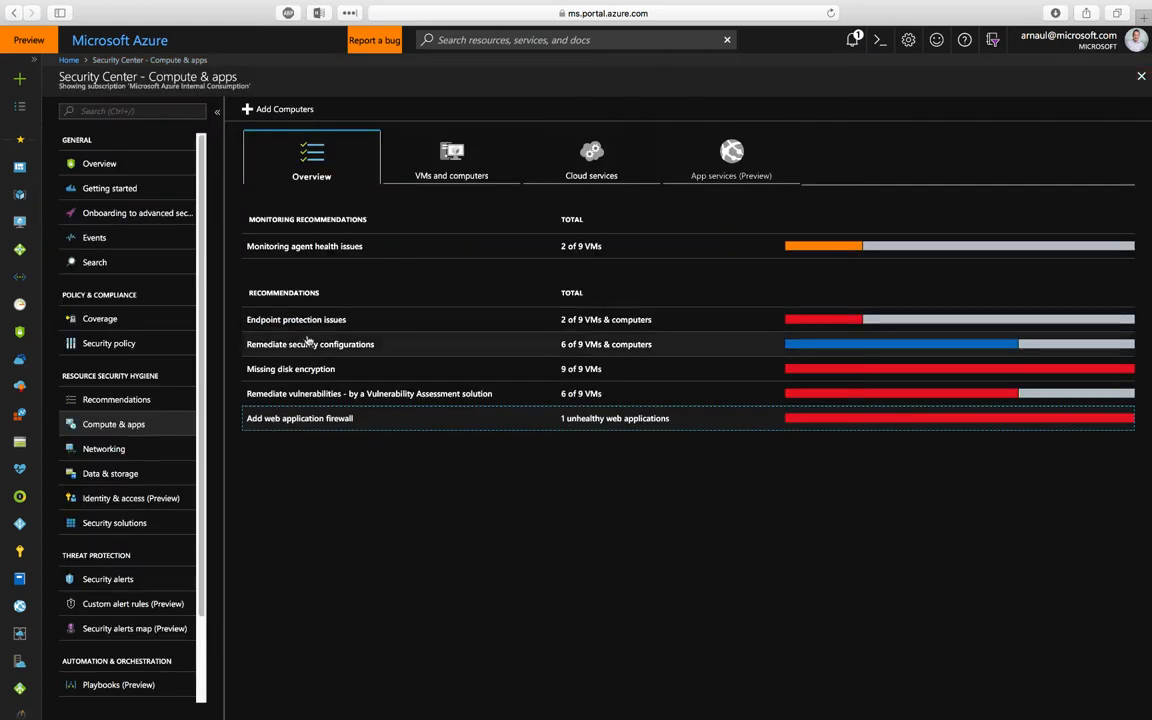
left_click(310, 344)
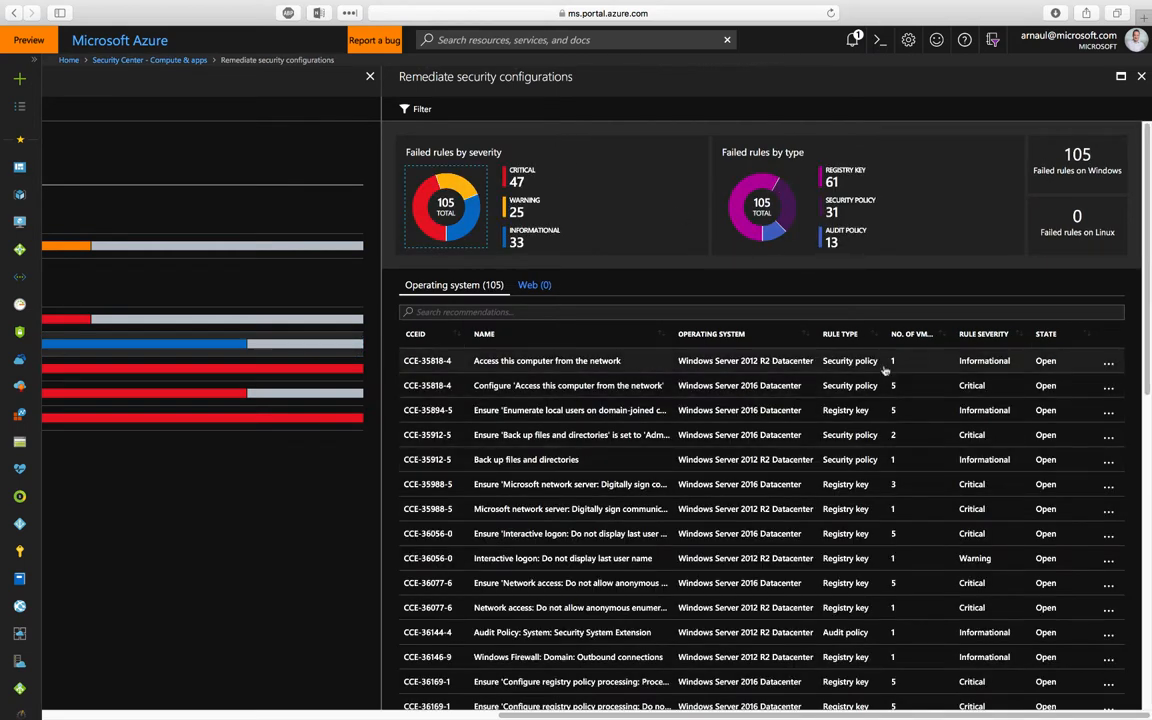
mouse_move(764, 204)
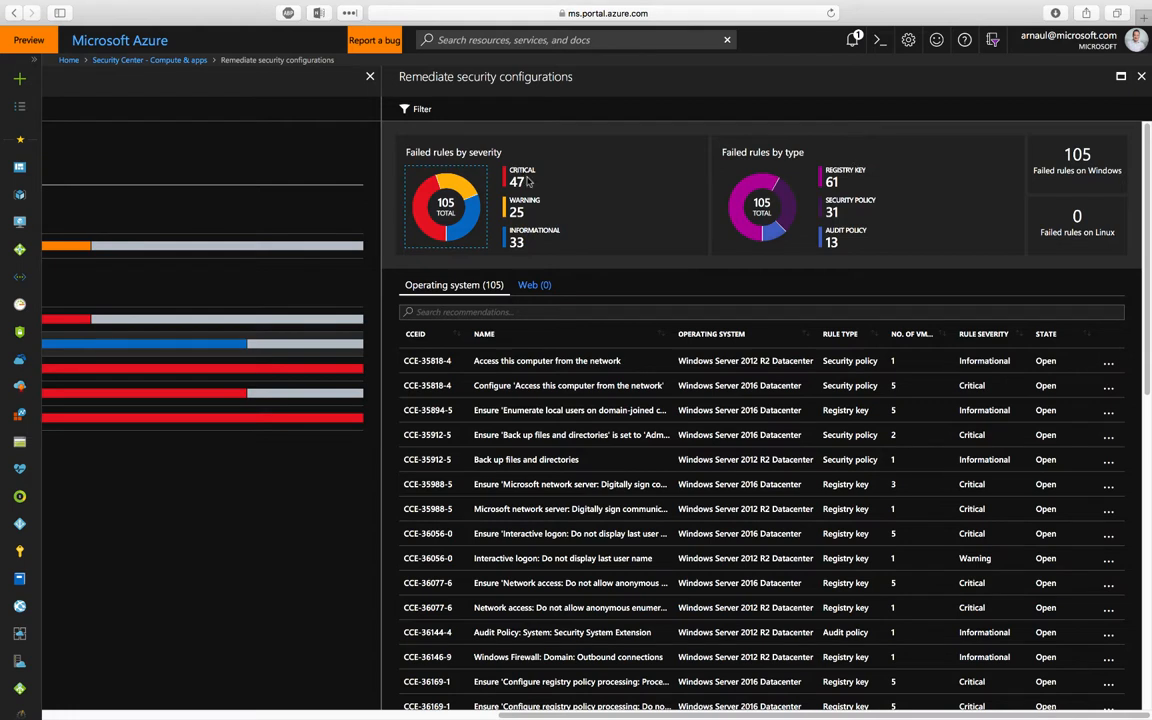
mouse_move(470, 204)
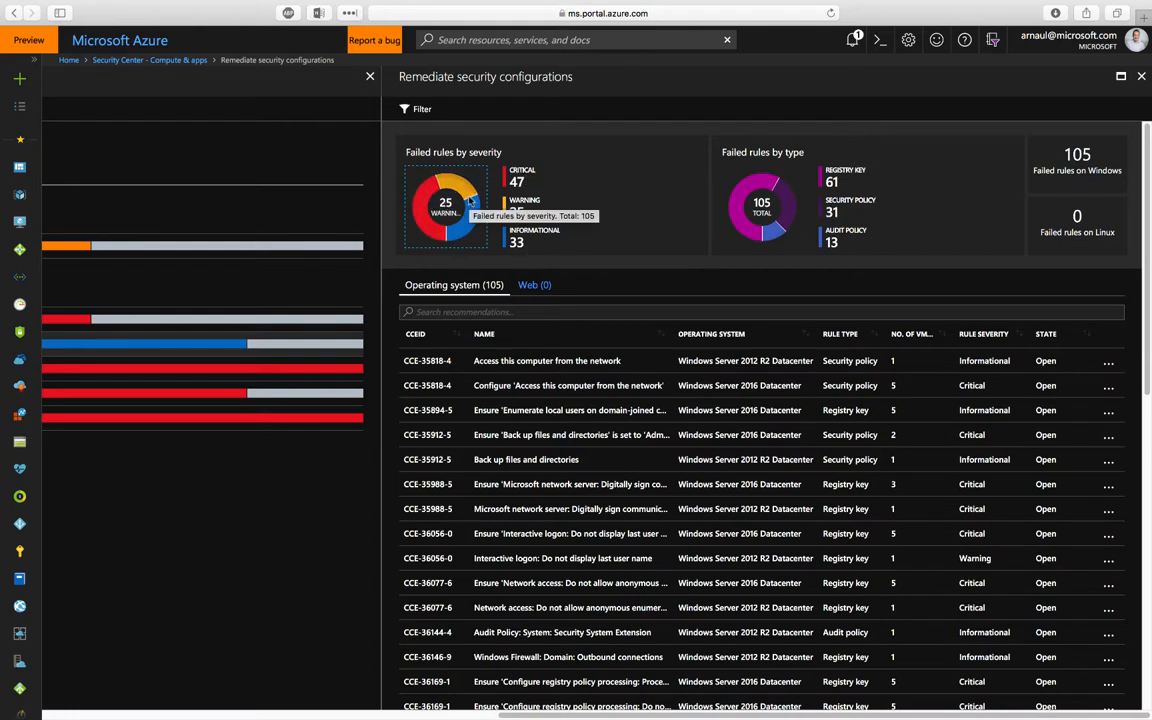
mouse_move(996, 364)
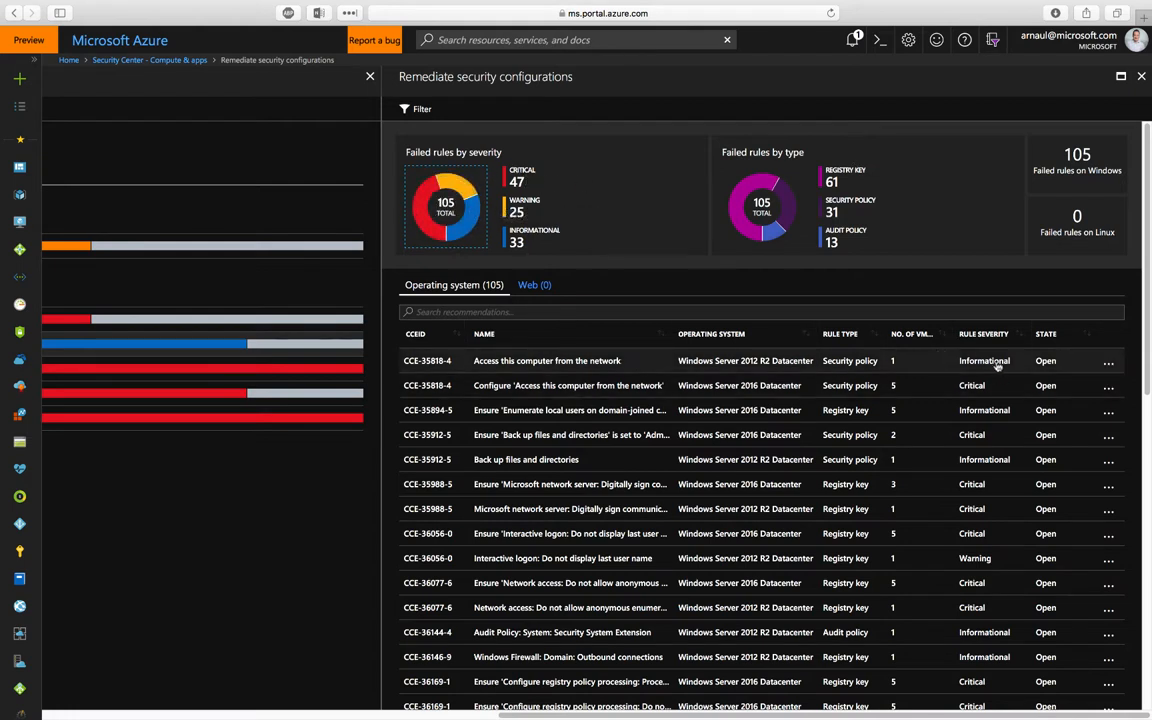
scroll("down", 3)
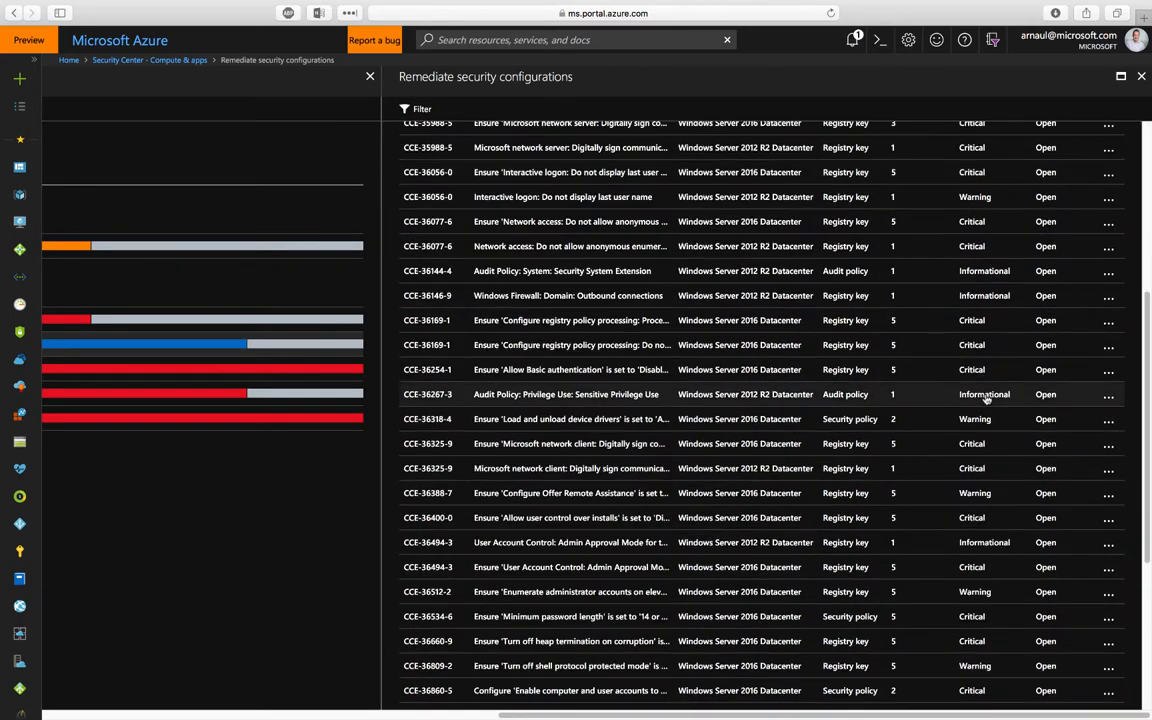
scroll("down", 3)
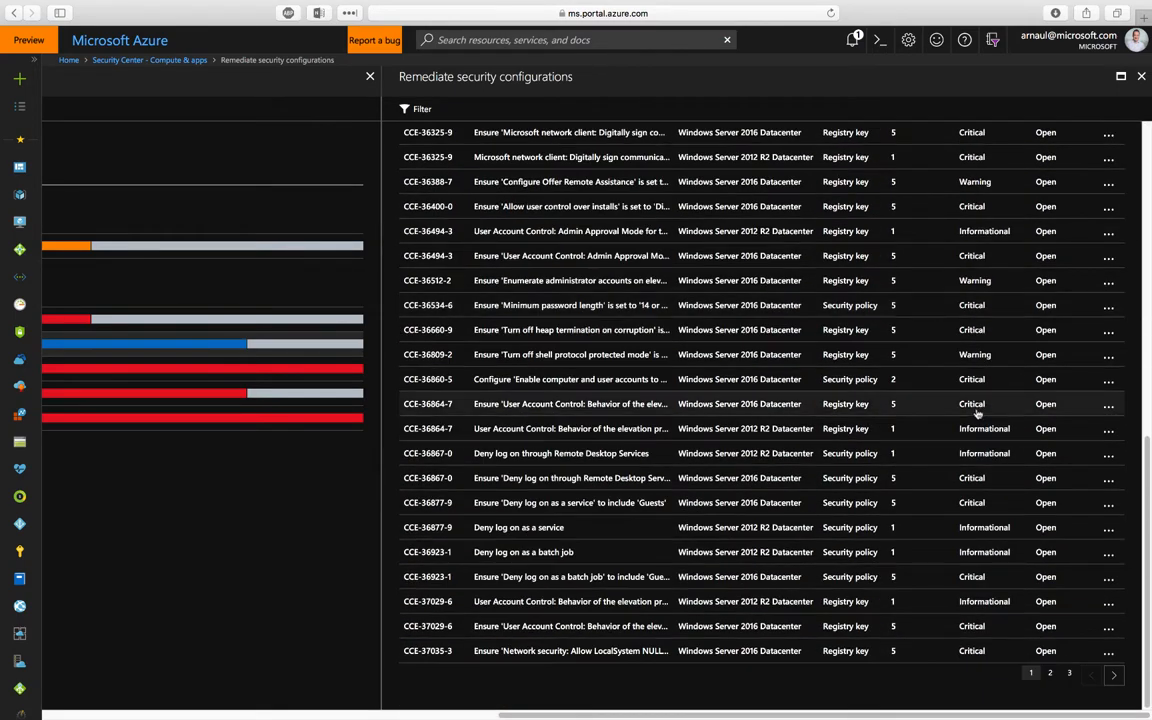
mouse_move(398, 540)
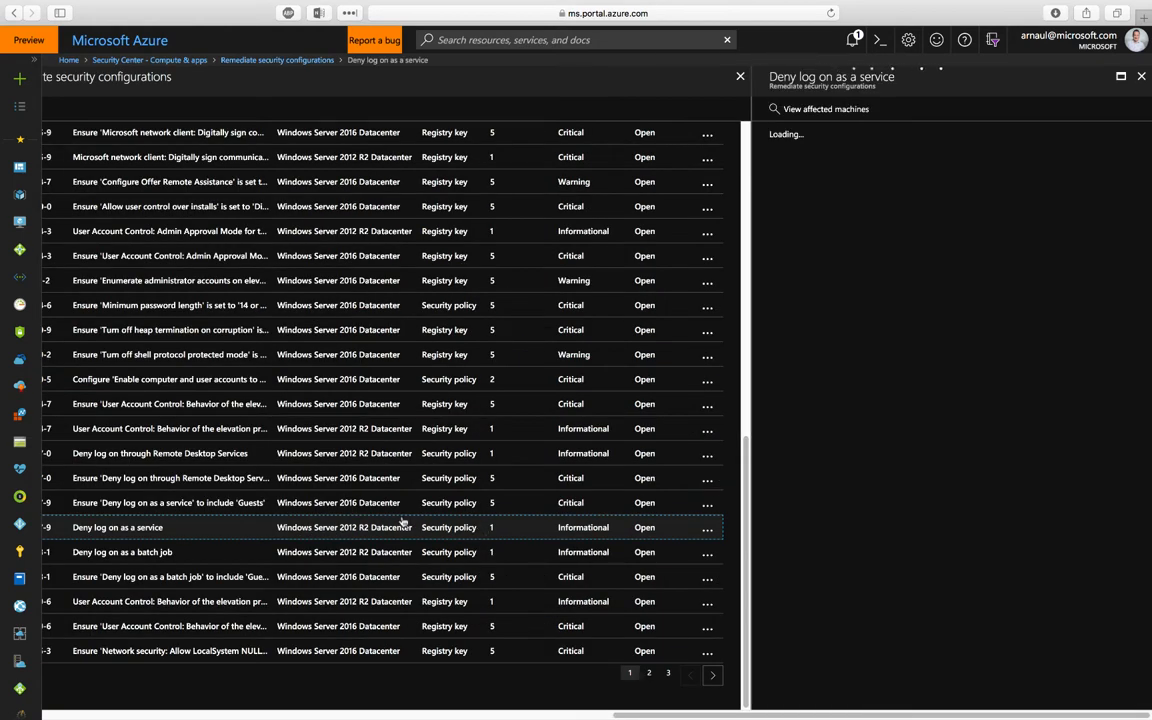
left_click(116, 528)
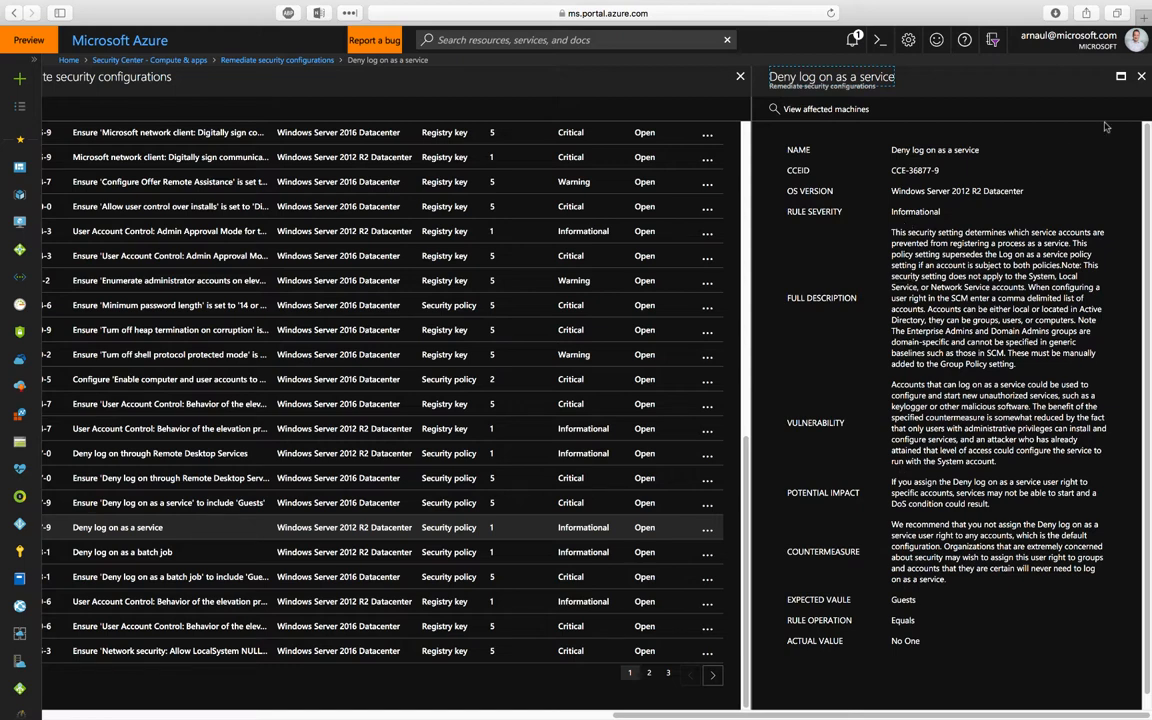
left_click(1140, 76)
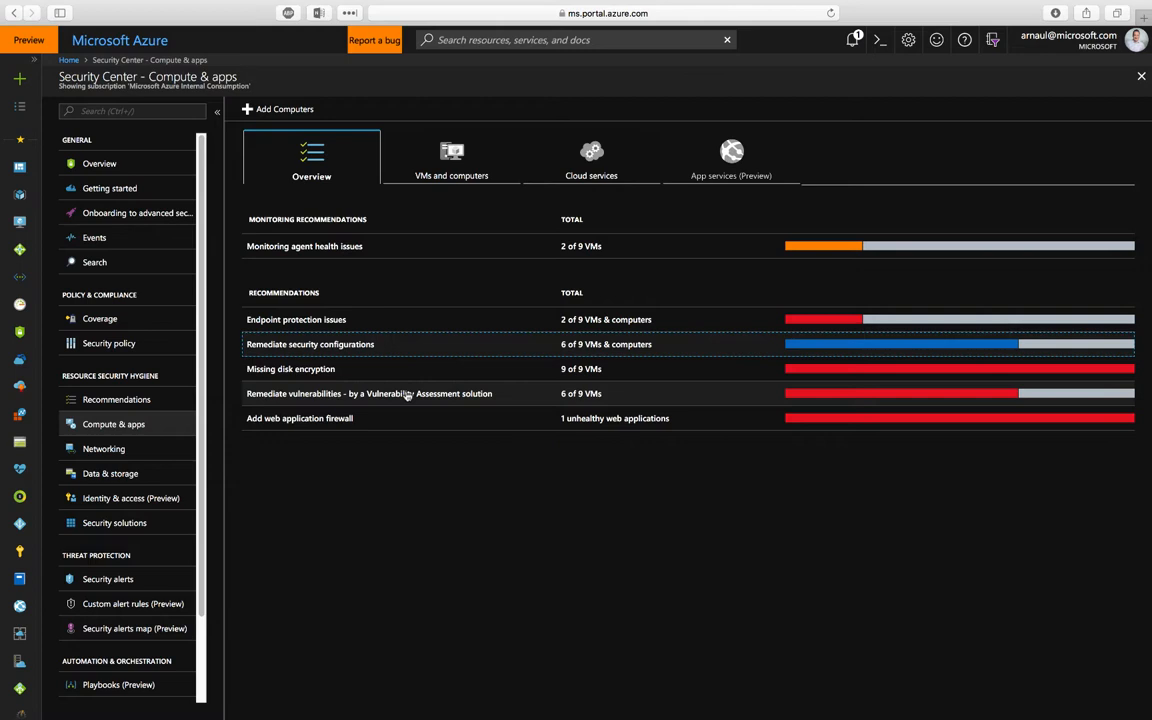
mouse_move(328, 396)
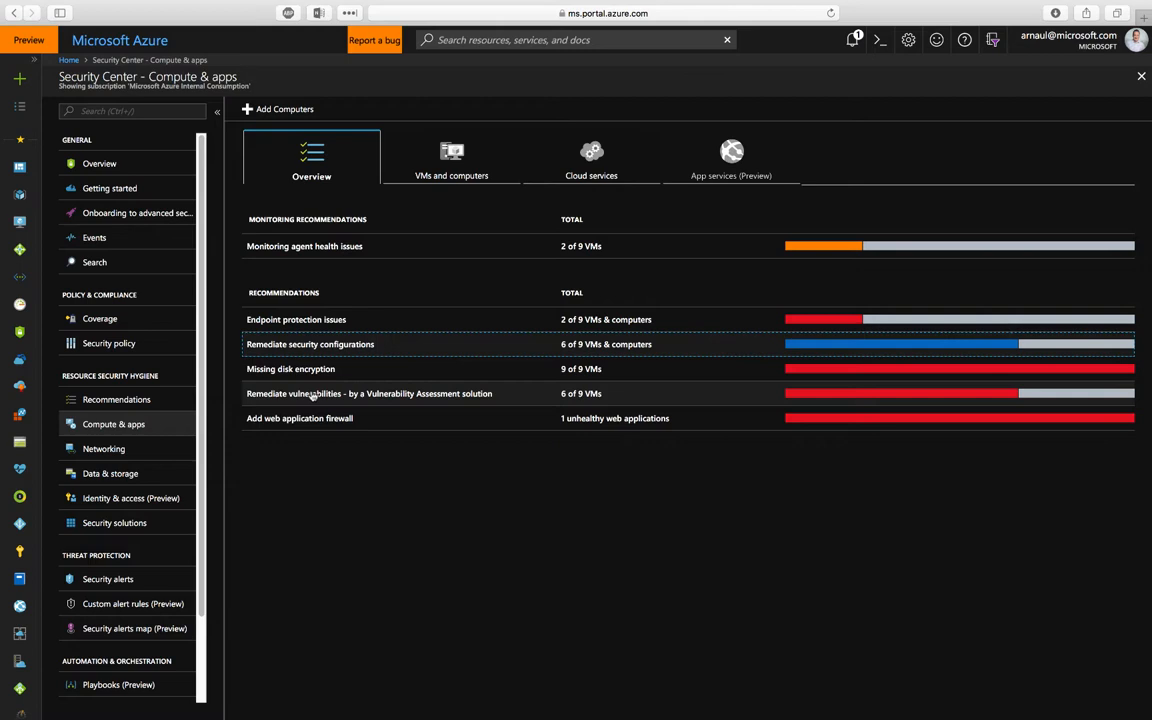
left_click(368, 392)
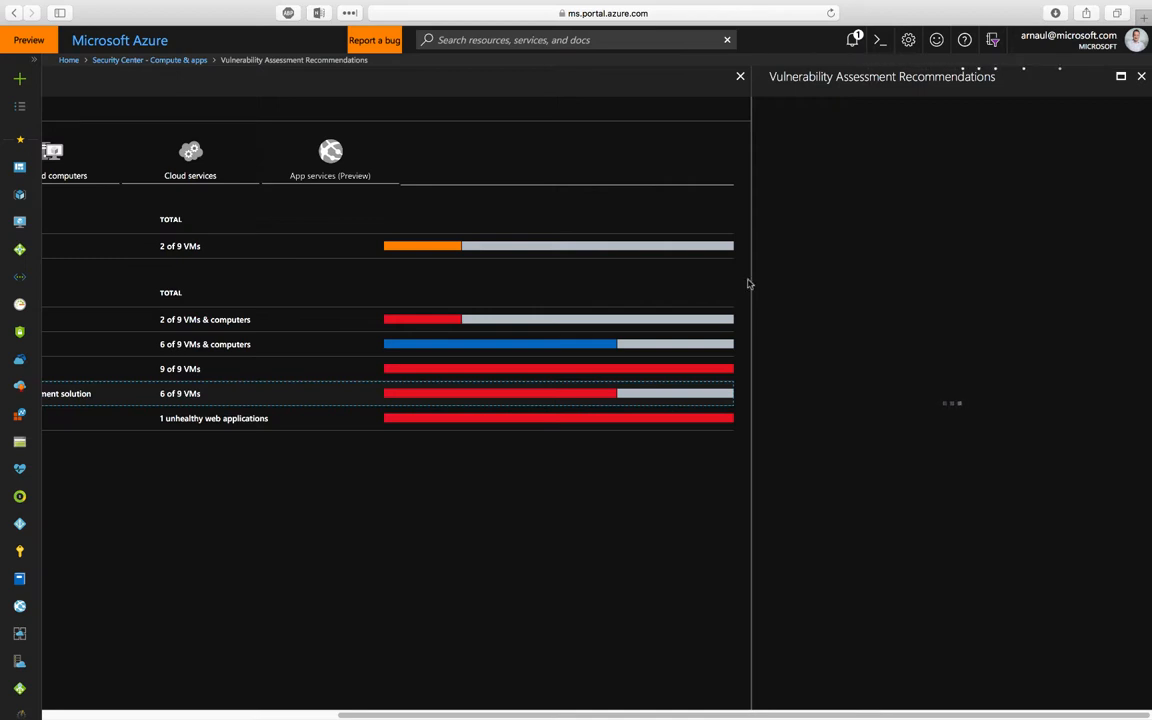
mouse_move(836, 284)
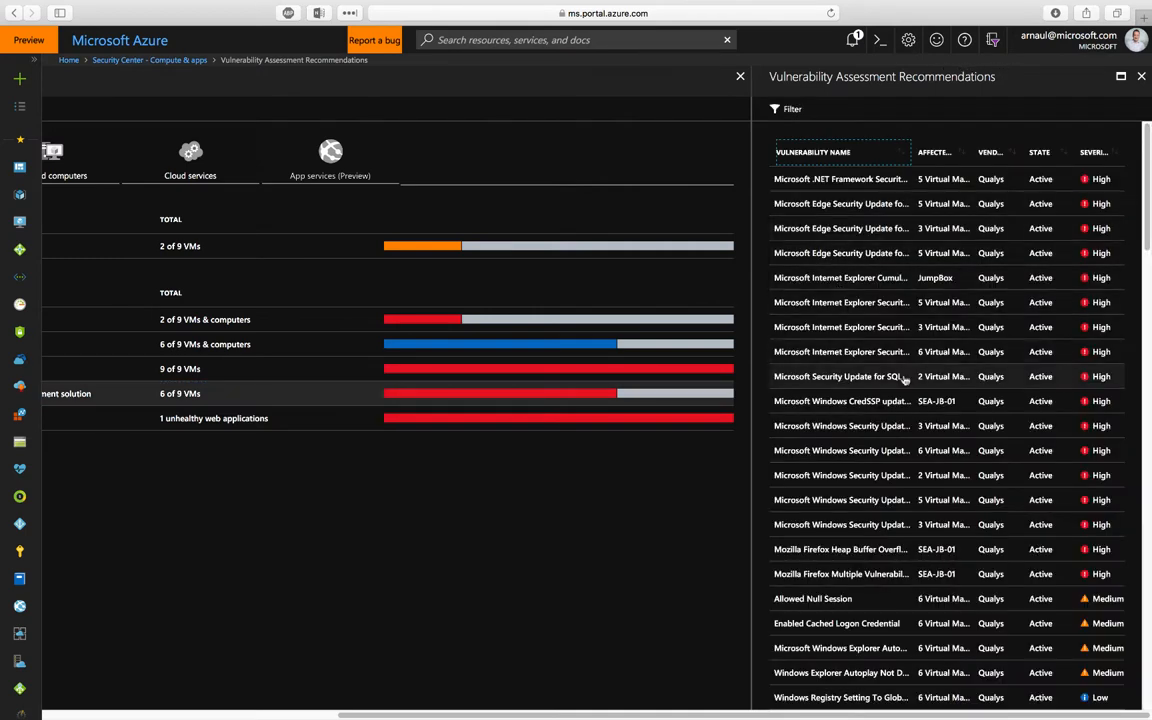
mouse_move(968, 400)
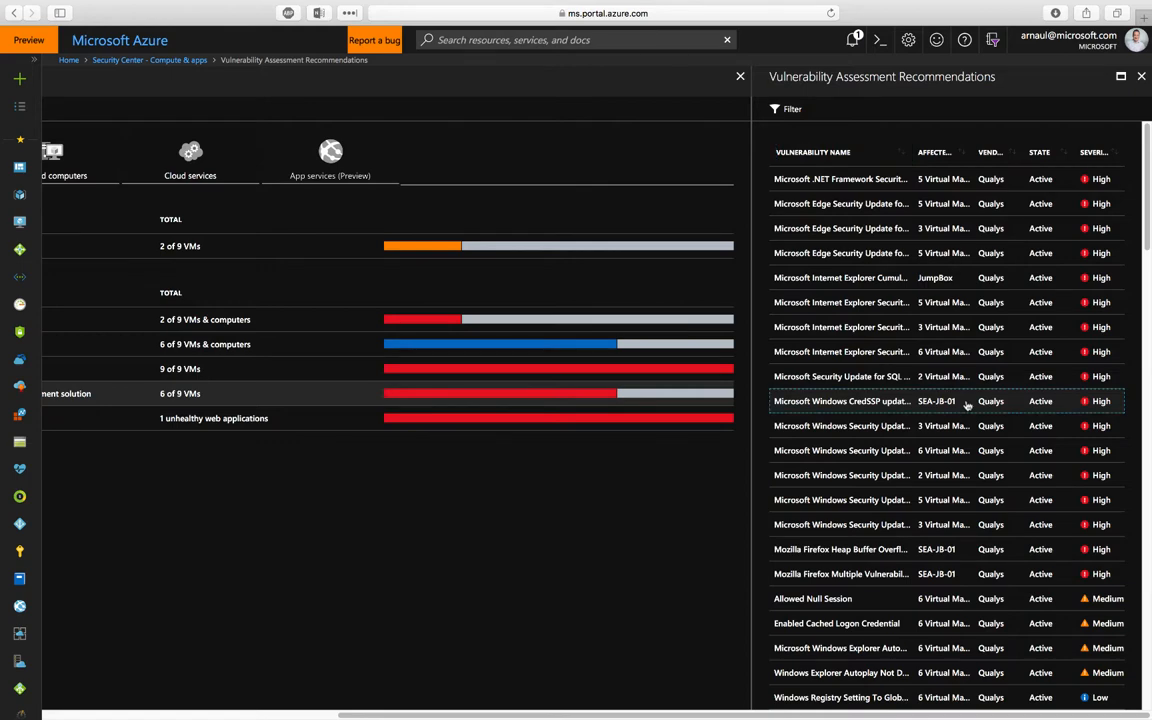
left_click(840, 400)
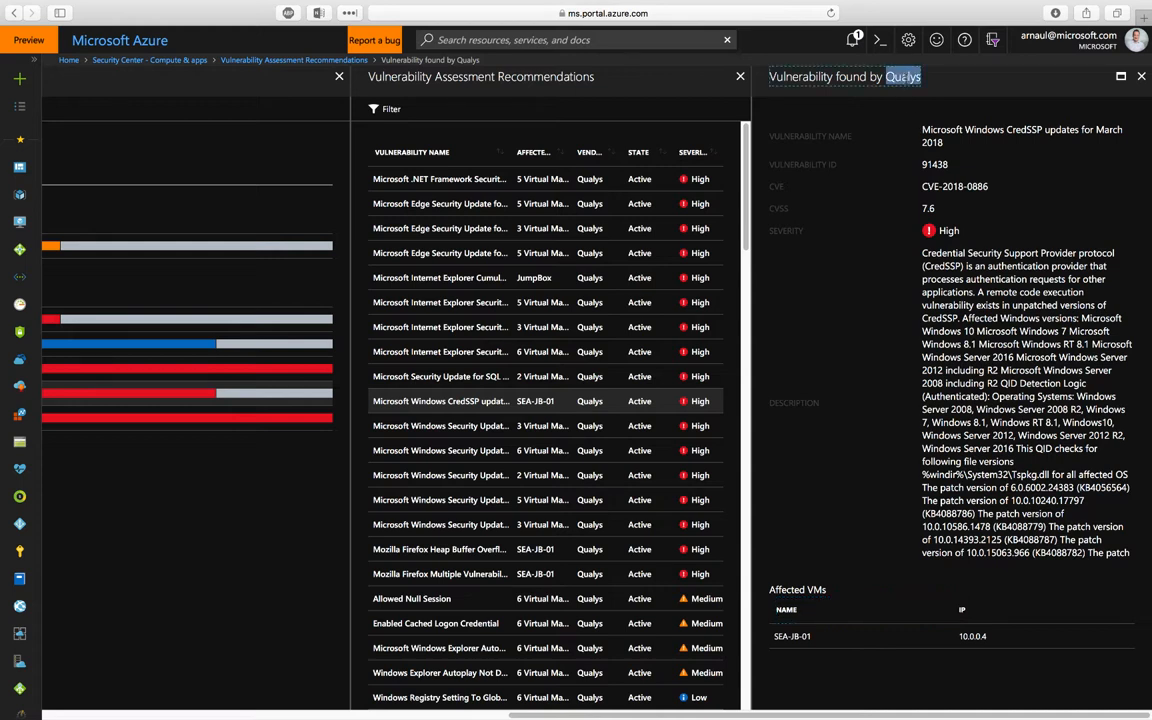
mouse_move(964, 200)
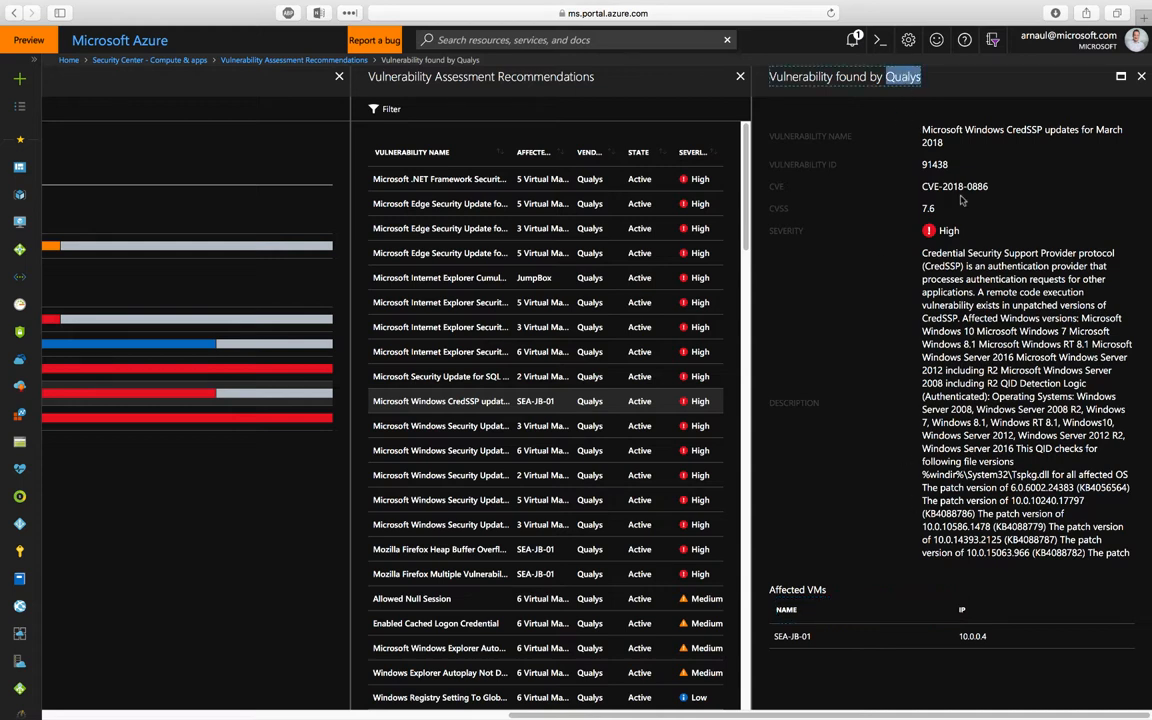
mouse_move(848, 244)
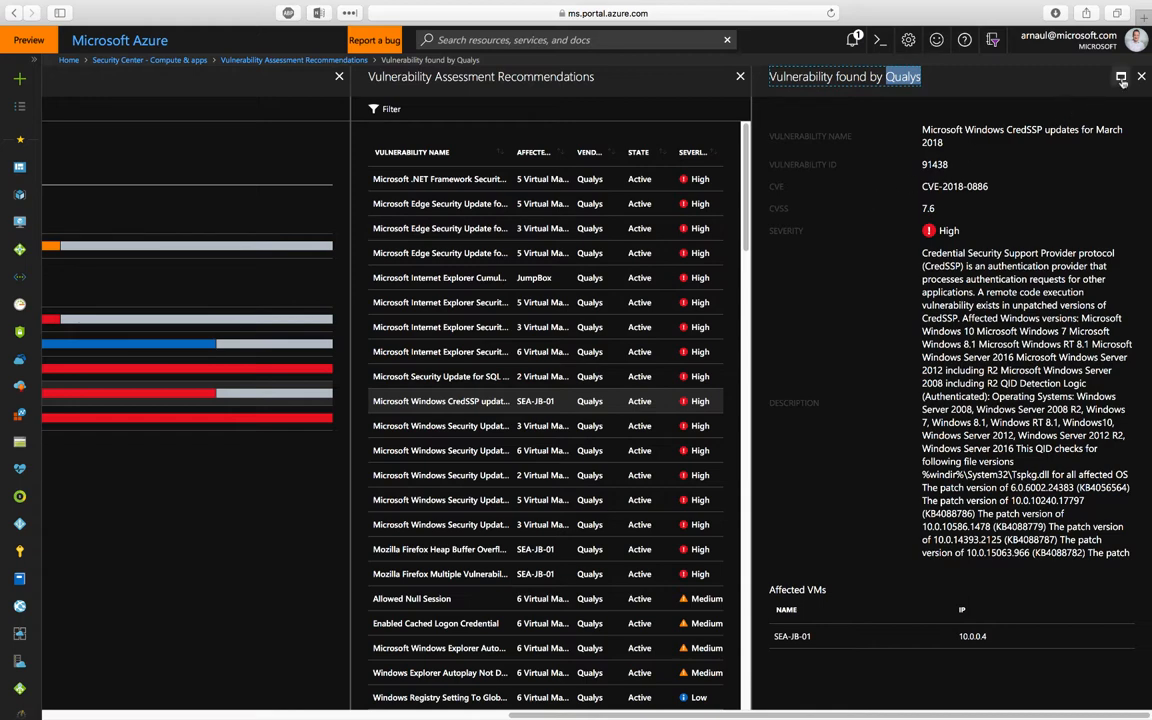
left_click(1140, 76)
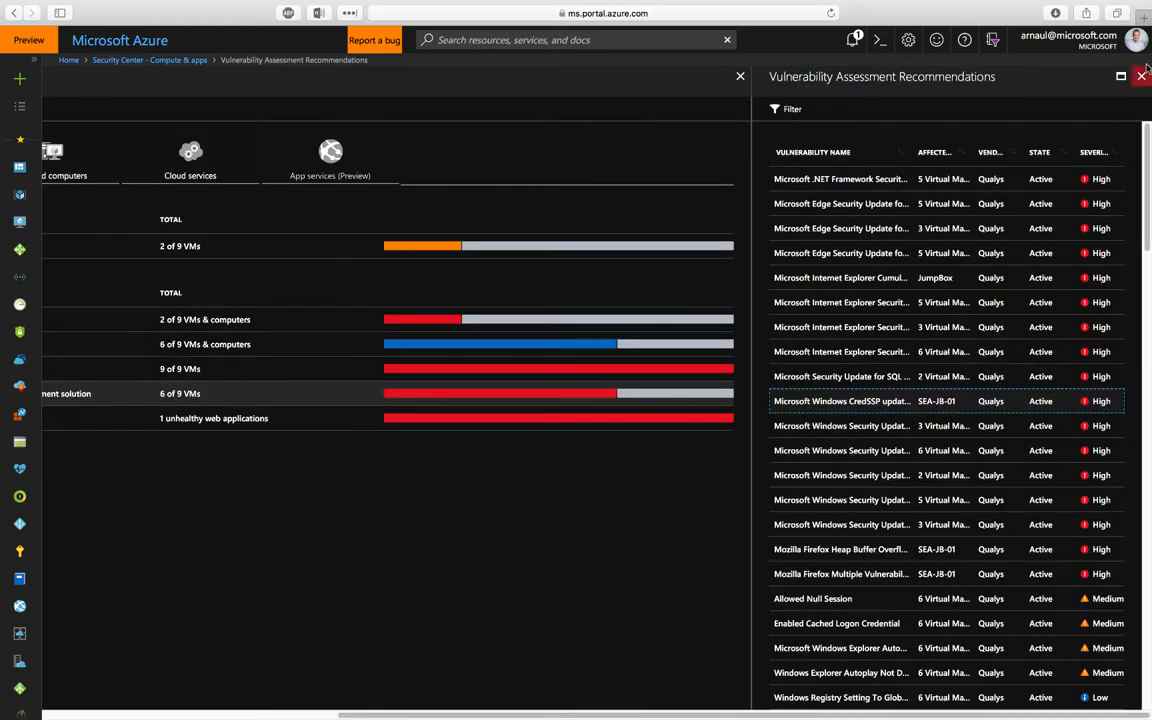
left_click(1140, 76)
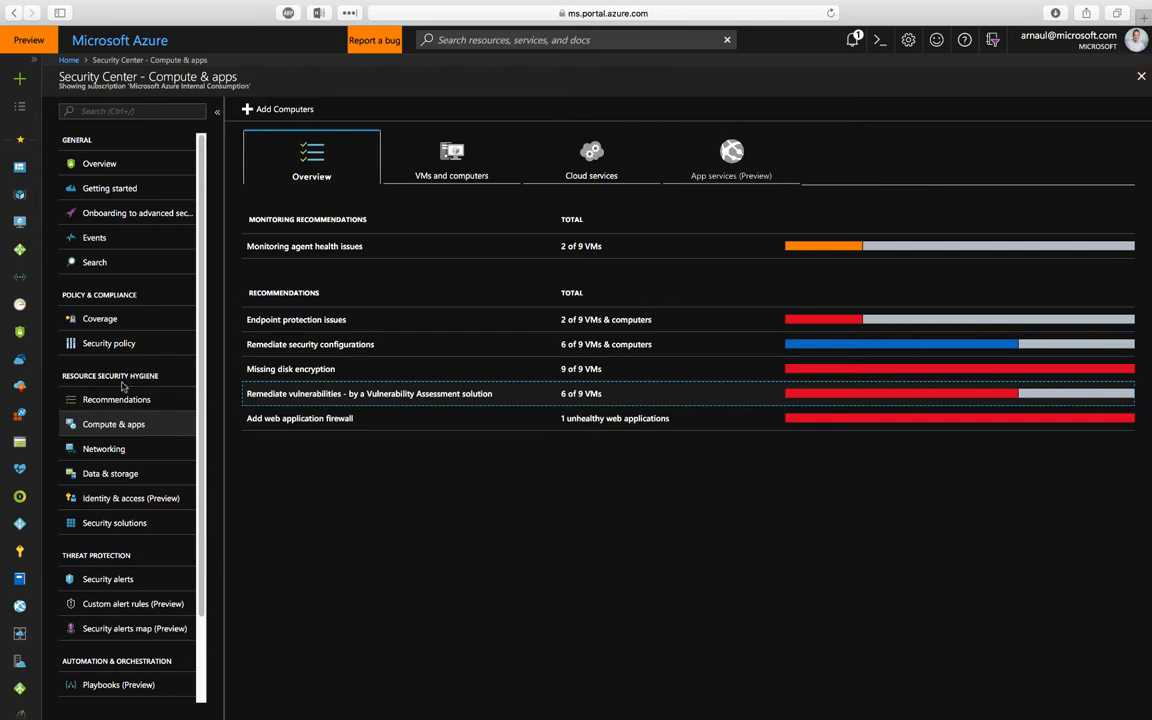
scroll("down", 3)
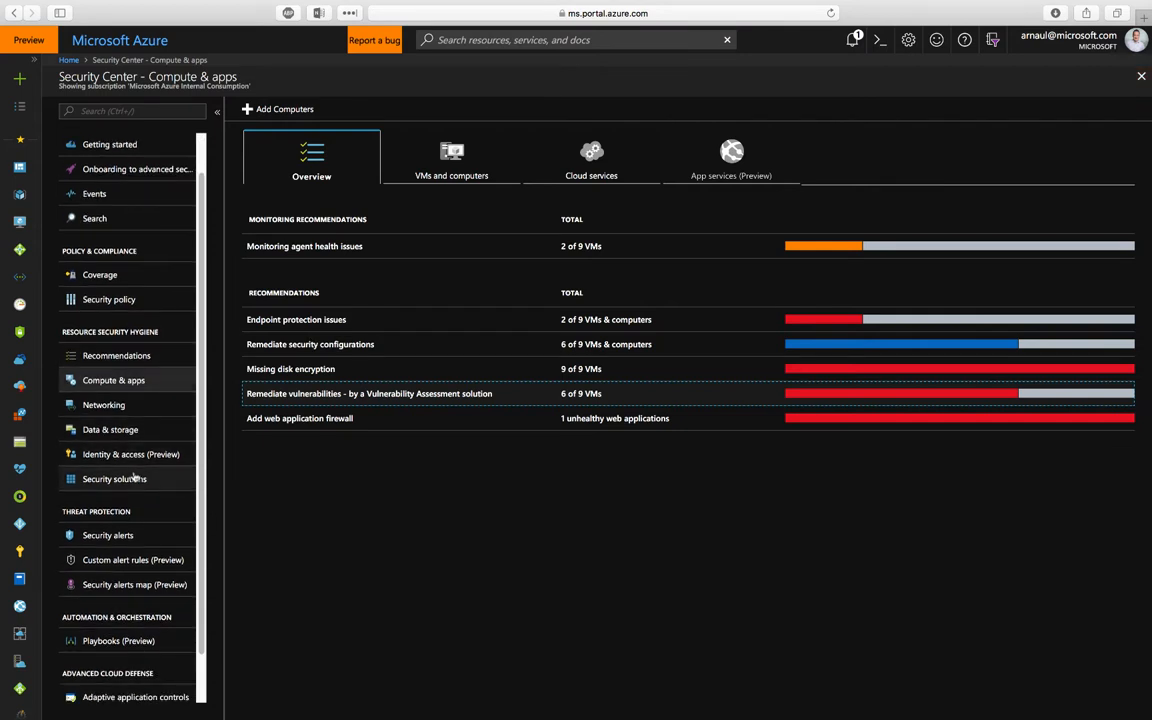
Review the Security solutions page with the healthy Qualys connector and discovered solutions.
left_click(114, 478)
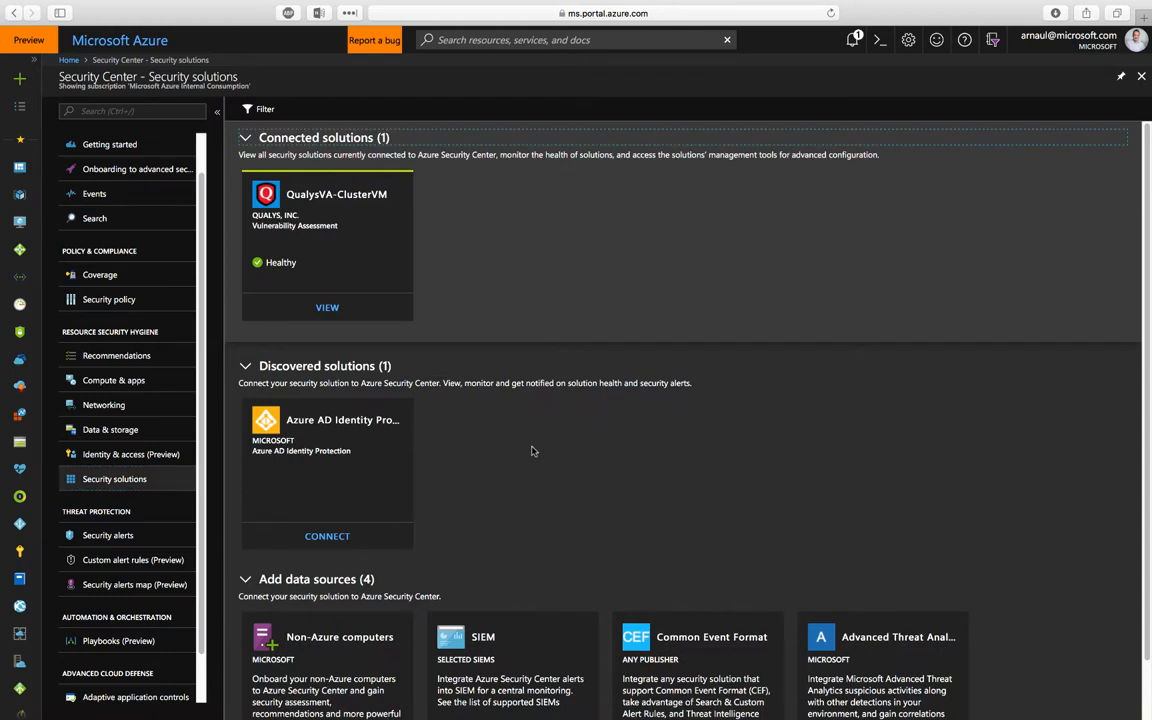
scroll("down", 3)
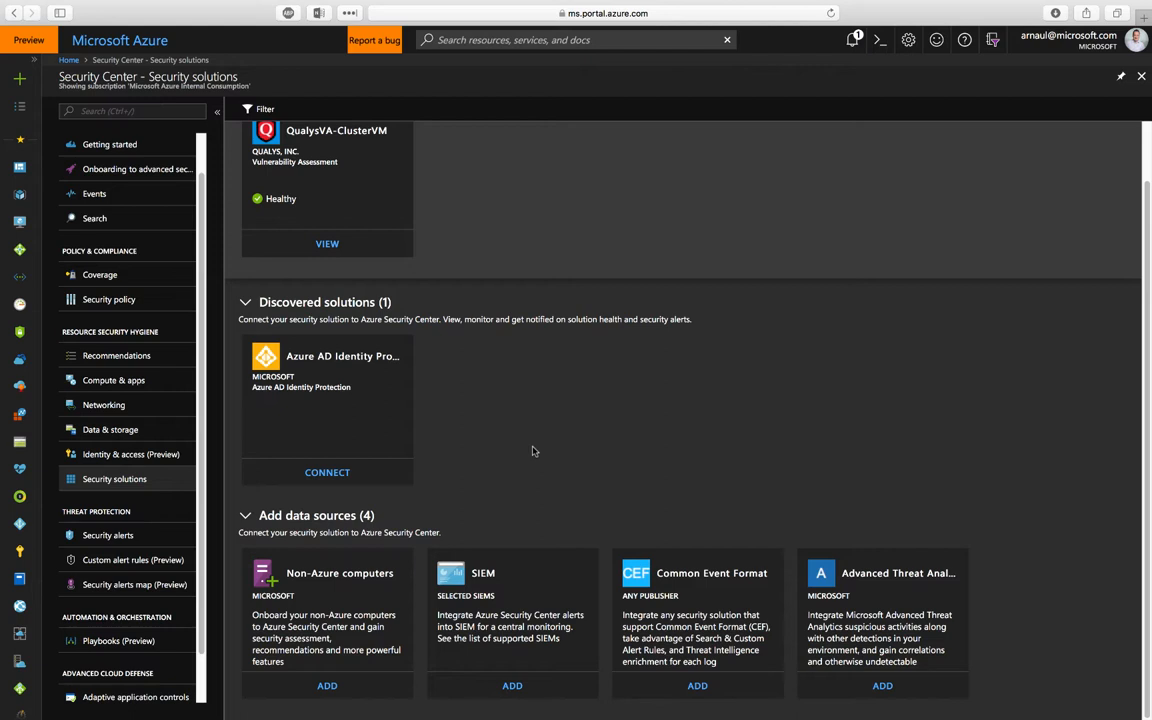
mouse_move(674, 456)
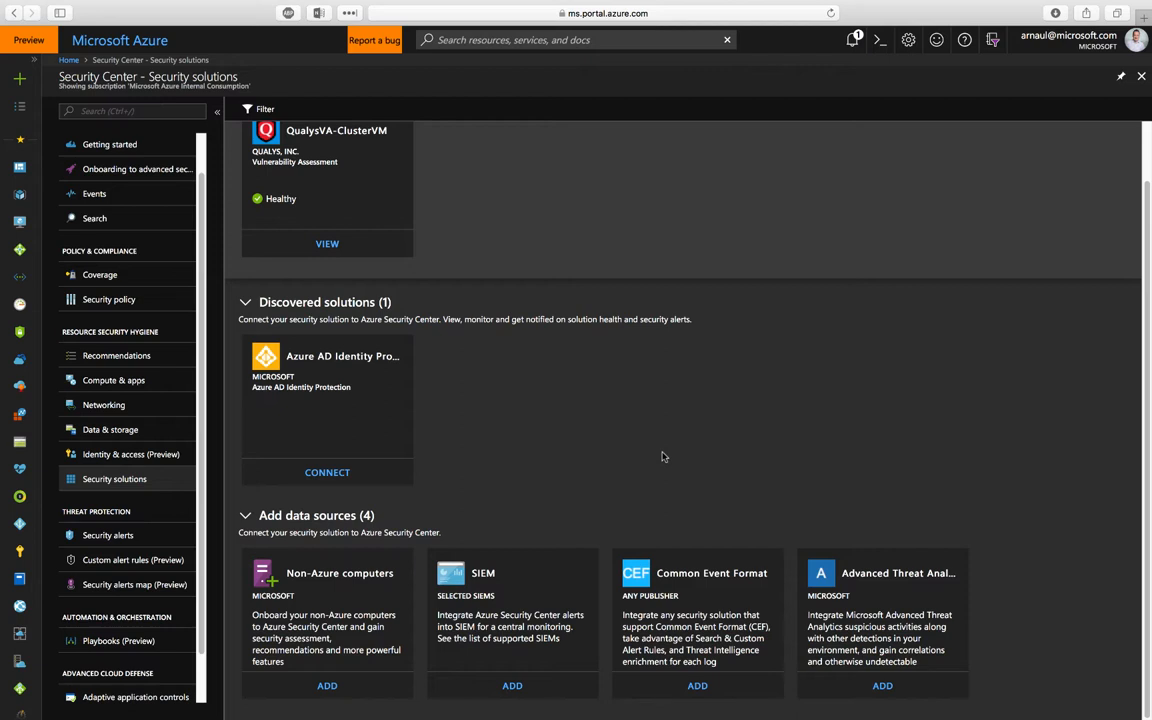
mouse_move(108, 536)
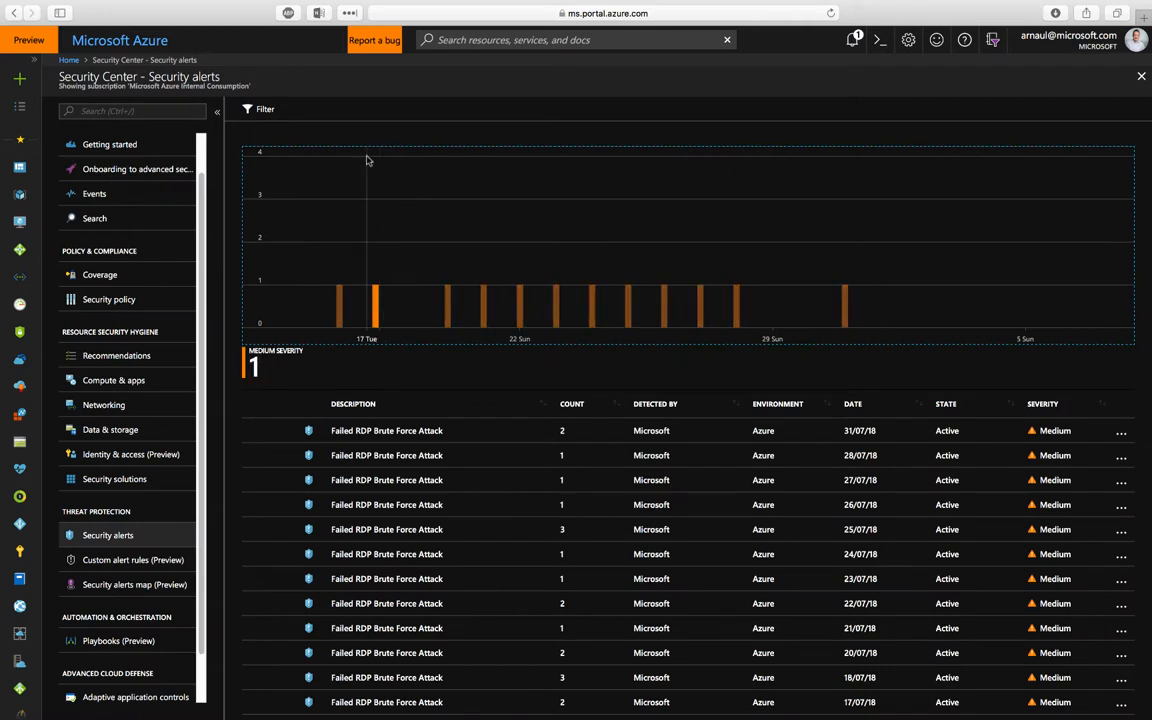
mouse_move(378, 304)
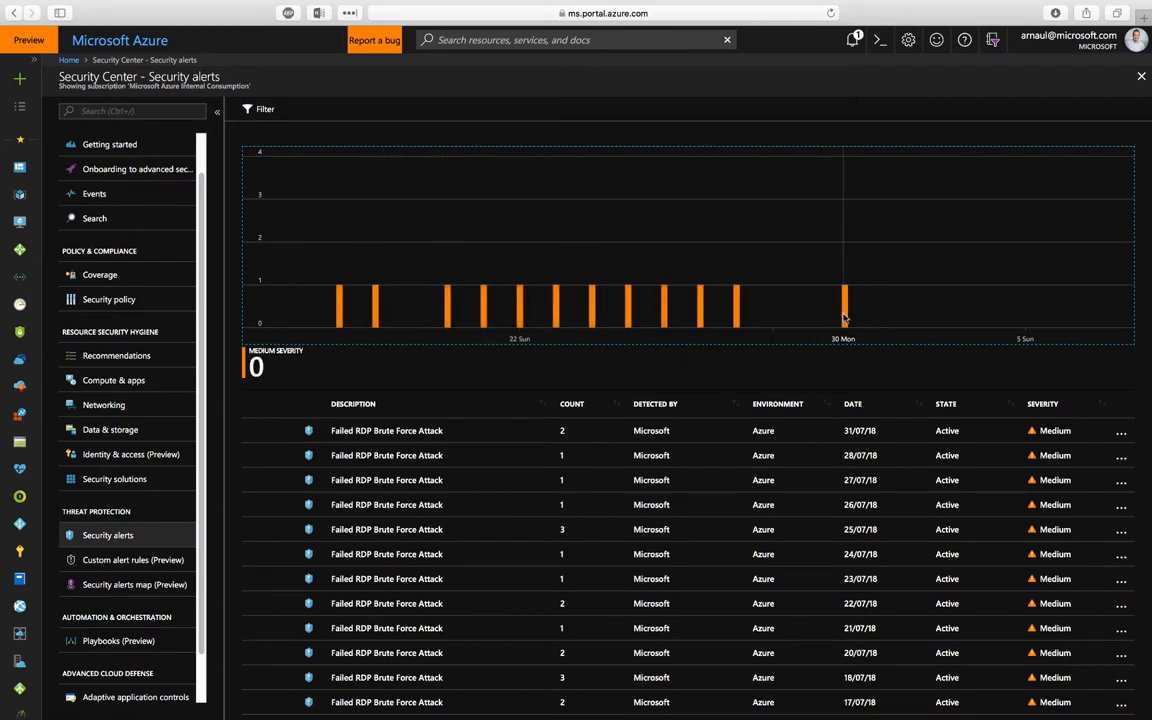
Review the Failed RDP Brute Force Attack alert details, then go to Custom alert rules (Preview).
left_click(386, 430)
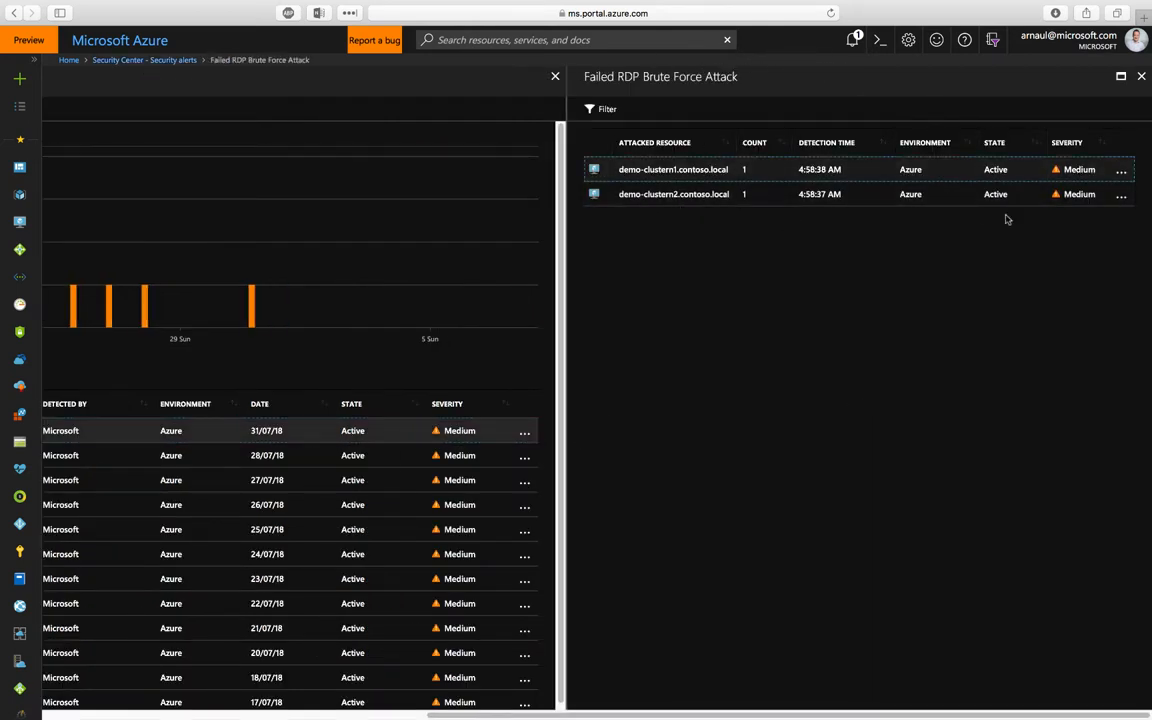
mouse_move(1134, 144)
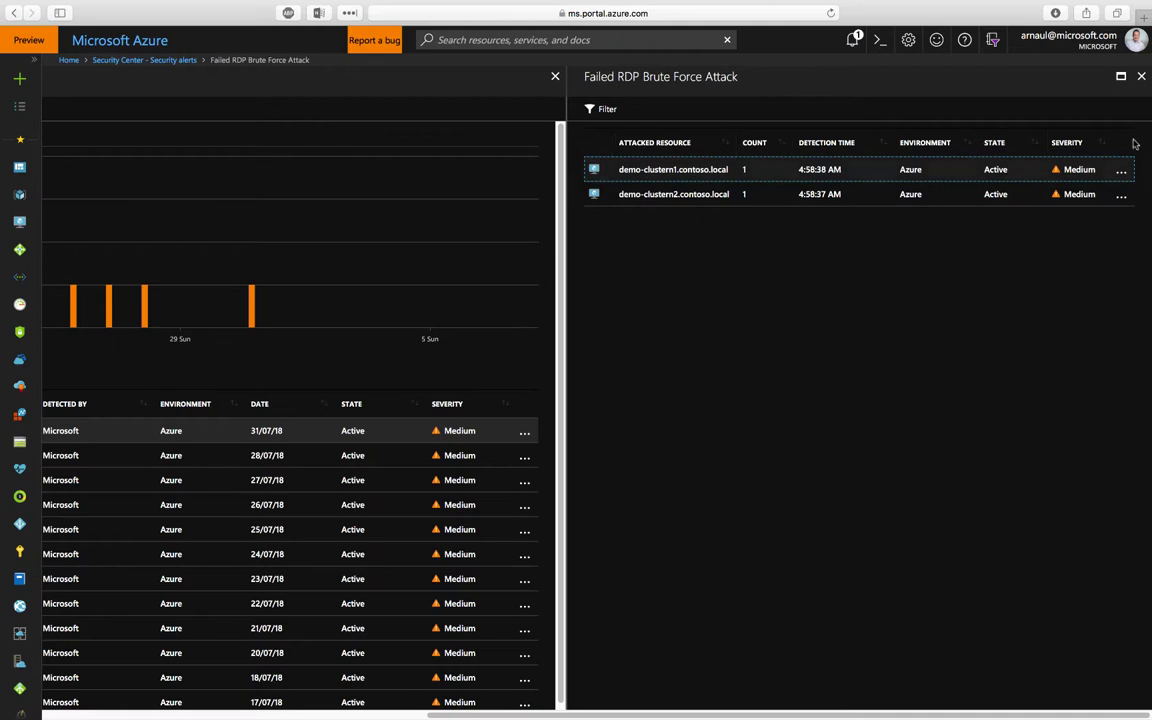
mouse_move(1140, 76)
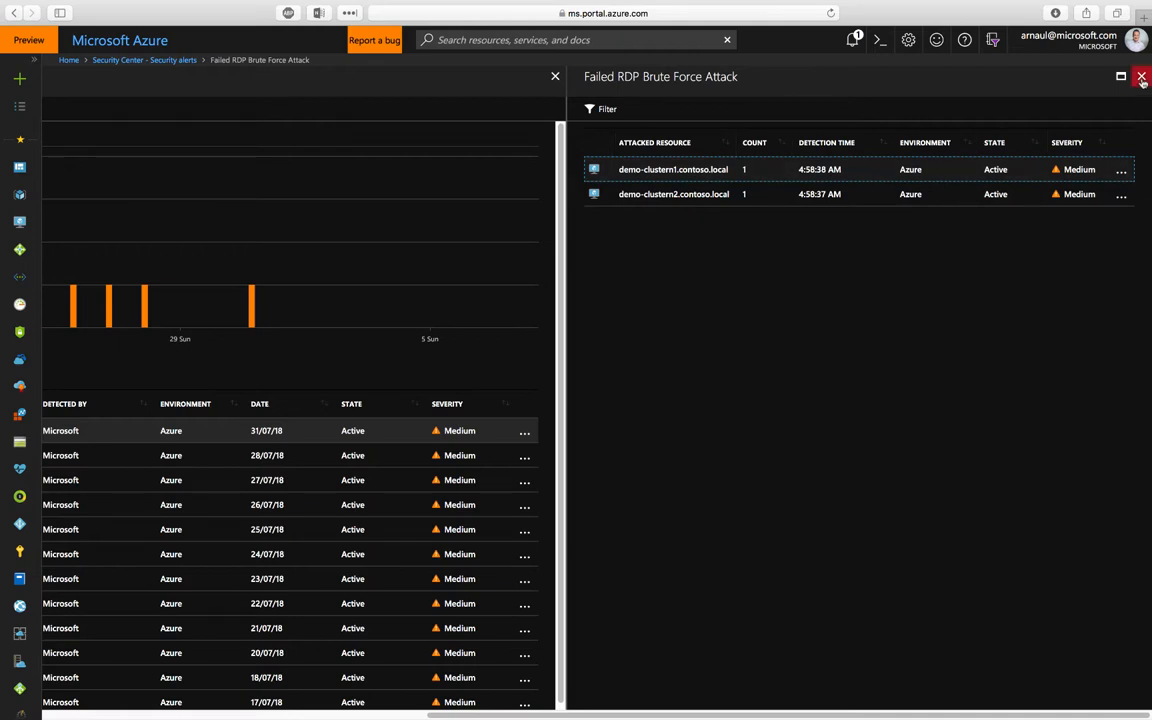
left_click(1140, 76)
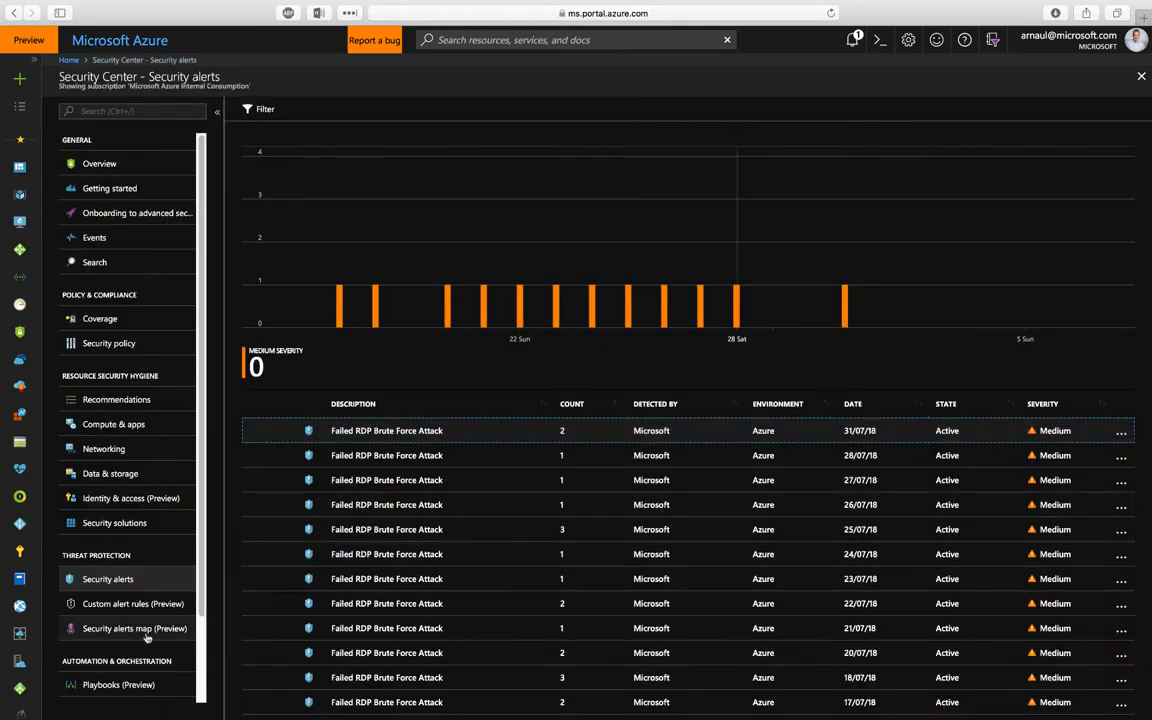
left_click(136, 628)
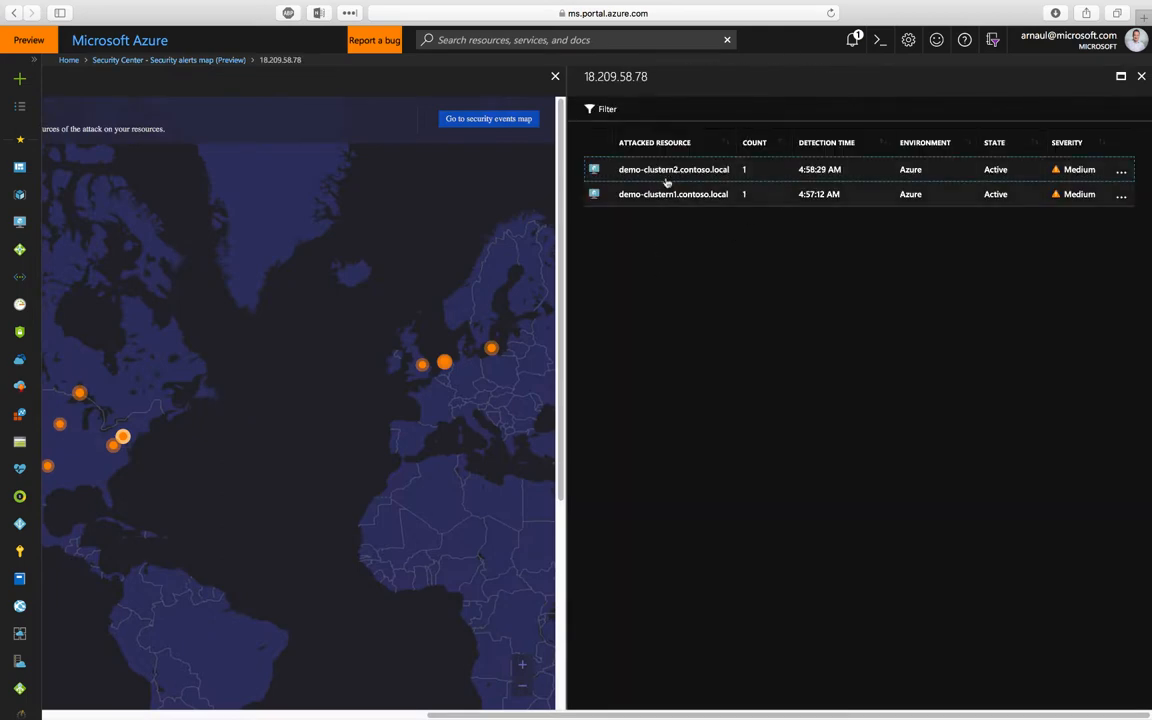
mouse_move(1140, 76)
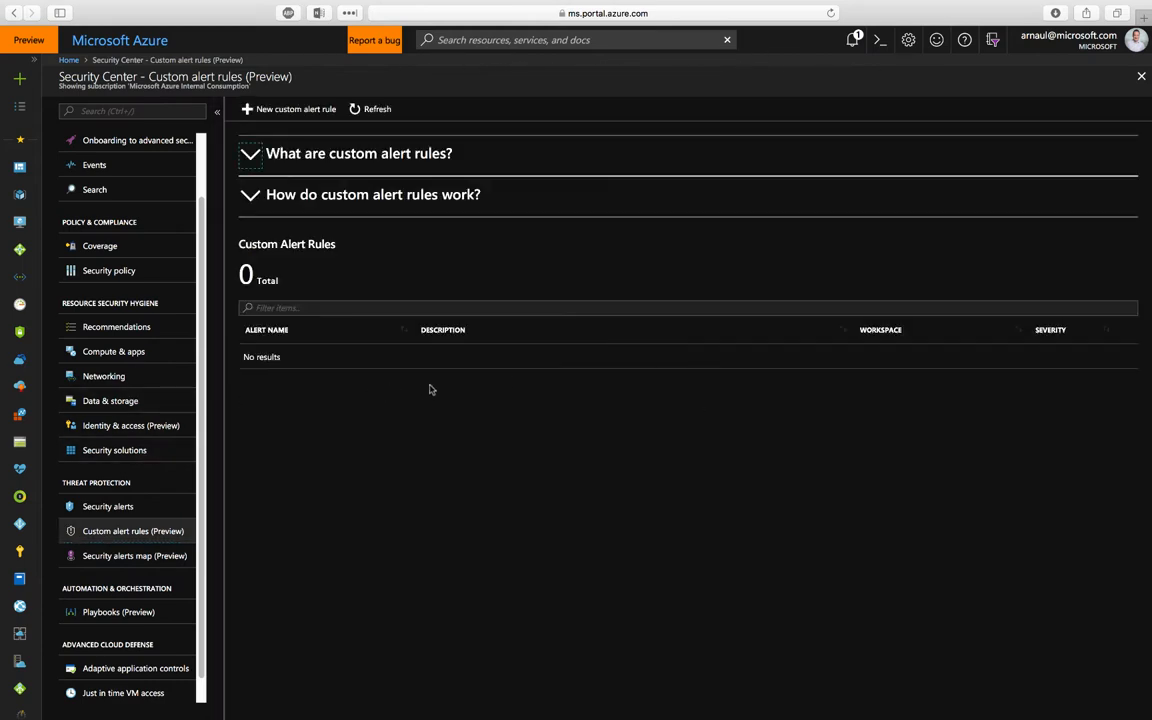
View the empty Playbooks page and preview the Create logic app blade without saving it.
scroll("down", 3)
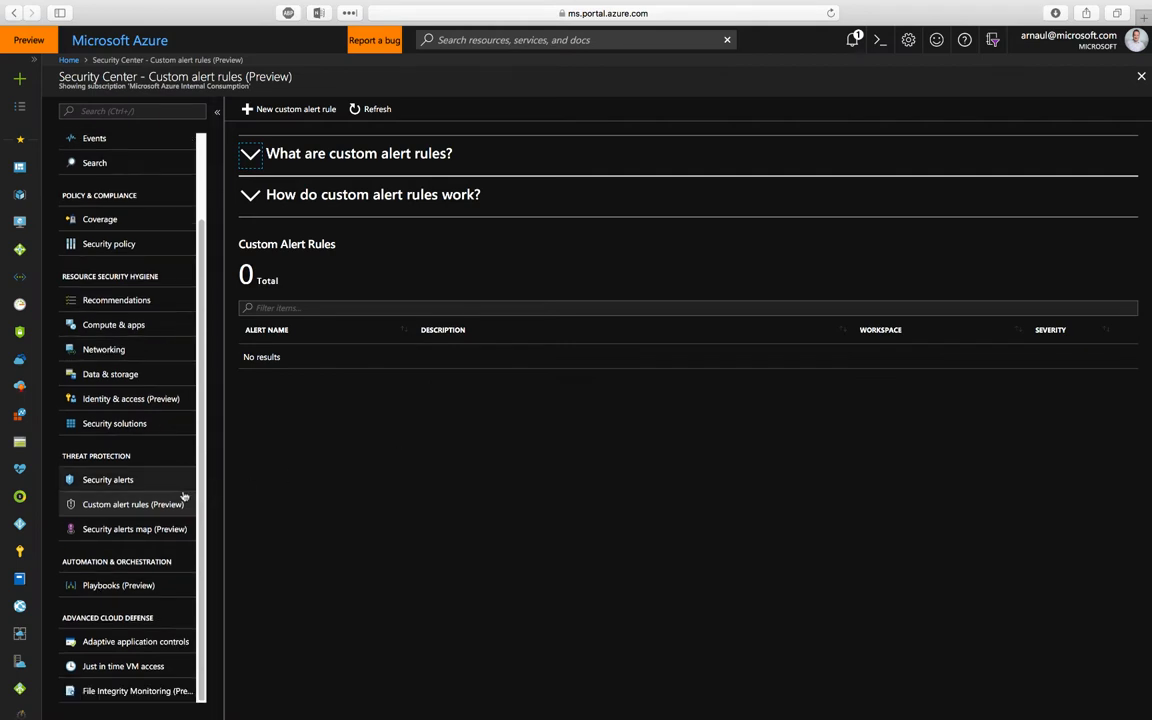
left_click(118, 584)
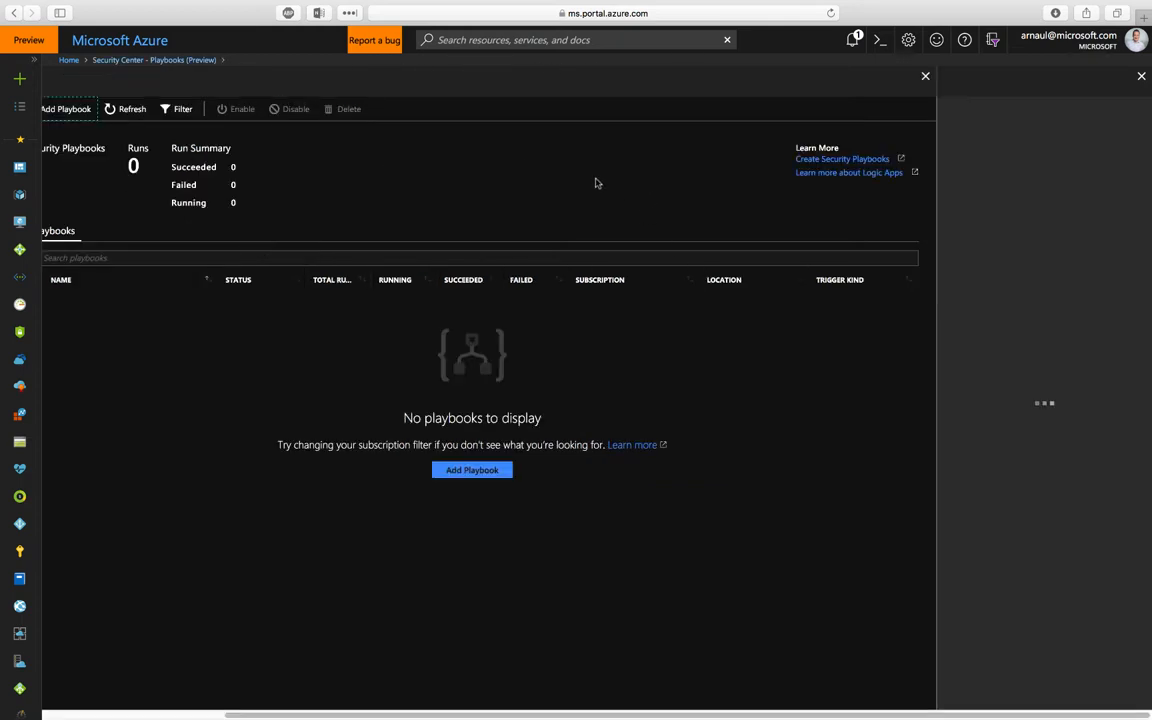
left_click(472, 470)
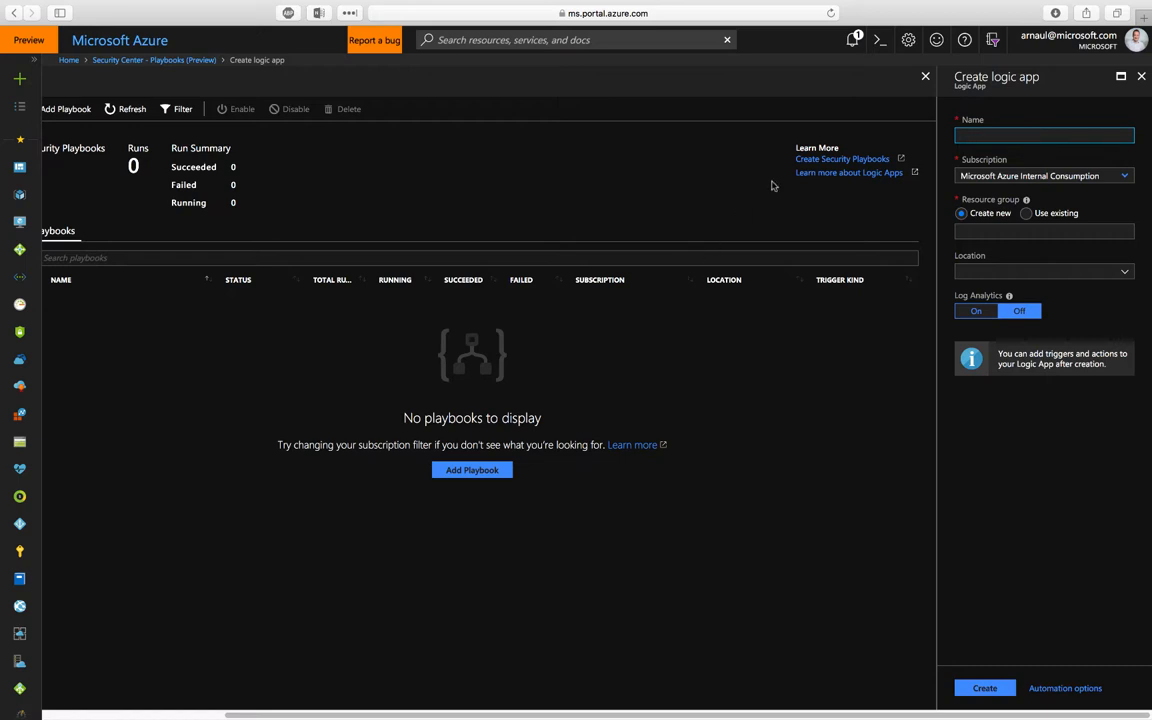
mouse_move(1116, 96)
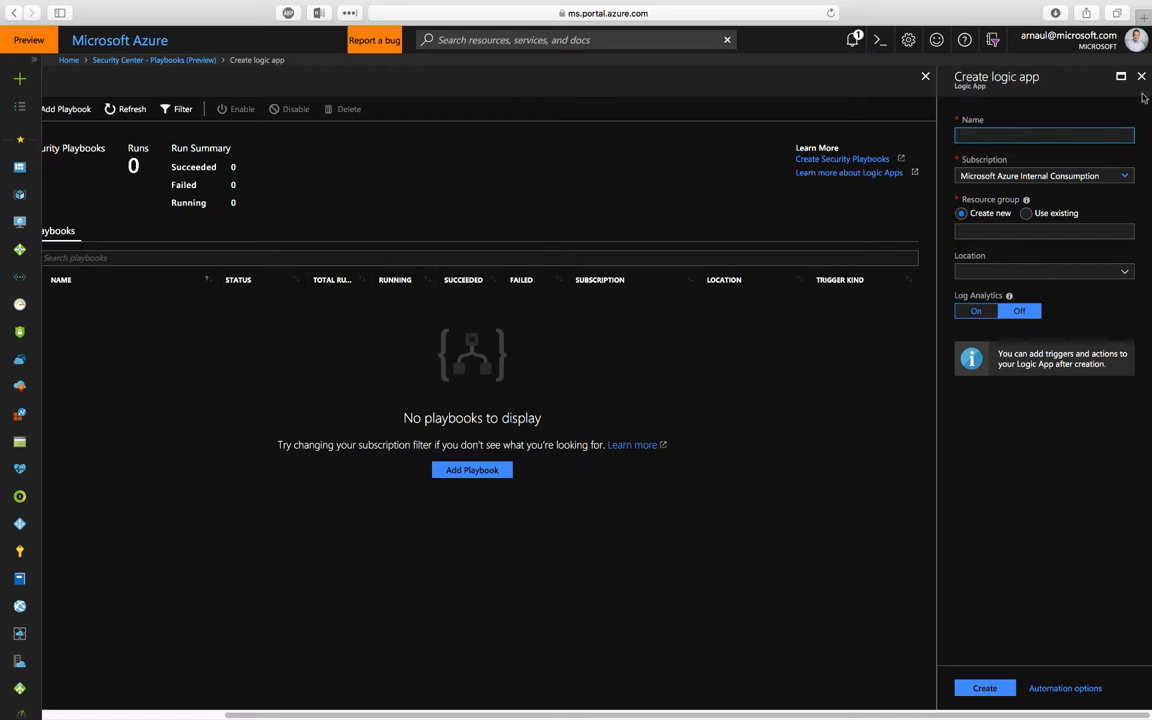
left_click(1140, 76)
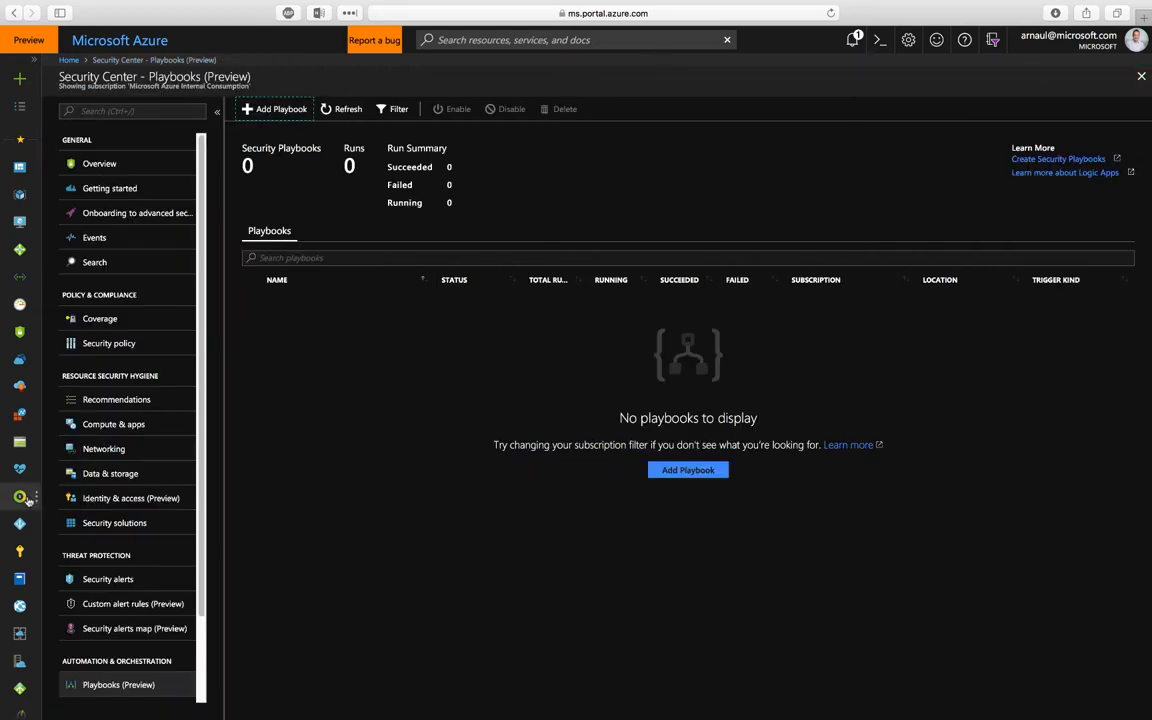
scroll("down", 3)
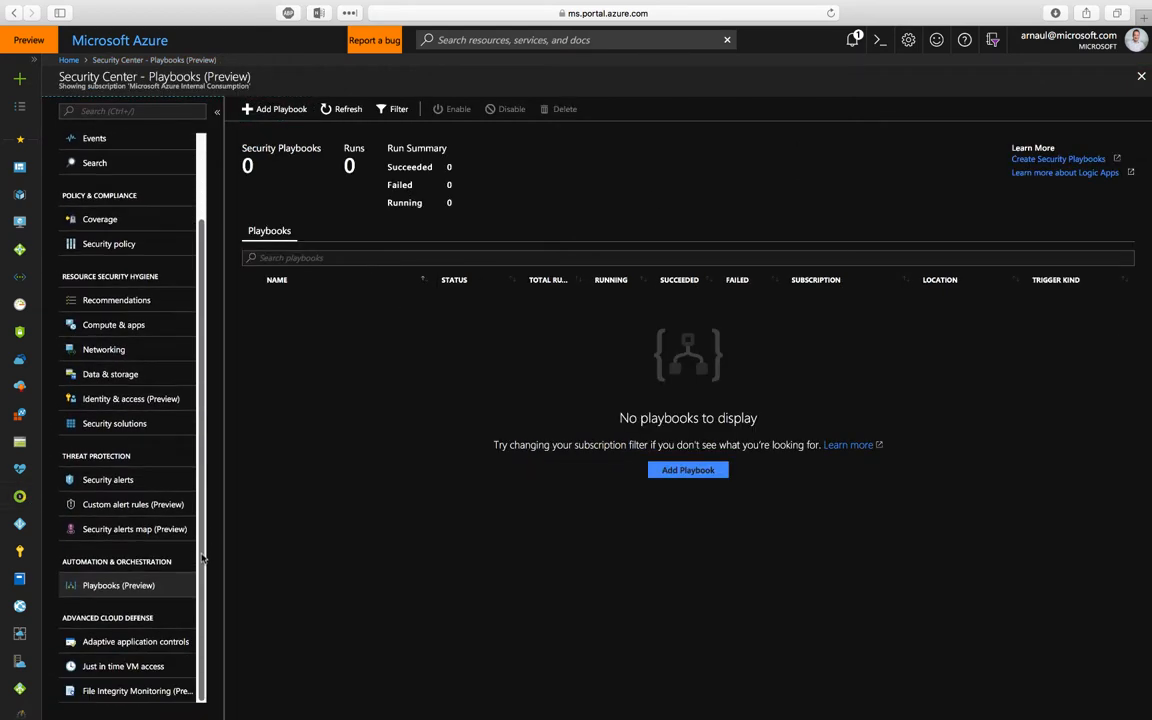
mouse_move(196, 468)
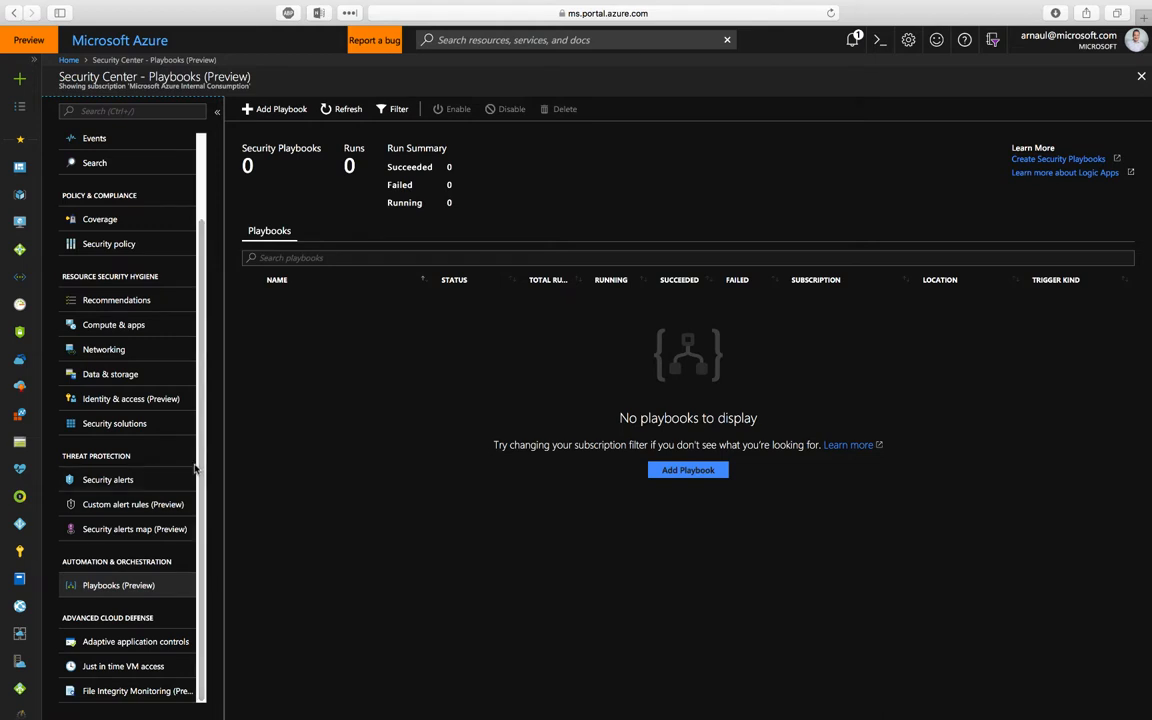
mouse_move(190, 464)
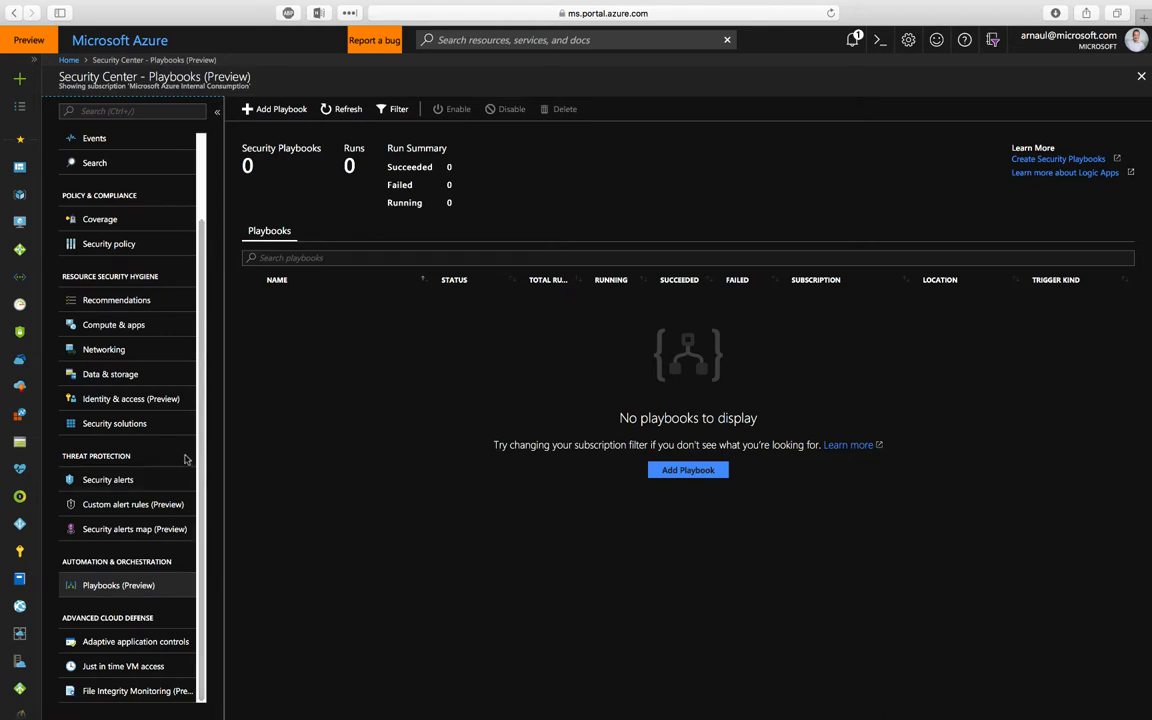
mouse_move(212, 604)
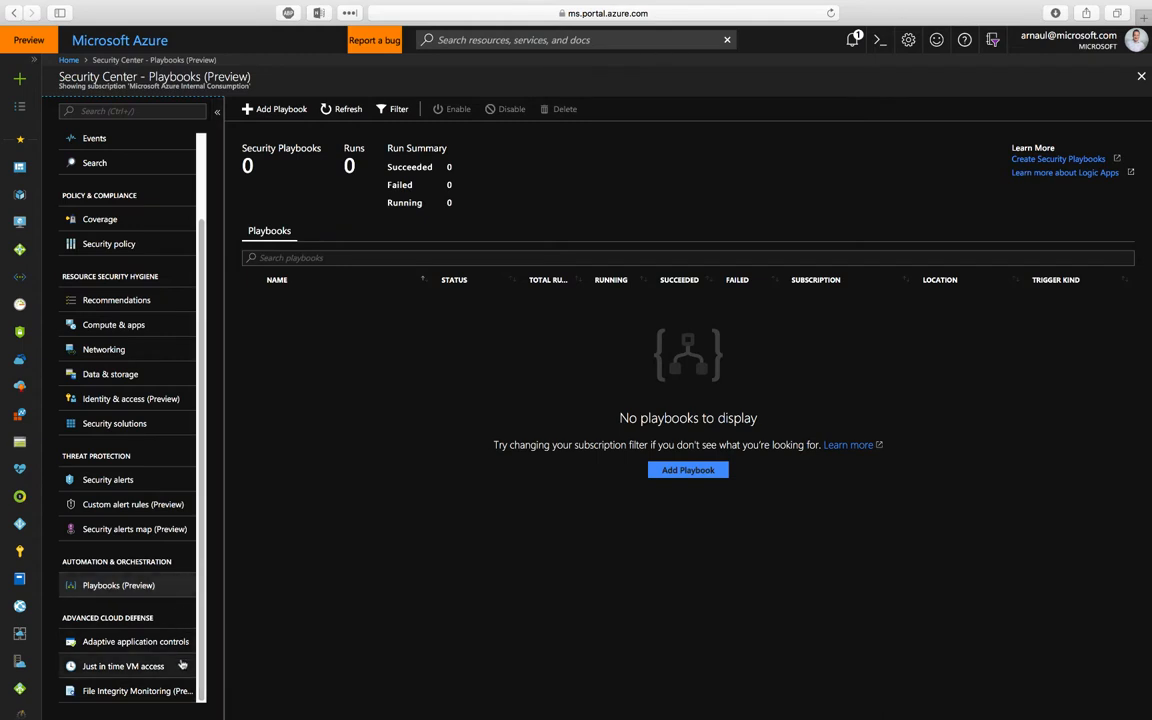
Explore the six-computer File Integrity Monitoring workspace and its Windows Files tracking settings.
left_click(136, 692)
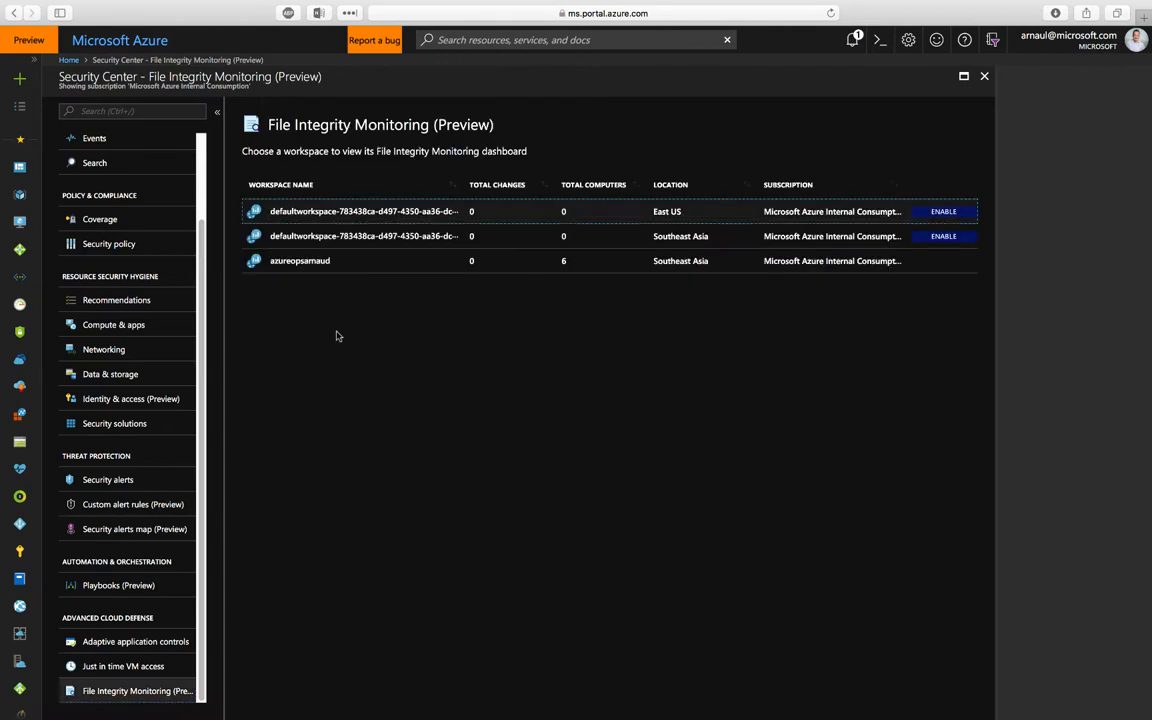
left_click(300, 260)
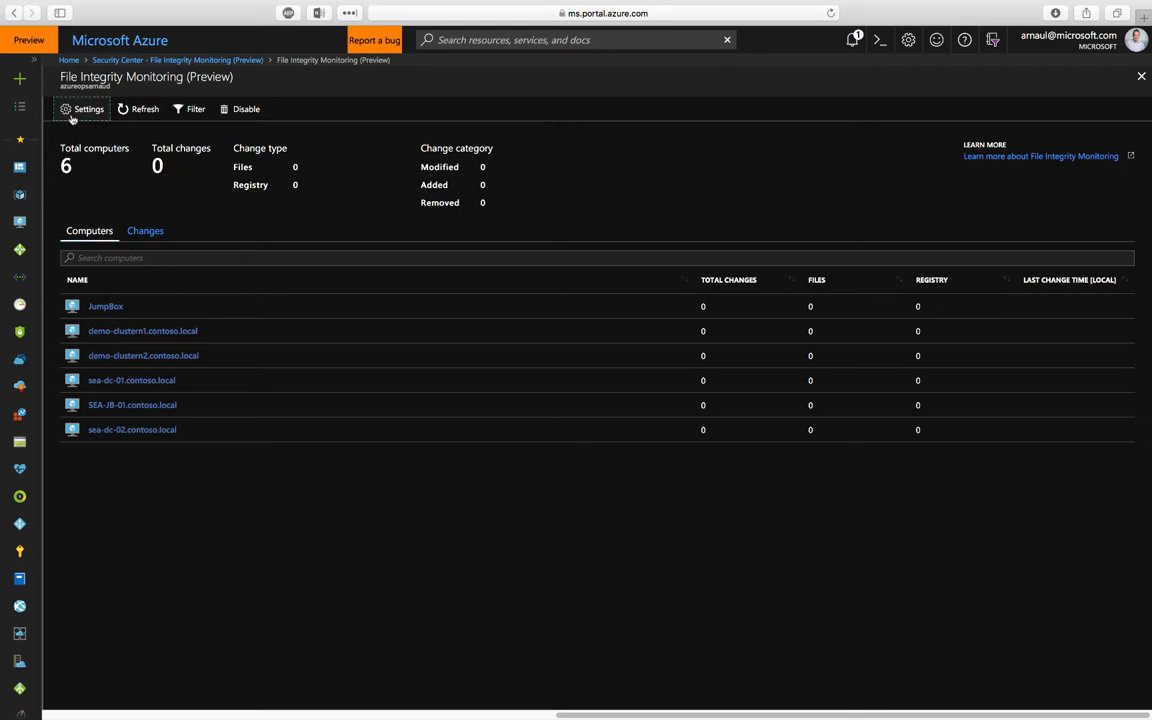
left_click(82, 108)
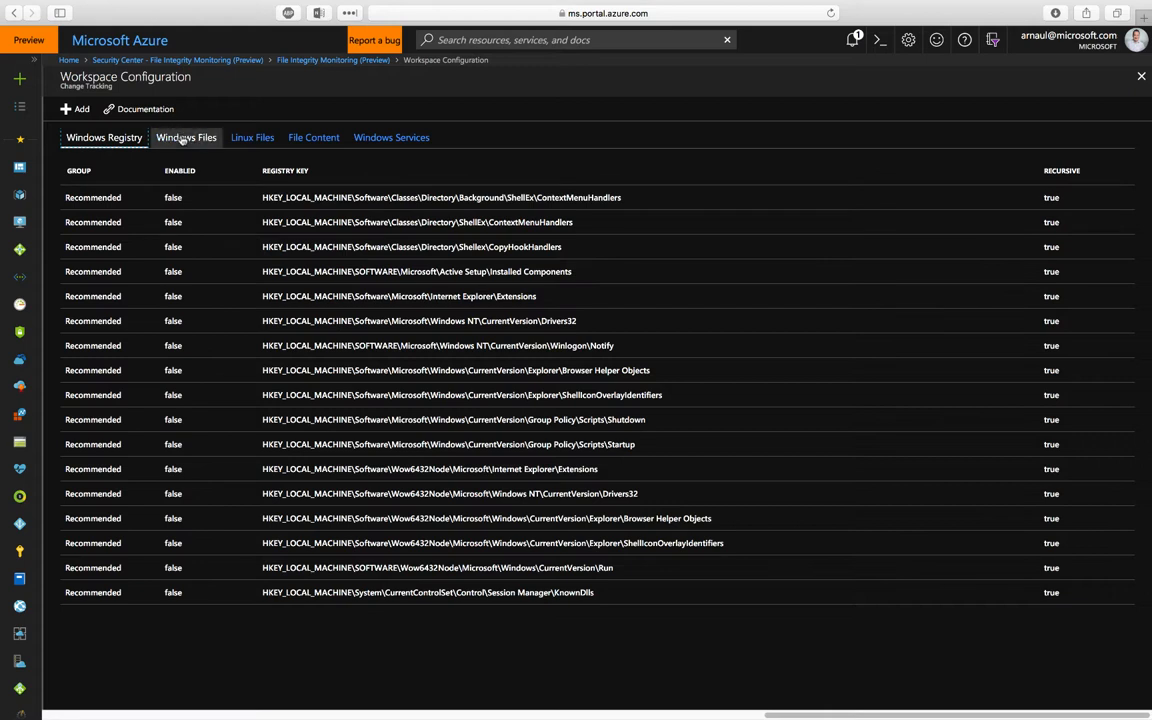
left_click(252, 136)
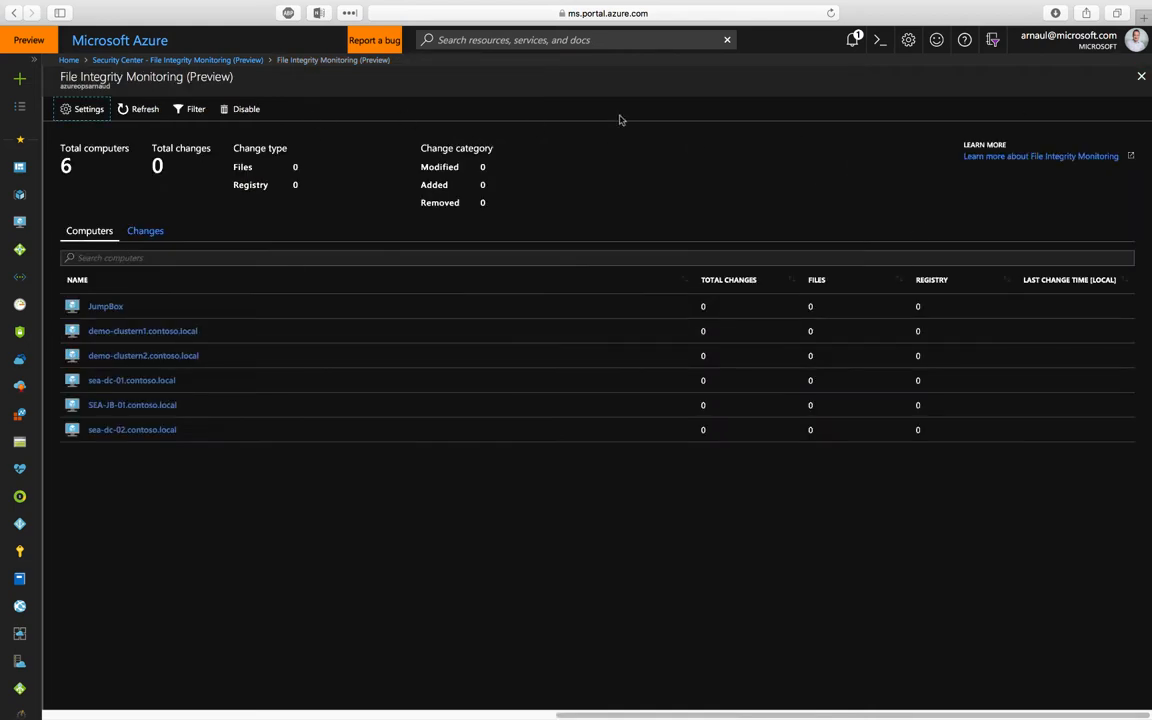
mouse_move(718, 156)
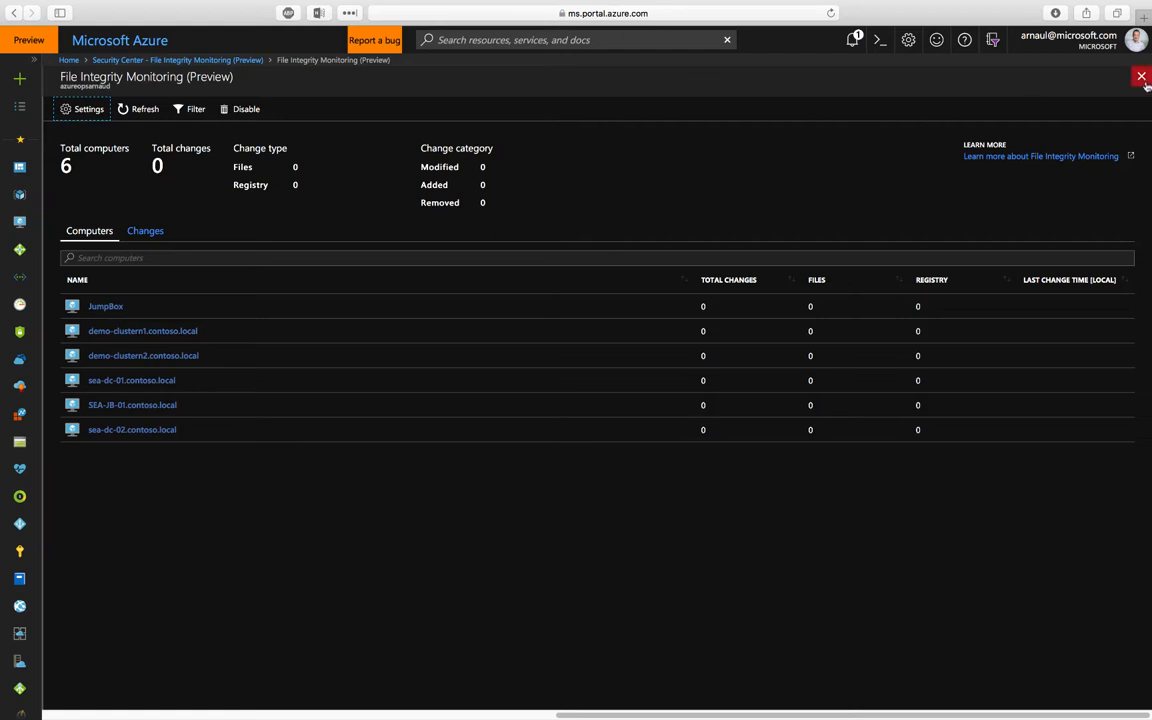
left_click(1140, 76)
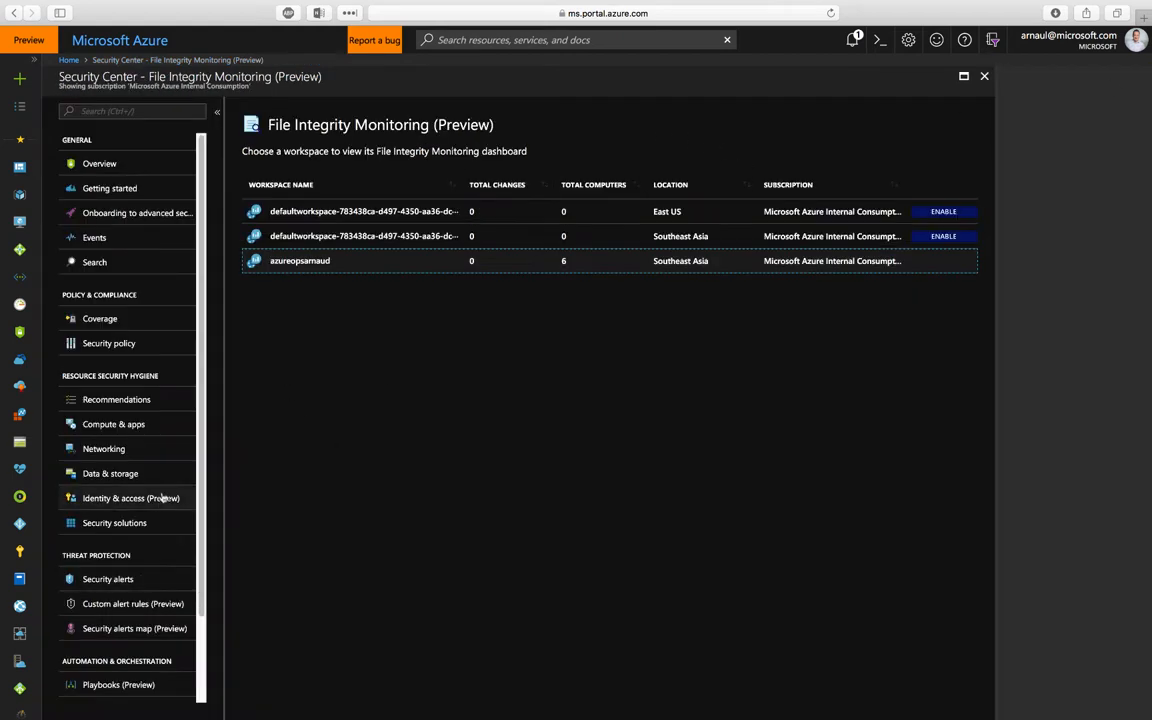
Open the GROUP1 application control policy in Audit mode with sea-dc-01 and sea-dc-02.
scroll("down", 3)
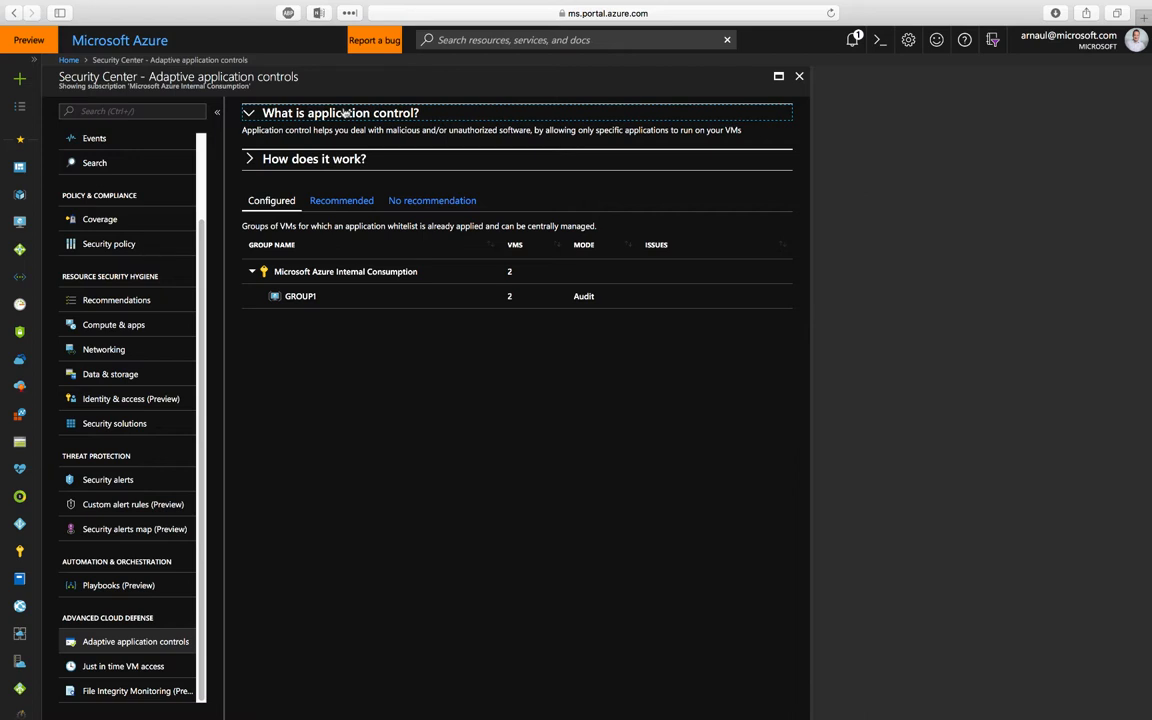
mouse_move(340, 148)
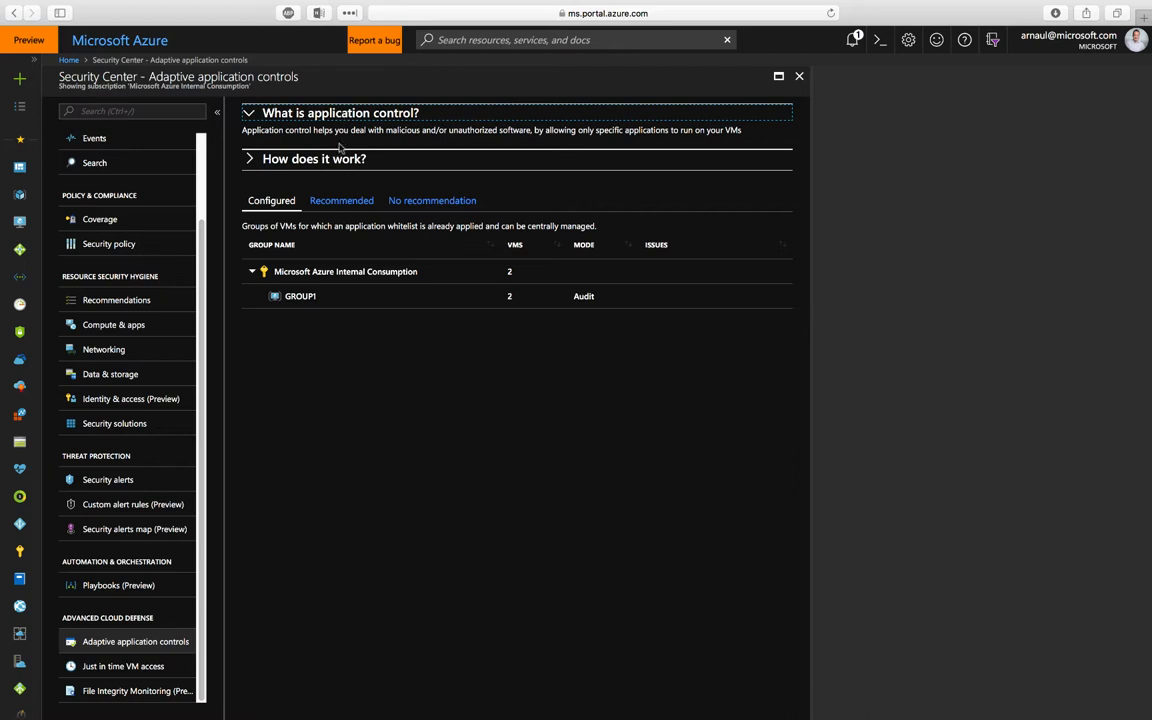
mouse_move(324, 146)
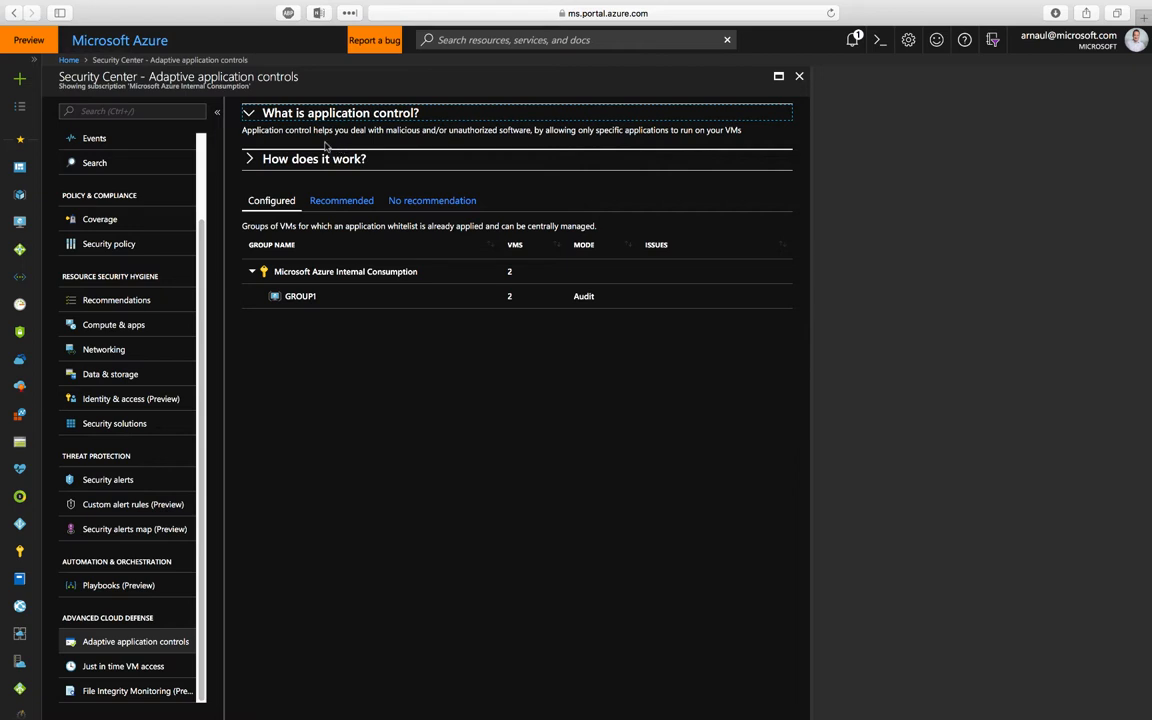
mouse_move(392, 164)
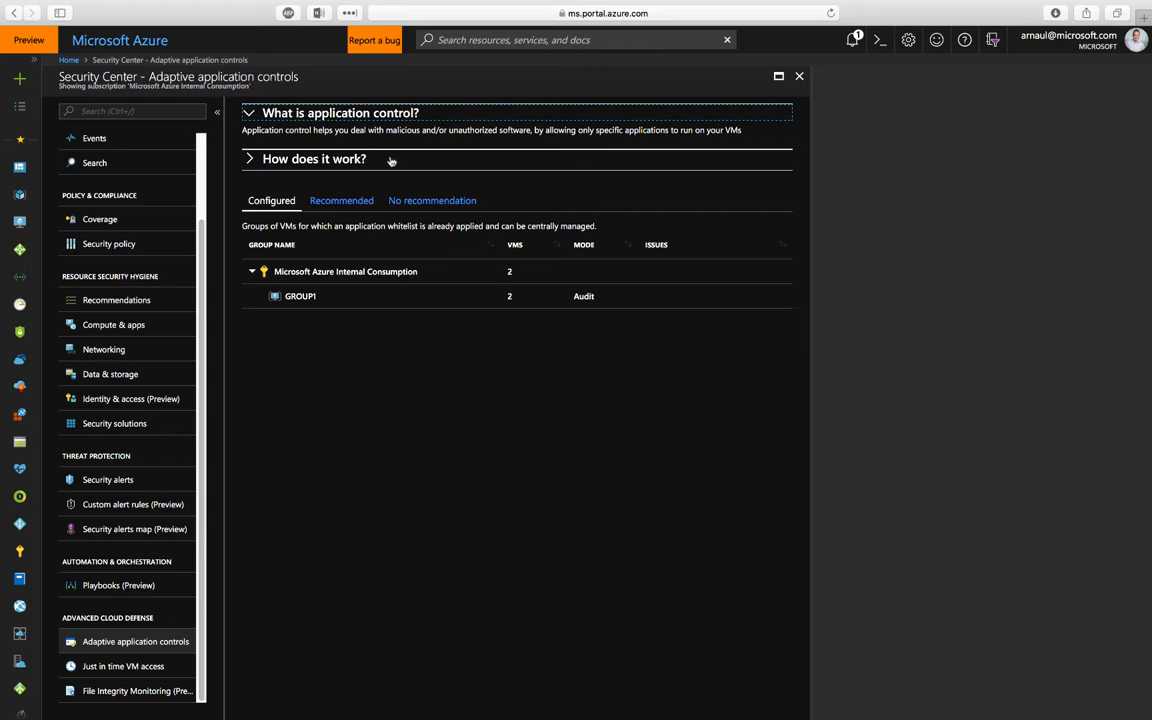
mouse_move(348, 180)
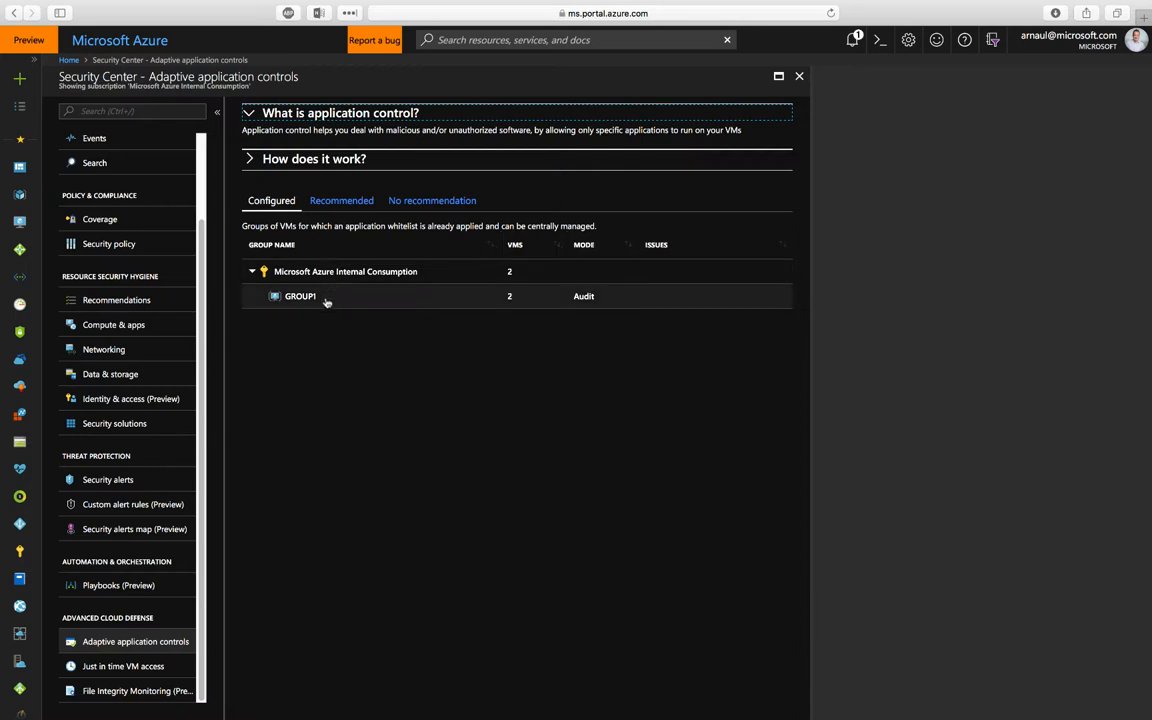
left_click(300, 296)
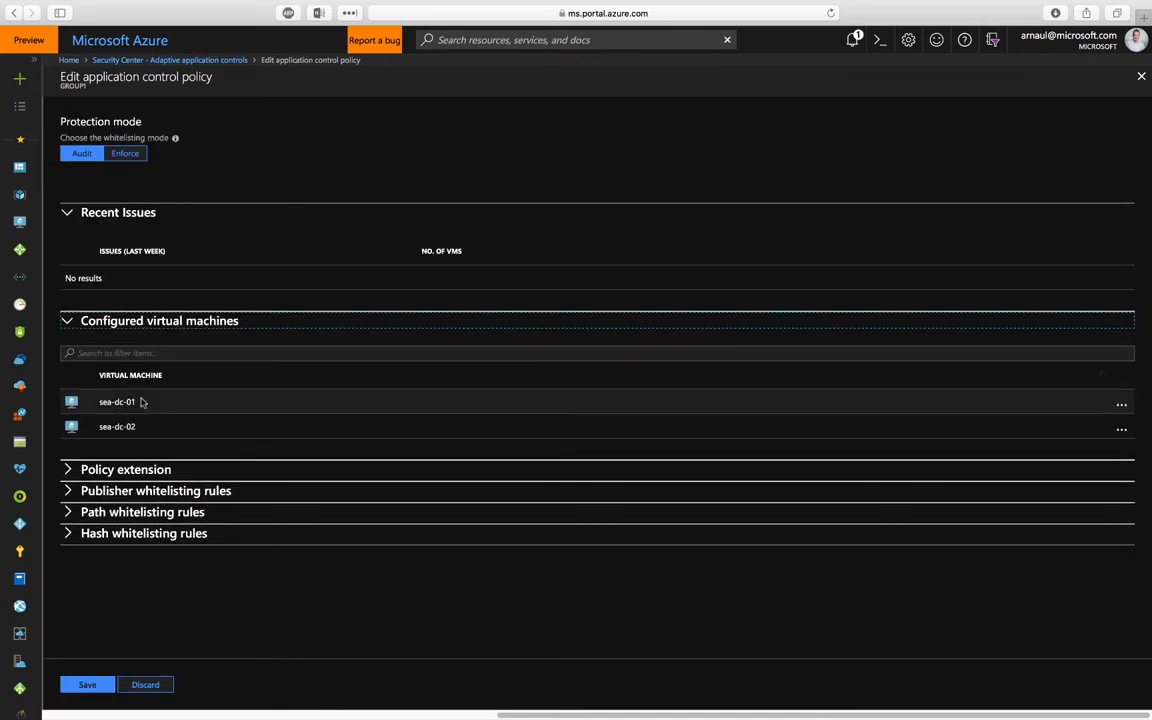
mouse_move(152, 392)
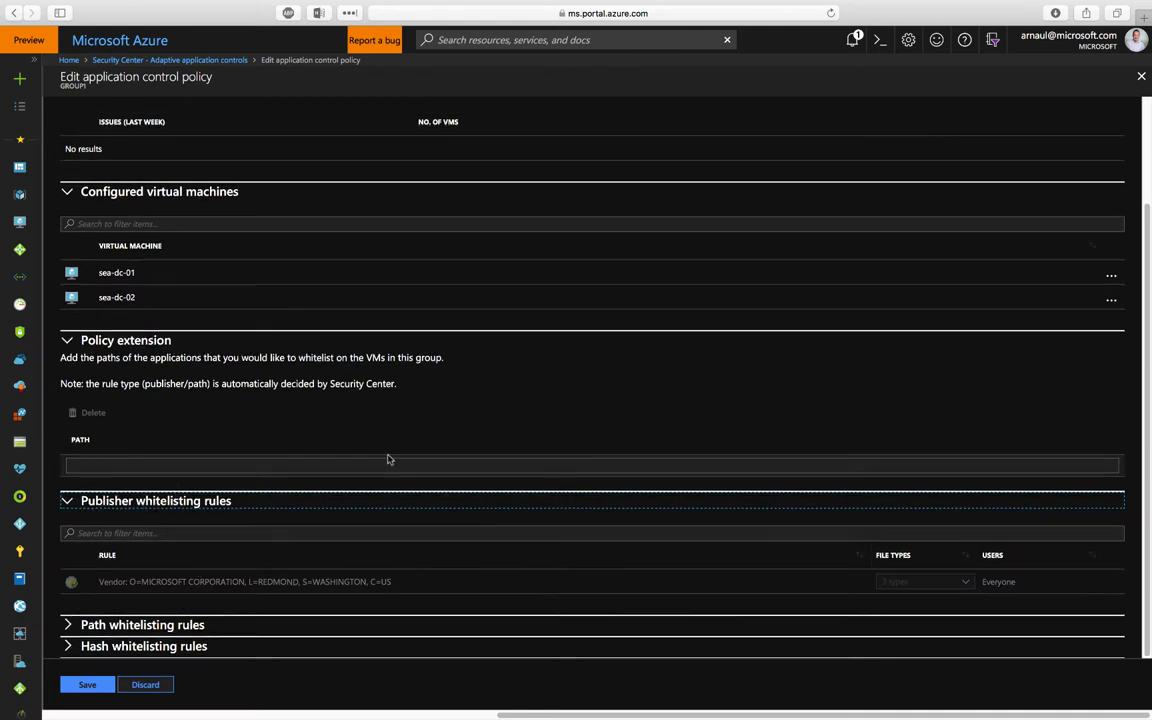
mouse_move(460, 612)
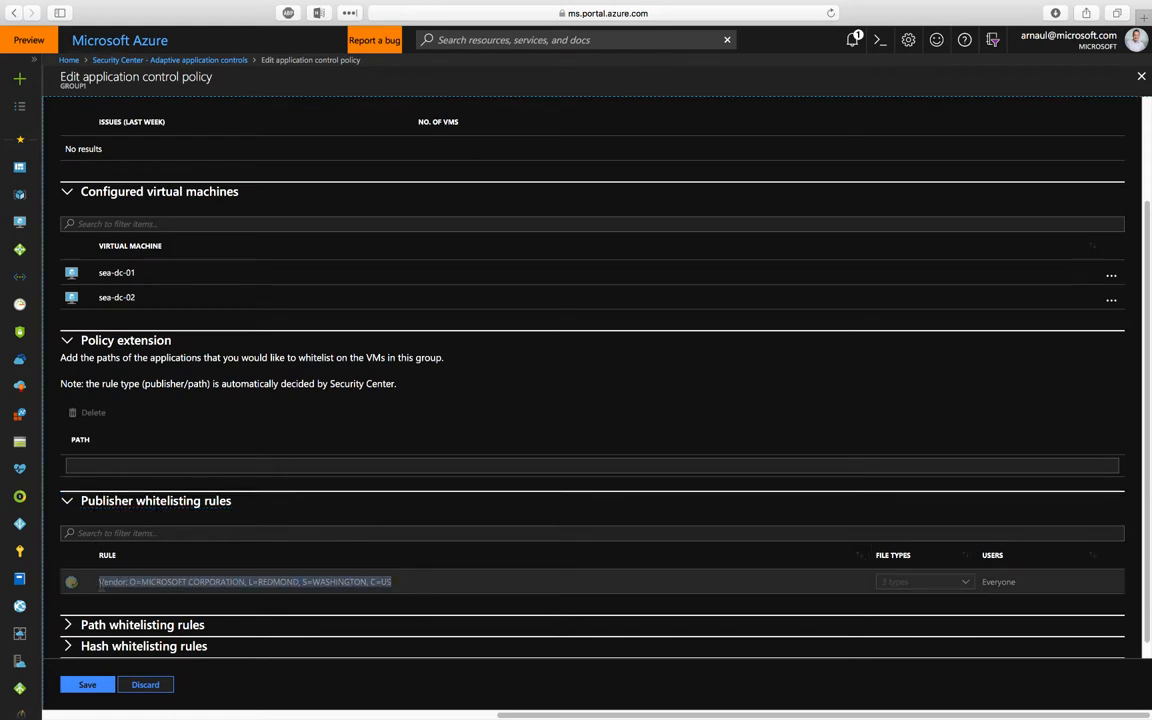
Scroll through GROUP1's whitelisting rules and close the policy editor without saving.
scroll("up", 3)
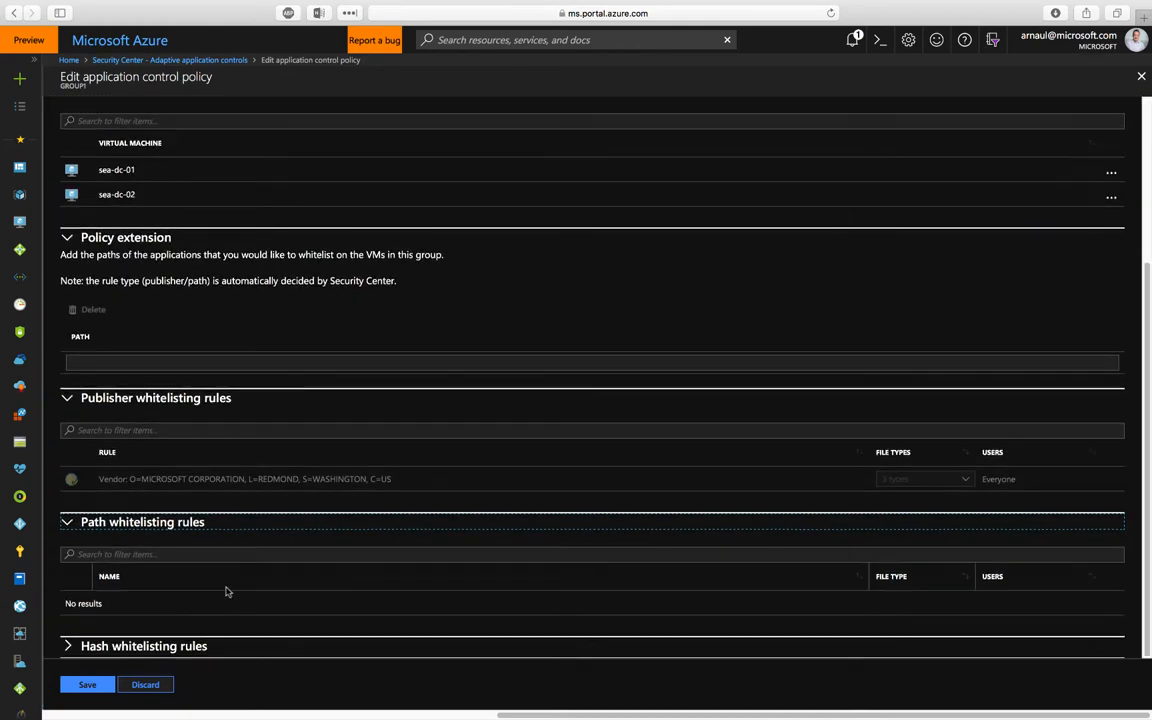
scroll("down", 3)
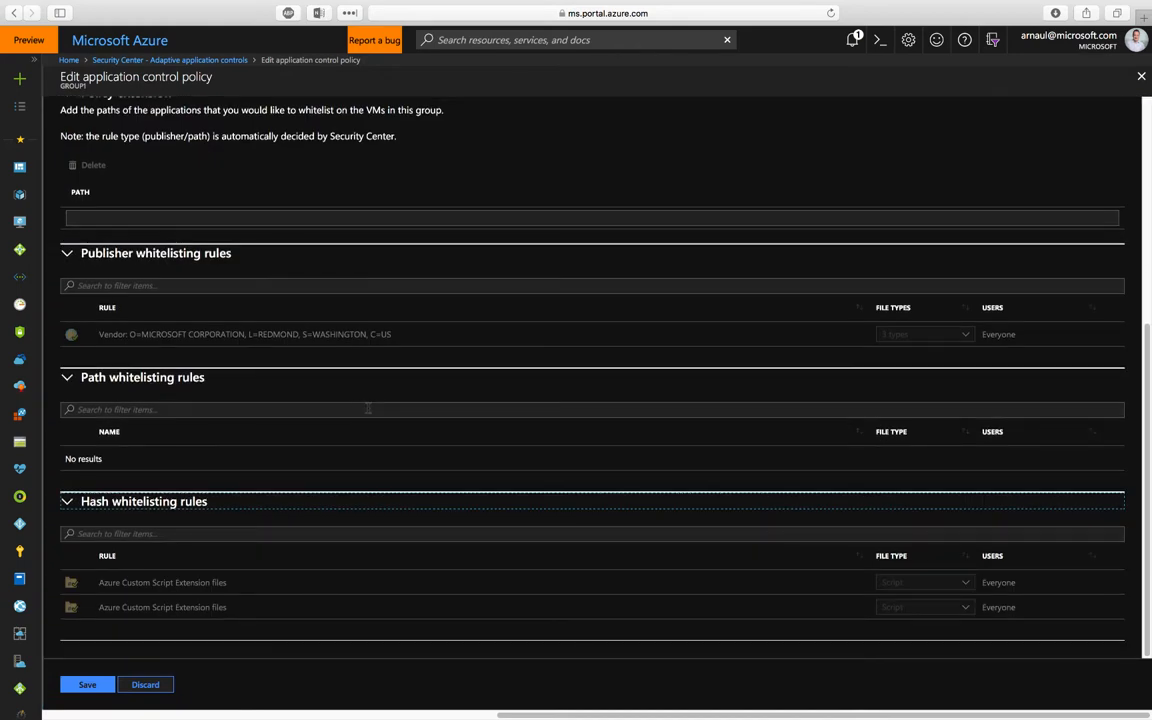
scroll("up", 3)
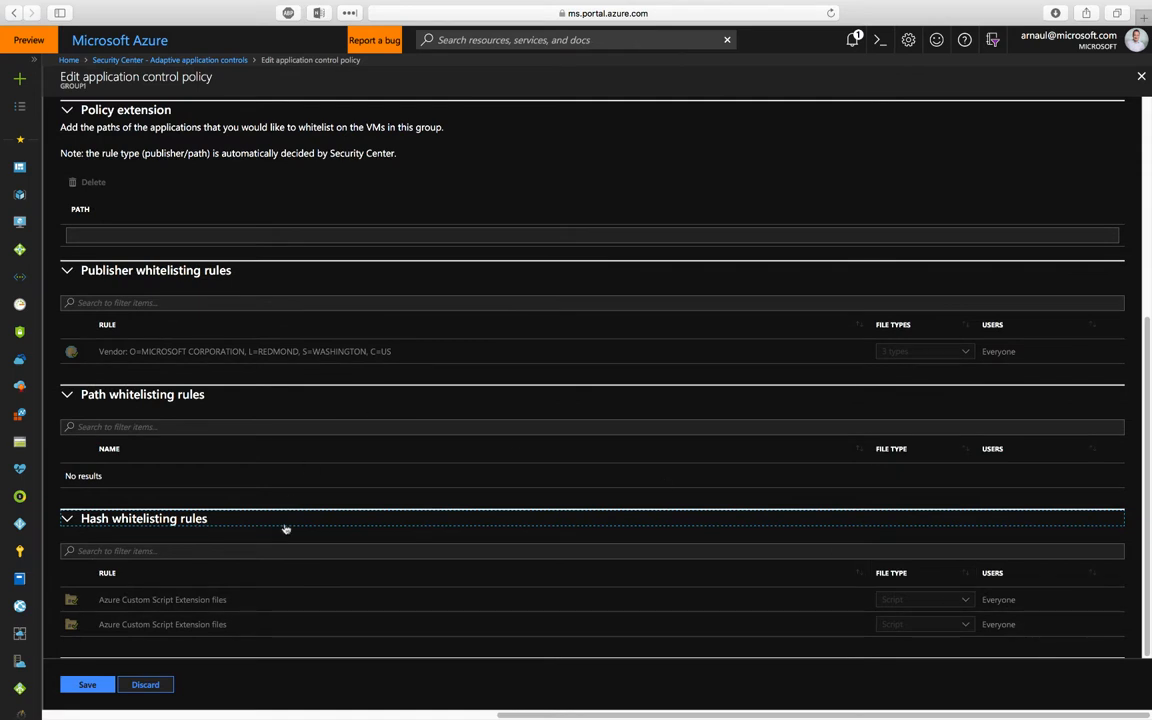
mouse_move(456, 532)
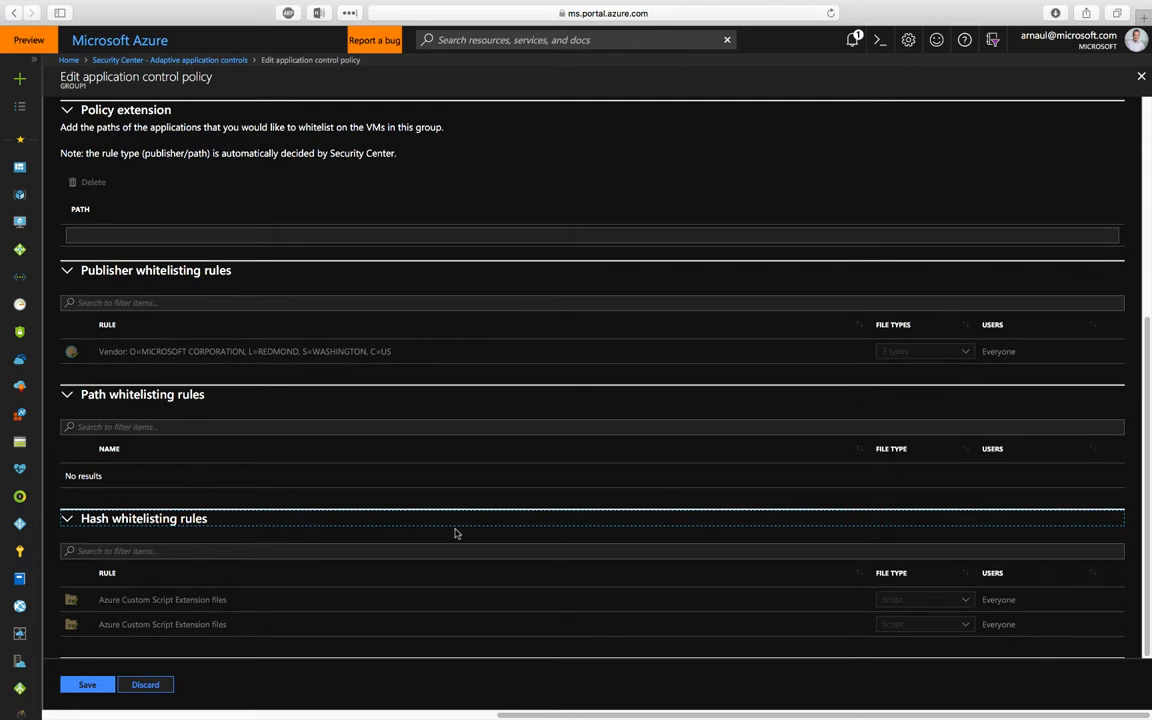
mouse_move(470, 260)
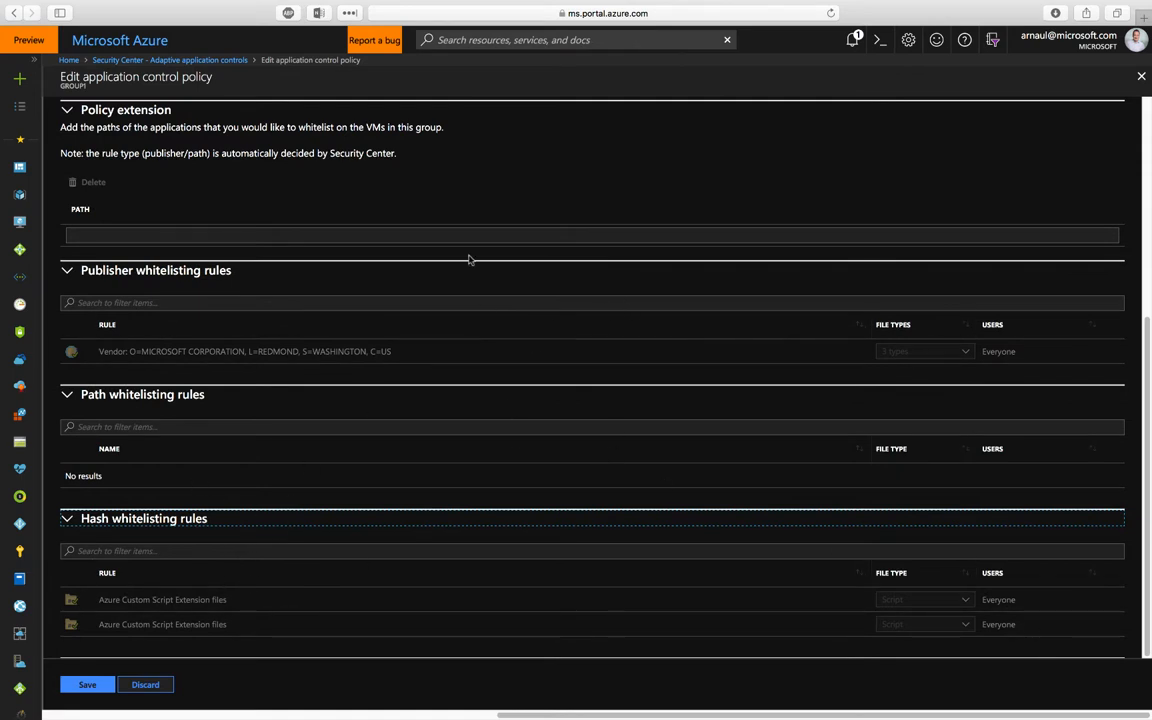
mouse_move(976, 164)
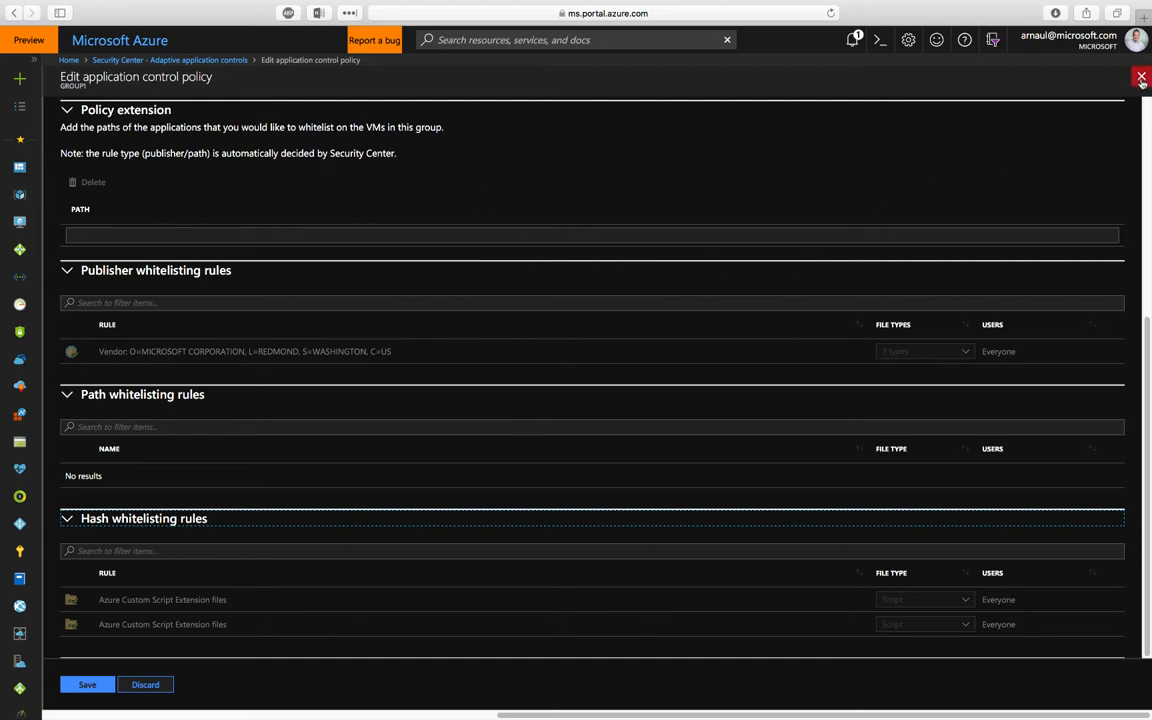
left_click(1140, 76)
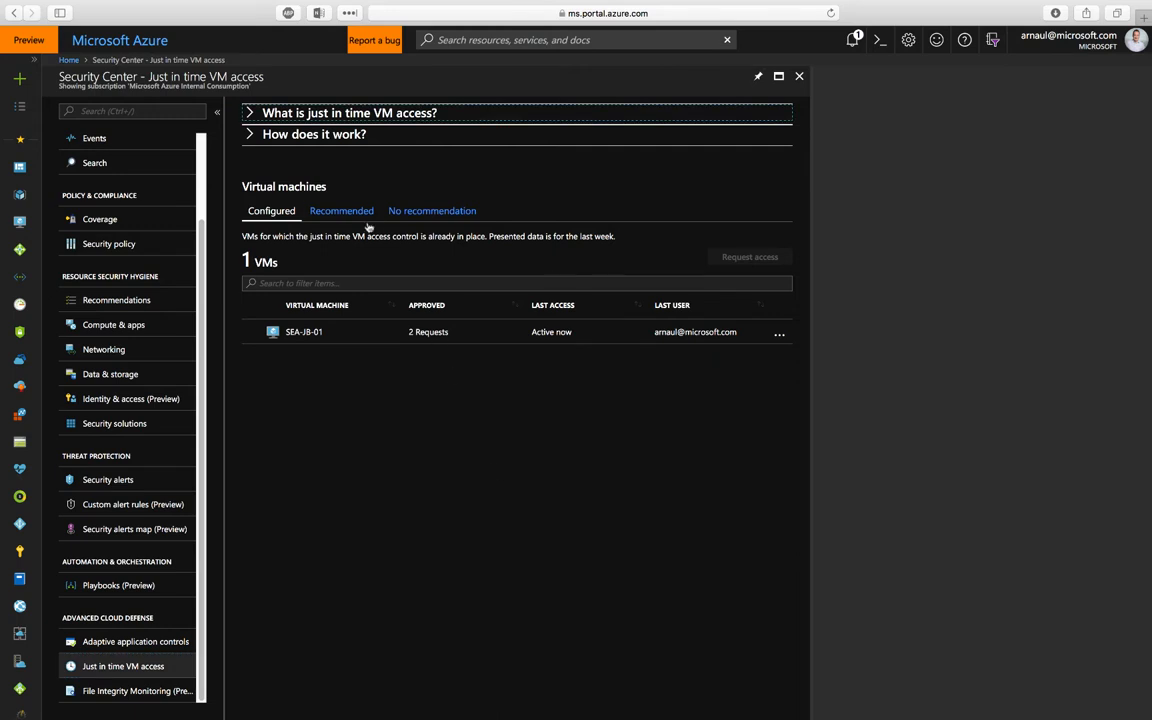
Select JumpBox among the seven recommended VMs and start enabling just-in-time access on it.
left_click(340, 210)
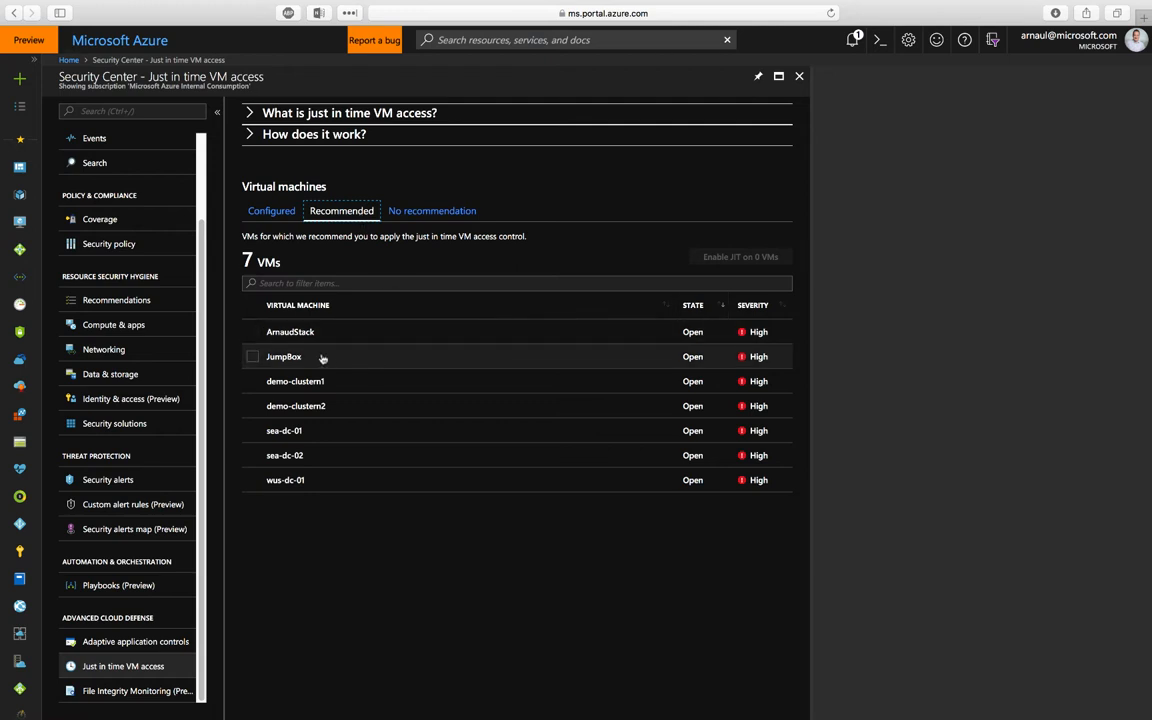
left_click(252, 356)
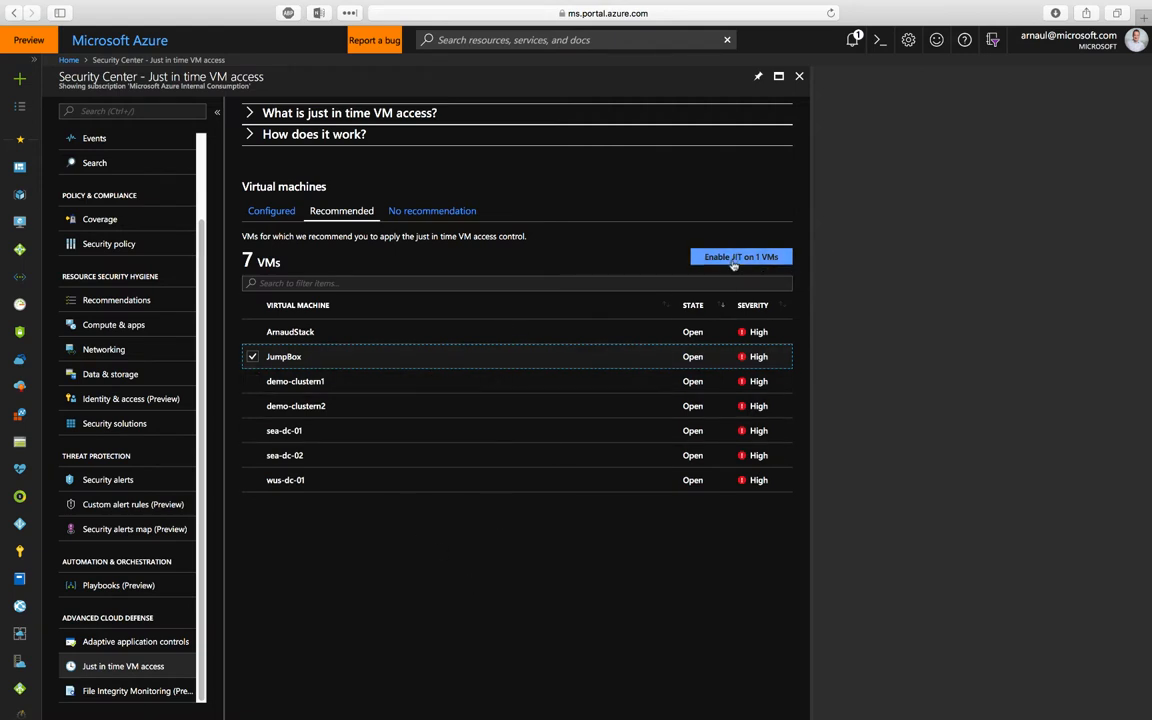
mouse_move(740, 256)
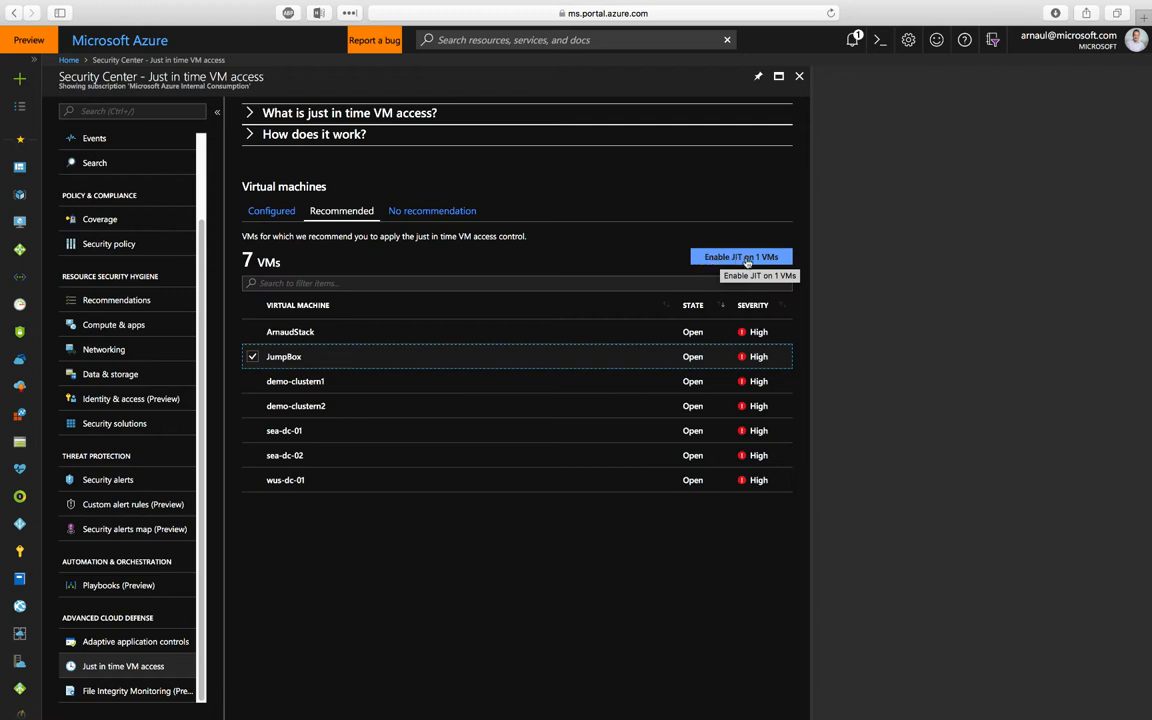
left_click(740, 256)
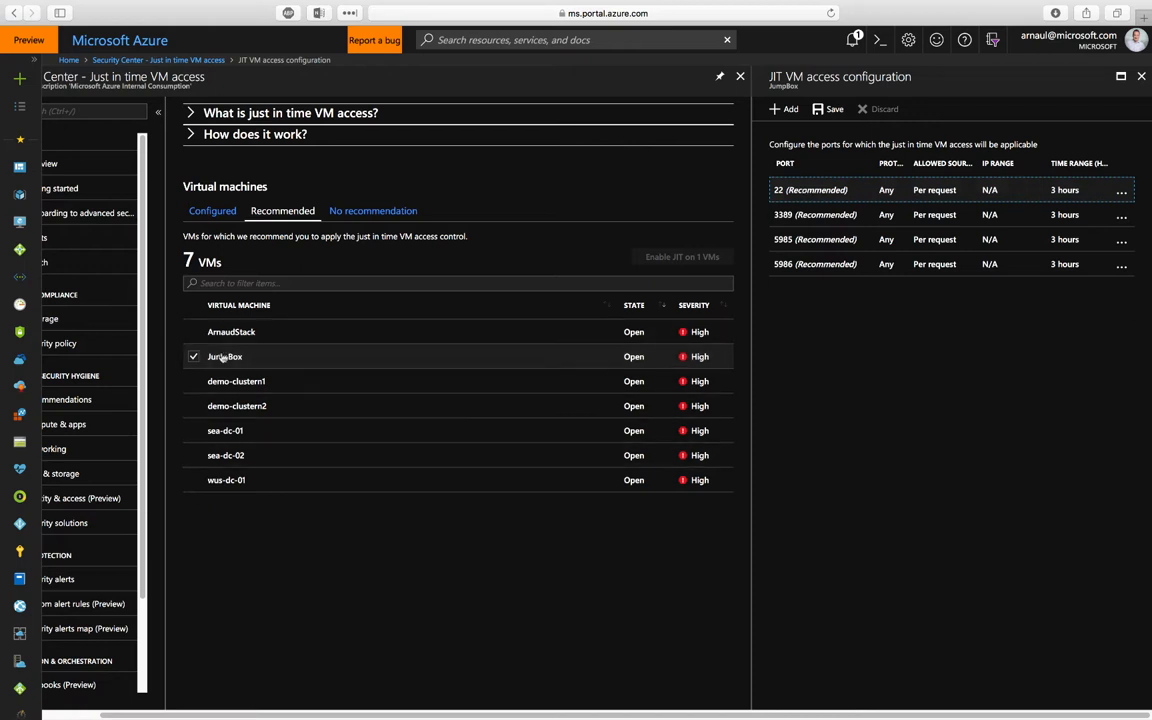
mouse_move(656, 358)
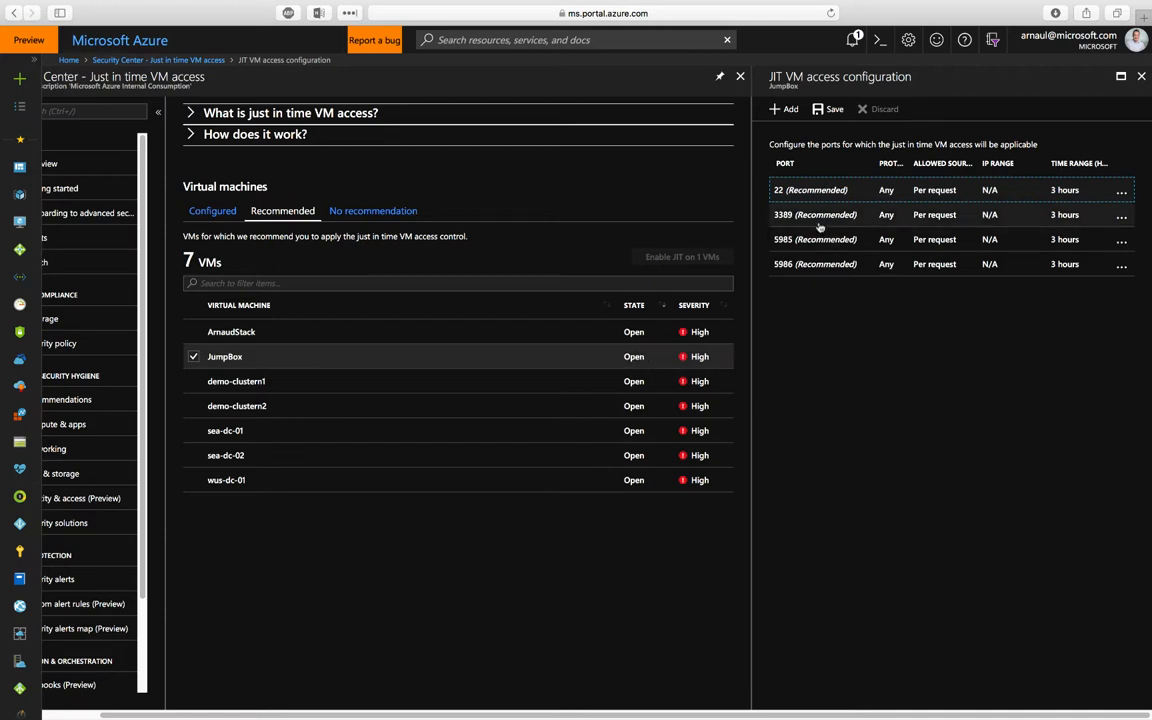
mouse_move(794, 214)
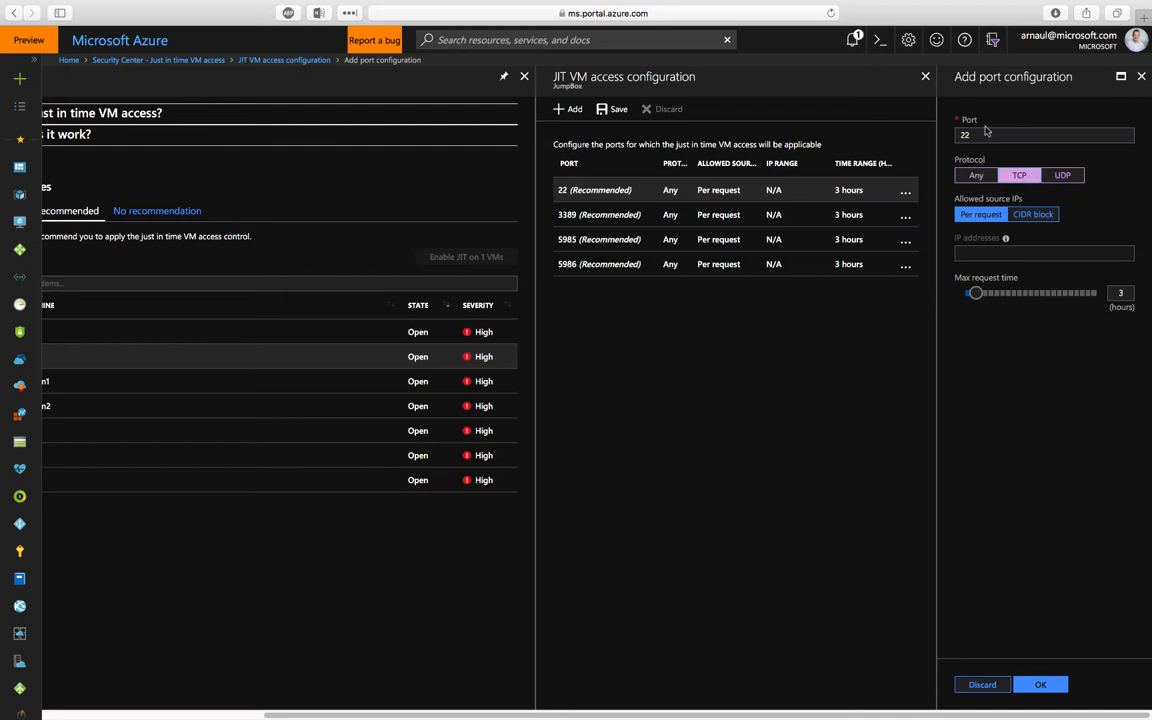
mouse_move(964, 204)
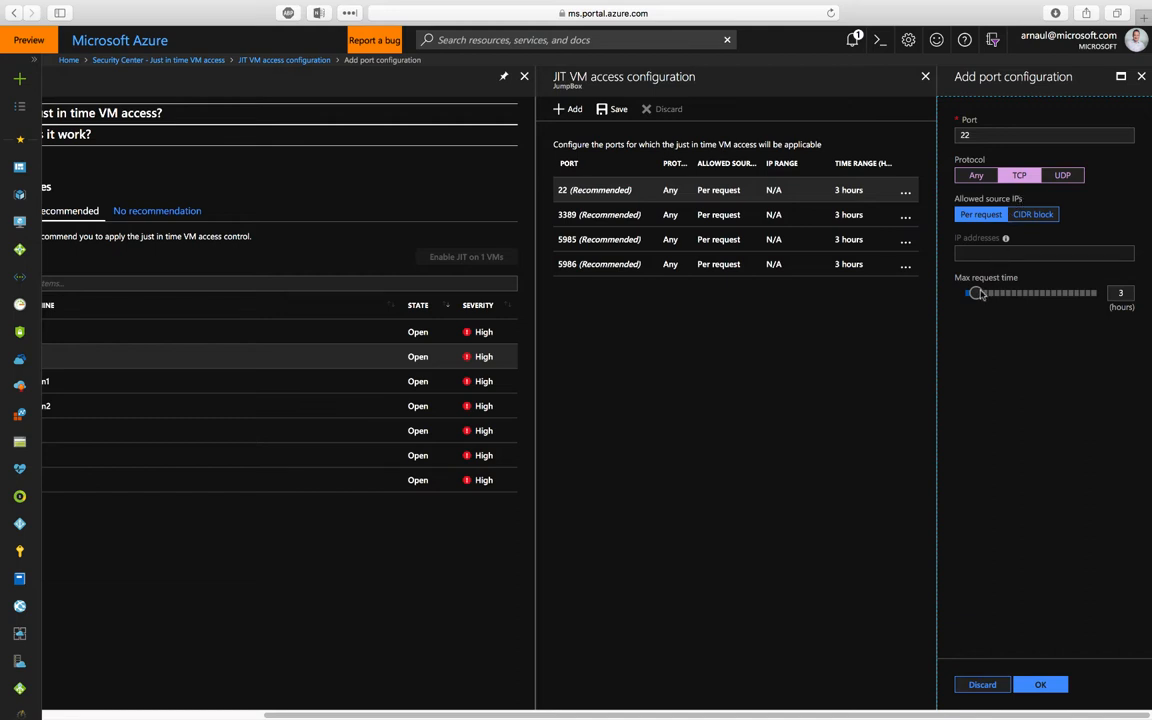
mouse_move(1006, 238)
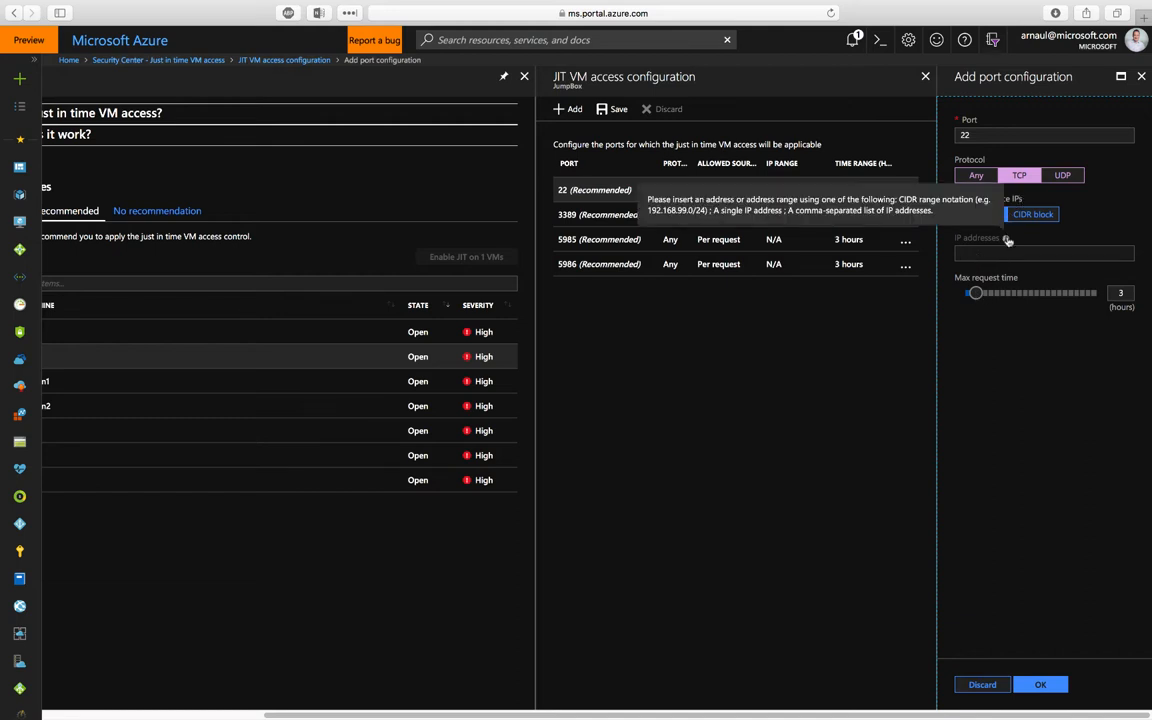
Shorten port 22's max request time, discard it unsaved, and return to the Configured VMs list.
left_click(980, 214)
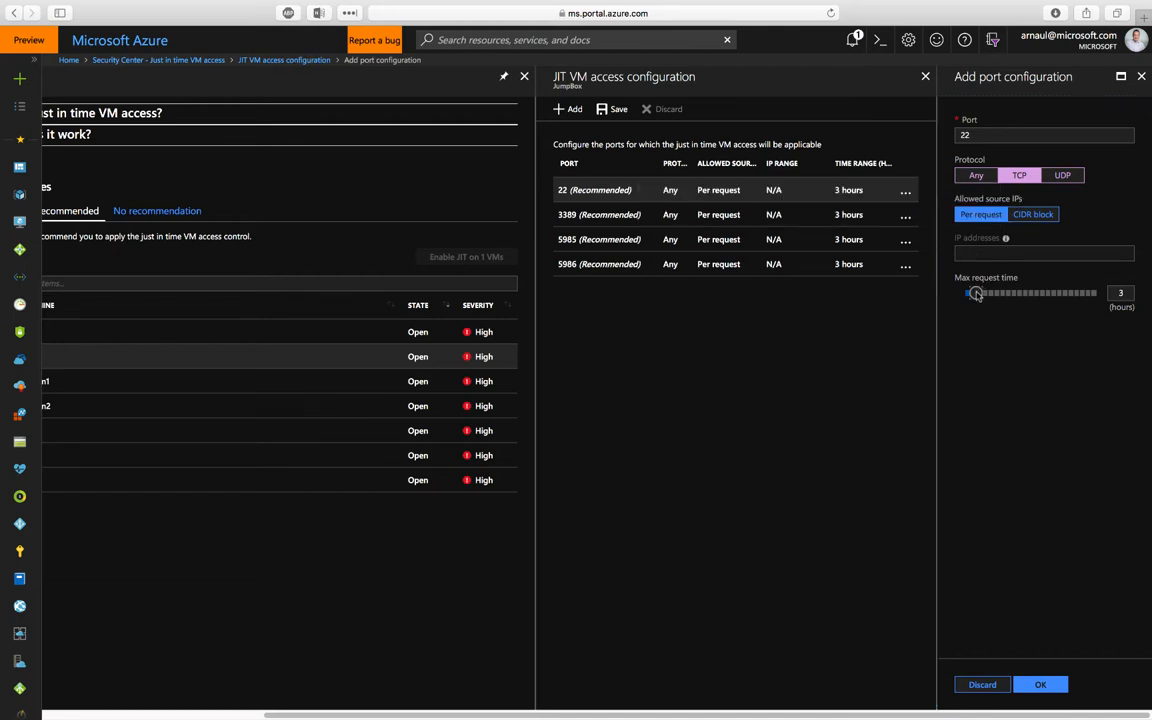
left_click_drag(976, 292, 964, 292)
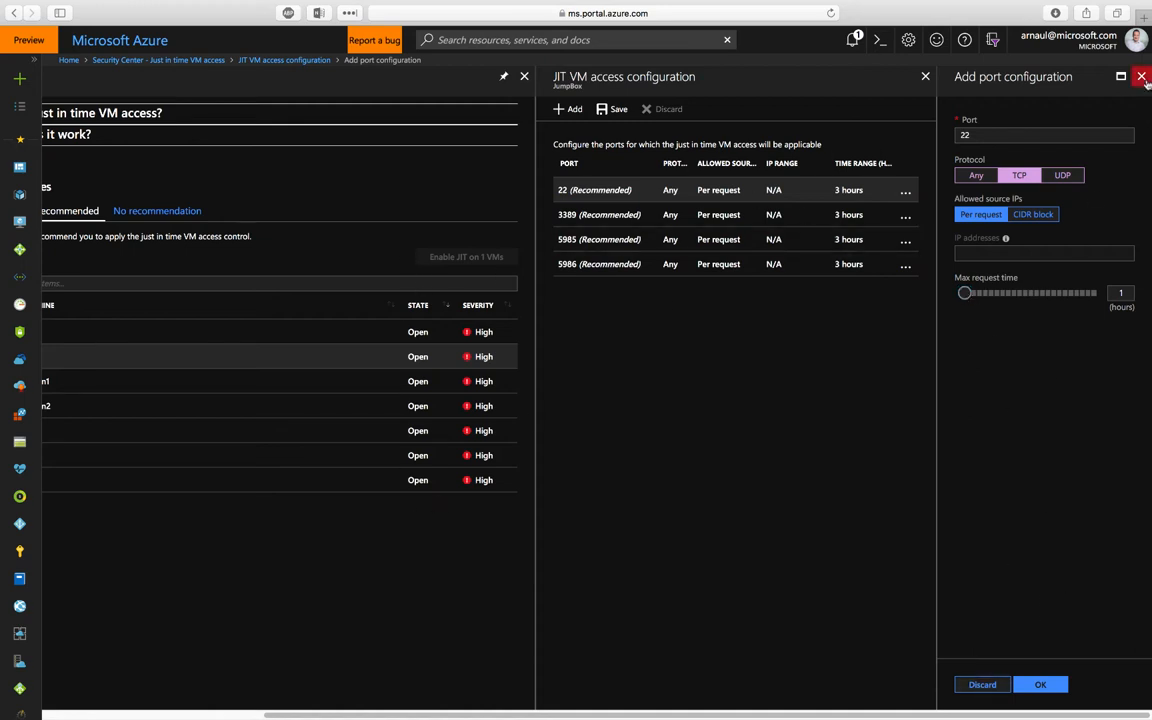
left_click(1140, 76)
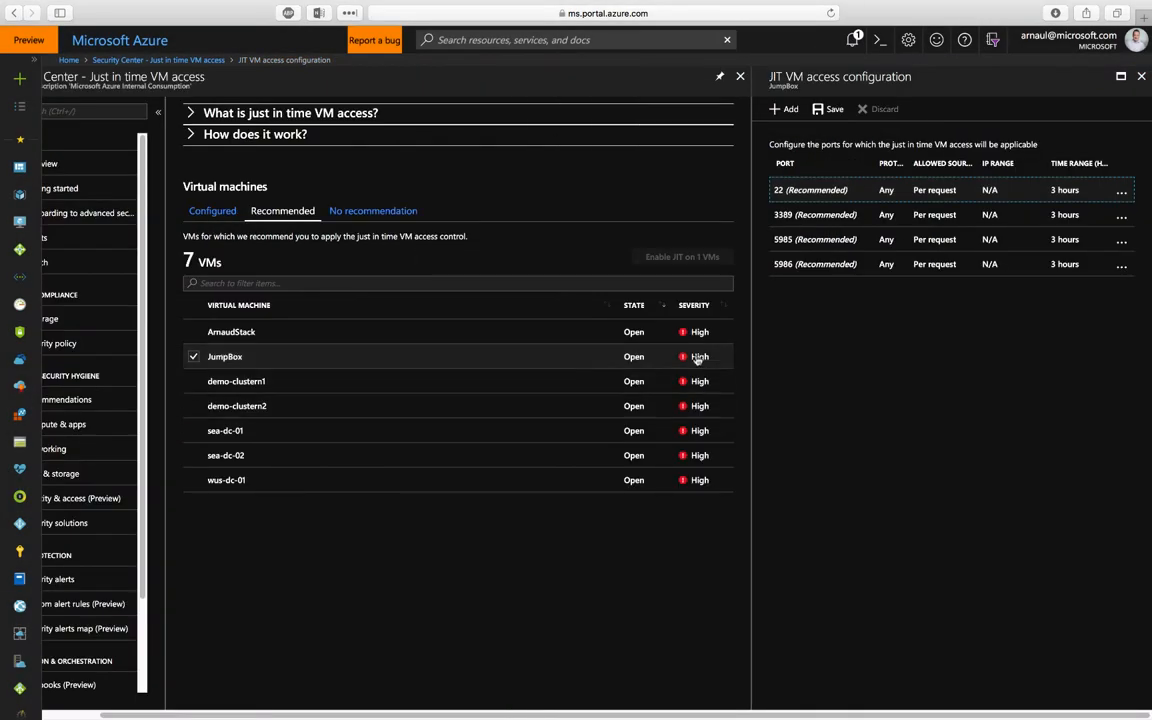
left_click(212, 212)
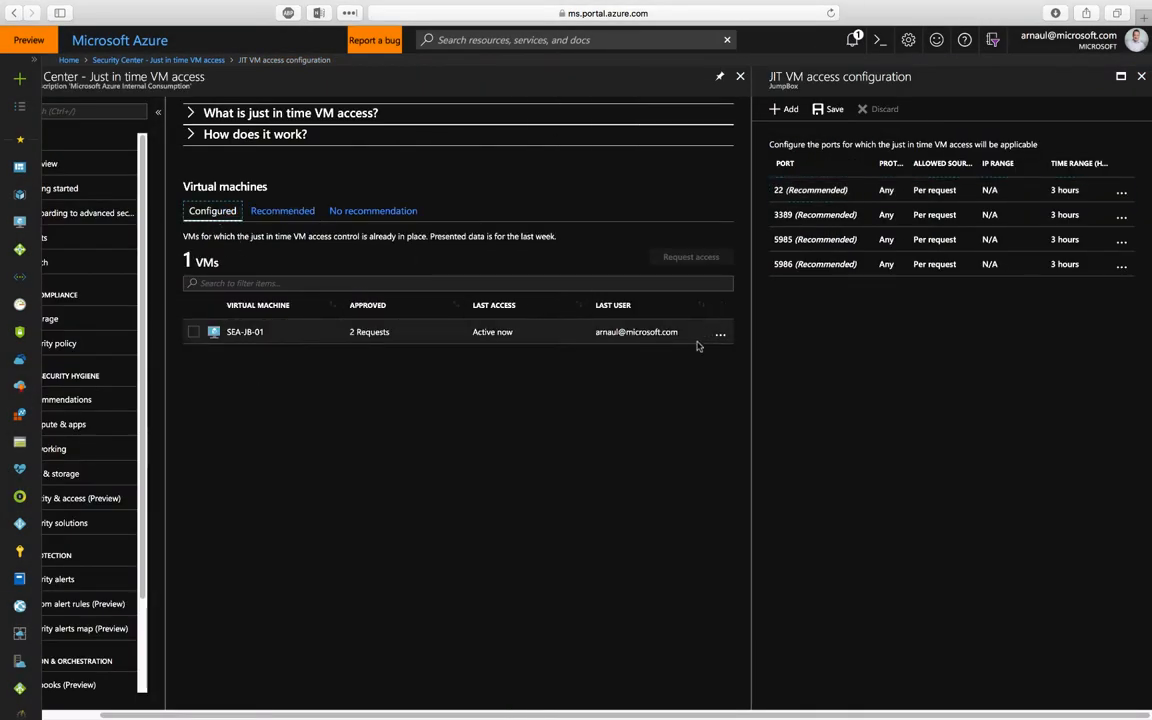
Start an access request for SEA-JB-01 with port 3389 toggled On.
left_click(192, 332)
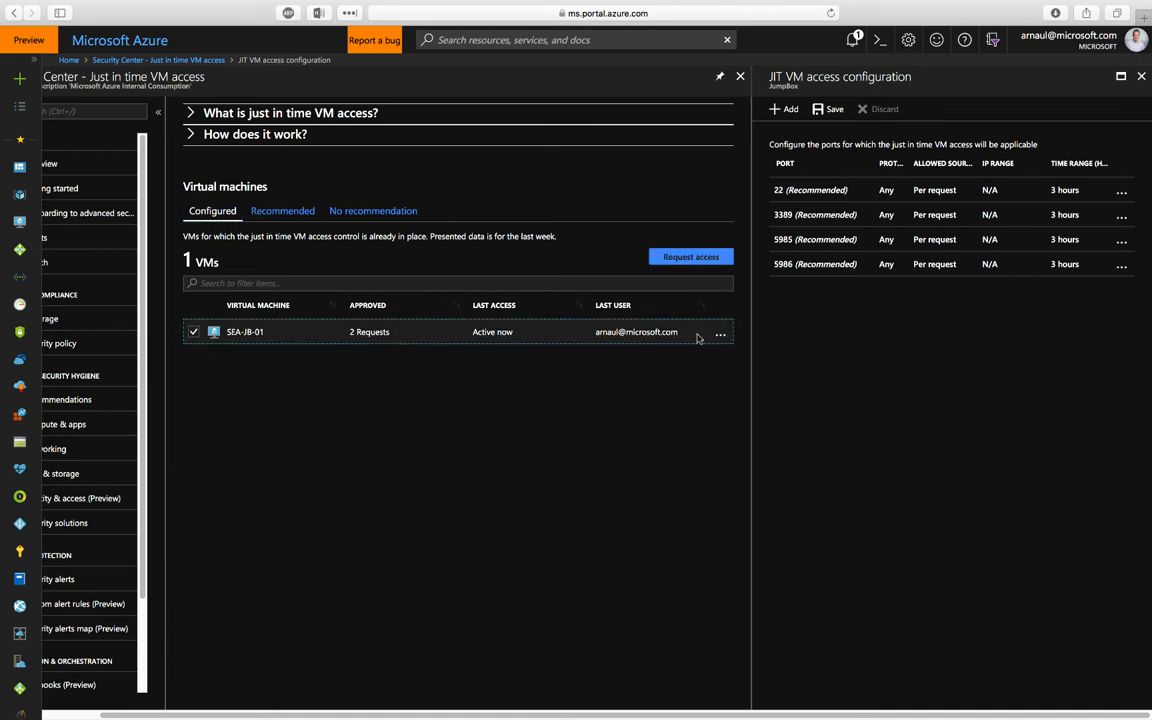
left_click(690, 256)
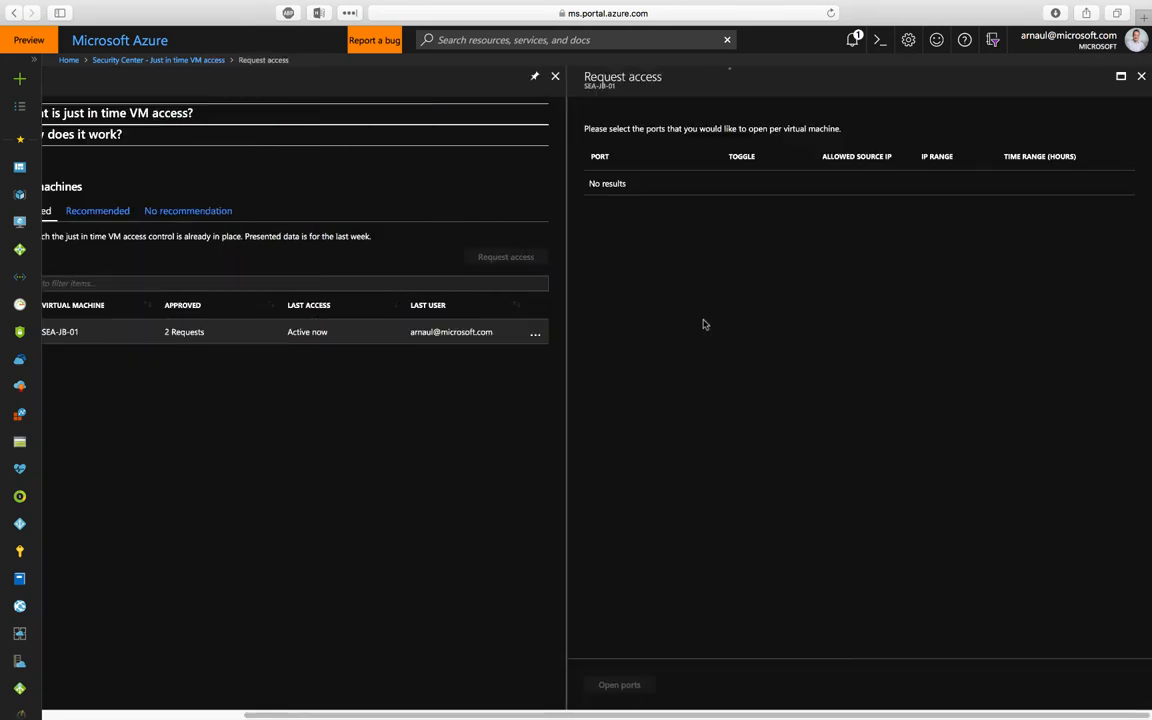
left_click(594, 184)
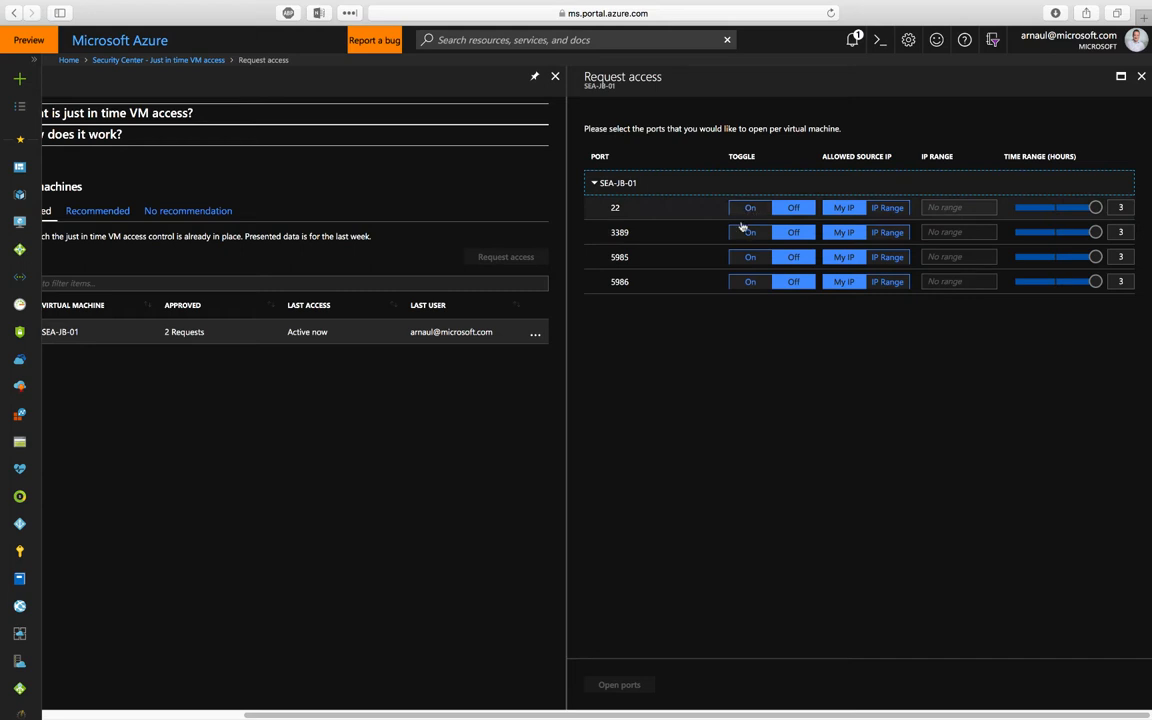
left_click(750, 232)
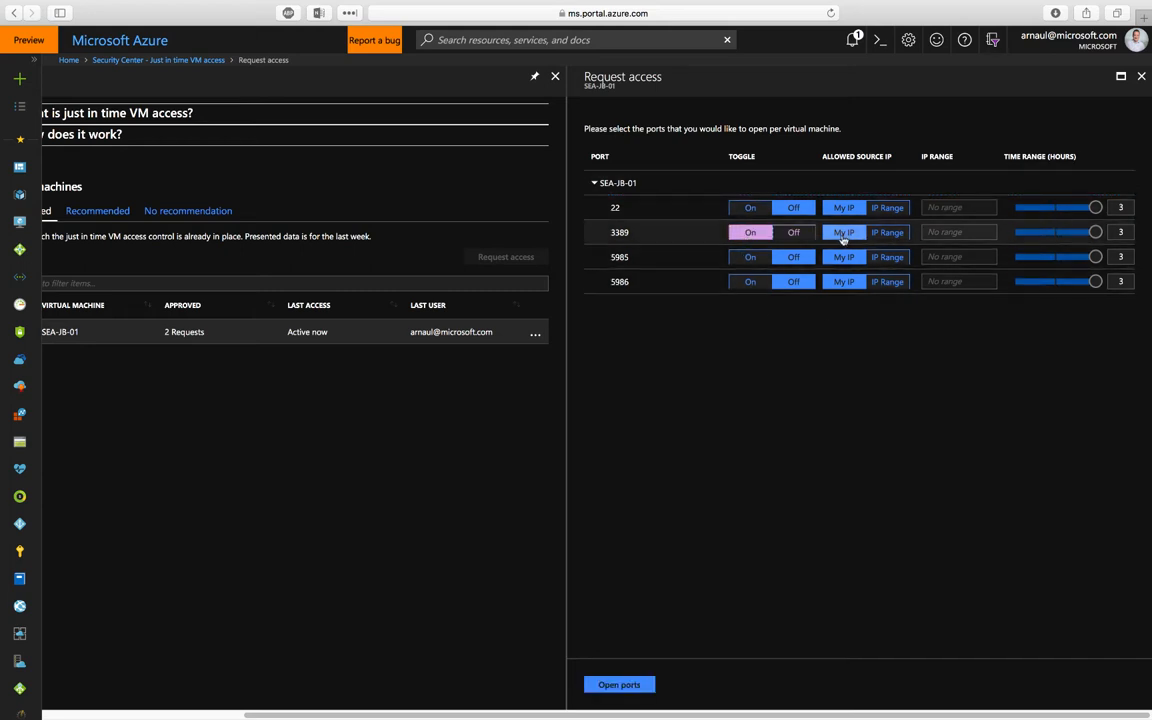
mouse_move(982, 232)
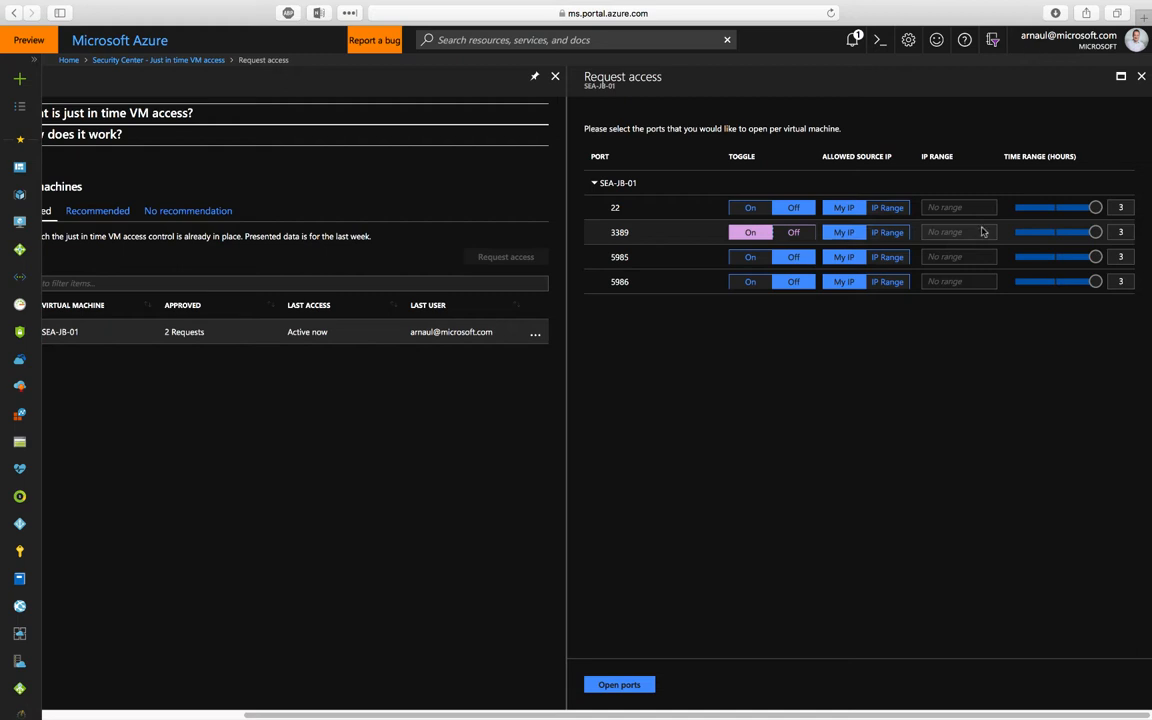
Shorten port 3389's access time range and submit the Open ports request.
left_click_drag(1094, 232, 1054, 232)
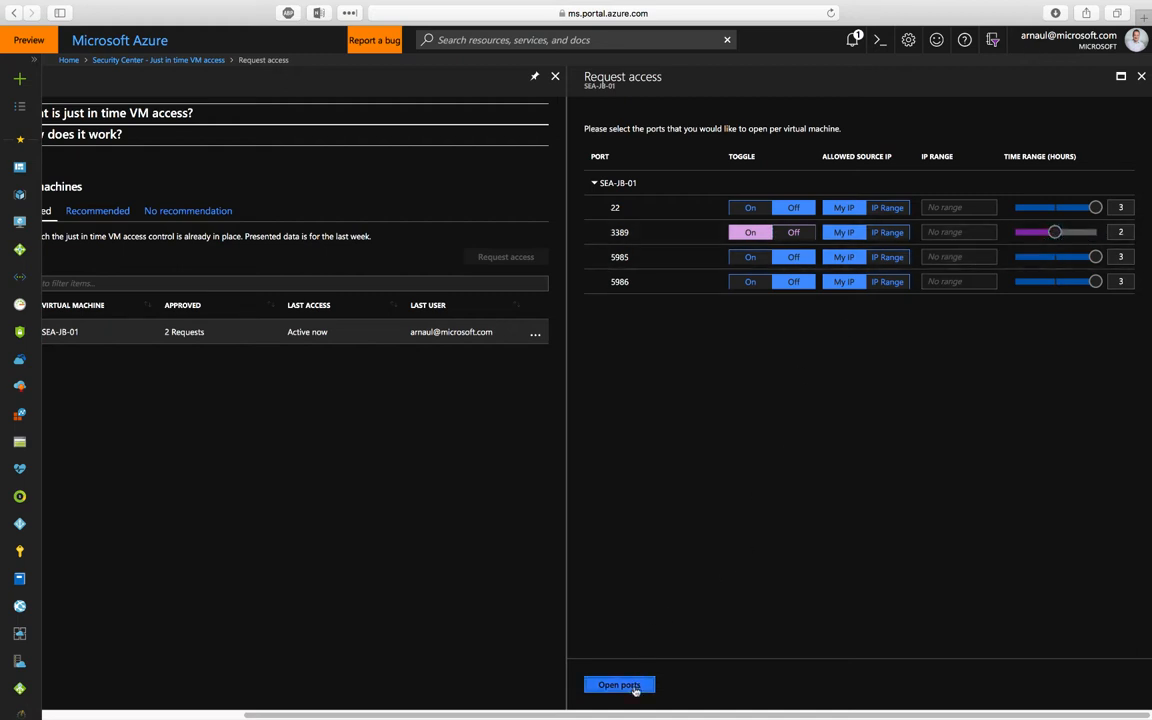
left_click(620, 684)
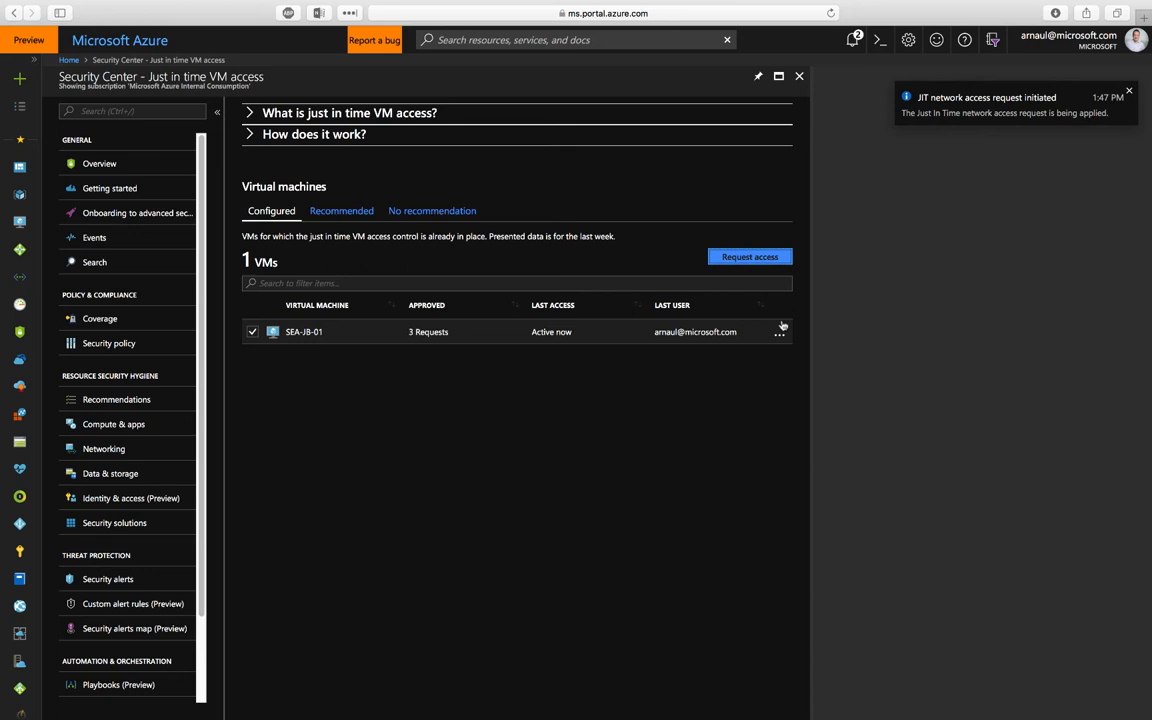
mouse_move(780, 332)
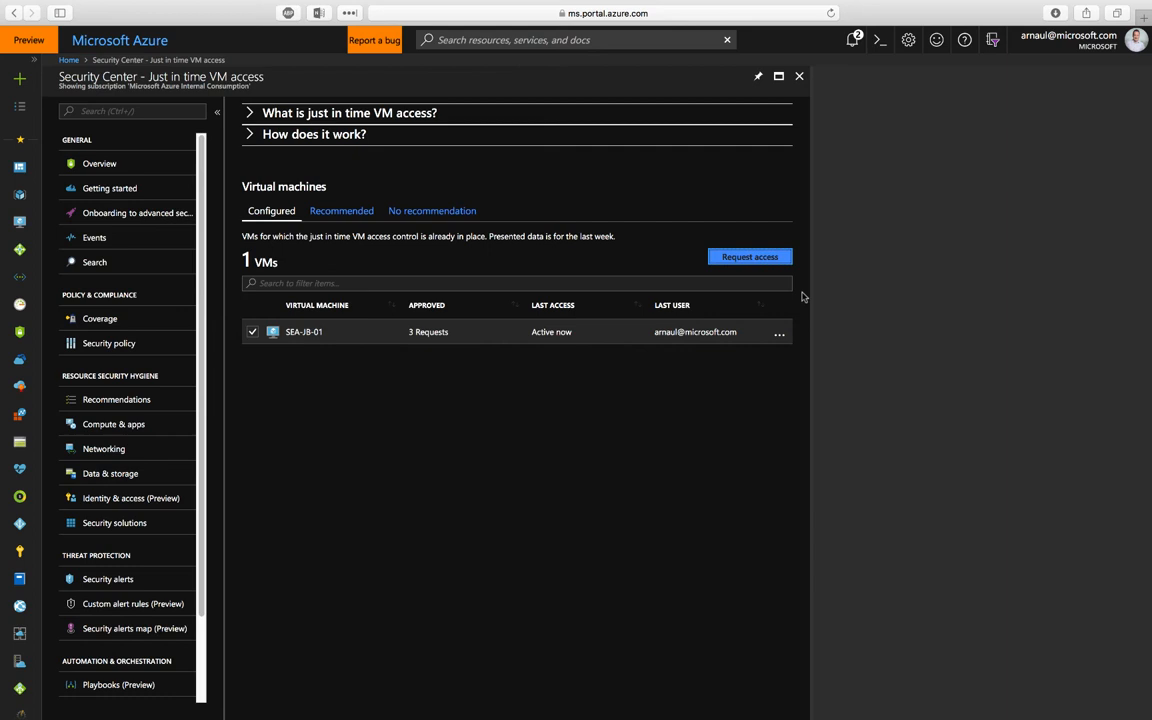
left_click(780, 332)
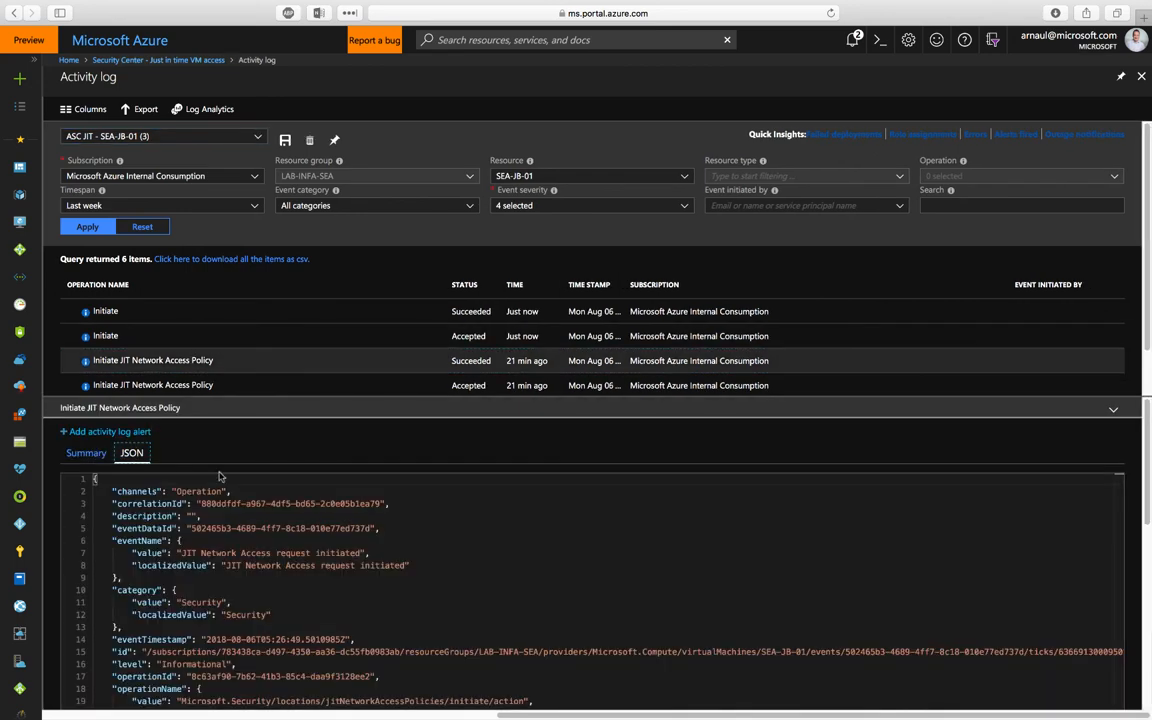
Scroll through the JIT Network Access Policy event's JSON details in the activity log.
scroll("down", 3)
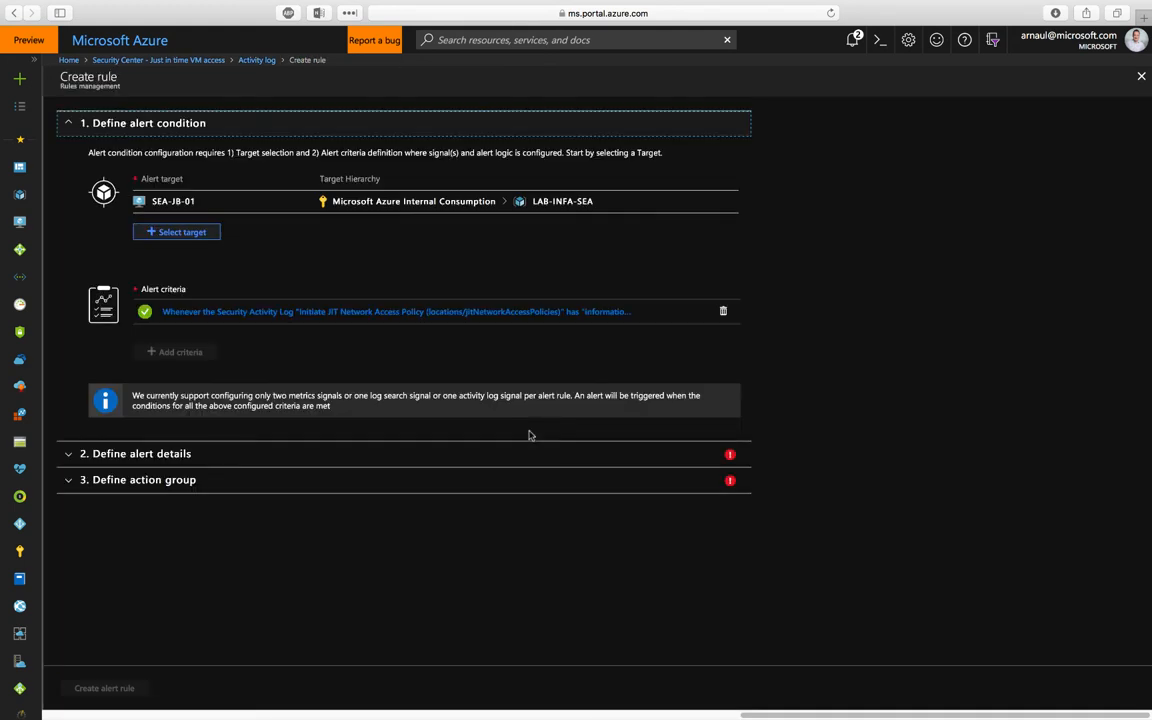
mouse_move(648, 330)
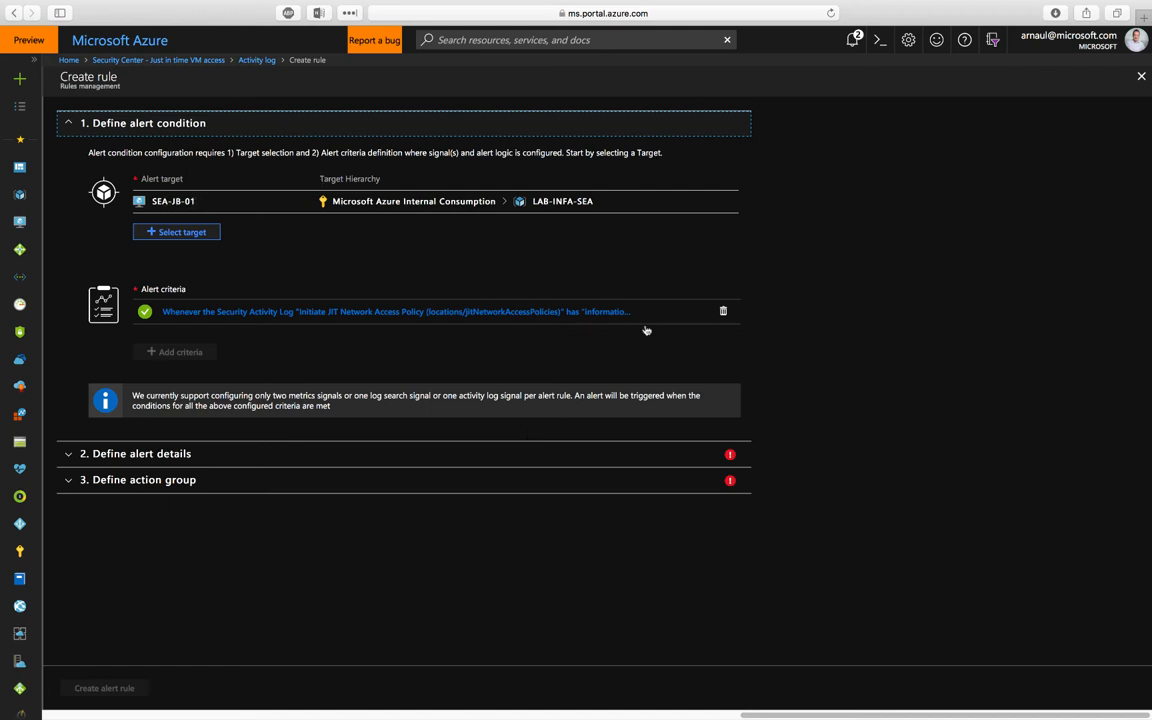
mouse_move(476, 270)
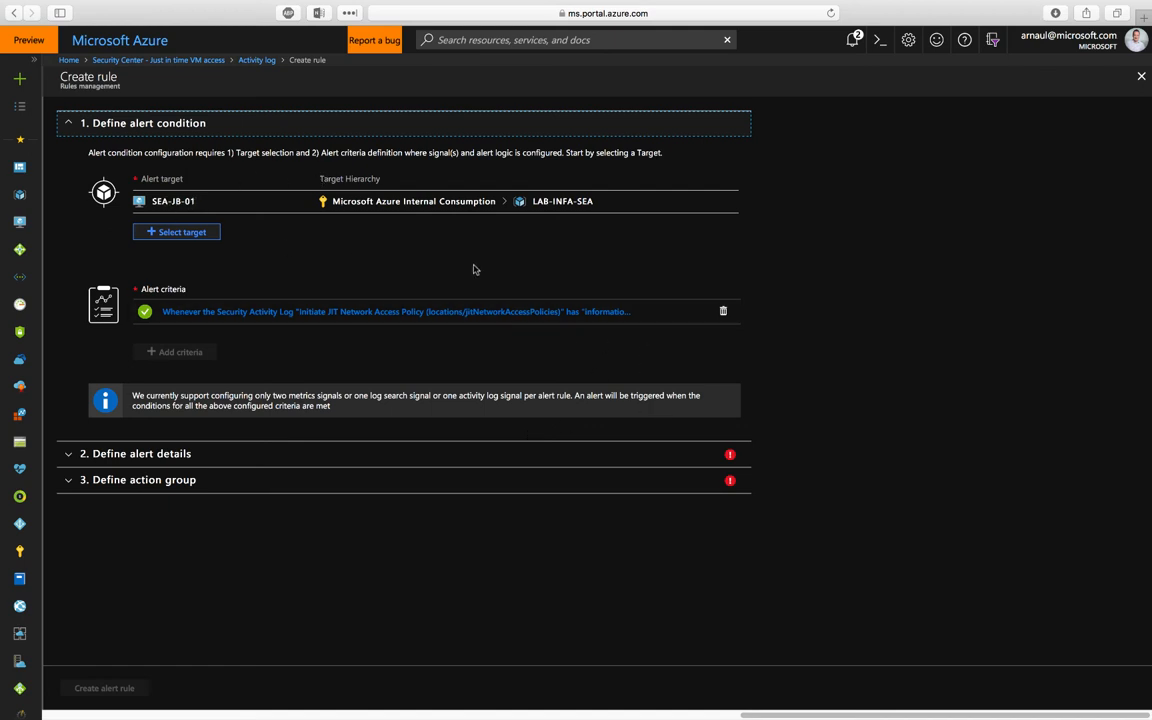
mouse_move(1142, 76)
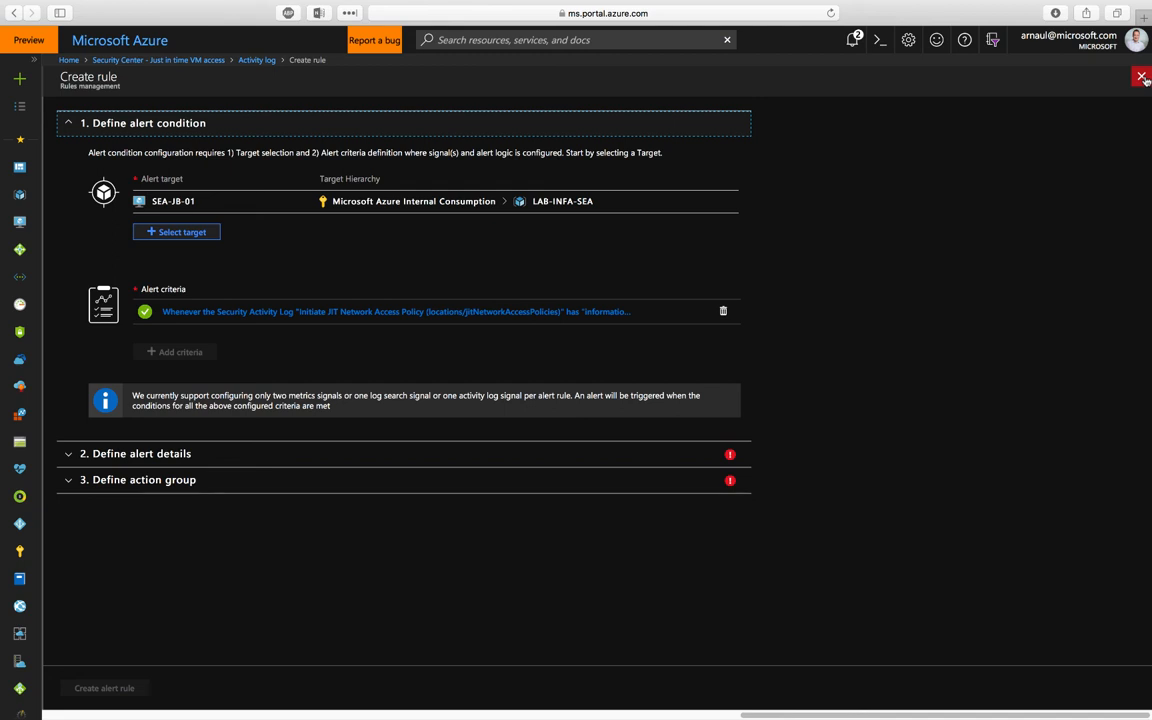
mouse_move(1142, 76)
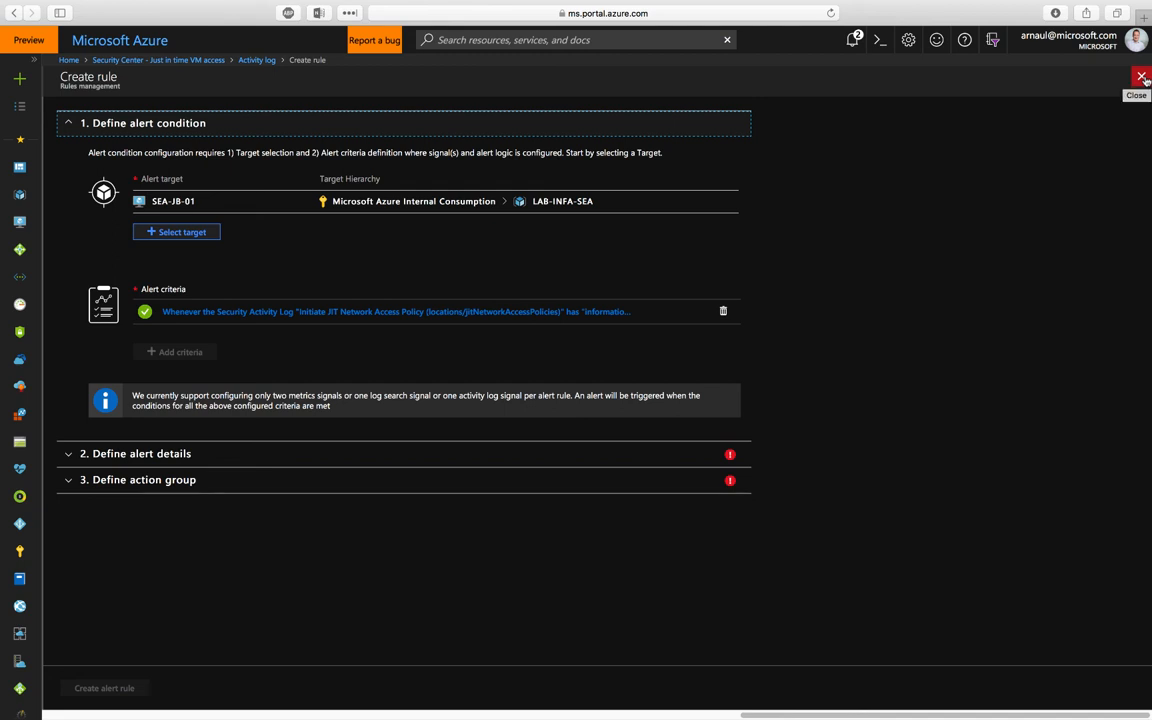